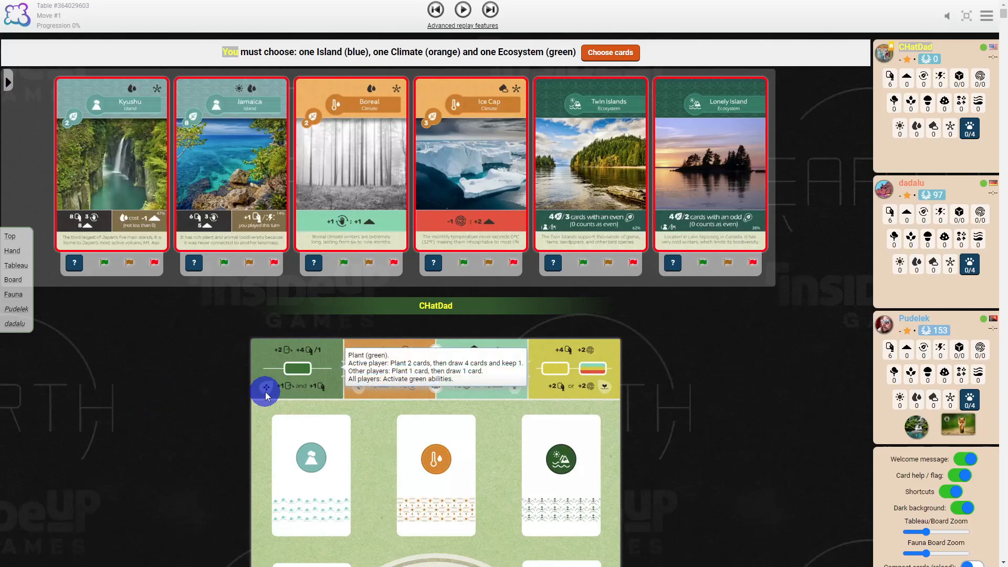
{"action": "mouse_move", "coordinate": [157, 371]}
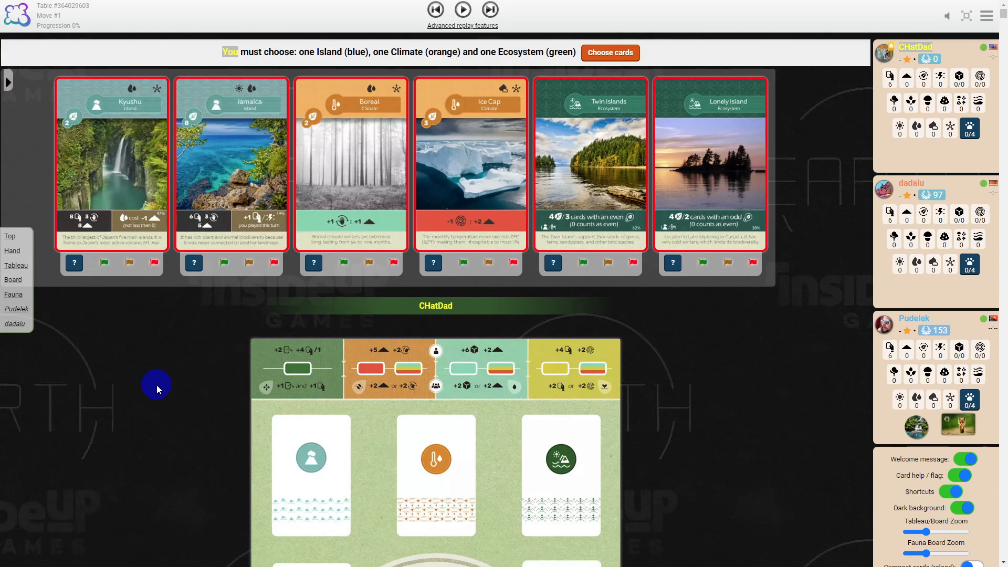
{"action": "mouse_move", "coordinate": [542, 315]}
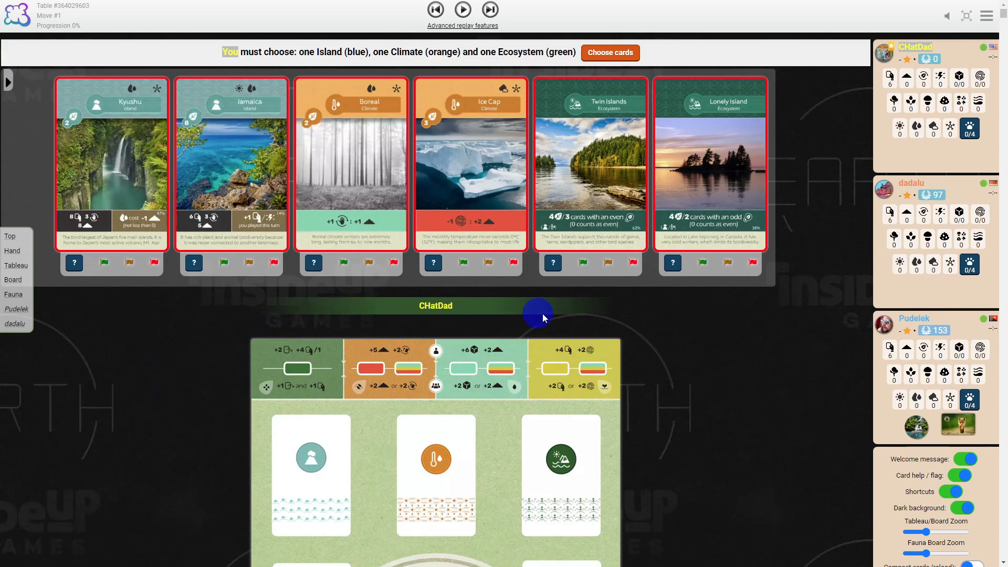
{"action": "mouse_move", "coordinate": [563, 404]}
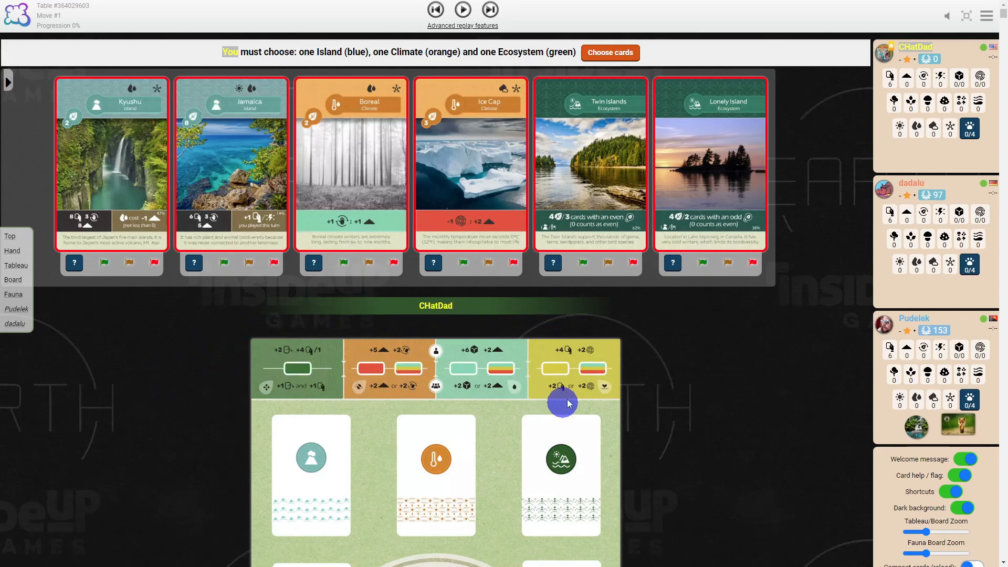
{"action": "mouse_move", "coordinate": [128, 434]}
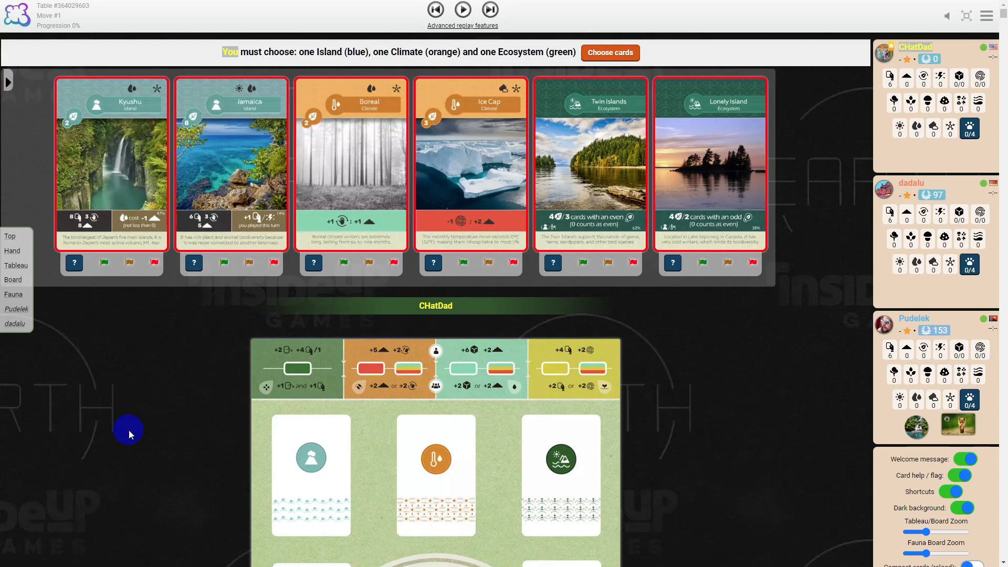
{"action": "mouse_move", "coordinate": [137, 391]}
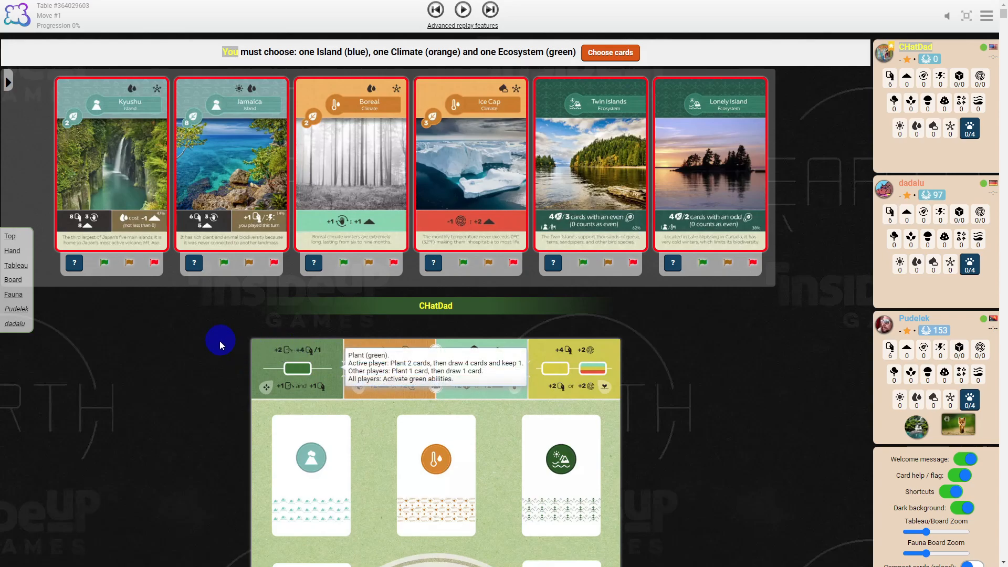
{"action": "mouse_move", "coordinate": [205, 384]}
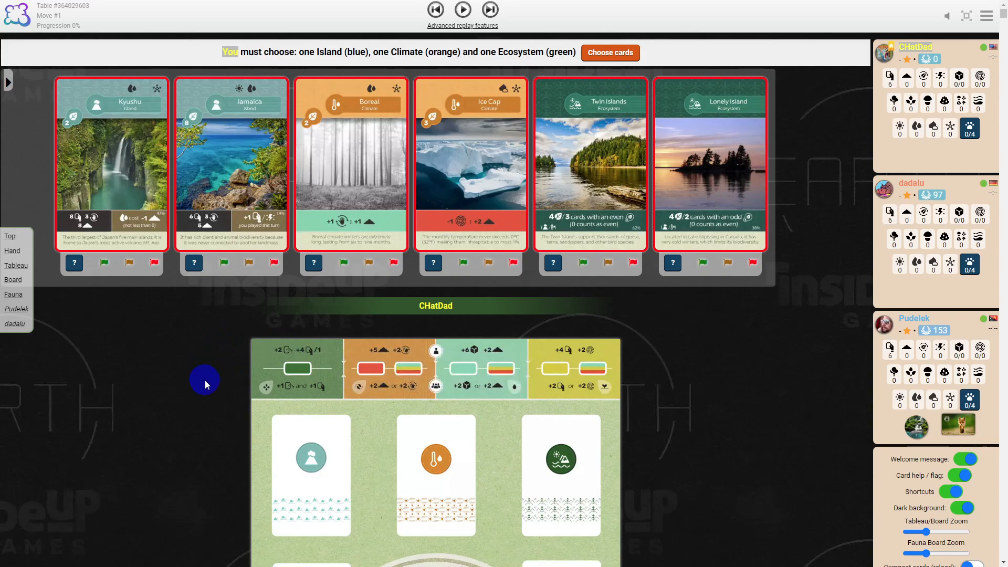
{"action": "mouse_move", "coordinate": [313, 389]}
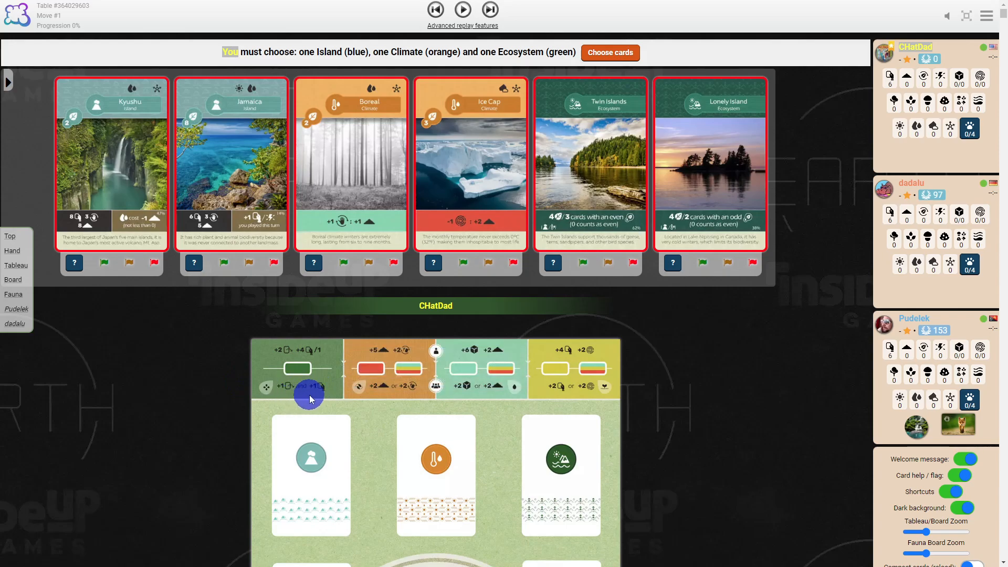
{"action": "mouse_move", "coordinate": [207, 402]}
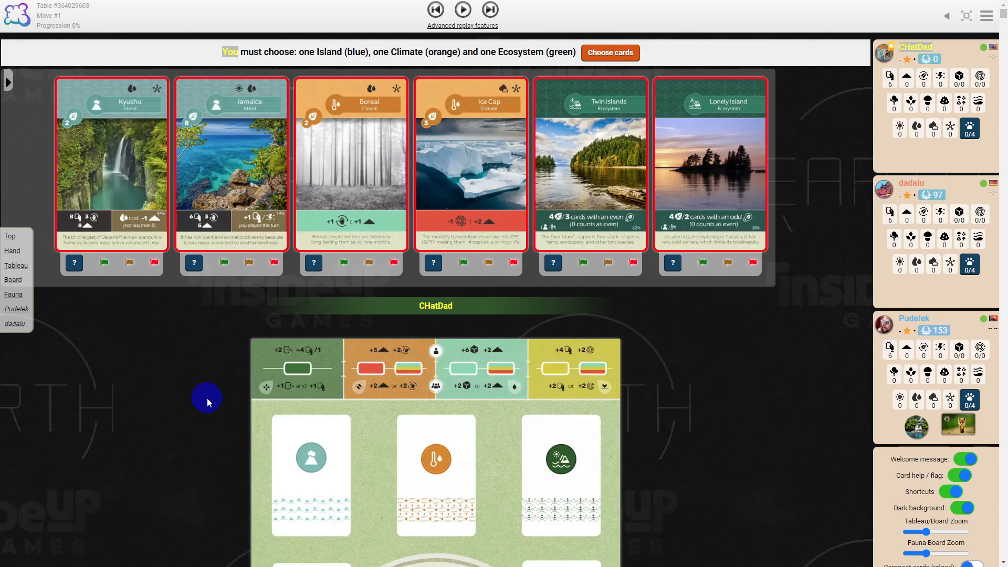
{"action": "mouse_move", "coordinate": [325, 355]}
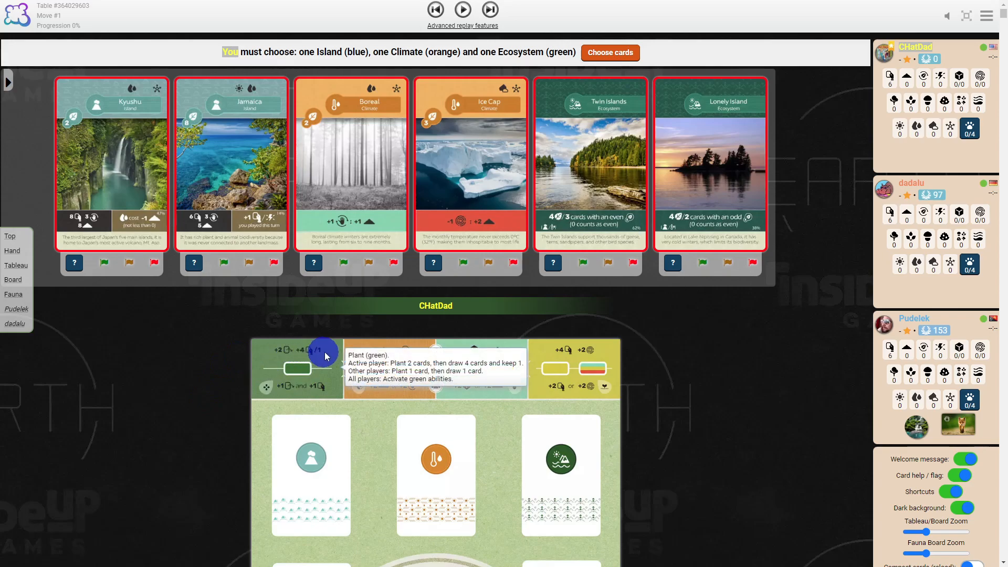
{"action": "mouse_move", "coordinate": [400, 320]}
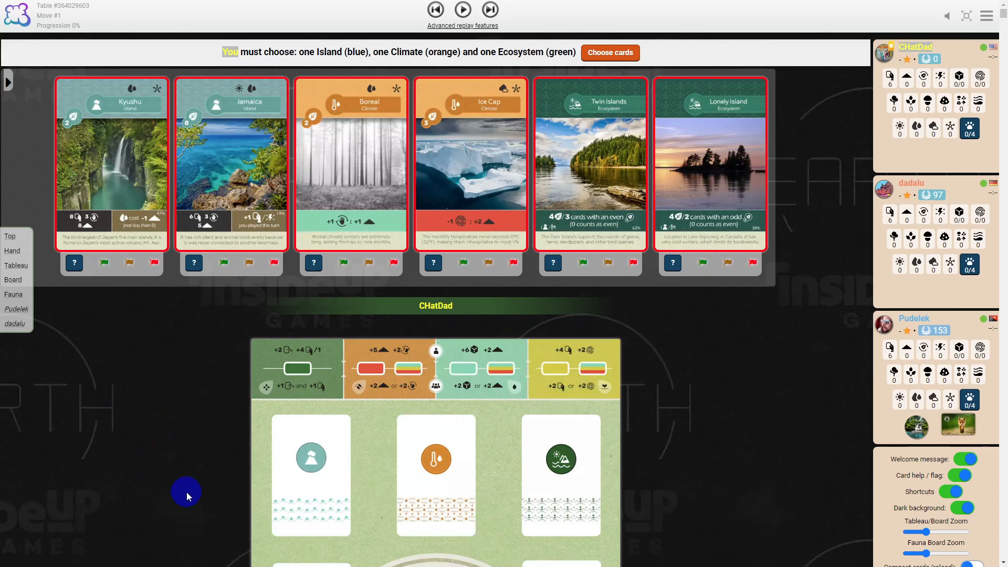
{"action": "mouse_move", "coordinate": [429, 183]}
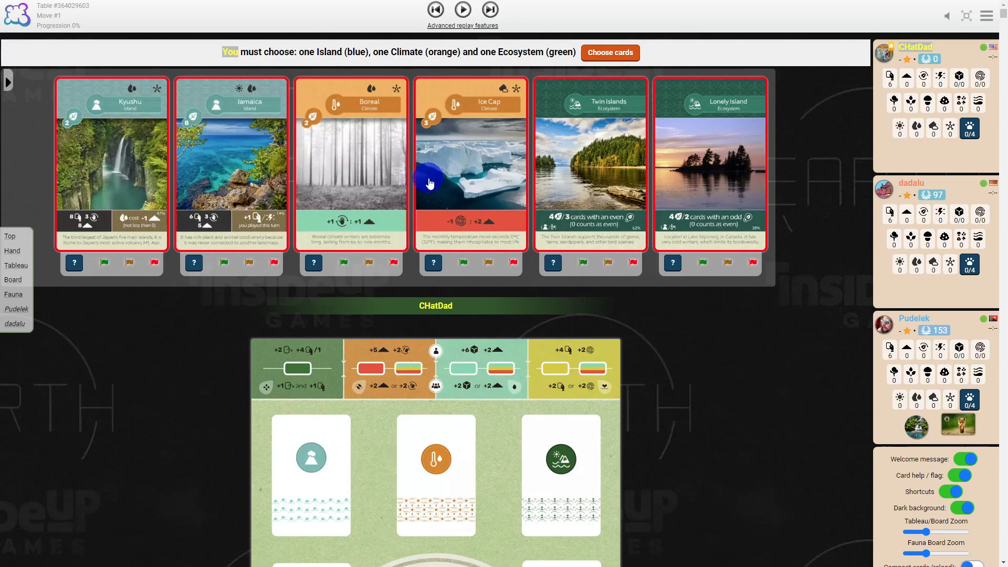
{"action": "mouse_move", "coordinate": [317, 412]}
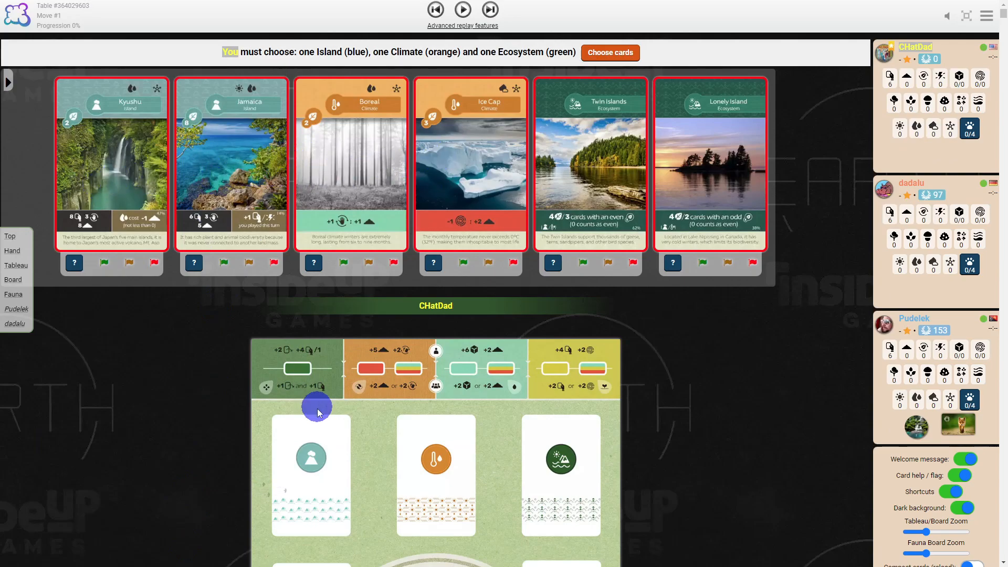
{"action": "mouse_move", "coordinate": [311, 448]}
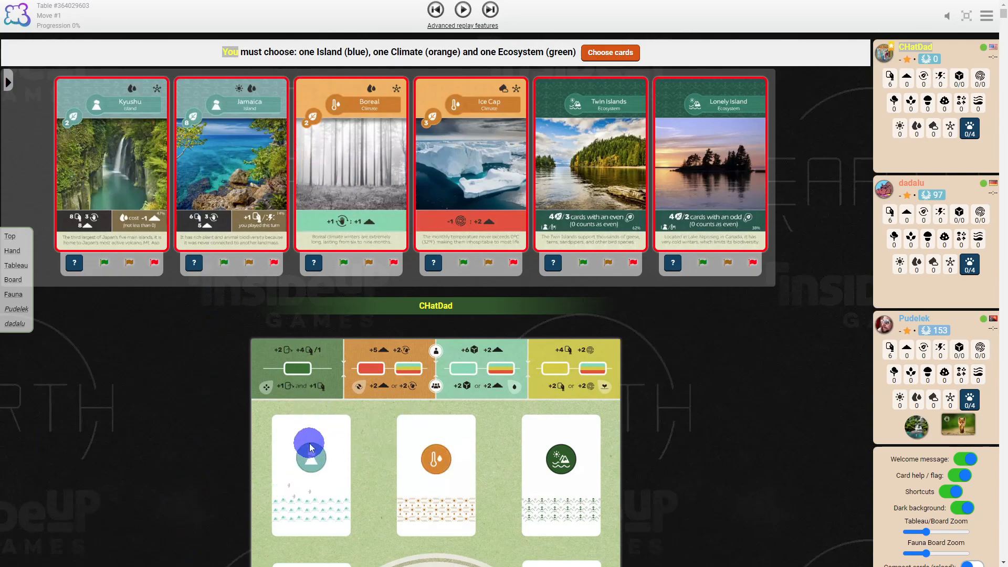
{"action": "mouse_move", "coordinate": [237, 212]}
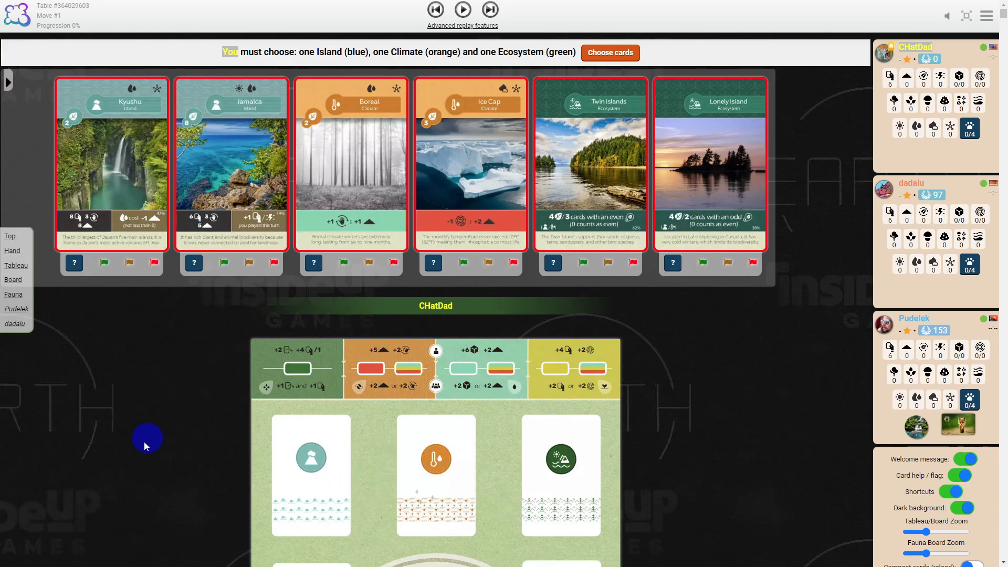
{"action": "mouse_move", "coordinate": [288, 475]}
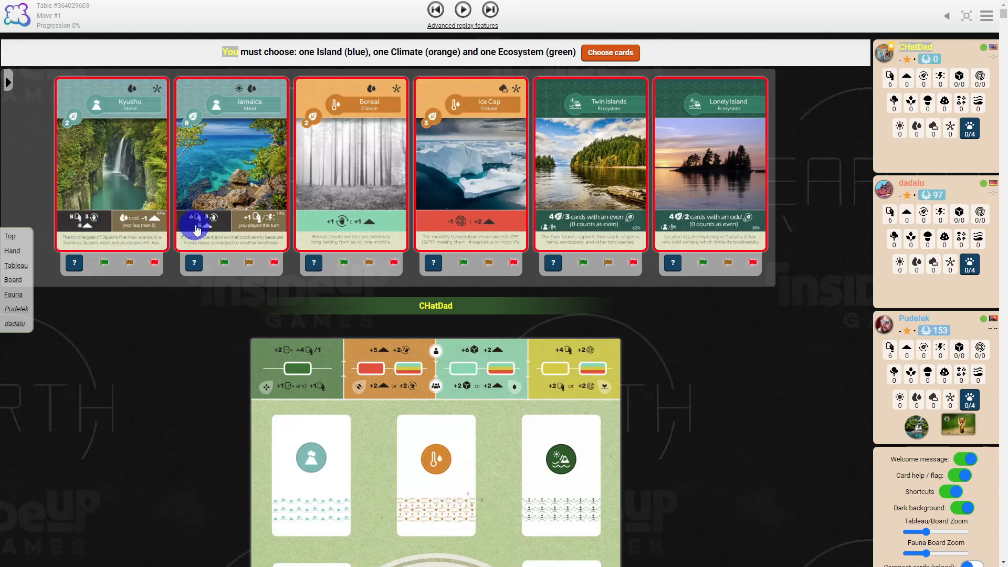
{"action": "mouse_move", "coordinate": [138, 238]}
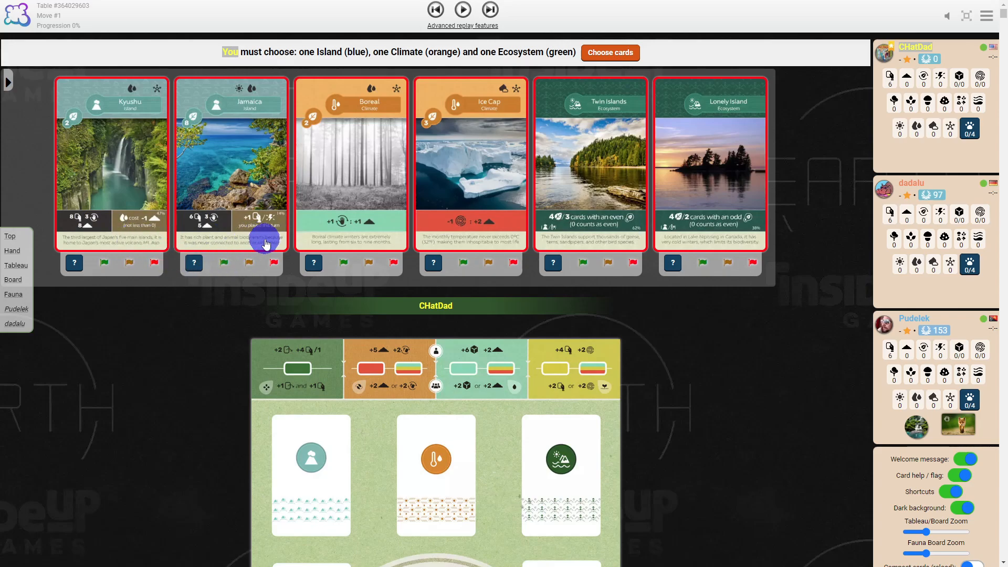
{"action": "mouse_move", "coordinate": [389, 245]}
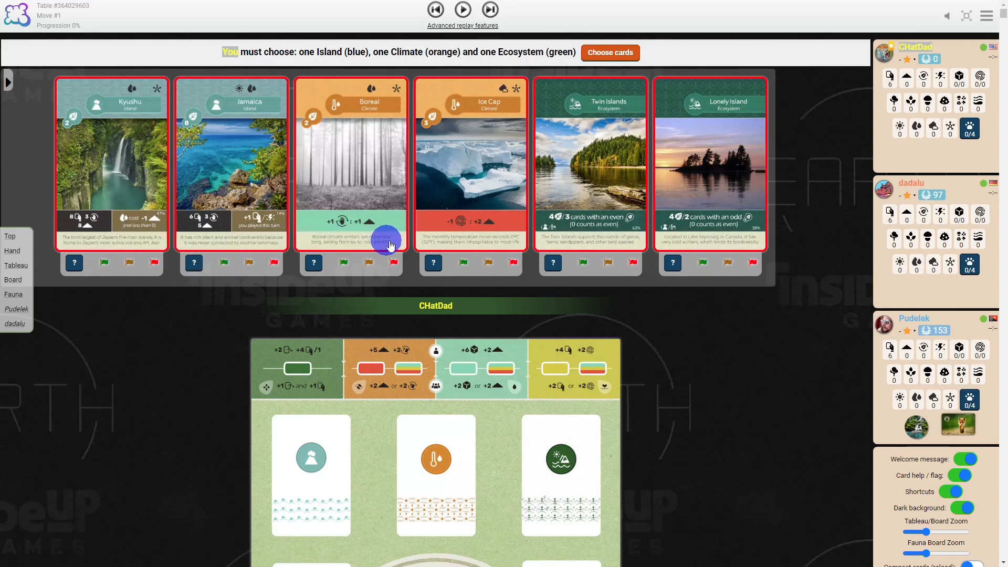
{"action": "mouse_move", "coordinate": [410, 337]}
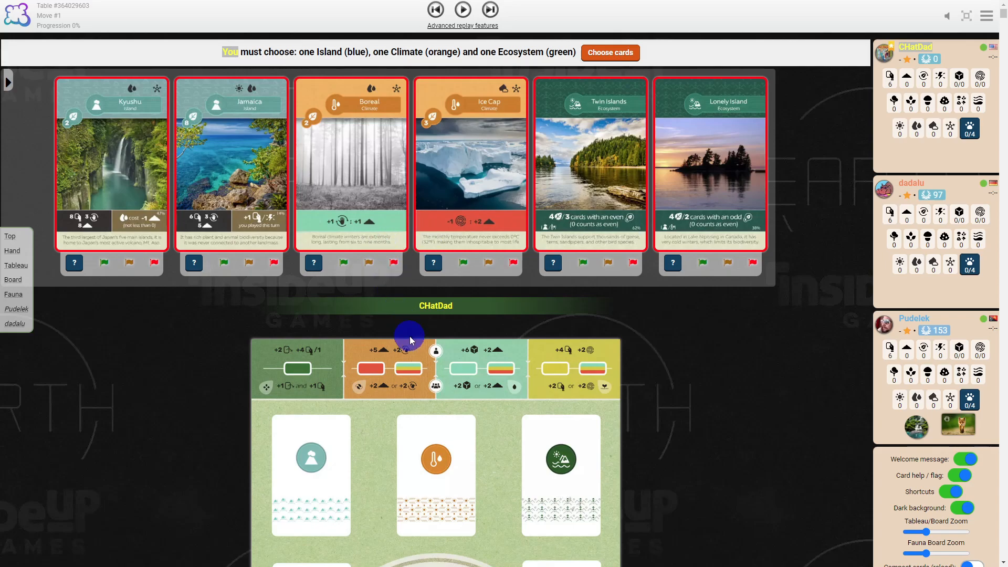
{"action": "mouse_move", "coordinate": [690, 194]}
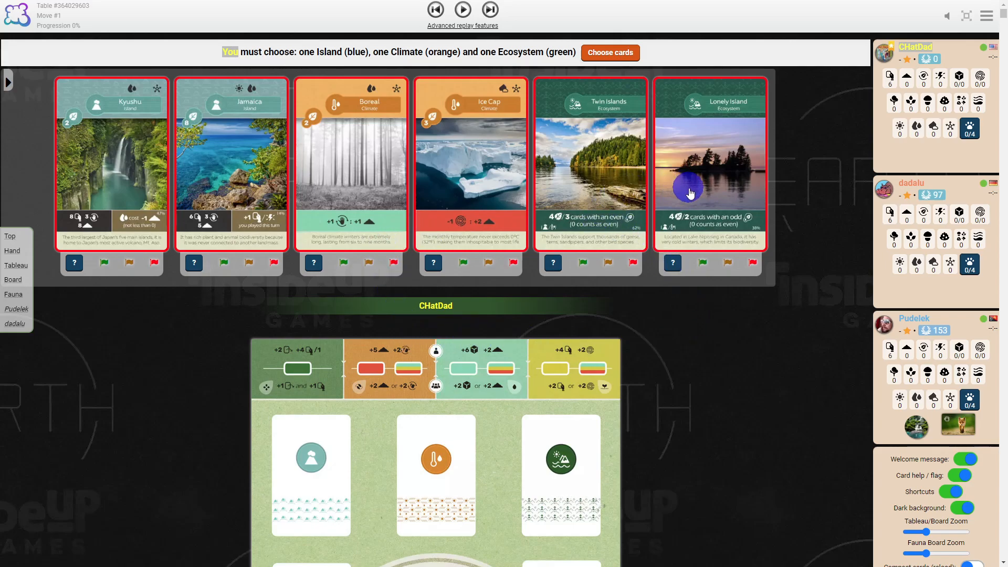
{"action": "mouse_move", "coordinate": [677, 379]}
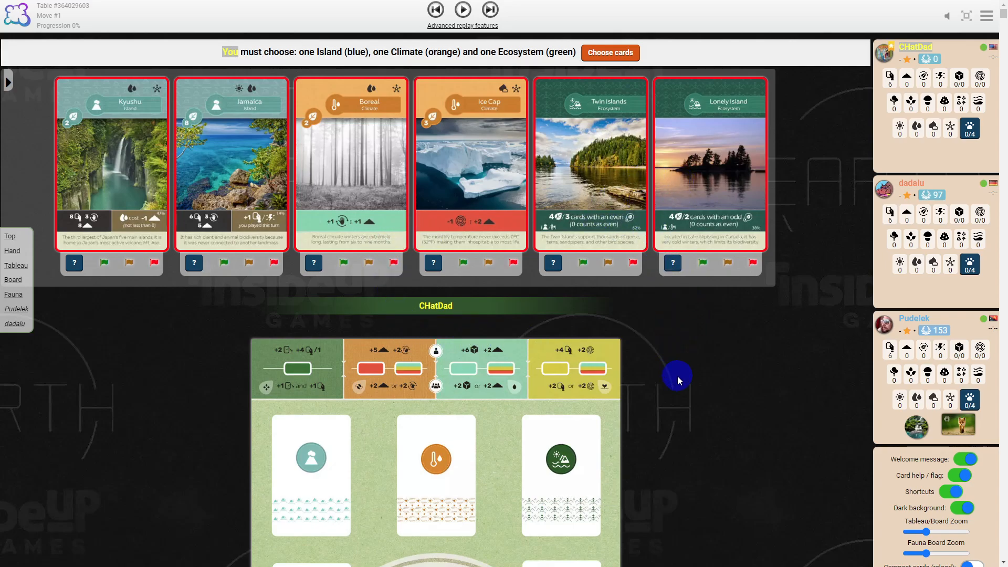
{"action": "mouse_move", "coordinate": [617, 297]}
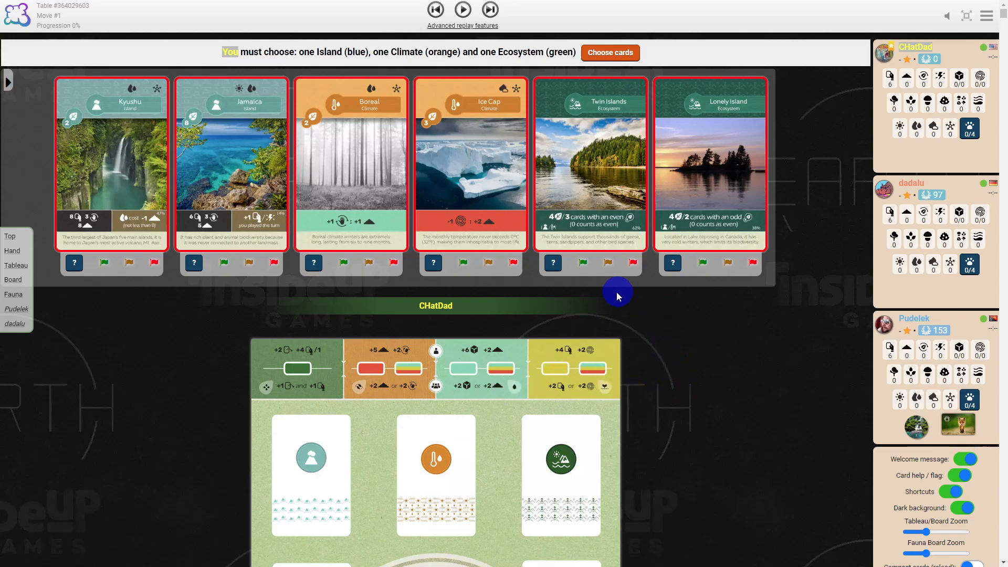
- Step the replay forward four moves until the 'choose 3 card(s) to compost' prompt with Kyushu placed
{"action": "left_click", "coordinate": [462, 10]}
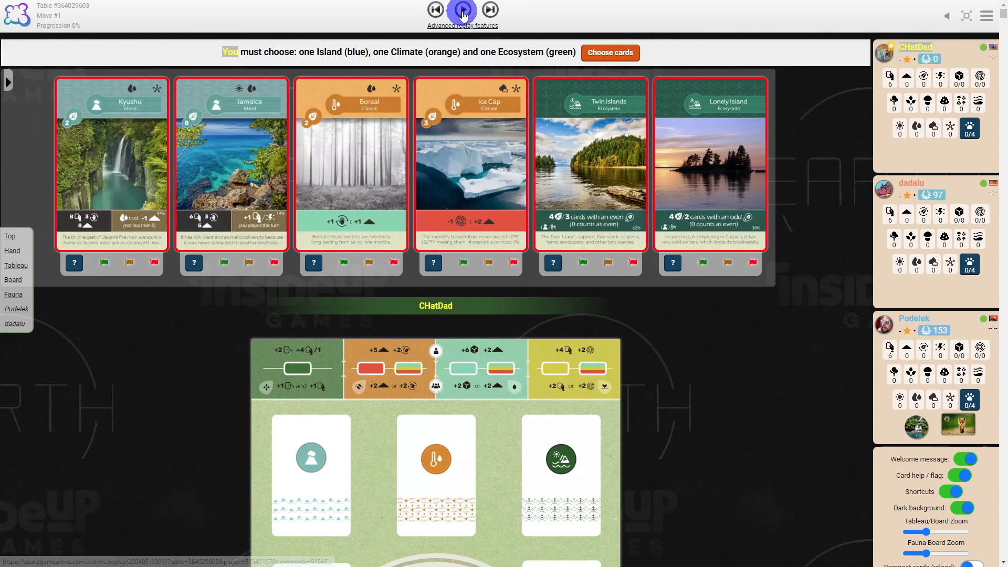
{"action": "left_click", "coordinate": [462, 9]}
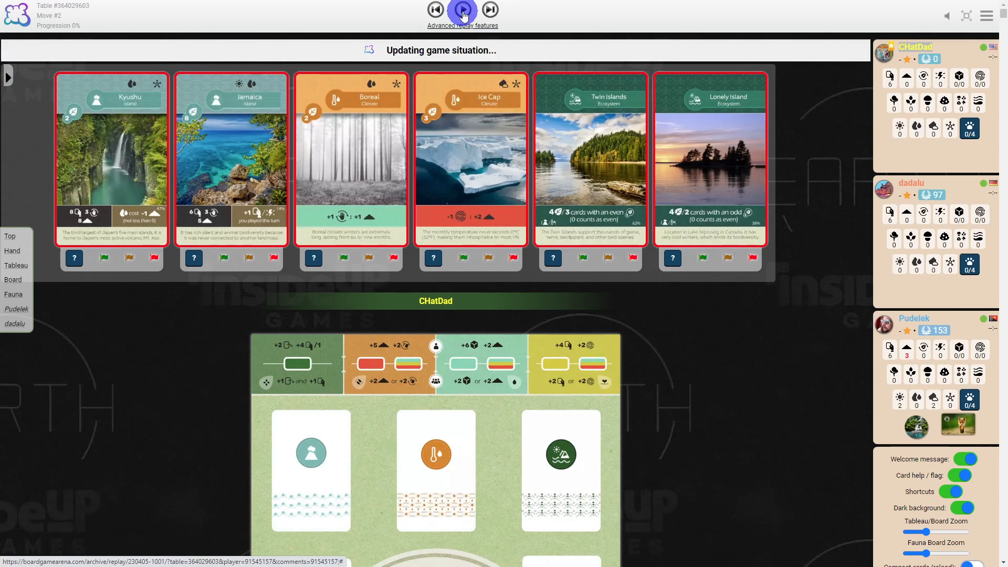
{"action": "left_click", "coordinate": [462, 10]}
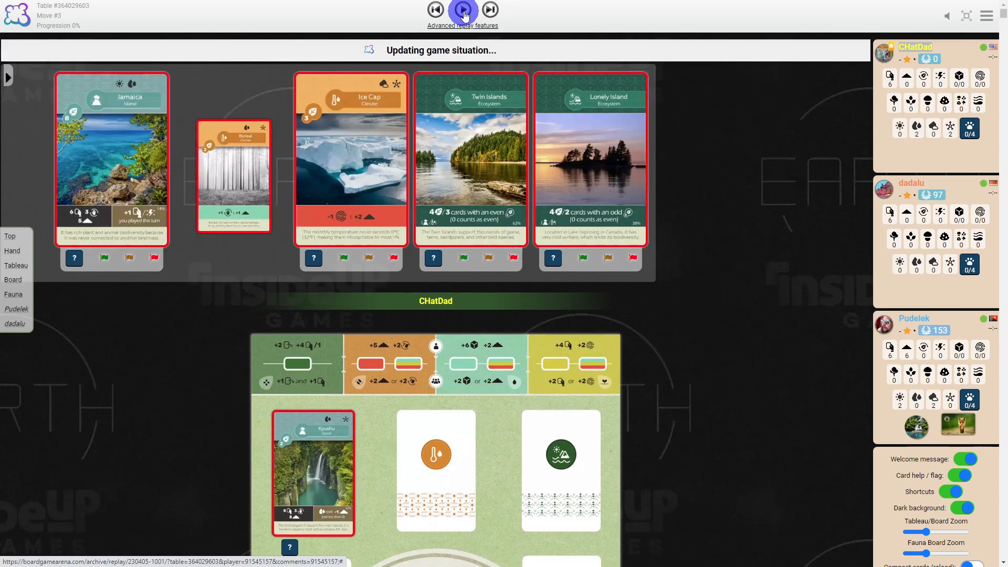
{"action": "left_click", "coordinate": [462, 9]}
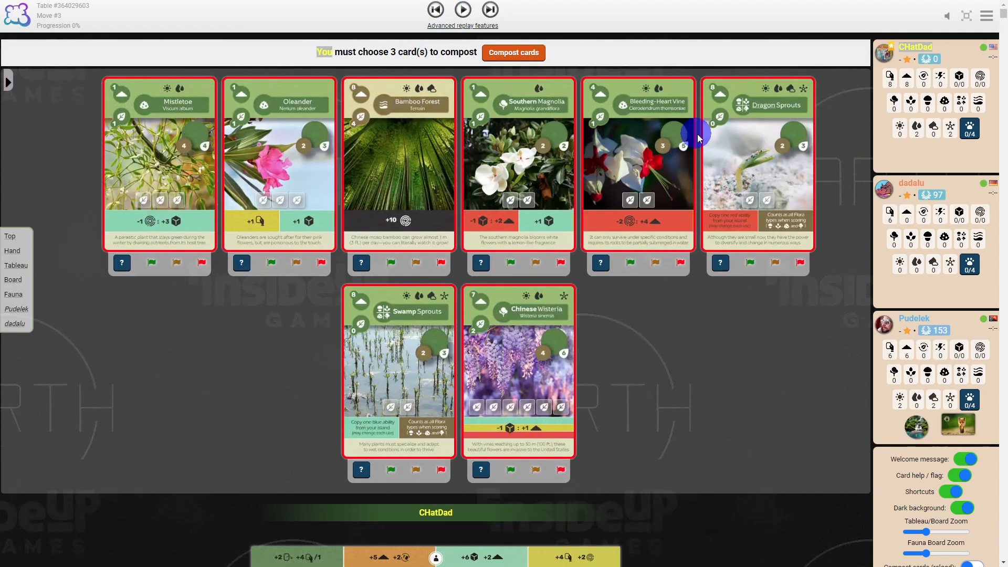
- Bring the player board into view and show the Kyushu Island card's full details
{"action": "scroll", "scroll_direction": "down", "scroll_amount": 3}
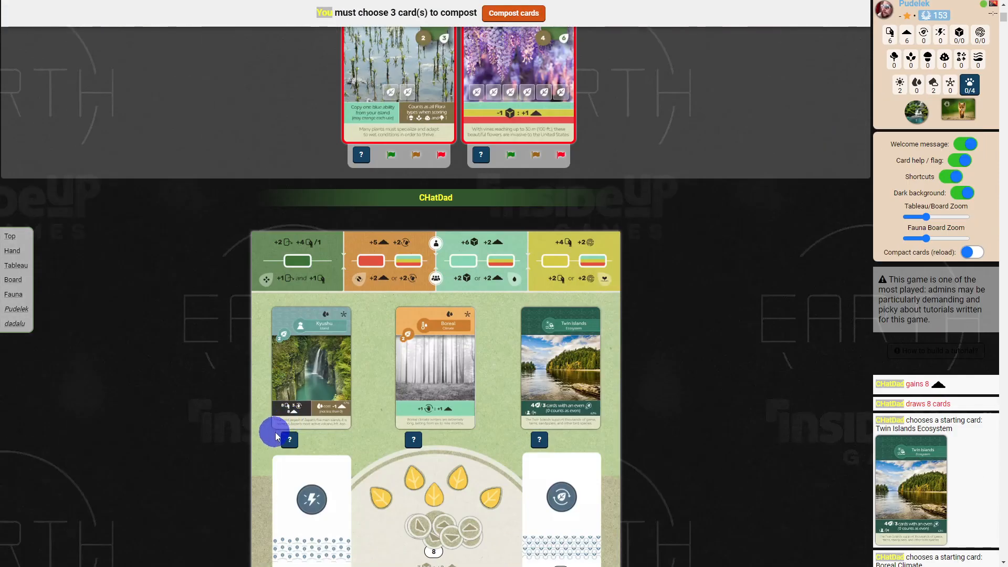
{"action": "mouse_move", "coordinate": [286, 412]}
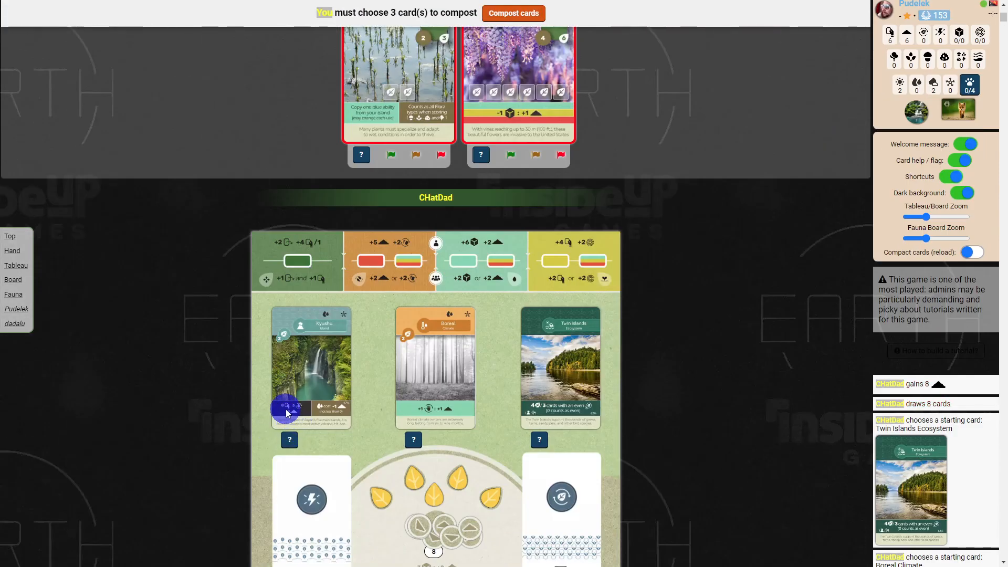
{"action": "left_click", "coordinate": [290, 440]}
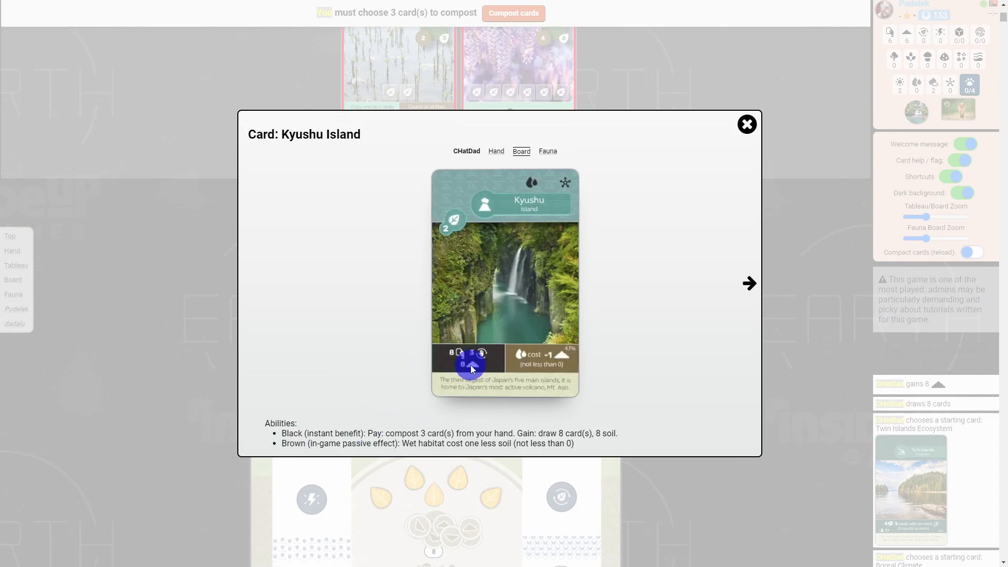
{"action": "mouse_move", "coordinate": [481, 387]}
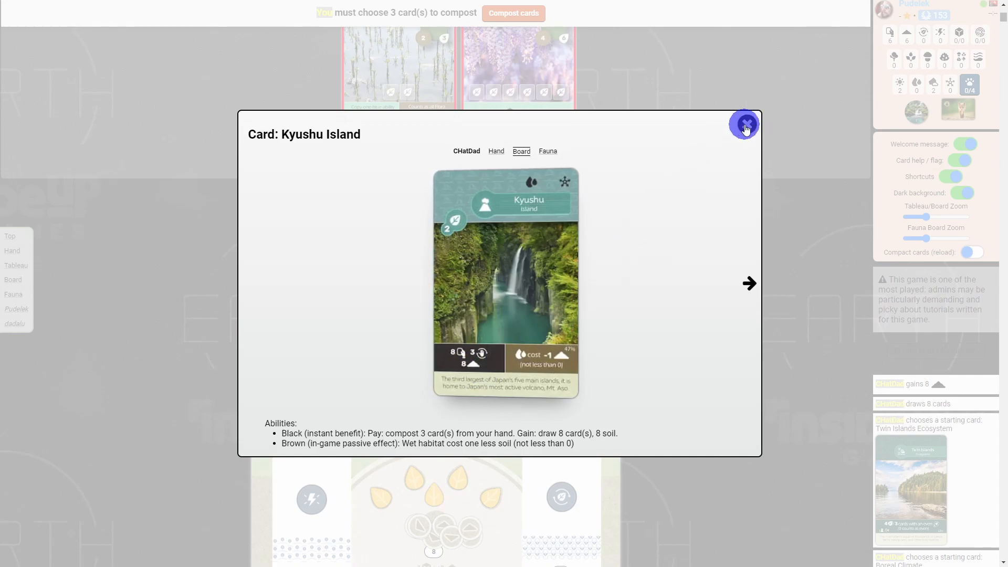
{"action": "left_click", "coordinate": [744, 124]}
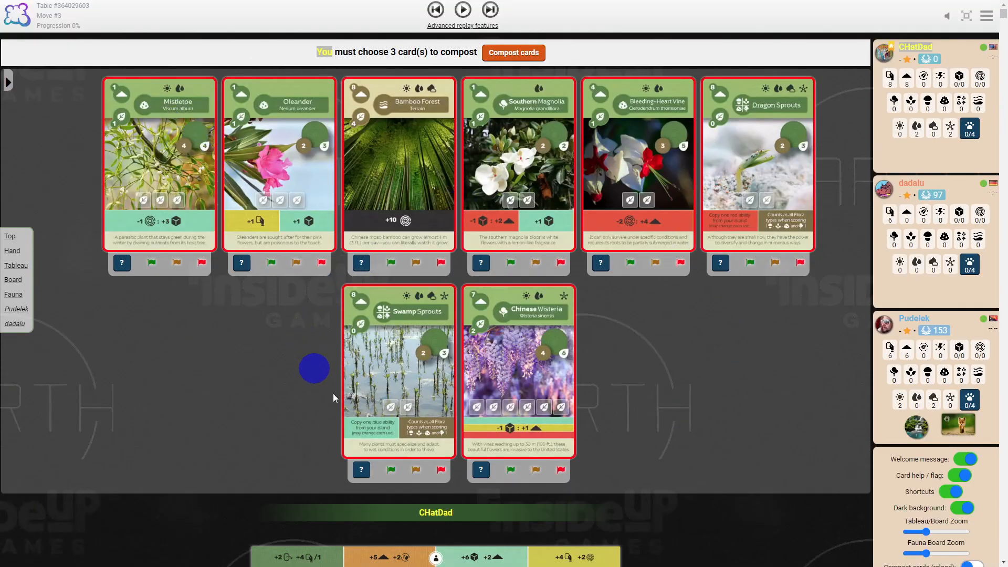
{"action": "mouse_move", "coordinate": [230, 361]}
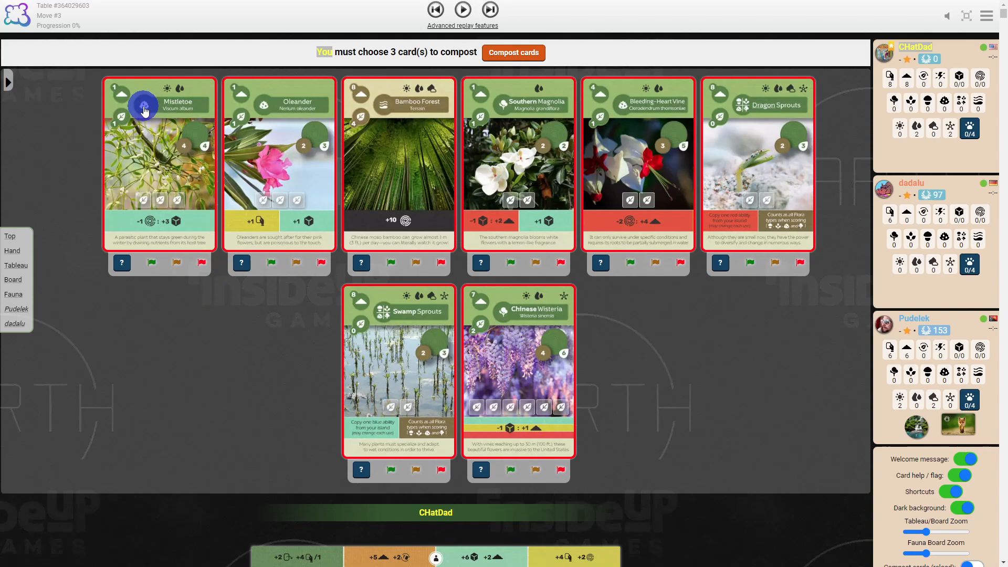
{"action": "mouse_move", "coordinate": [190, 119]}
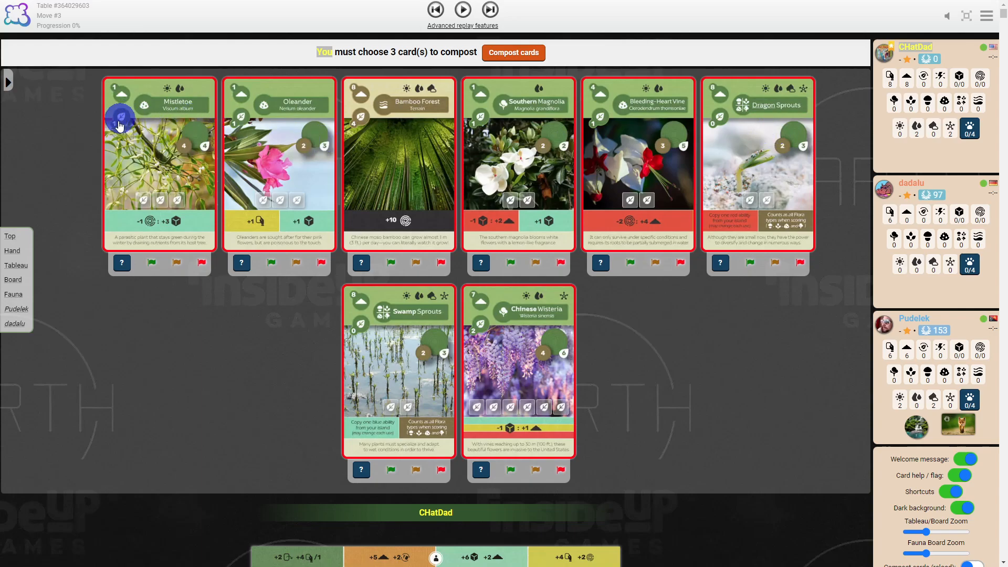
{"action": "mouse_move", "coordinate": [359, 124]}
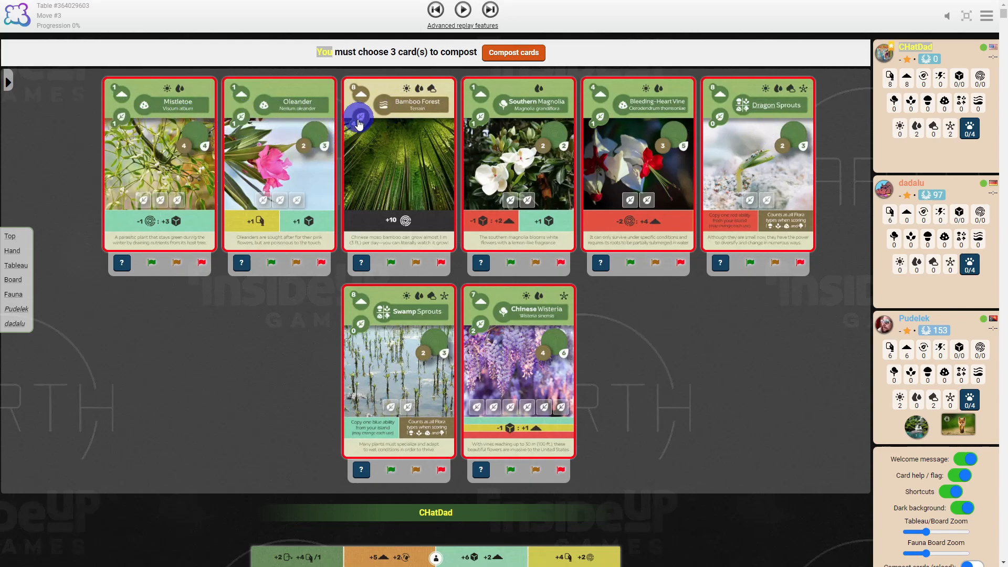
{"action": "mouse_move", "coordinate": [119, 127]}
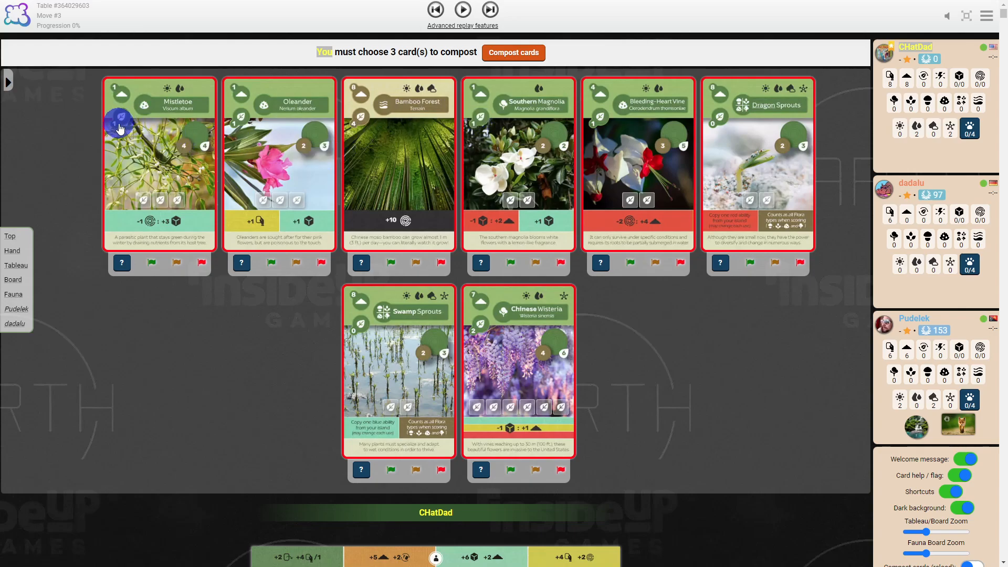
{"action": "mouse_move", "coordinate": [492, 279]}
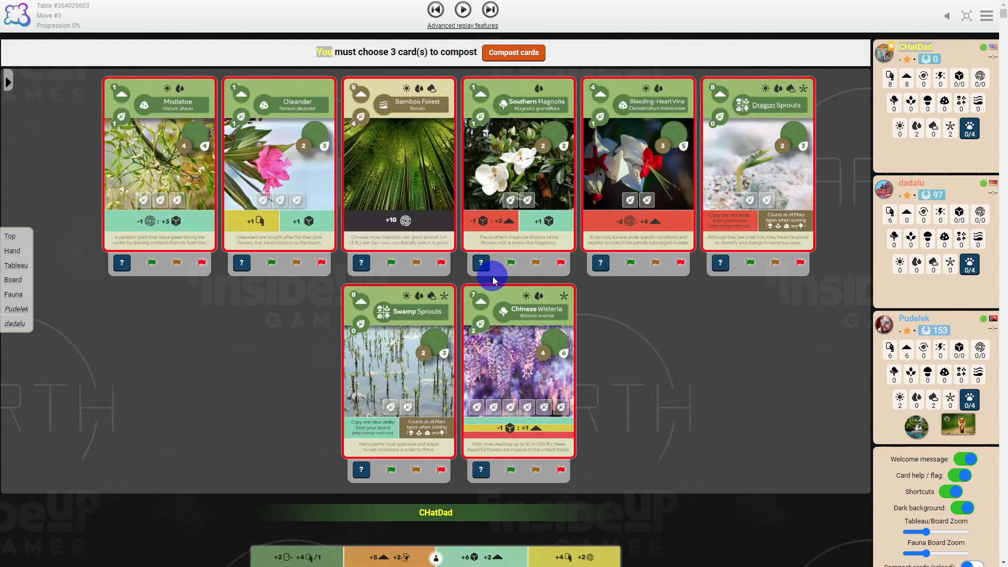
{"action": "mouse_move", "coordinate": [714, 132]}
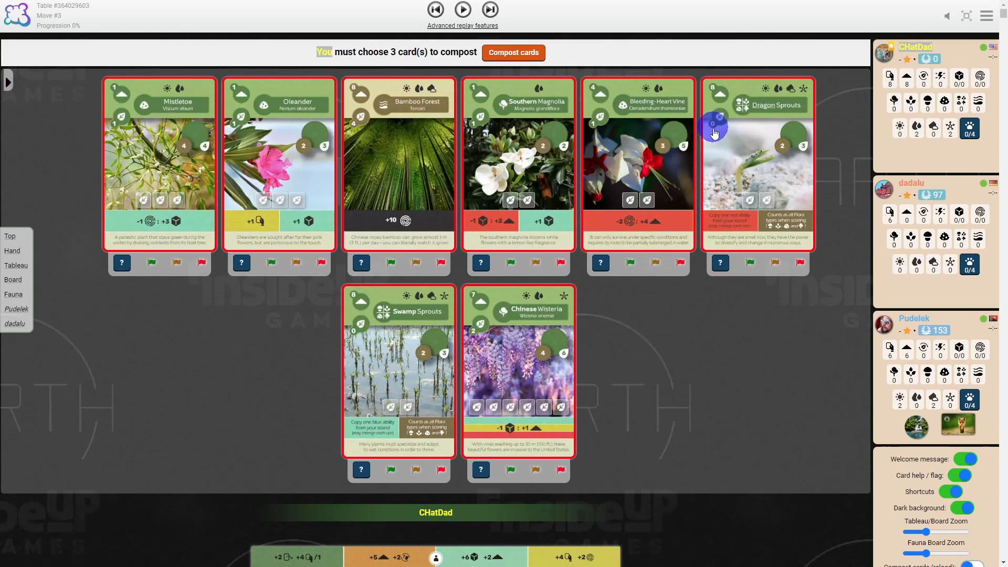
{"action": "mouse_move", "coordinate": [669, 324]}
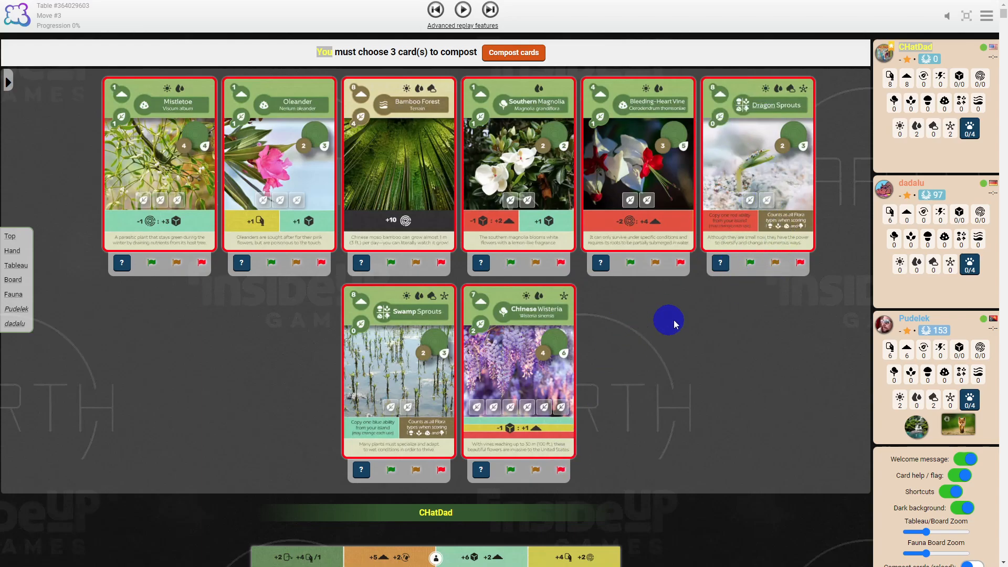
{"action": "mouse_move", "coordinate": [668, 315]}
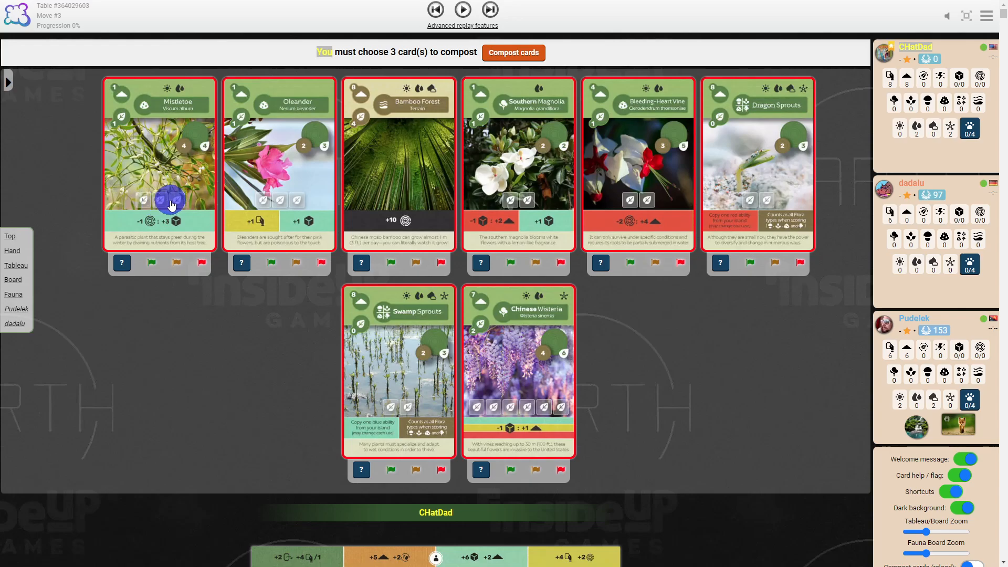
{"action": "mouse_move", "coordinate": [180, 234]}
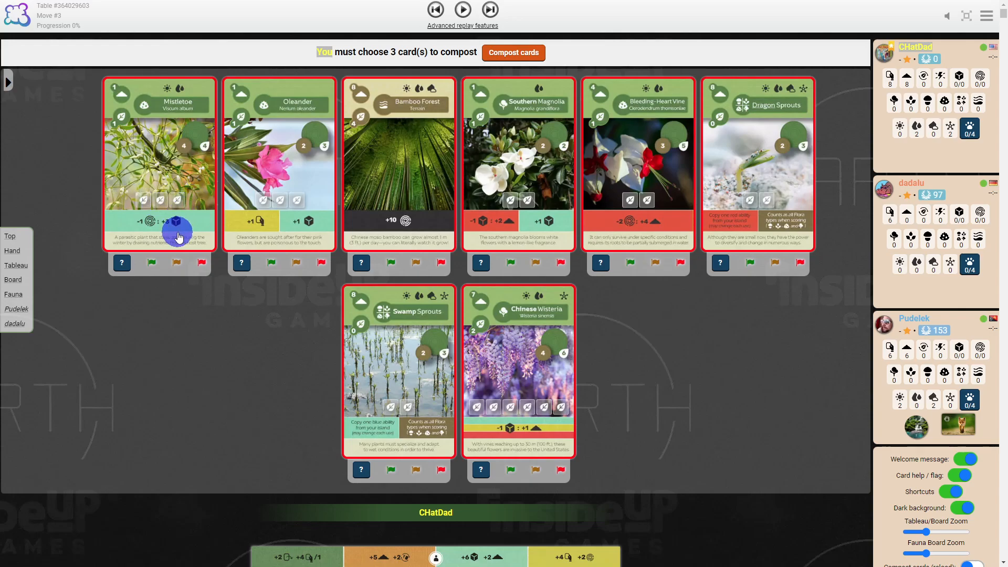
{"action": "mouse_move", "coordinate": [169, 212]}
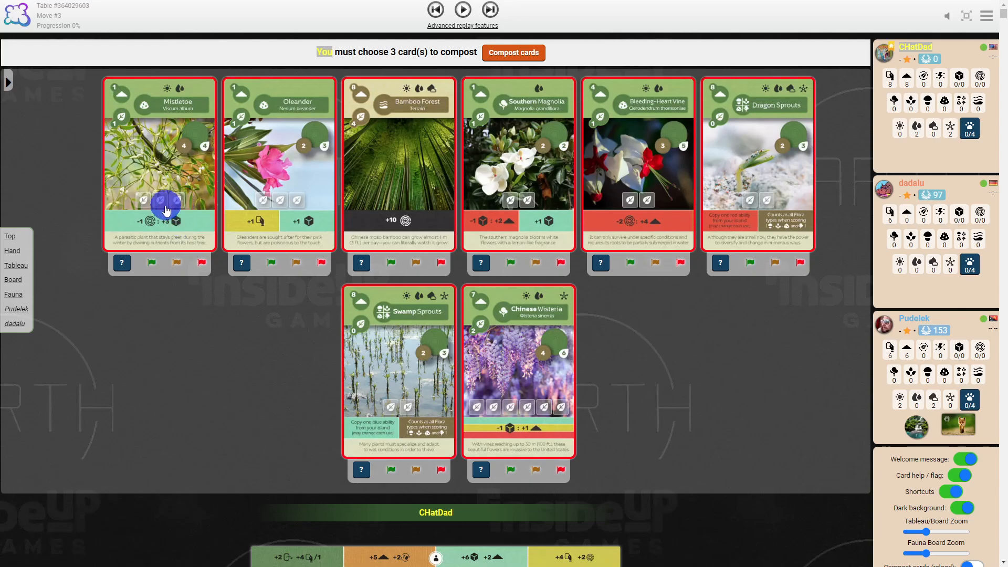
{"action": "mouse_move", "coordinate": [179, 228]}
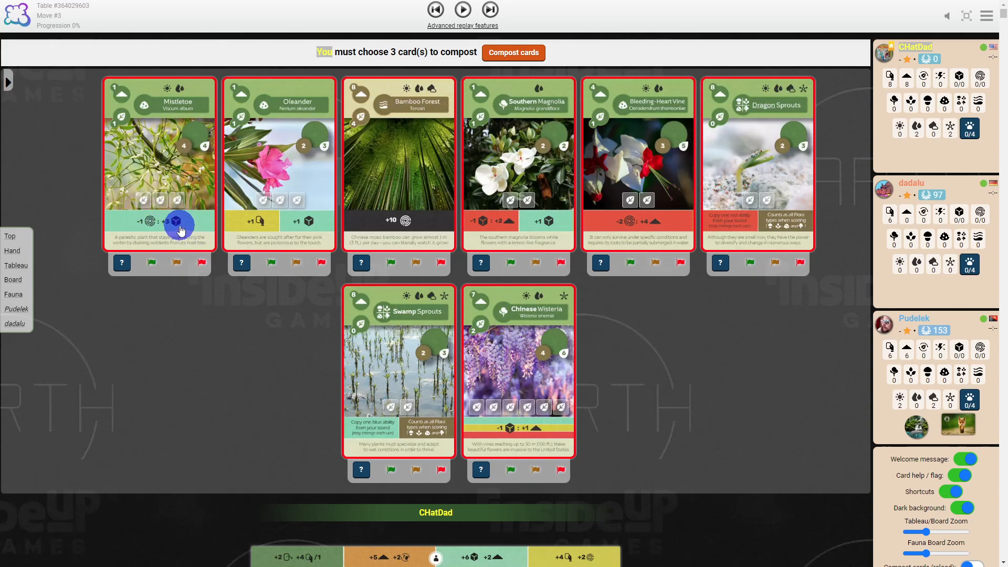
{"action": "mouse_move", "coordinate": [187, 140]}
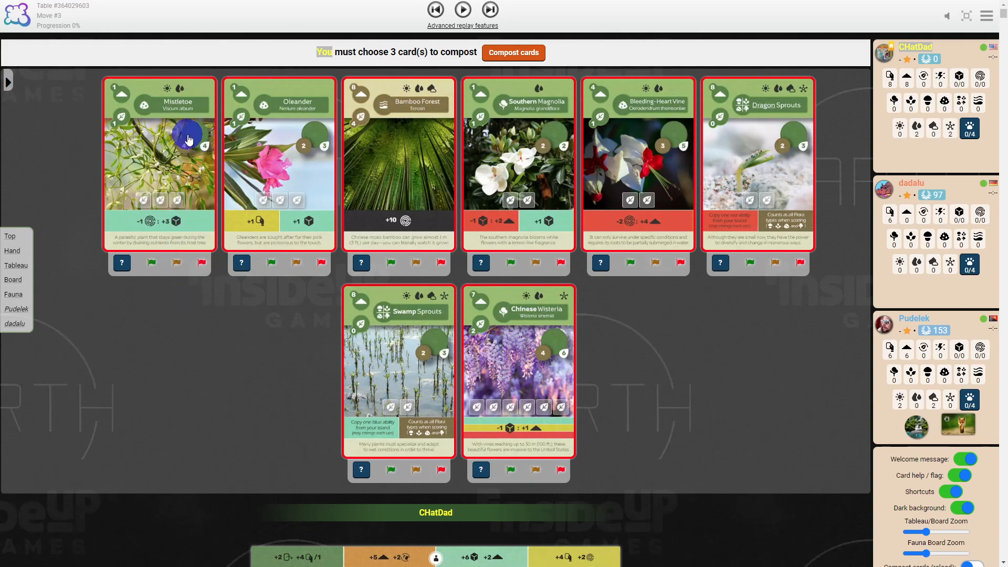
{"action": "mouse_move", "coordinate": [182, 193]}
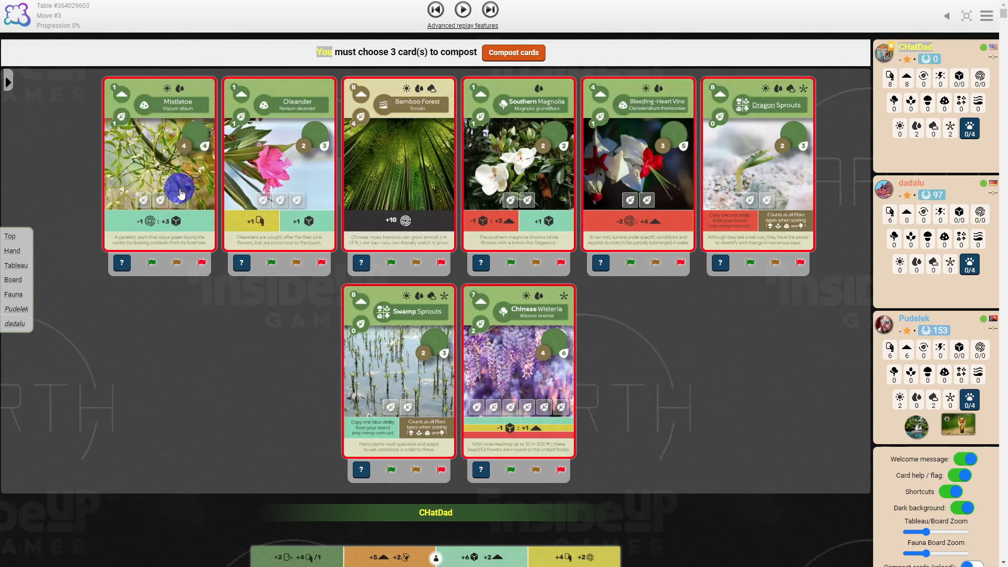
{"action": "scroll", "scroll_direction": "down", "scroll_amount": 3}
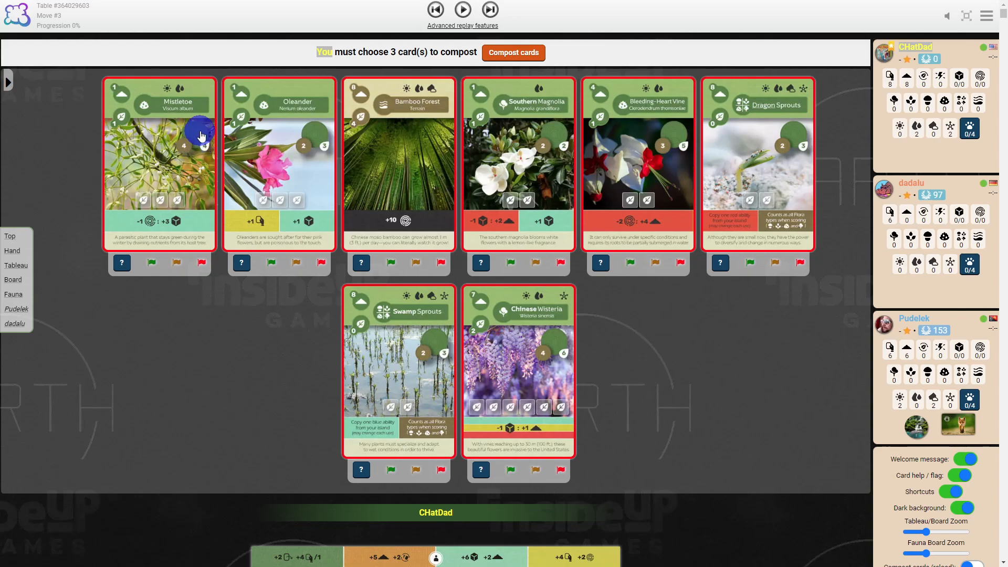
{"action": "mouse_move", "coordinate": [312, 135]}
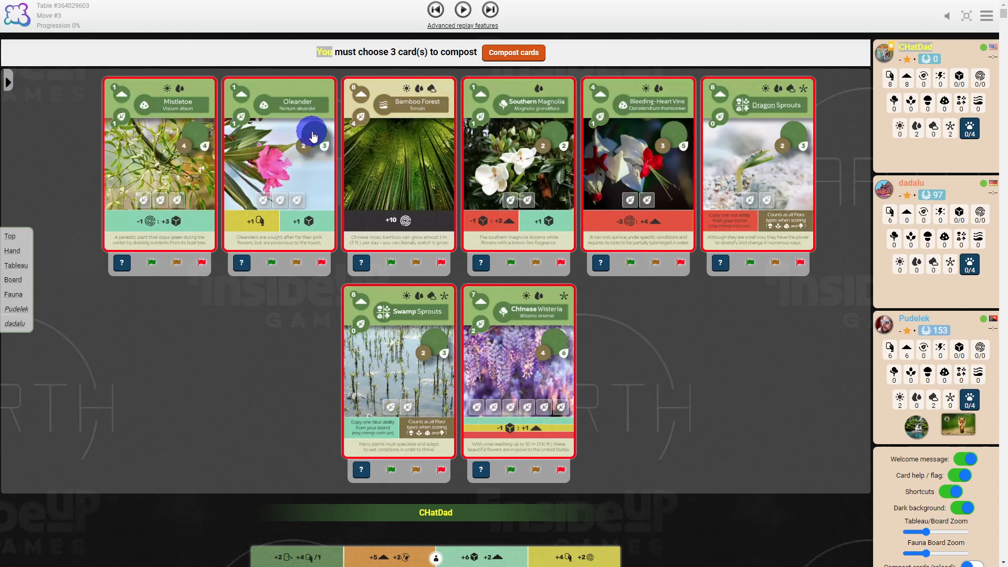
{"action": "mouse_move", "coordinate": [307, 158]}
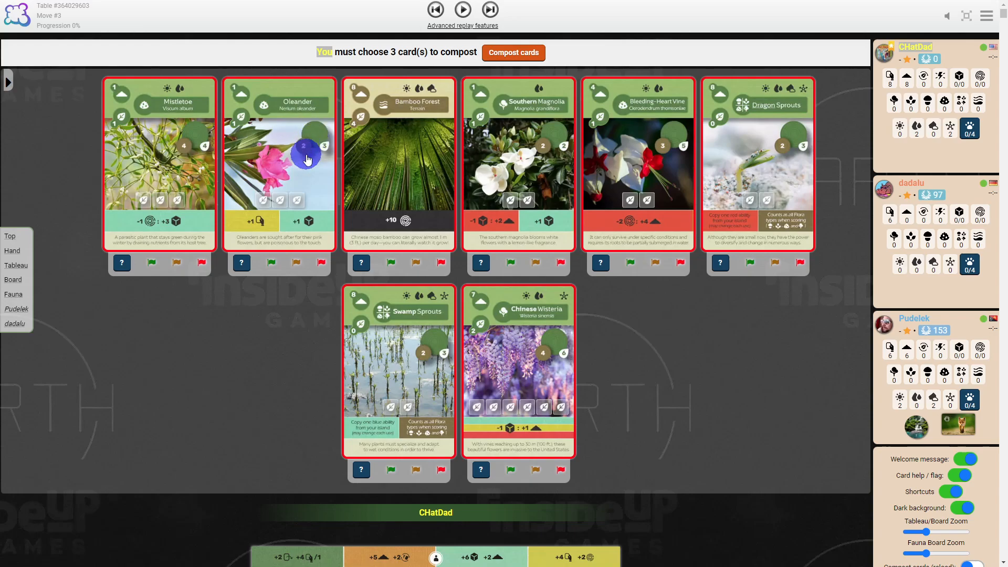
{"action": "mouse_move", "coordinate": [319, 149]}
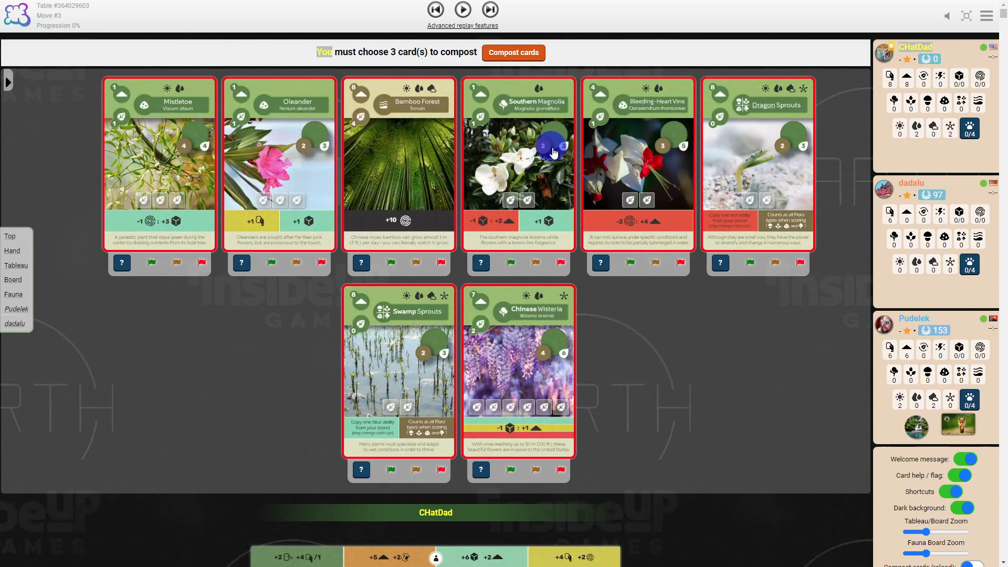
{"action": "mouse_move", "coordinate": [681, 153]}
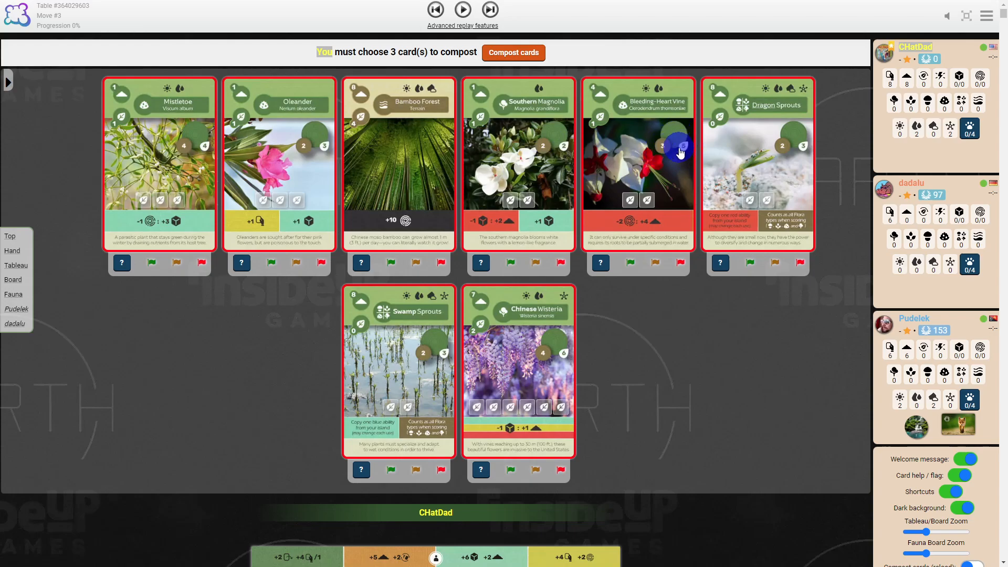
{"action": "mouse_move", "coordinate": [225, 340]}
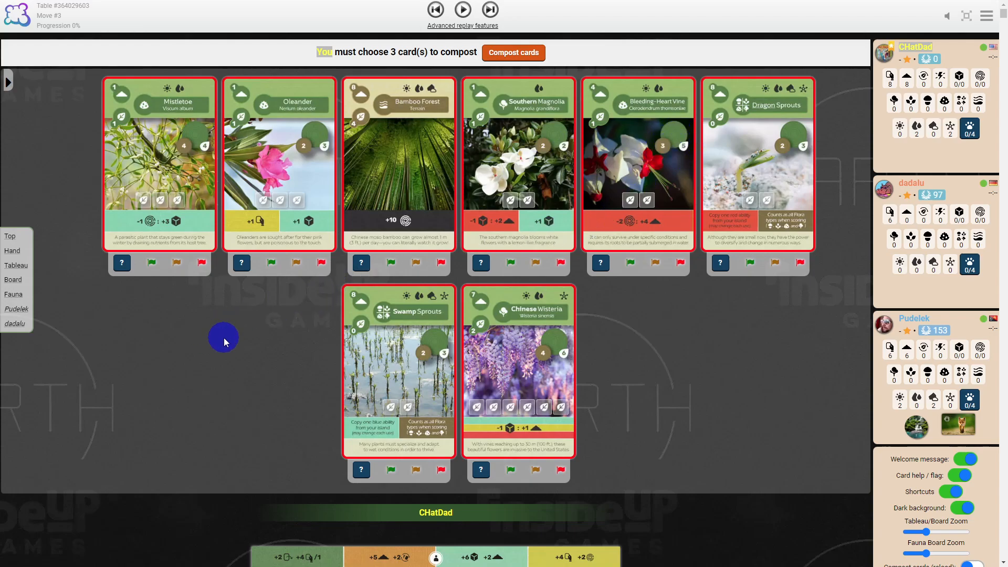
{"action": "mouse_move", "coordinate": [88, 266]}
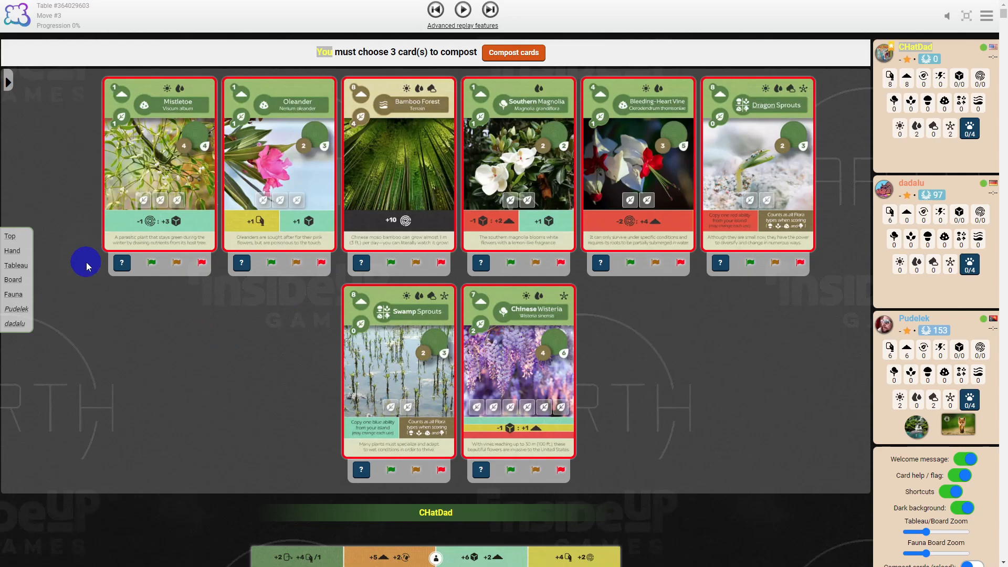
{"action": "mouse_move", "coordinate": [125, 121]}
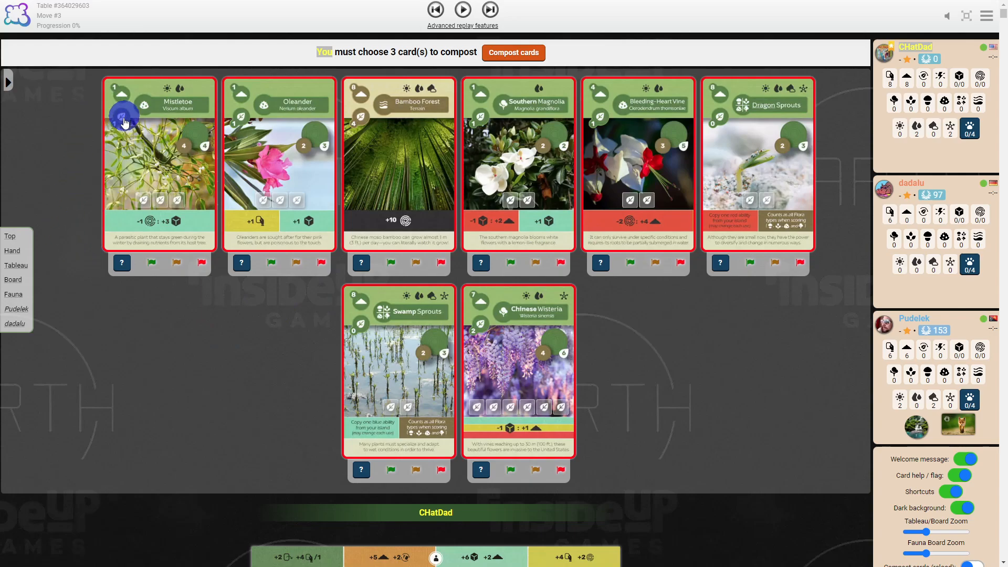
{"action": "mouse_move", "coordinate": [183, 206]}
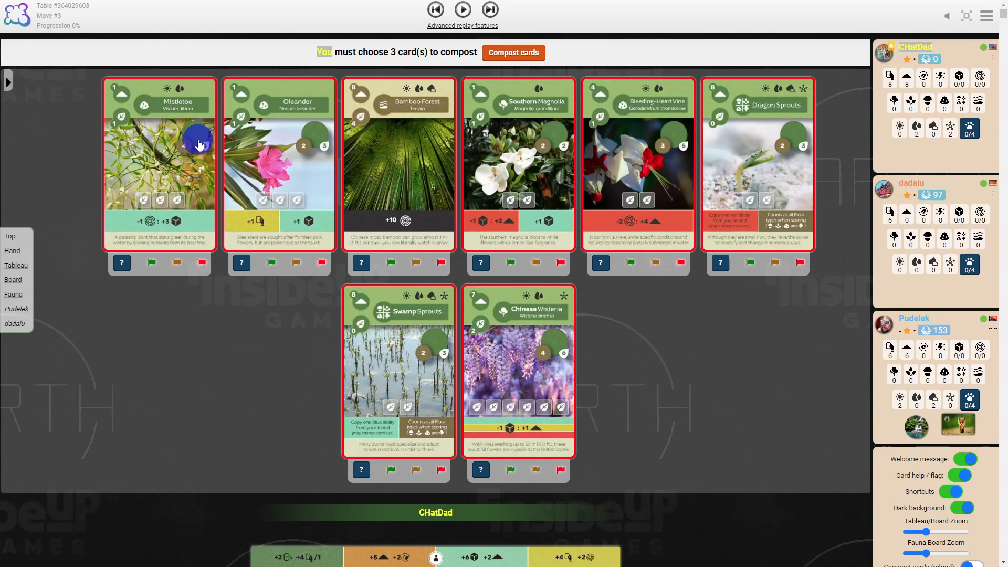
{"action": "scroll", "scroll_direction": "down", "scroll_amount": 3}
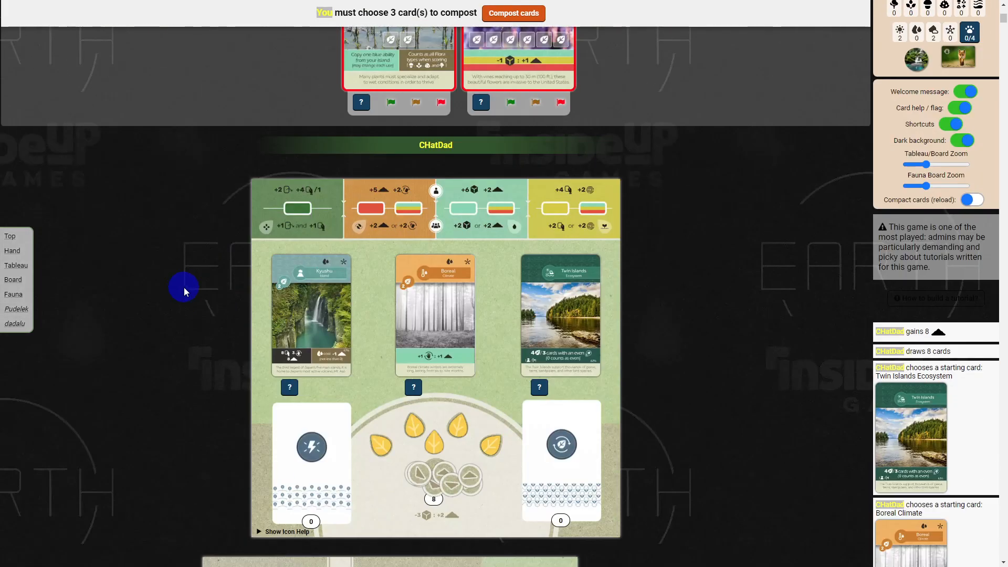
{"action": "scroll", "scroll_direction": "down", "scroll_amount": 3}
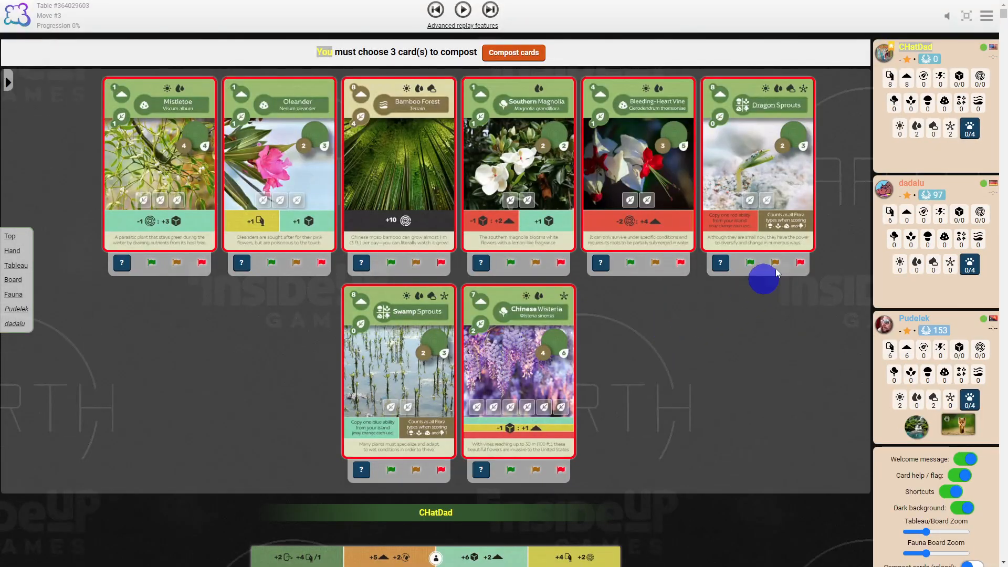
{"action": "mouse_move", "coordinate": [288, 314]}
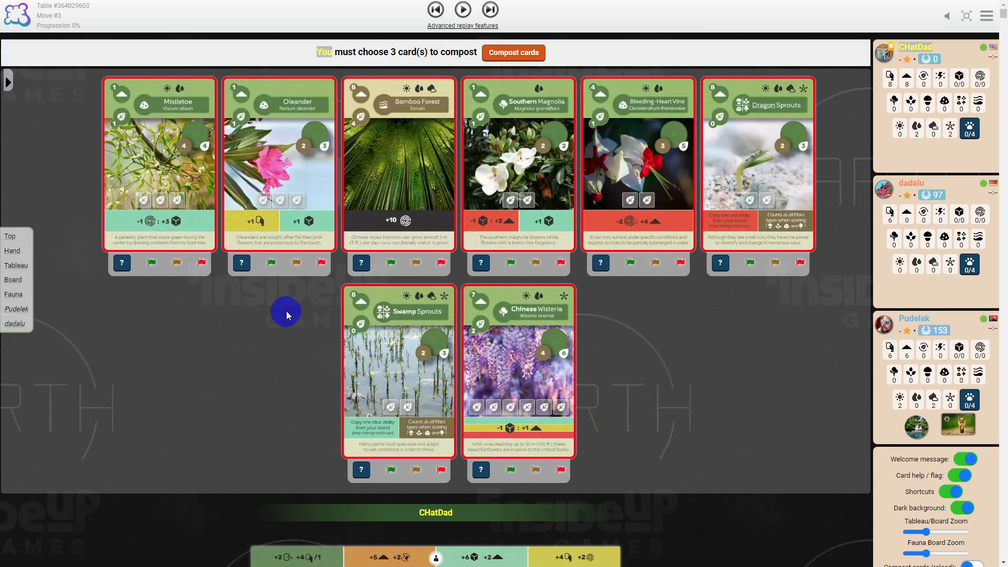
{"action": "scroll", "scroll_direction": "down", "scroll_amount": 3}
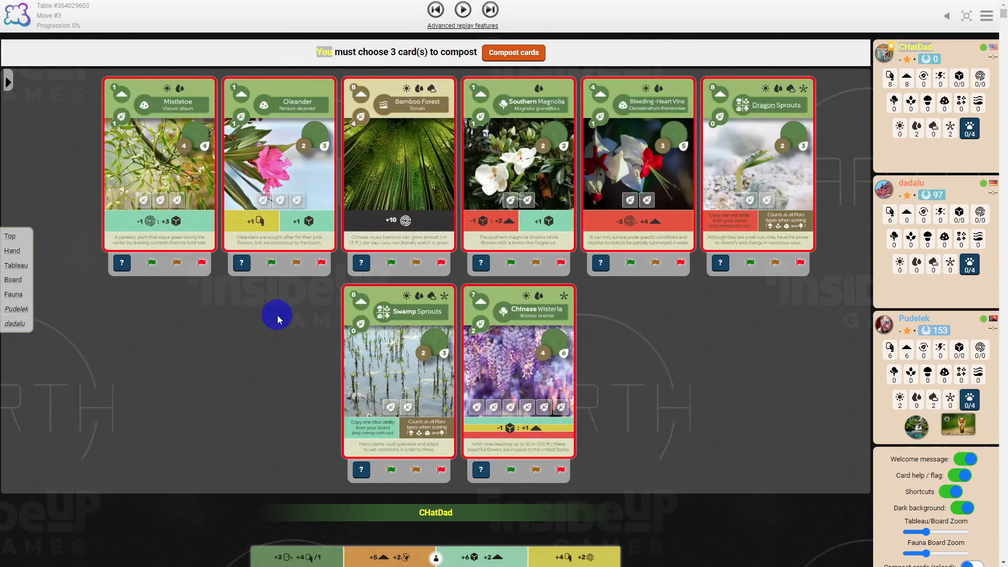
{"action": "mouse_move", "coordinate": [257, 378]}
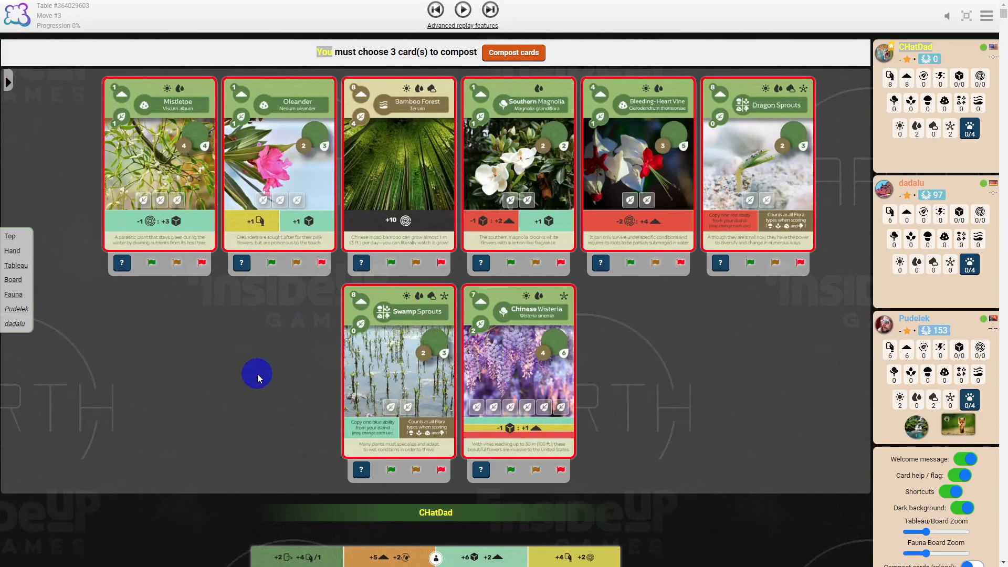
{"action": "mouse_move", "coordinate": [210, 369]}
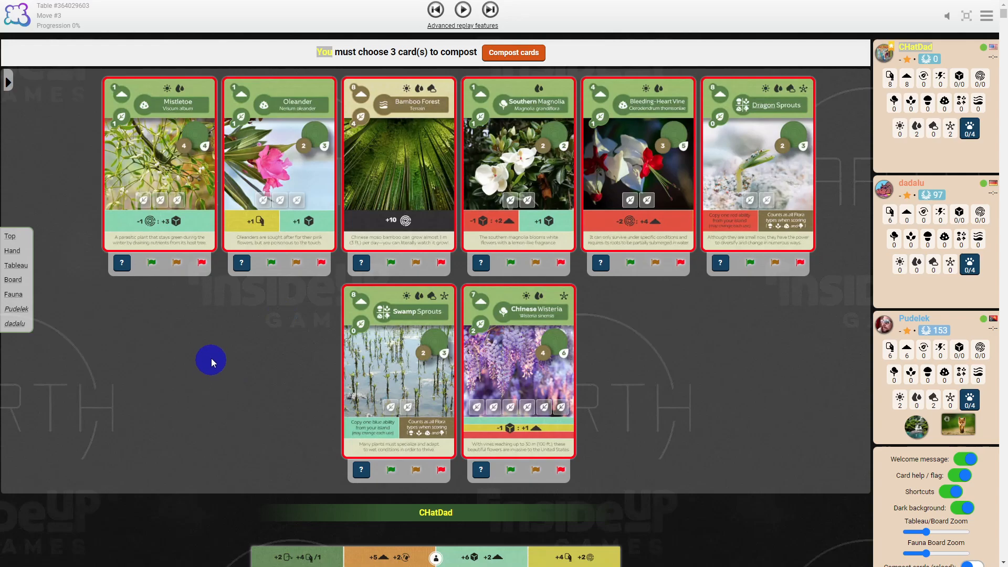
- Scroll down to CHatDad's board with the Kyushu, Boreal and Twin Islands cards
{"action": "scroll", "scroll_direction": "down", "scroll_amount": 3}
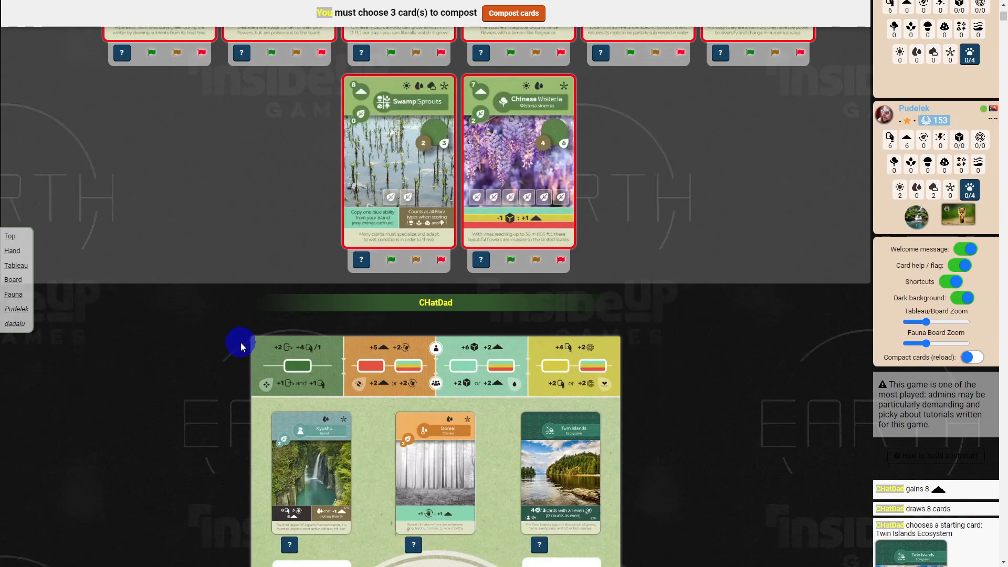
{"action": "scroll", "scroll_direction": "down", "scroll_amount": 3}
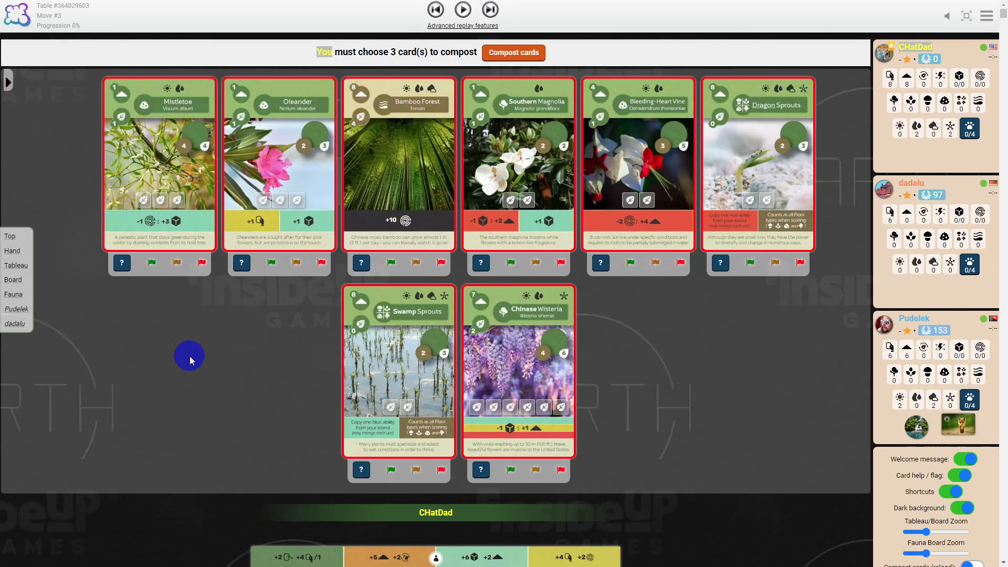
{"action": "mouse_move", "coordinate": [433, 269]}
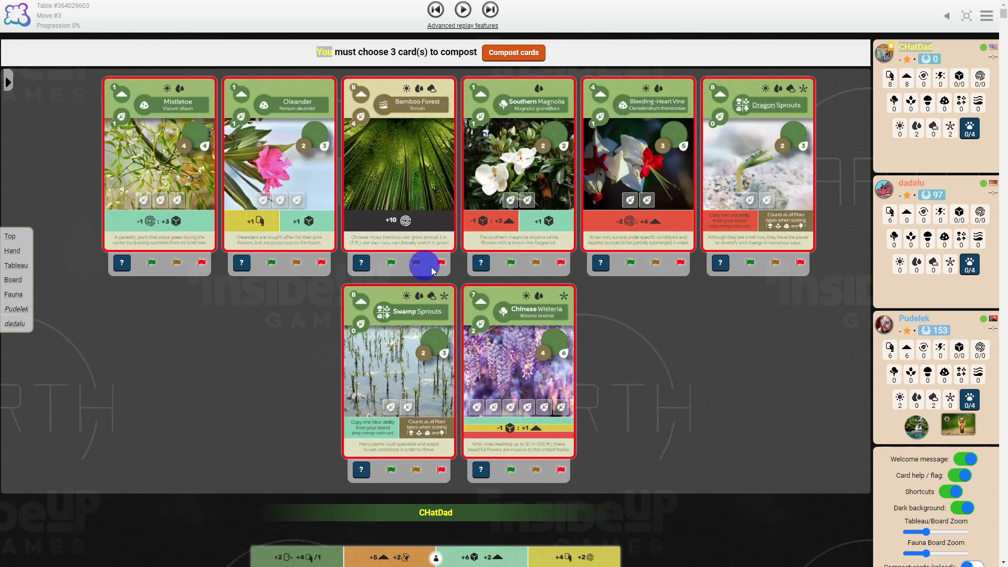
{"action": "mouse_move", "coordinate": [234, 379]}
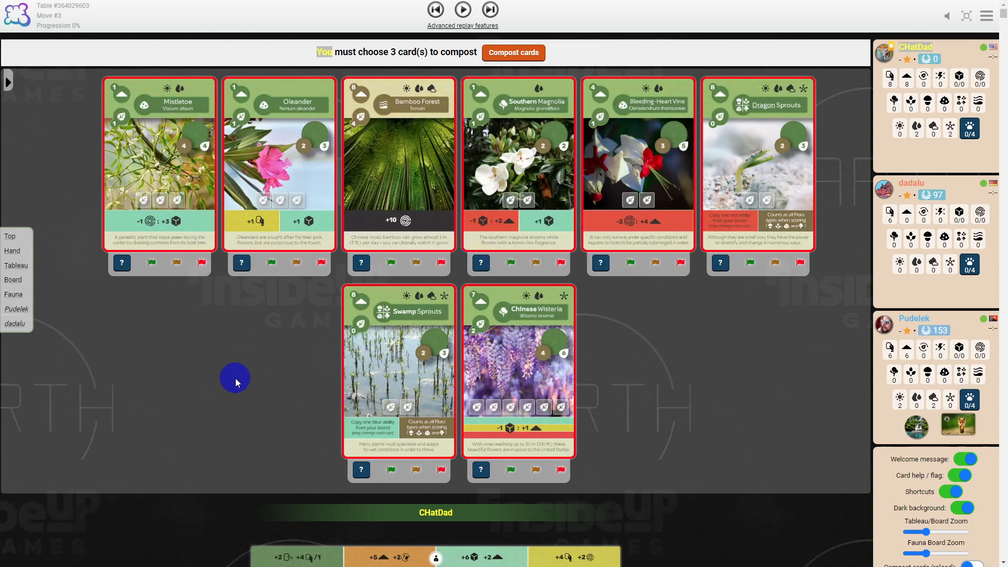
{"action": "mouse_move", "coordinate": [773, 368]}
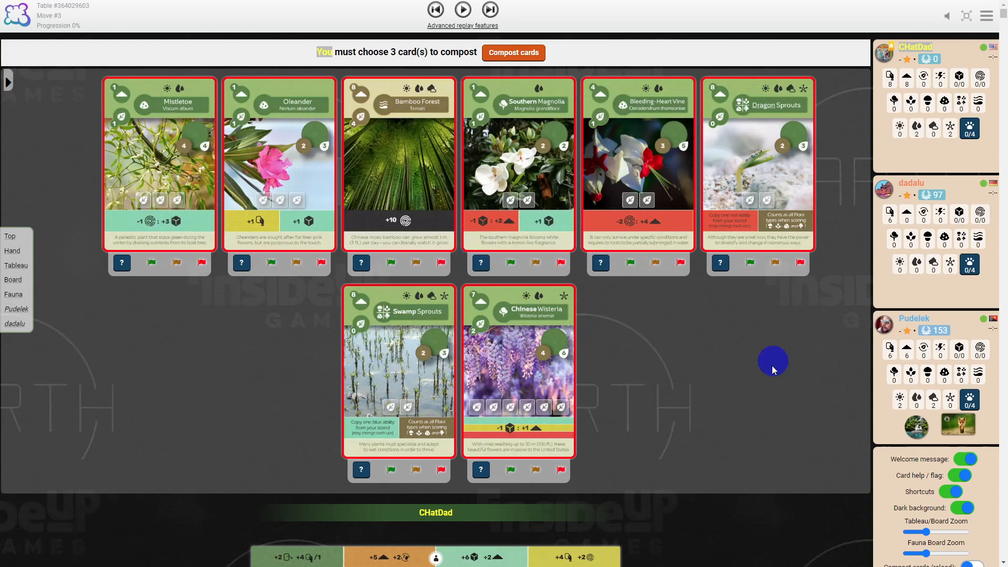
{"action": "mouse_move", "coordinate": [109, 380]}
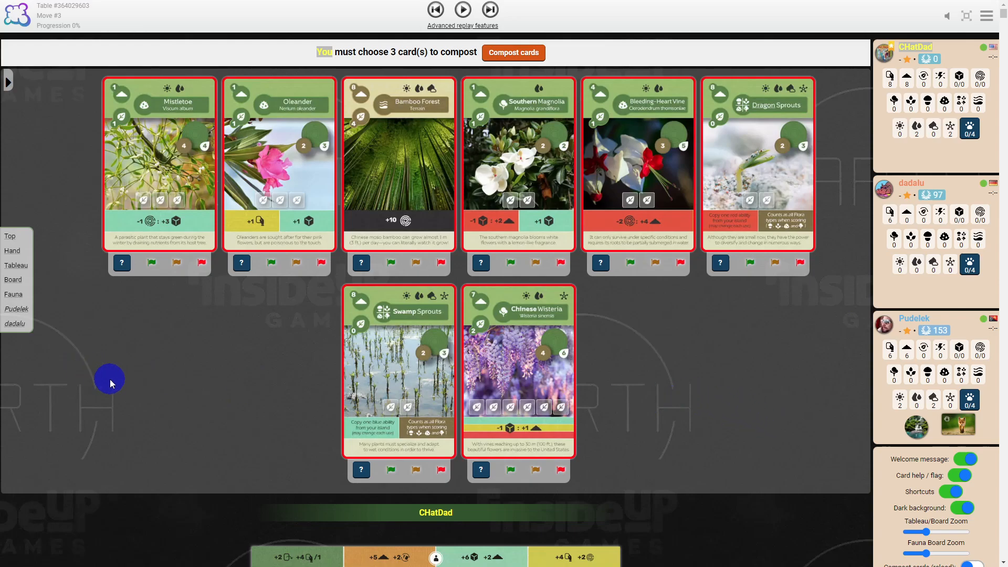
{"action": "mouse_move", "coordinate": [135, 287]}
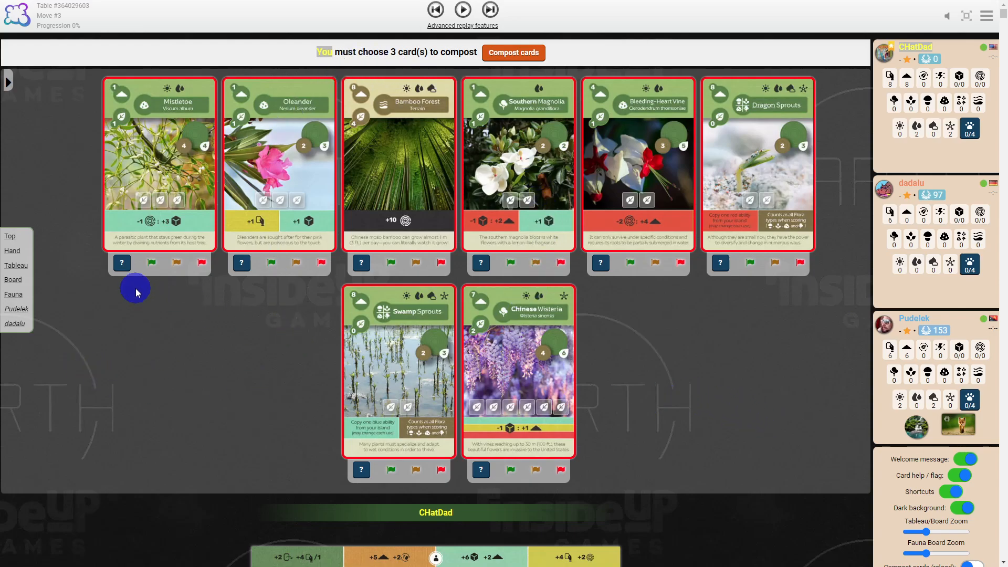
{"action": "mouse_move", "coordinate": [553, 396]}
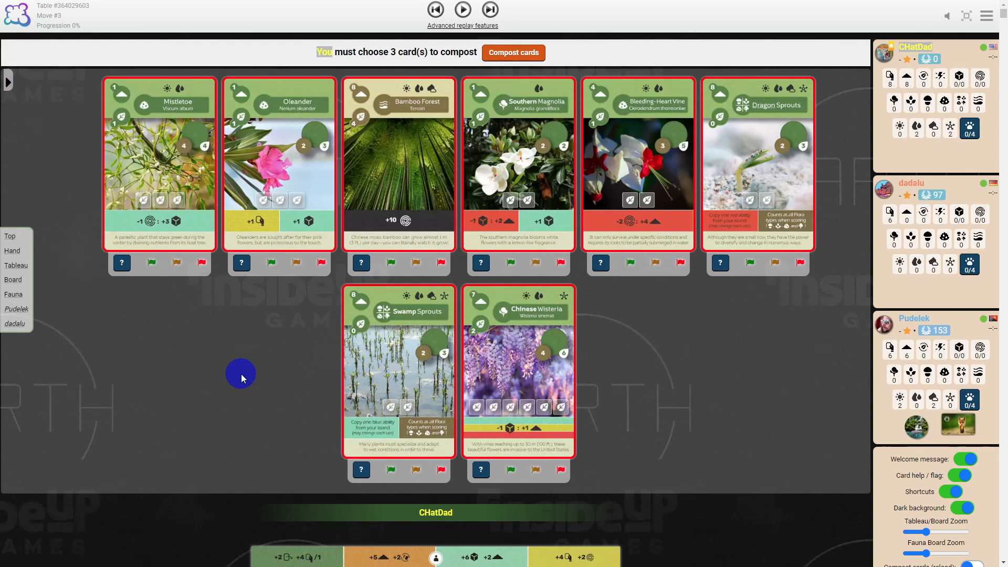
{"action": "mouse_move", "coordinate": [289, 366]}
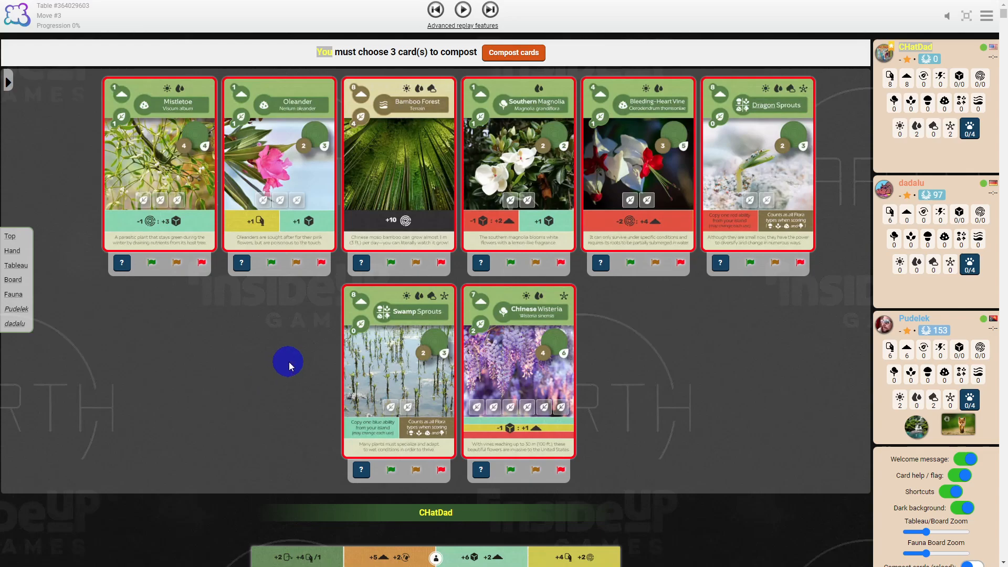
{"action": "mouse_move", "coordinate": [202, 231]}
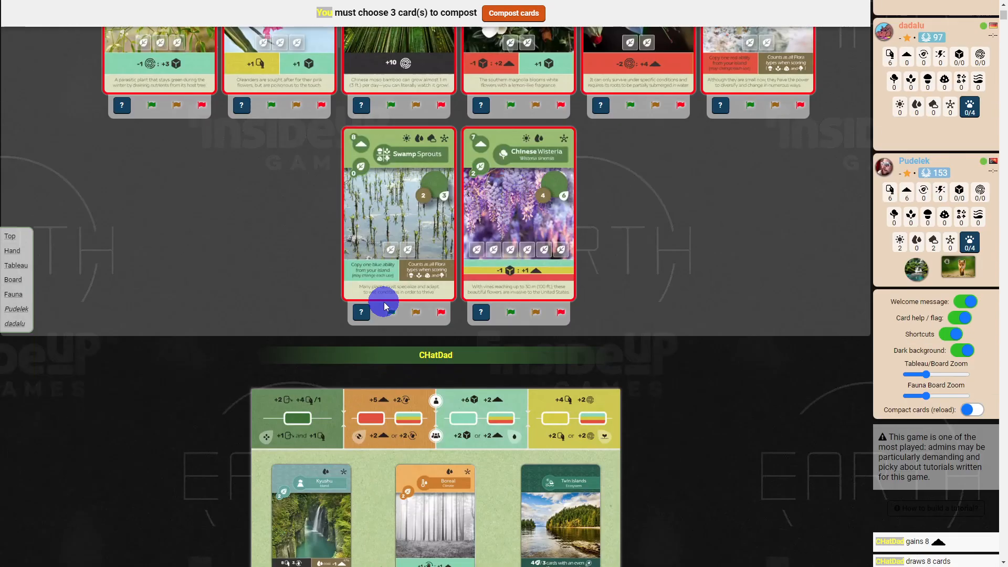
- Show the Mistletoe card's details with its Blue (Water) ability and scientific name
{"action": "left_click", "coordinate": [120, 105]}
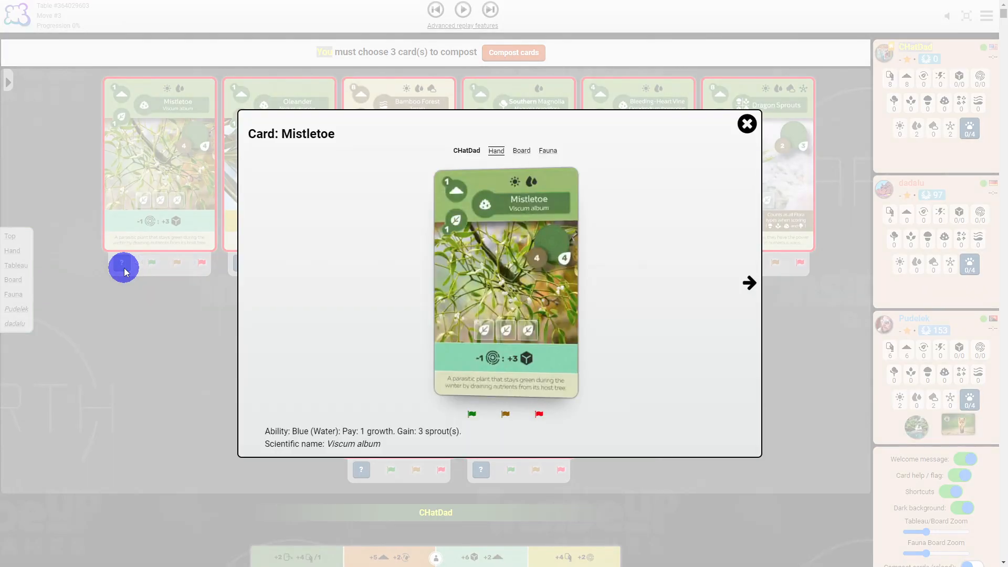
{"action": "mouse_move", "coordinate": [392, 356]}
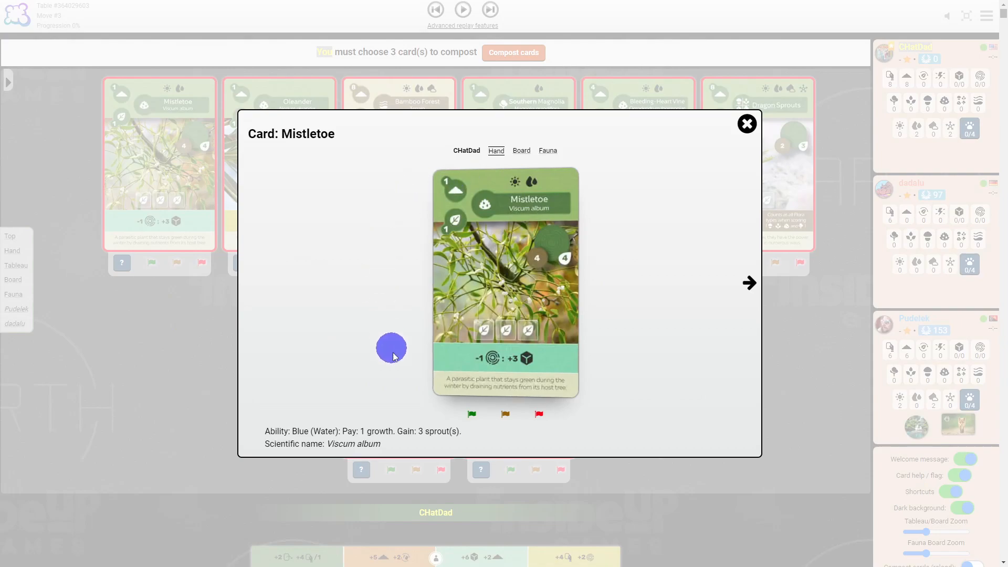
{"action": "mouse_move", "coordinate": [479, 201]}
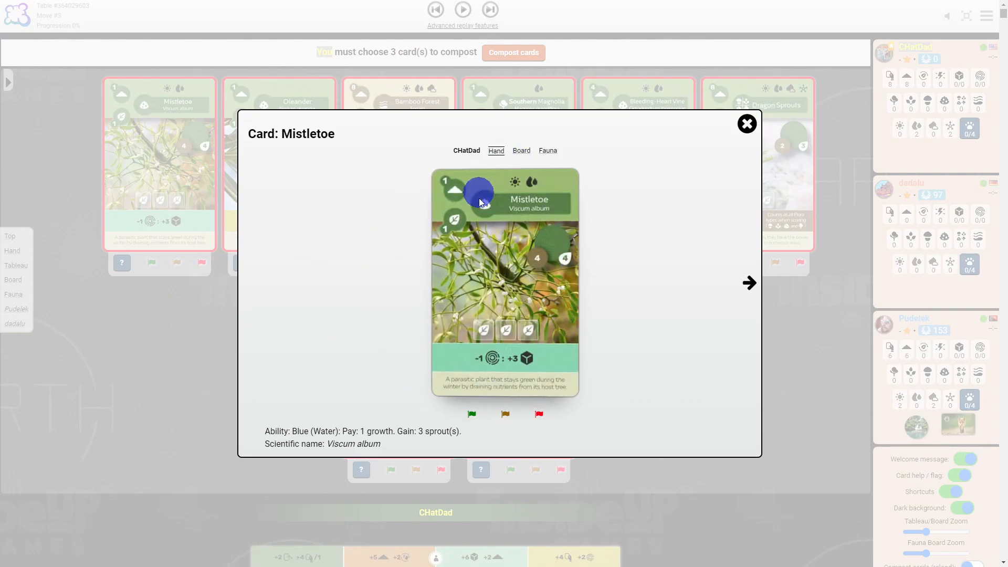
{"action": "mouse_move", "coordinate": [330, 433]}
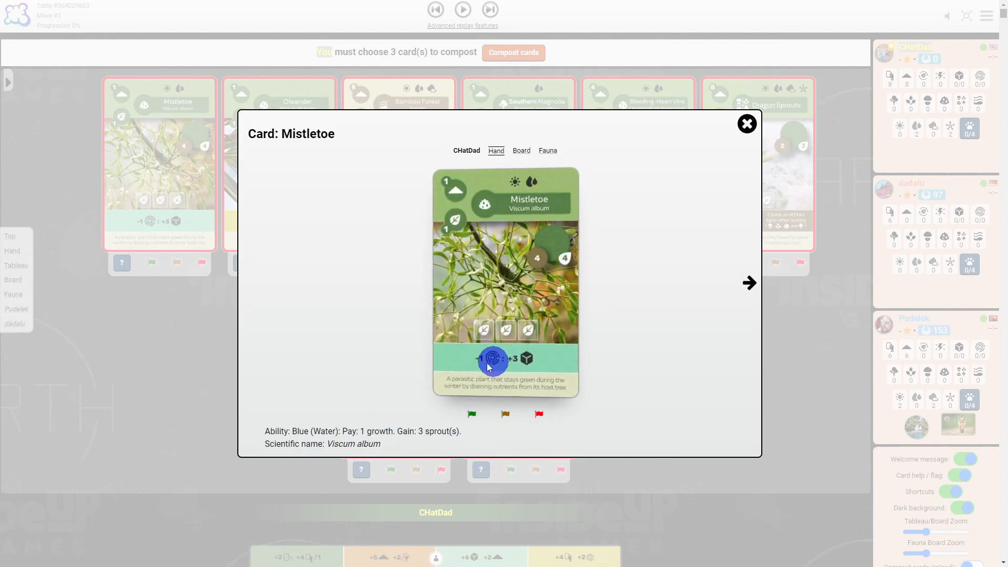
{"action": "mouse_move", "coordinate": [492, 309]}
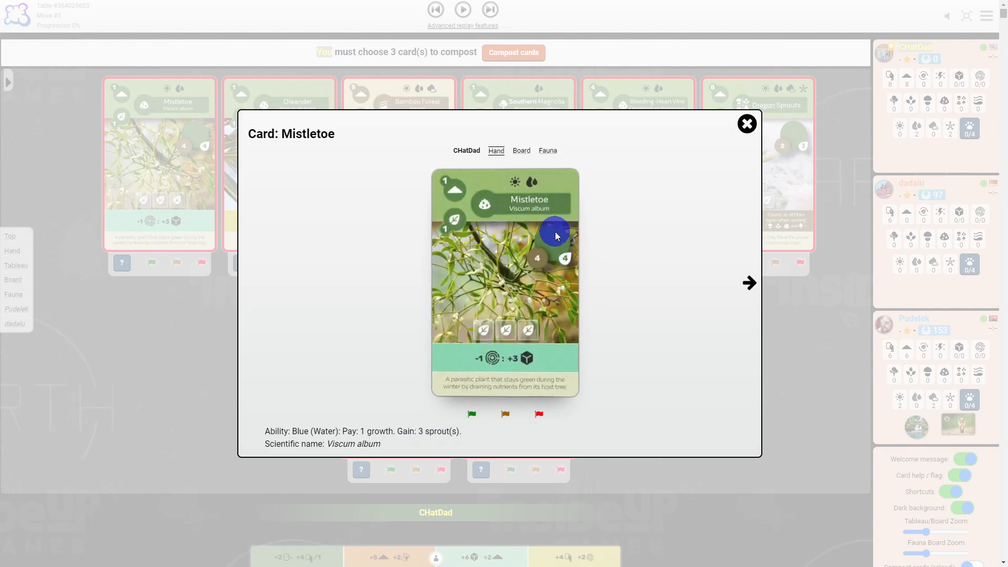
{"action": "mouse_move", "coordinate": [527, 303]}
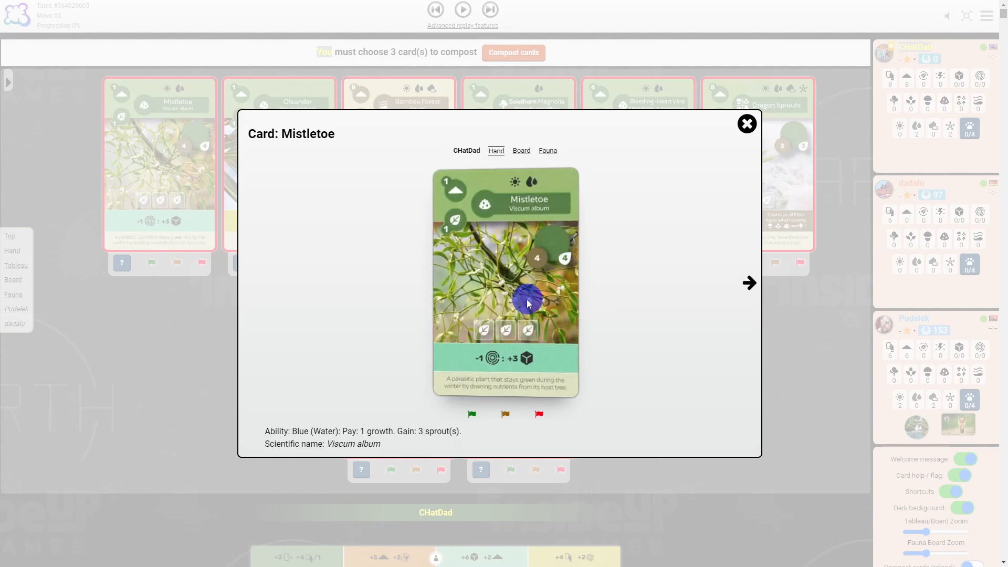
{"action": "mouse_move", "coordinate": [302, 471]}
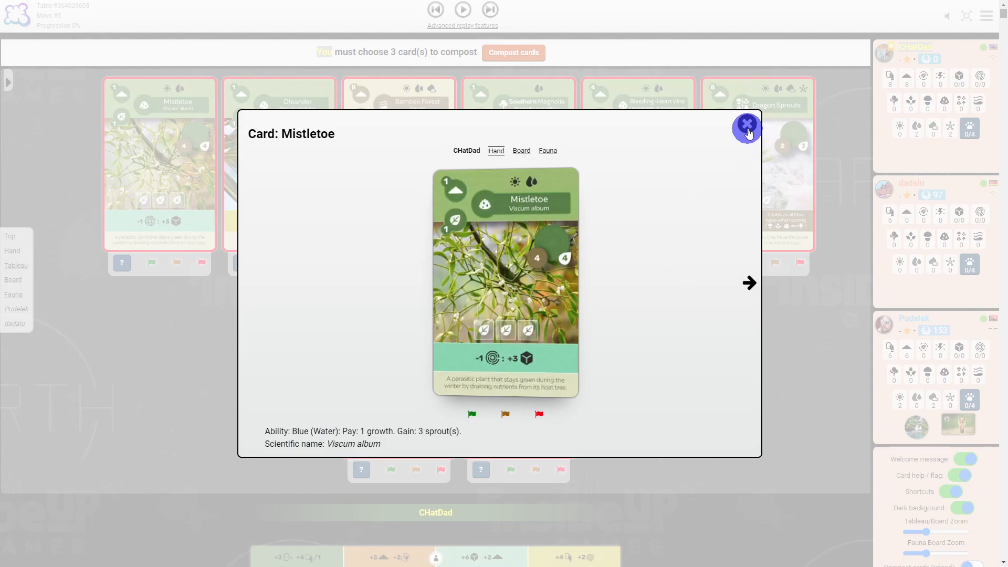
- Close the Mistletoe details and scroll down to CHatDad's island board
{"action": "left_click", "coordinate": [747, 124]}
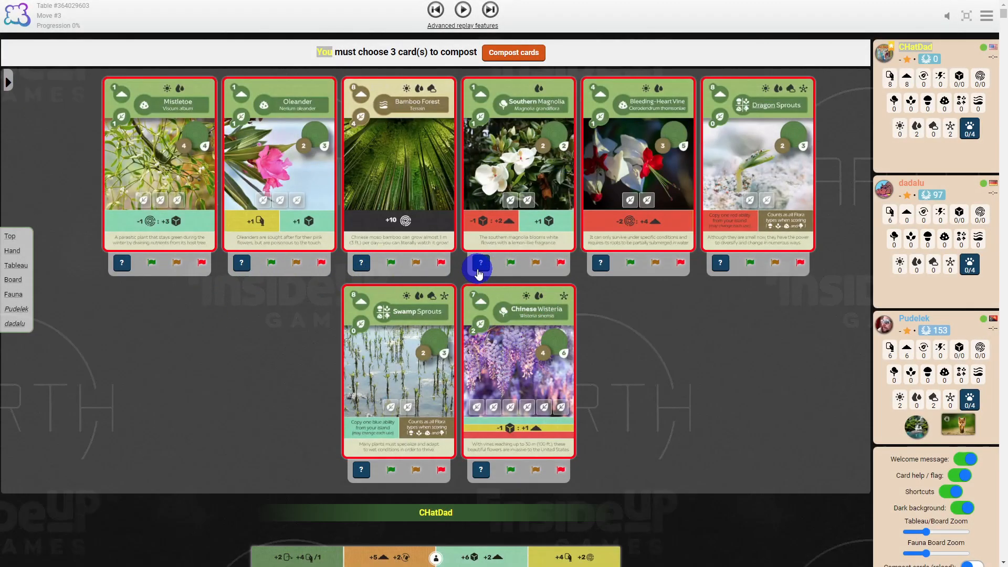
{"action": "mouse_move", "coordinate": [629, 353]}
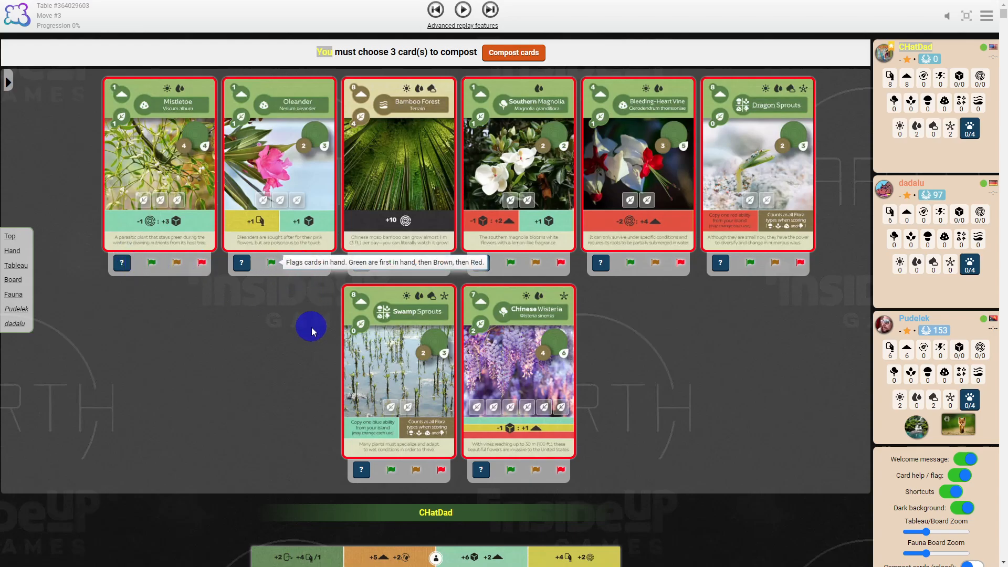
{"action": "mouse_move", "coordinate": [213, 370]}
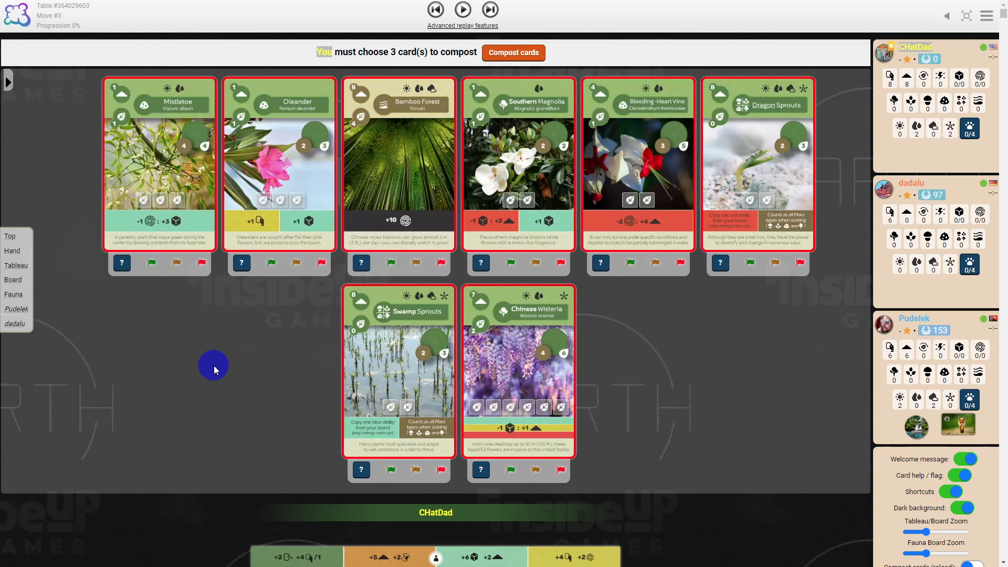
{"action": "mouse_move", "coordinate": [592, 417]}
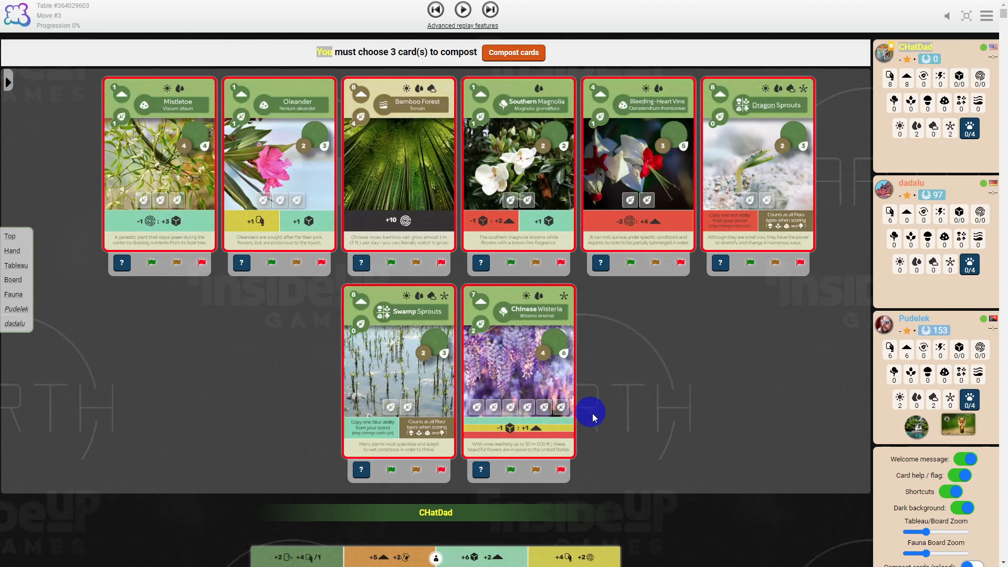
{"action": "scroll", "scroll_direction": "down", "scroll_amount": 3}
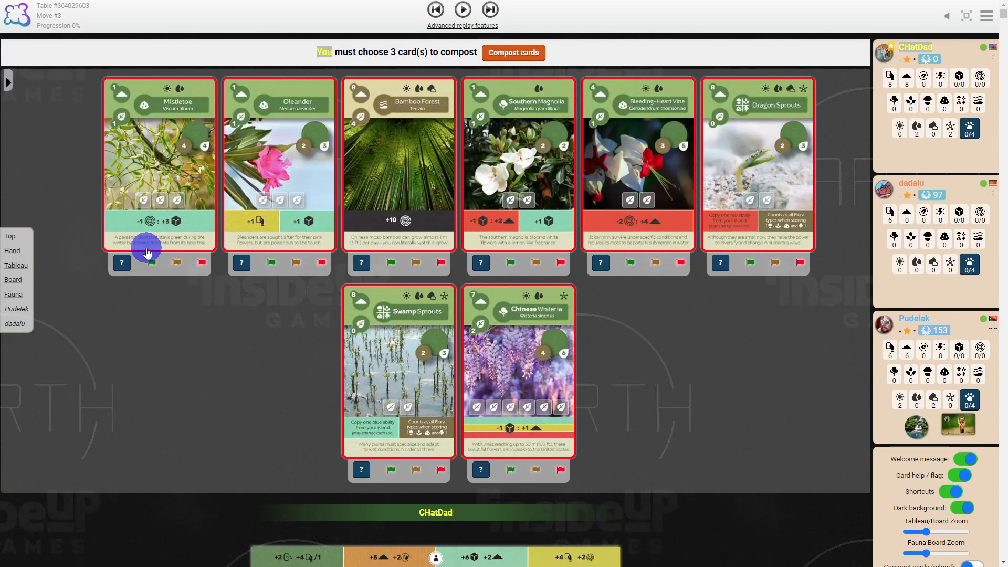
{"action": "mouse_move", "coordinate": [222, 376]}
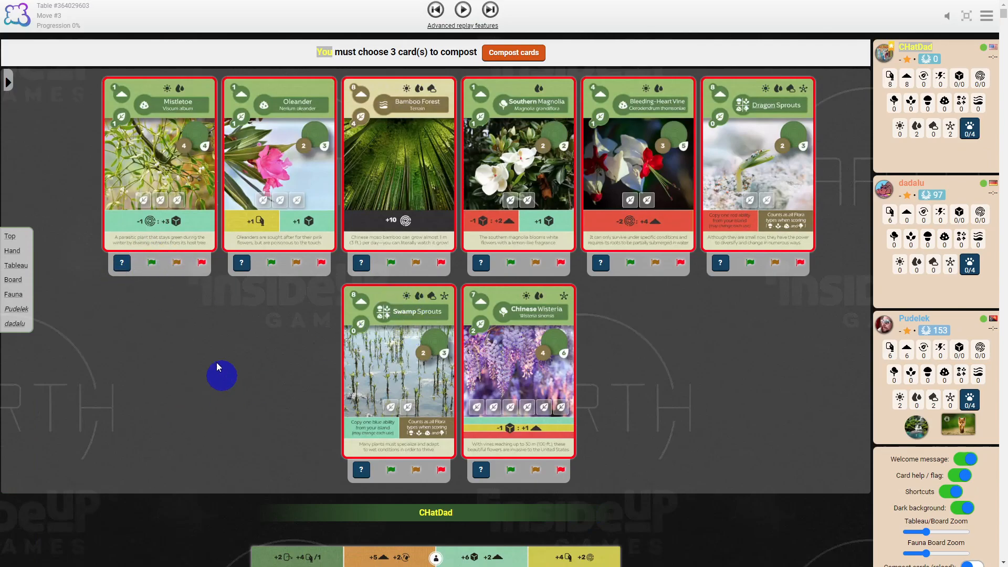
{"action": "mouse_move", "coordinate": [182, 278]}
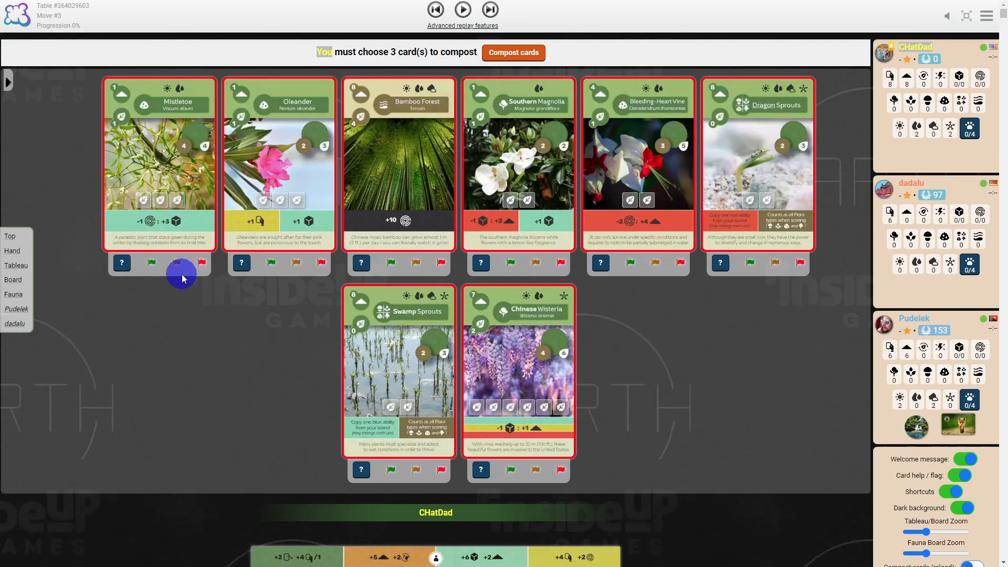
{"action": "mouse_move", "coordinate": [245, 376]}
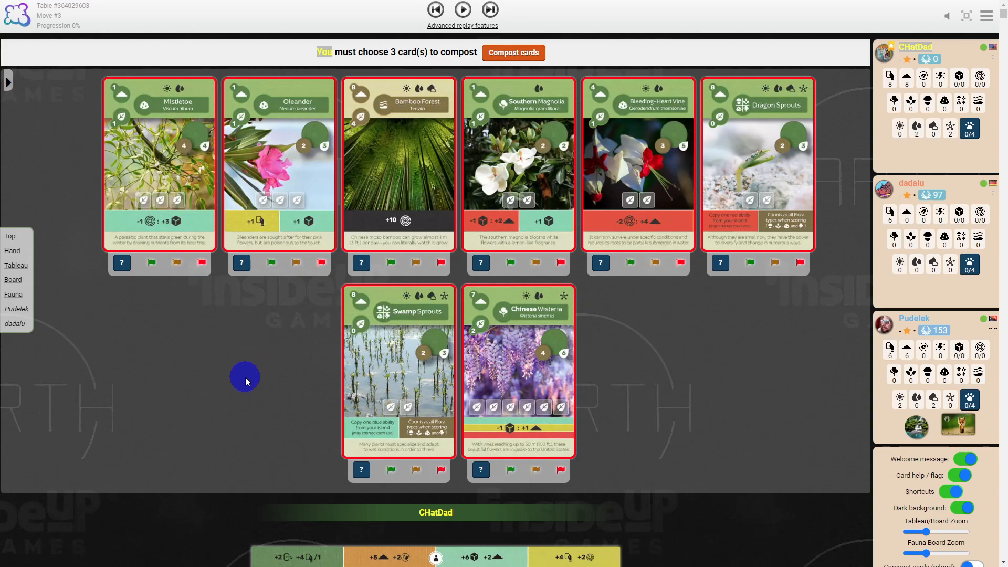
{"action": "mouse_move", "coordinate": [303, 314]}
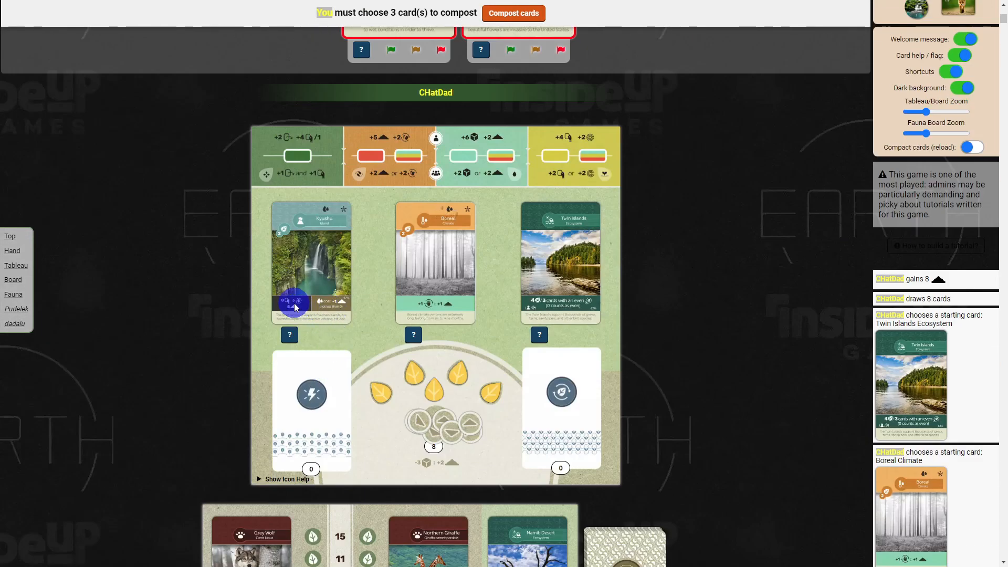
{"action": "left_click", "coordinate": [311, 264]}
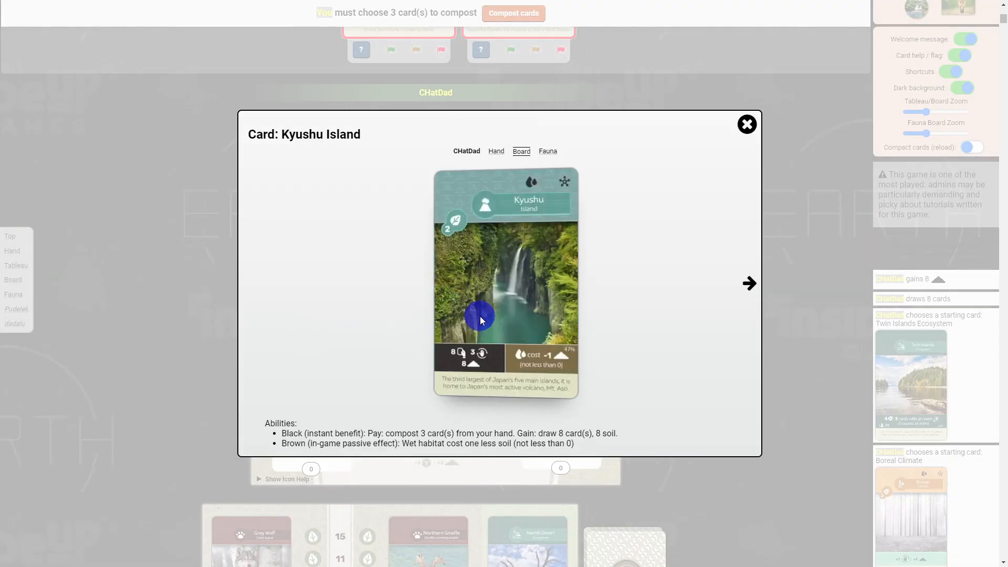
{"action": "mouse_move", "coordinate": [423, 346]}
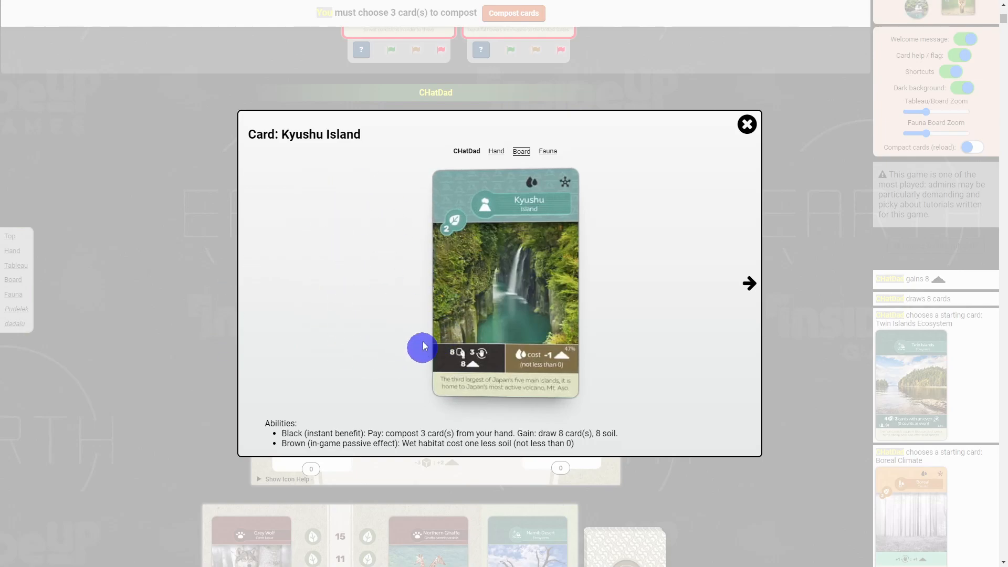
{"action": "mouse_move", "coordinate": [458, 356]}
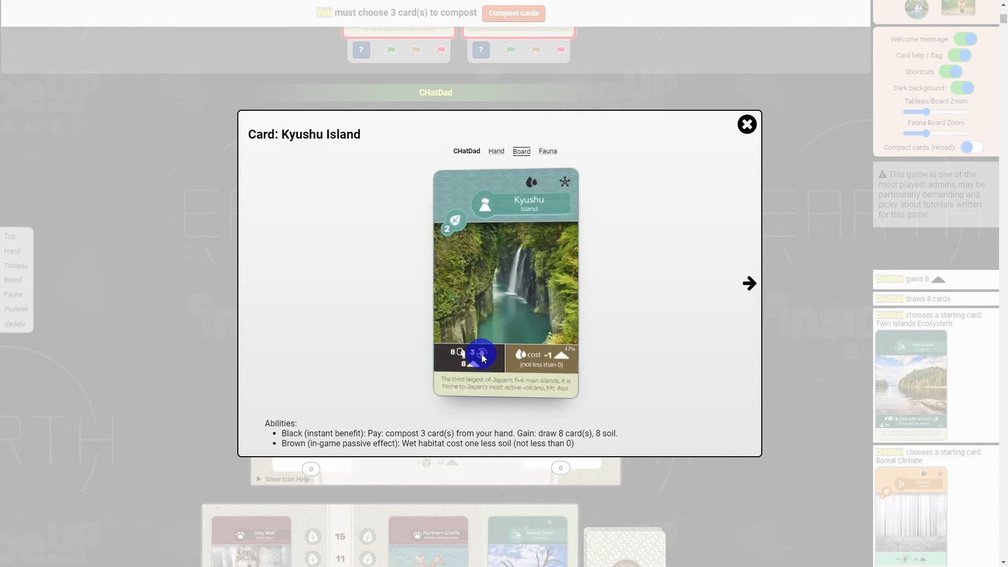
{"action": "mouse_move", "coordinate": [485, 377]}
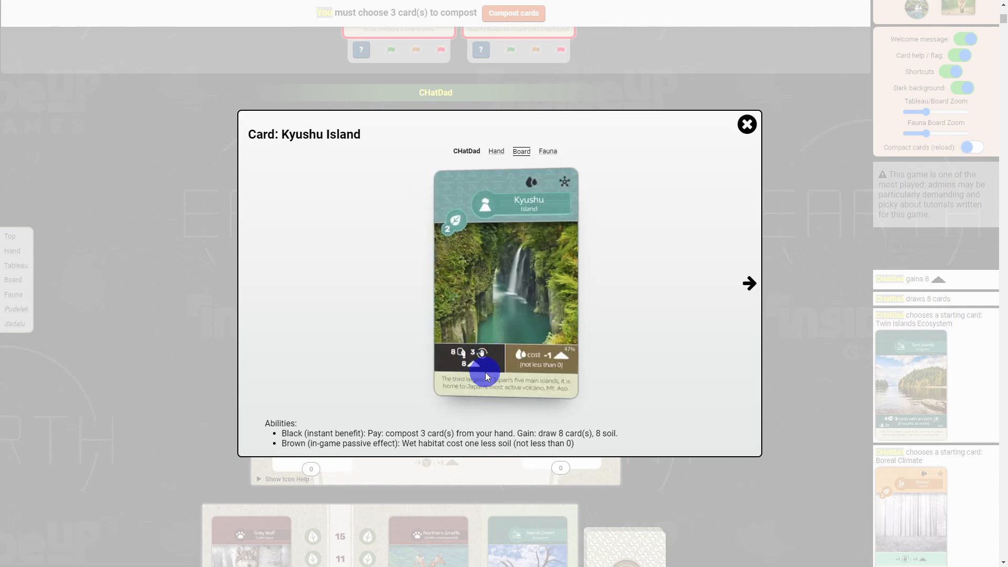
{"action": "left_click", "coordinate": [747, 124]}
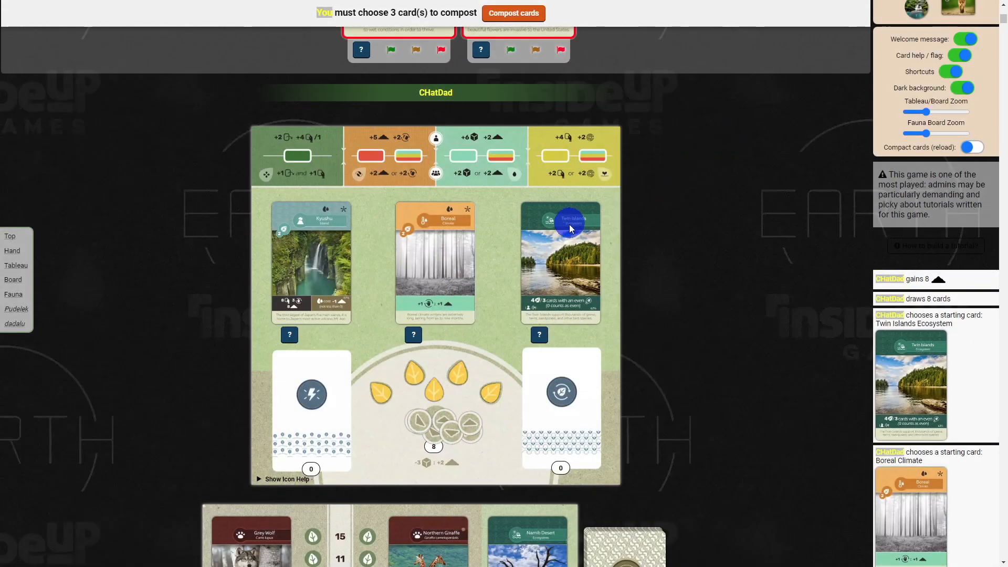
- Step the replay forward to move 7, with three cards composted and five plants left in hand
{"action": "left_click", "coordinate": [463, 9]}
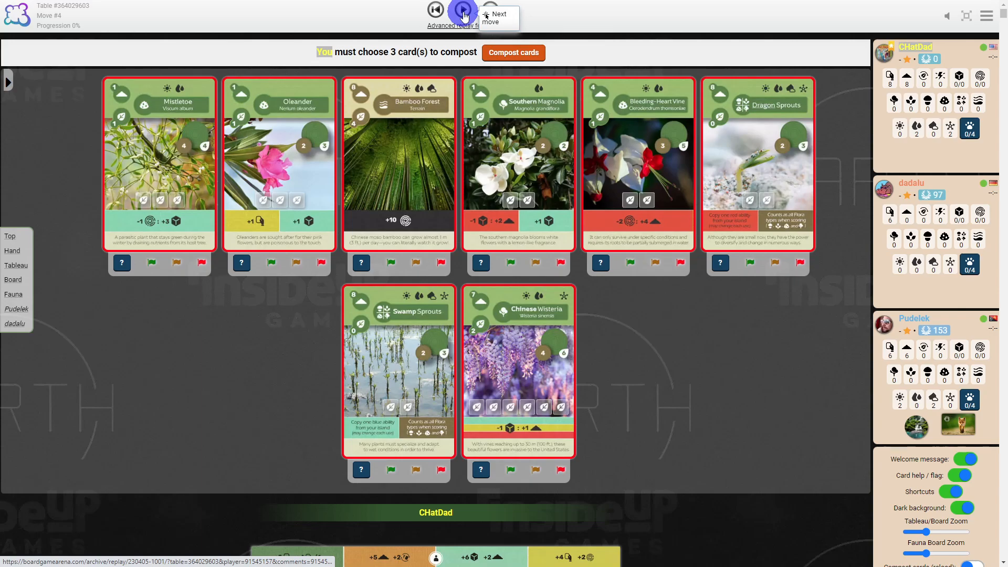
{"action": "left_click", "coordinate": [463, 9]}
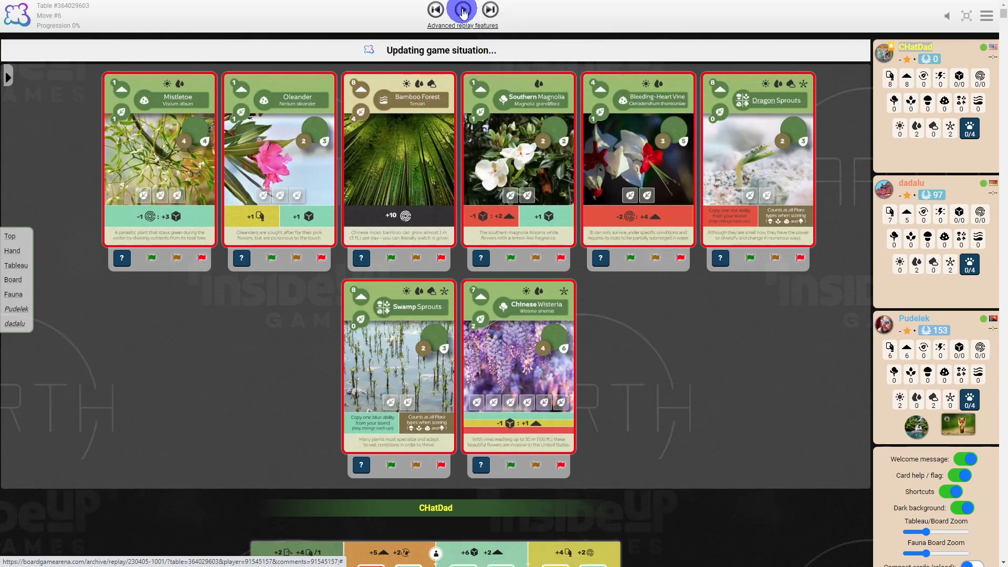
{"action": "left_click", "coordinate": [462, 9]}
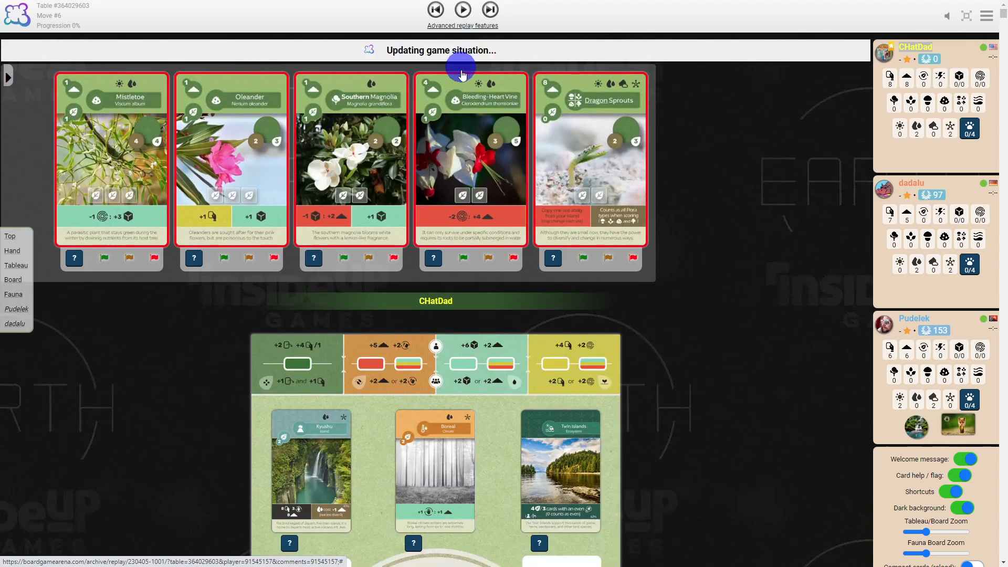
{"action": "left_click", "coordinate": [463, 10]}
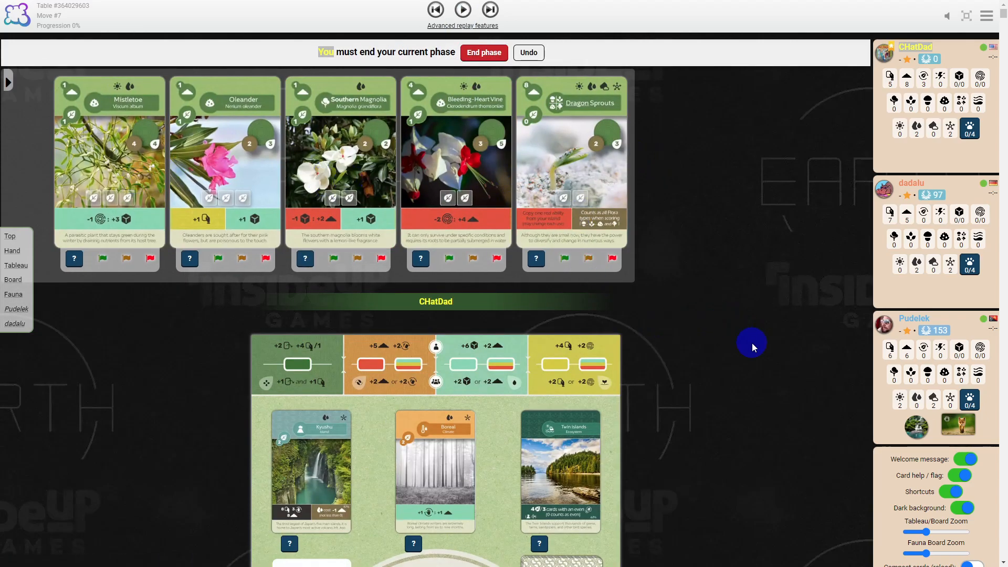
{"action": "scroll", "scroll_direction": "down", "scroll_amount": 3}
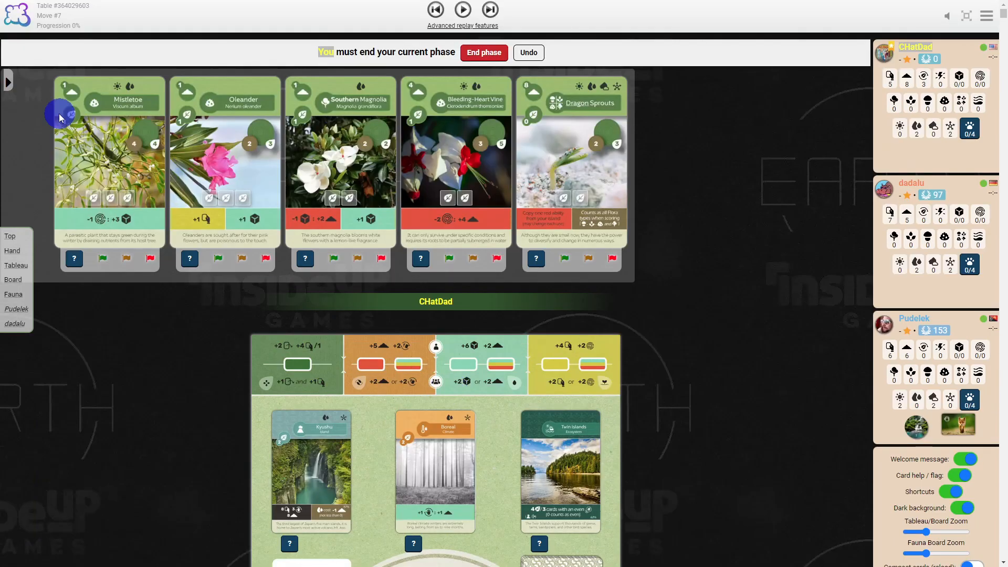
{"action": "mouse_move", "coordinate": [406, 90]}
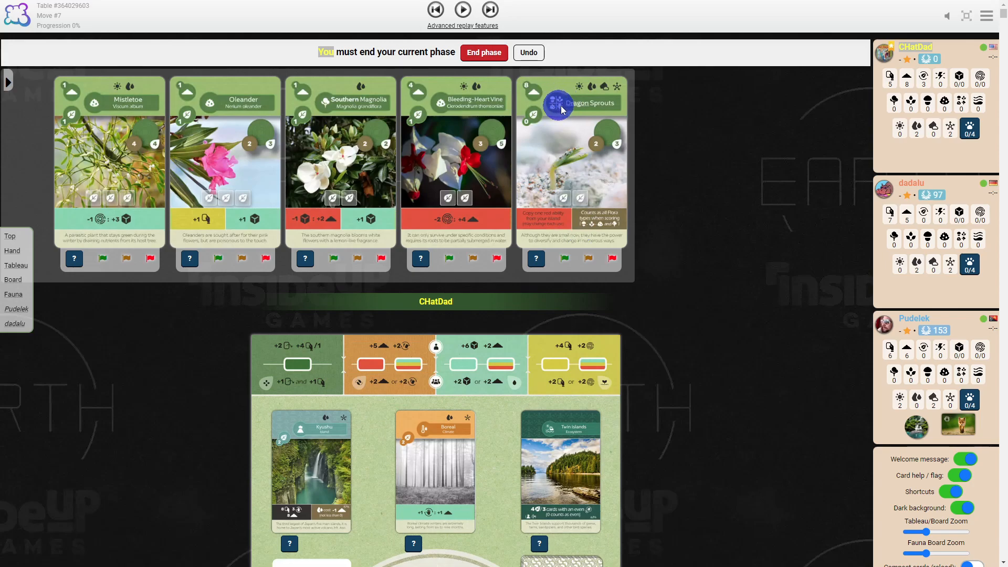
{"action": "mouse_move", "coordinate": [509, 146]}
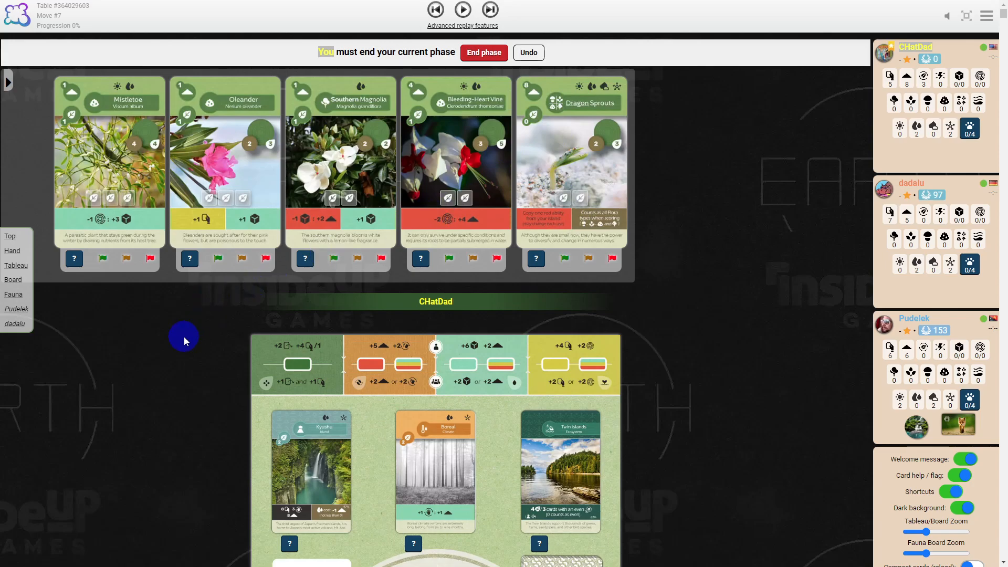
{"action": "mouse_move", "coordinate": [188, 357]}
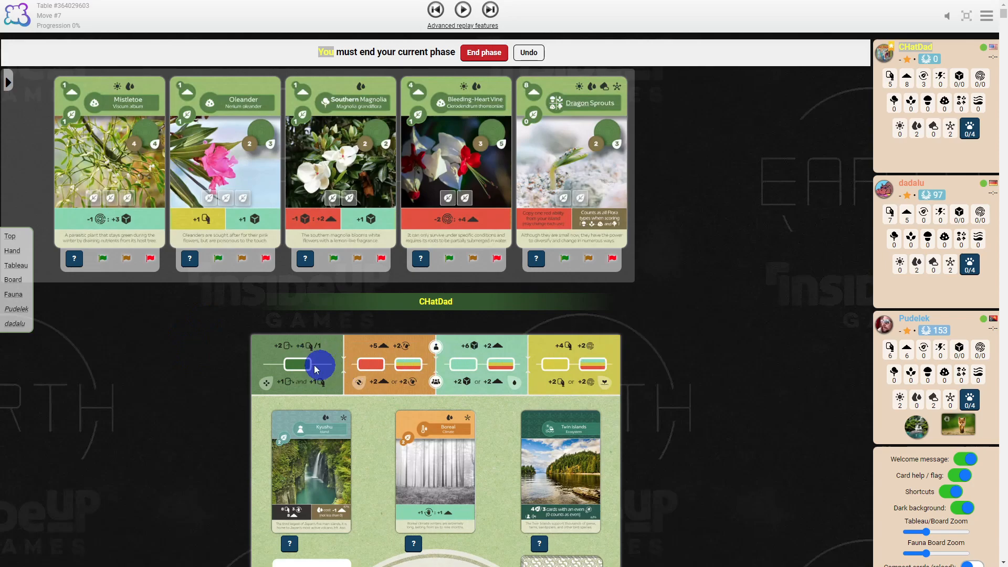
{"action": "mouse_move", "coordinate": [277, 386]}
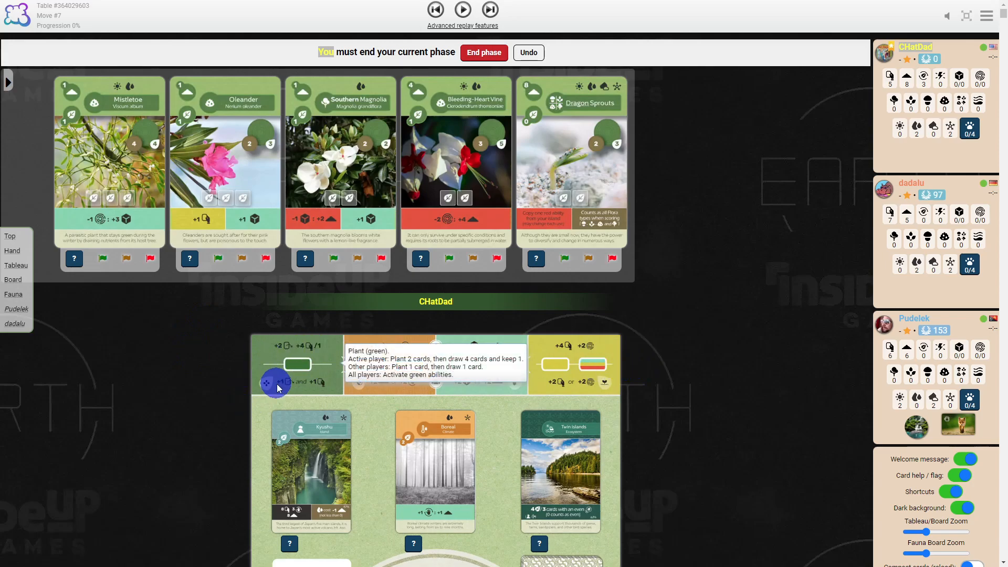
{"action": "mouse_move", "coordinate": [306, 357]}
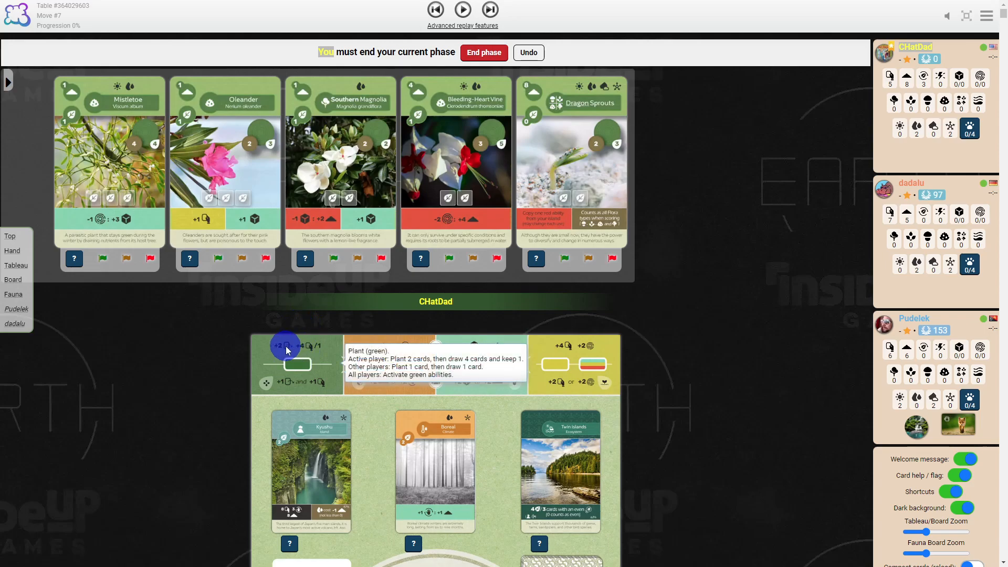
{"action": "mouse_move", "coordinate": [688, 416]}
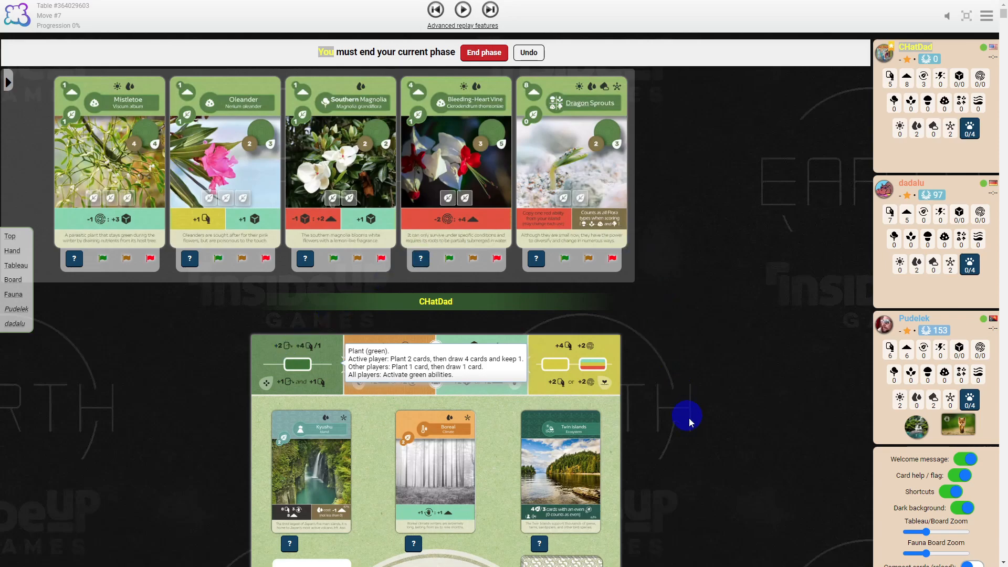
{"action": "mouse_move", "coordinate": [212, 337]}
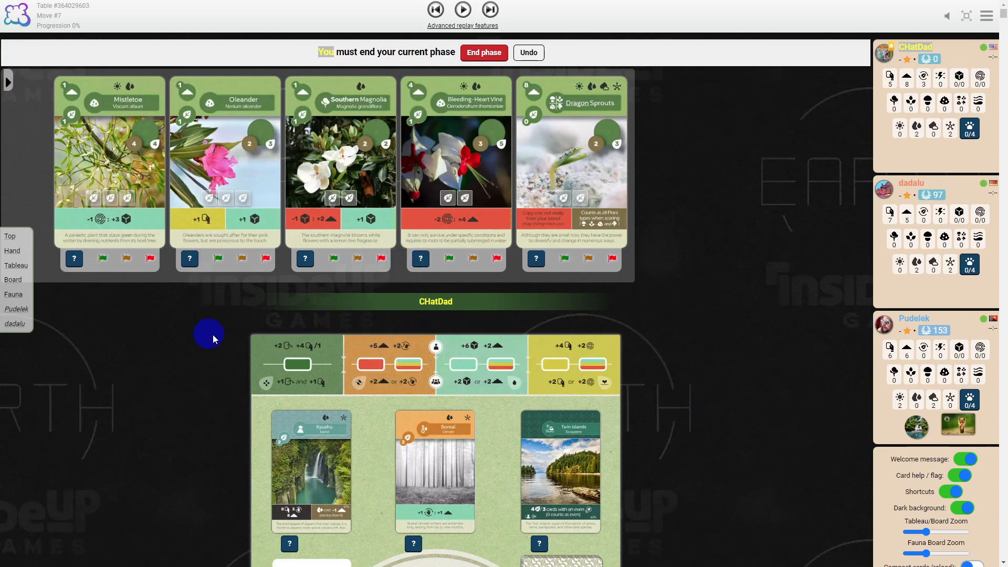
{"action": "mouse_move", "coordinate": [296, 364]}
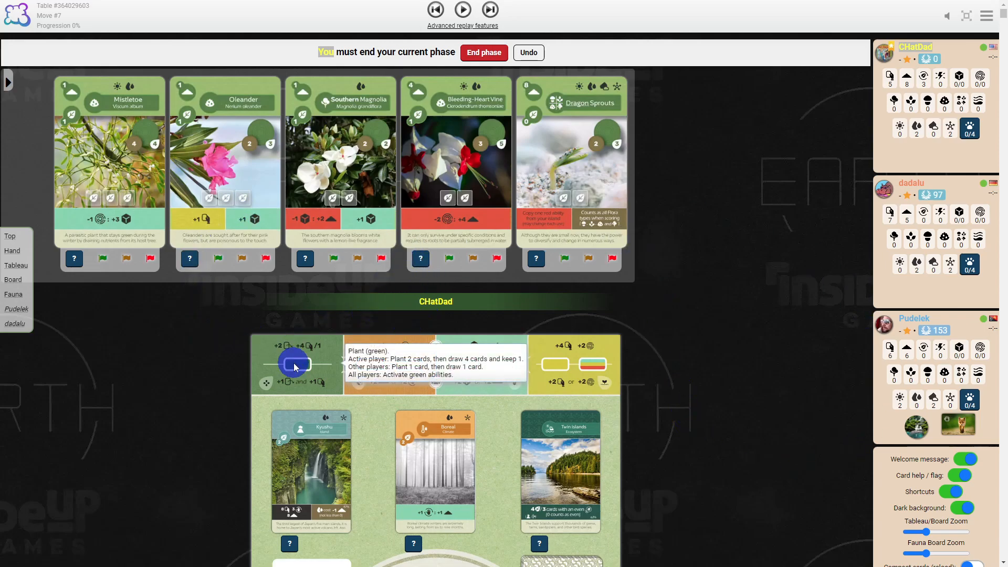
{"action": "mouse_move", "coordinate": [298, 361]}
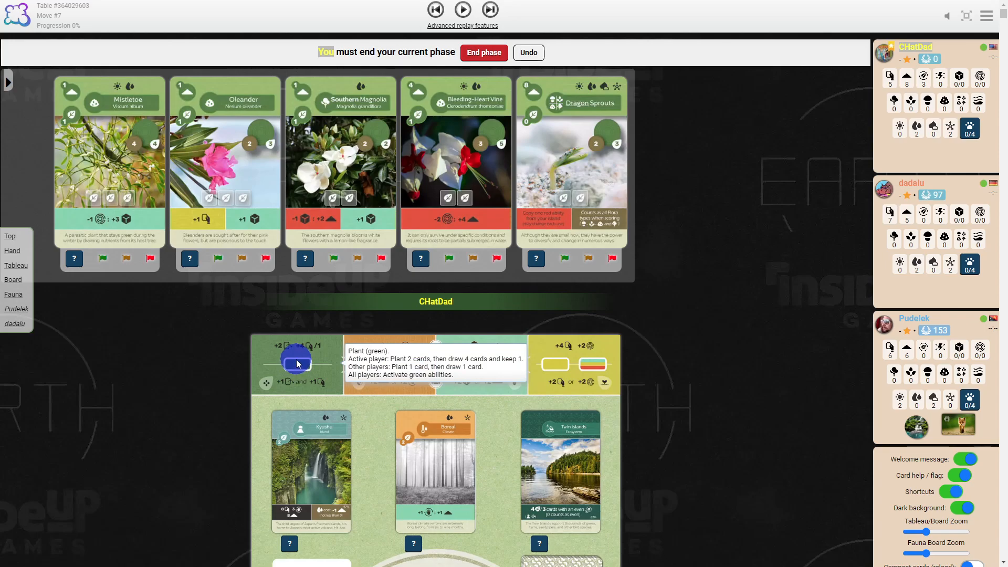
{"action": "mouse_move", "coordinate": [291, 391]}
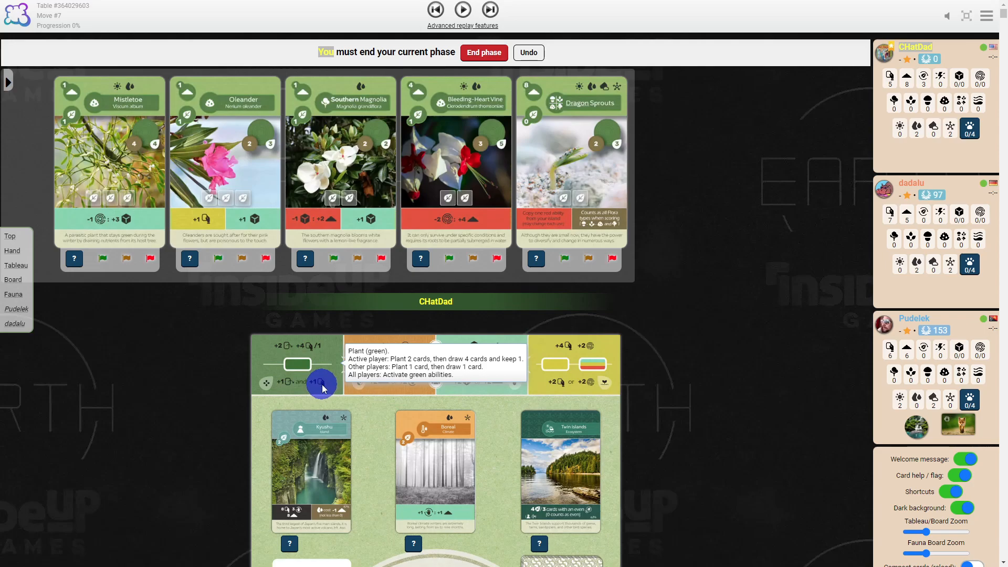
{"action": "scroll", "scroll_direction": "down", "scroll_amount": 3}
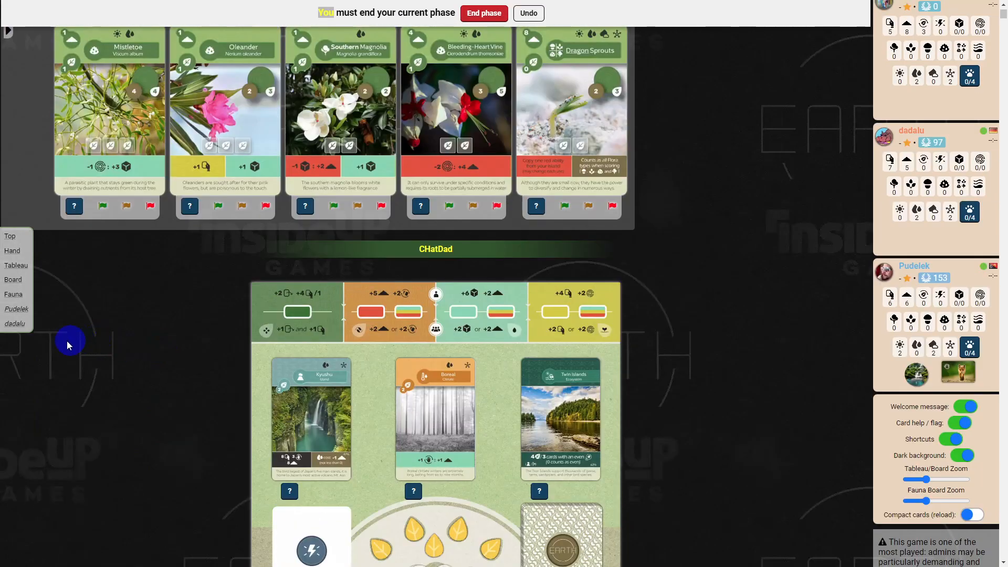
{"action": "mouse_move", "coordinate": [144, 339]}
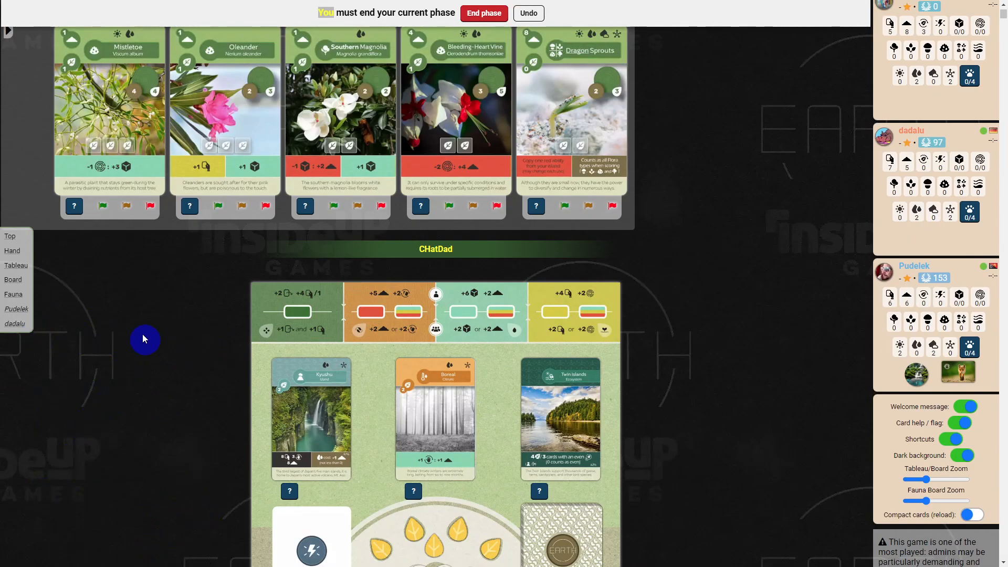
{"action": "mouse_move", "coordinate": [167, 376]}
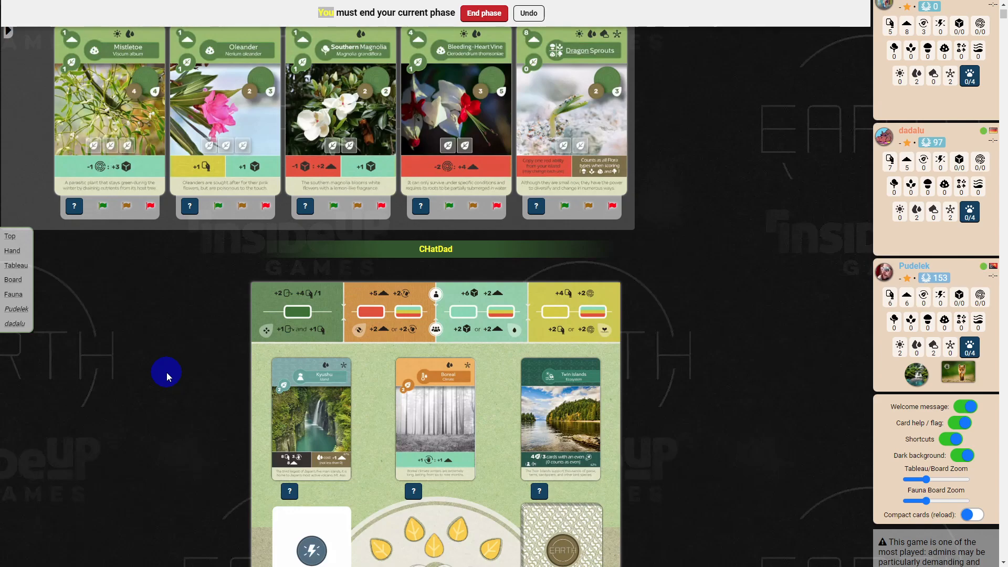
{"action": "scroll", "scroll_direction": "down", "scroll_amount": 3}
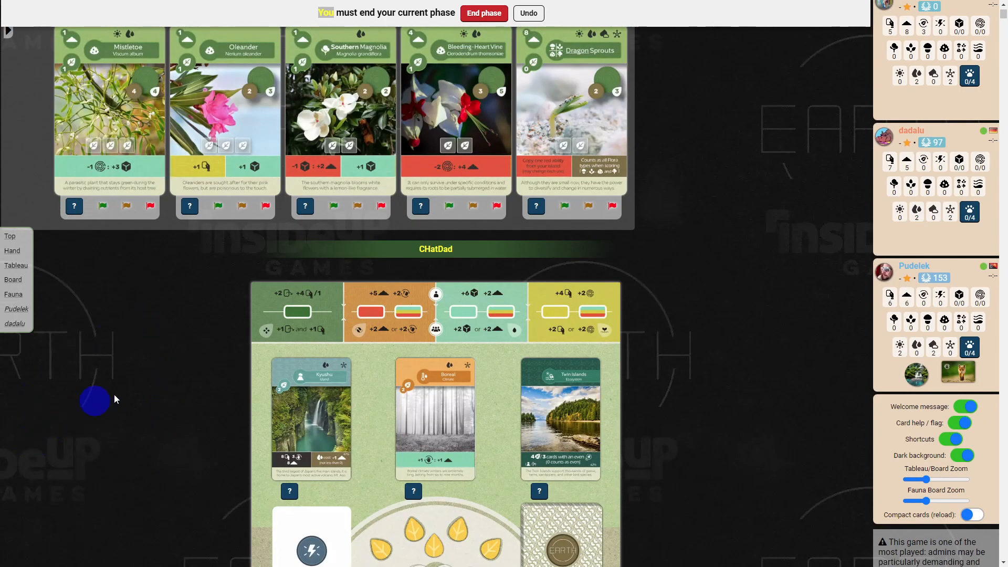
{"action": "scroll", "scroll_direction": "down", "scroll_amount": 3}
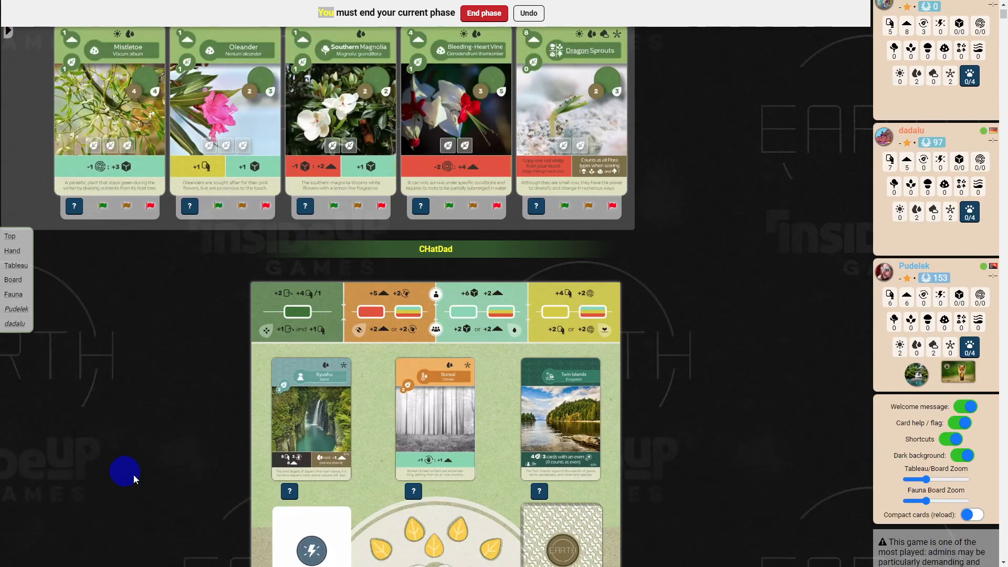
{"action": "mouse_move", "coordinate": [158, 468]}
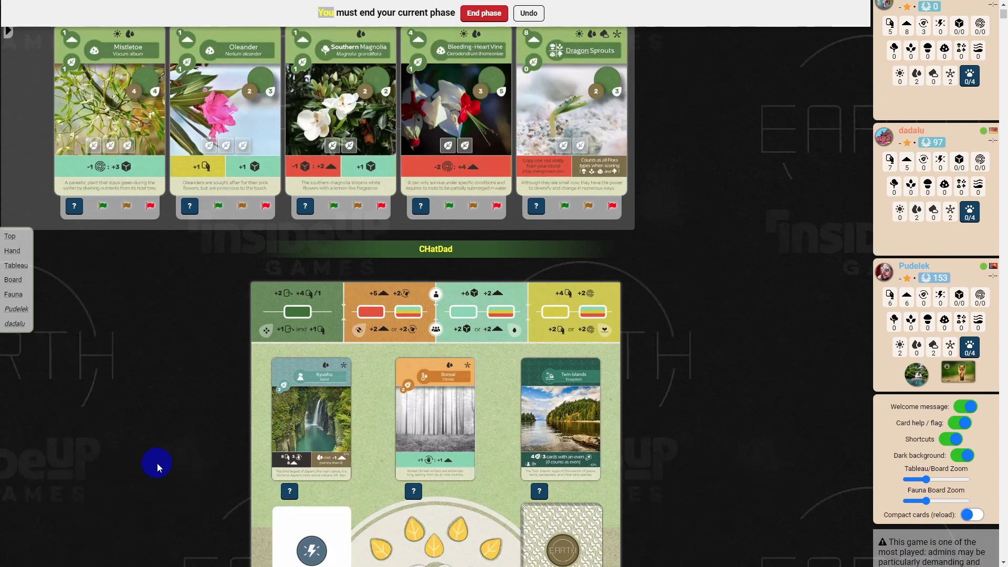
{"action": "mouse_move", "coordinate": [85, 396]}
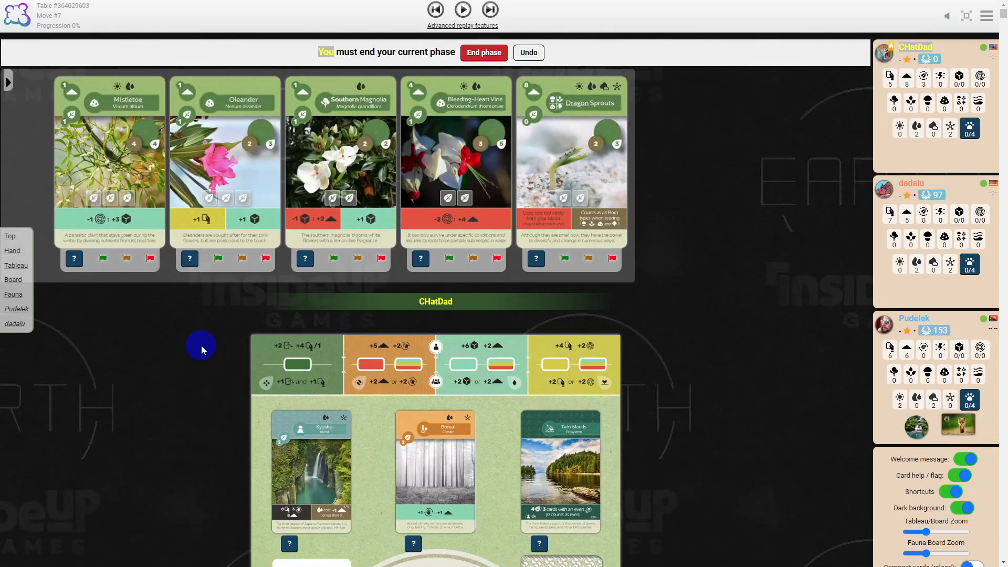
{"action": "scroll", "scroll_direction": "down", "scroll_amount": 3}
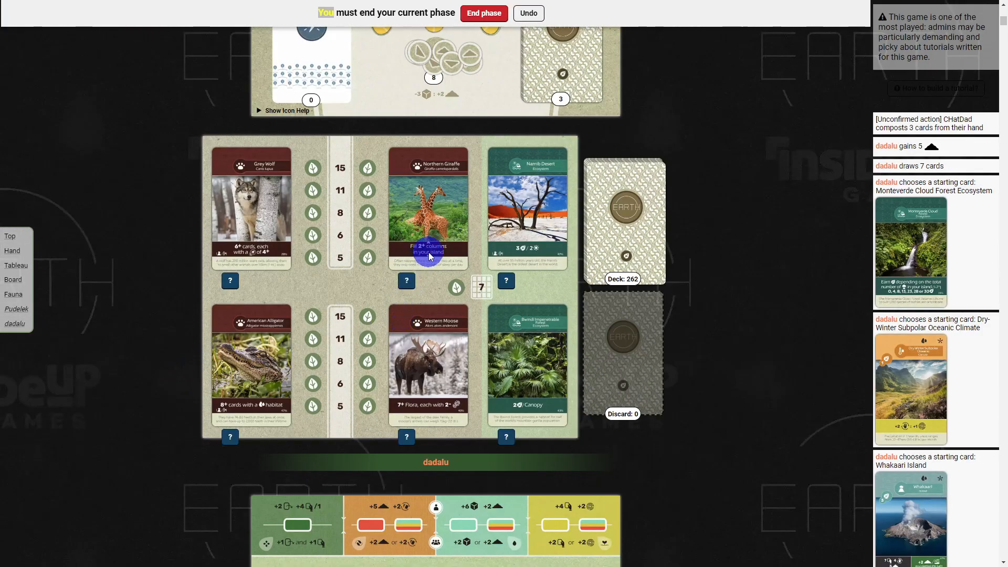
{"action": "mouse_move", "coordinate": [430, 257]}
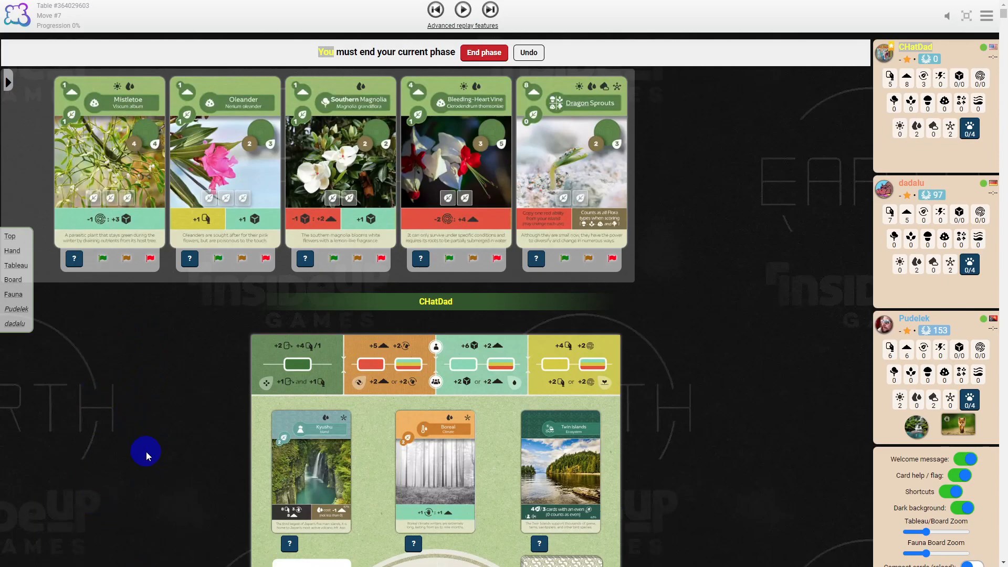
{"action": "mouse_move", "coordinate": [466, 43]}
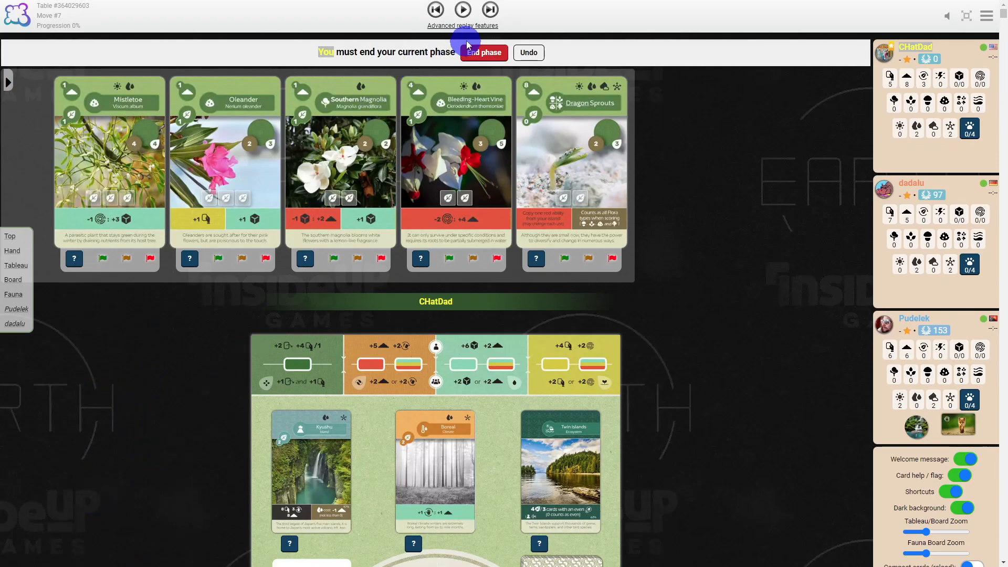
{"action": "mouse_move", "coordinate": [315, 53]}
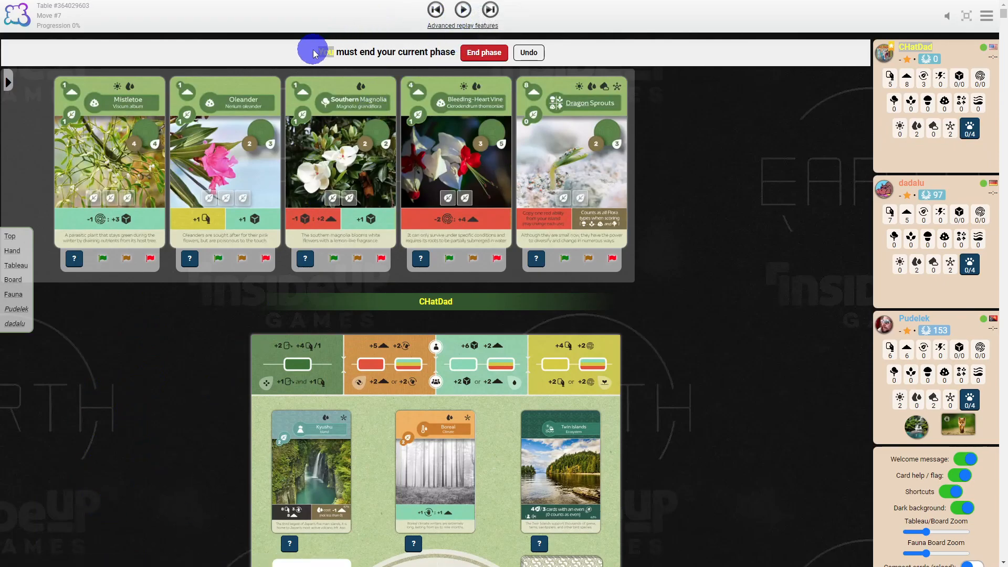
{"action": "mouse_move", "coordinate": [293, 40]}
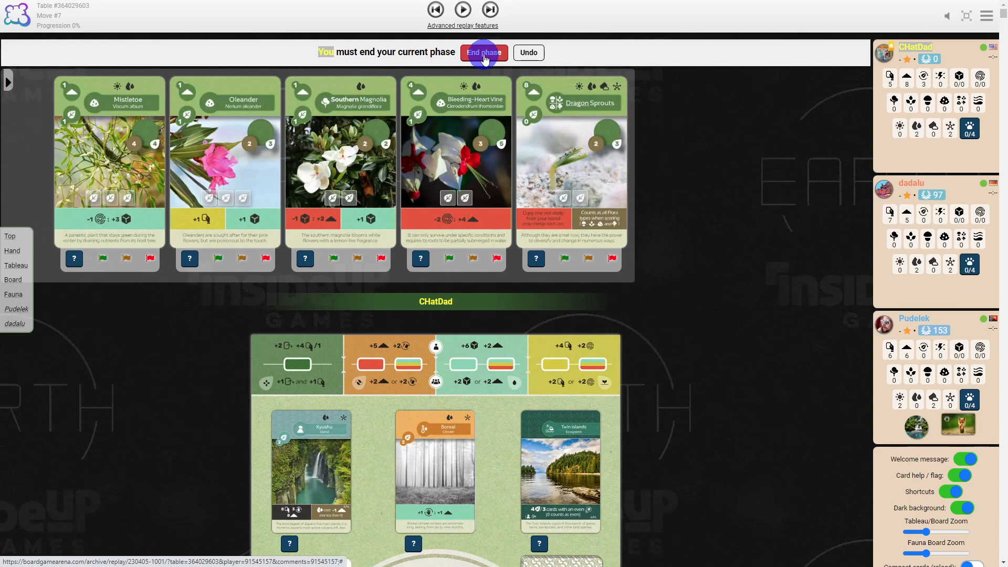
{"action": "mouse_move", "coordinate": [526, 53]}
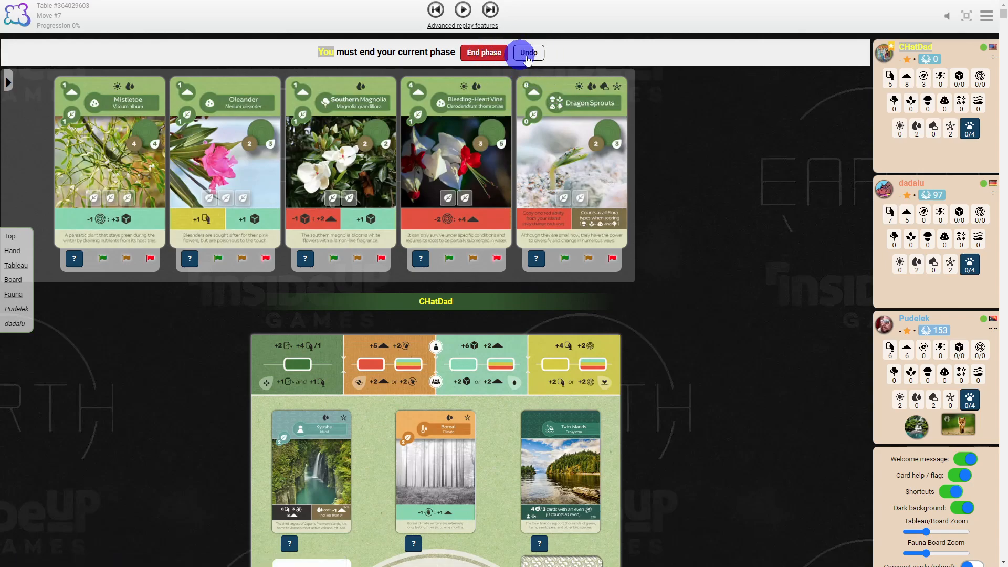
{"action": "mouse_move", "coordinate": [540, 64]}
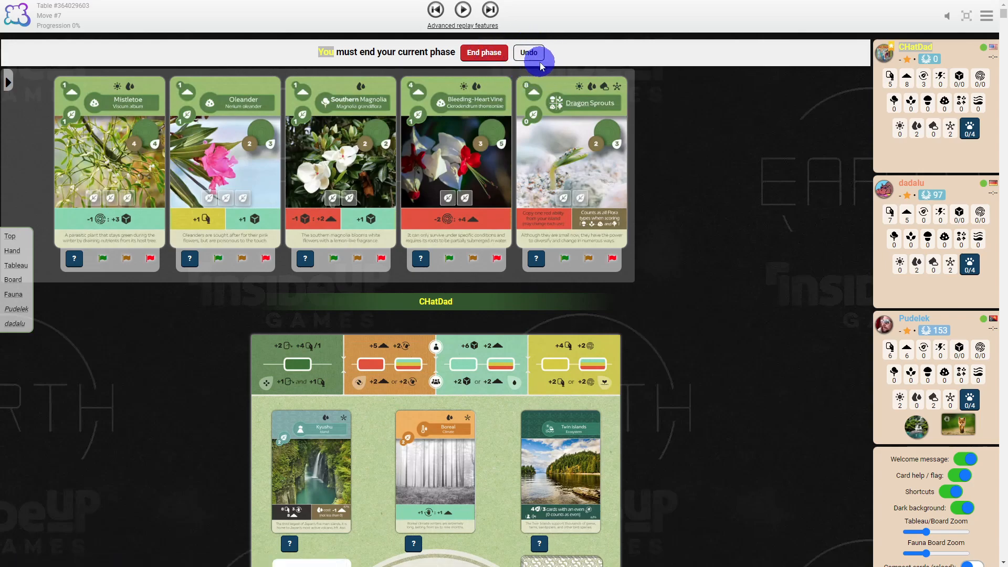
{"action": "mouse_move", "coordinate": [706, 339]}
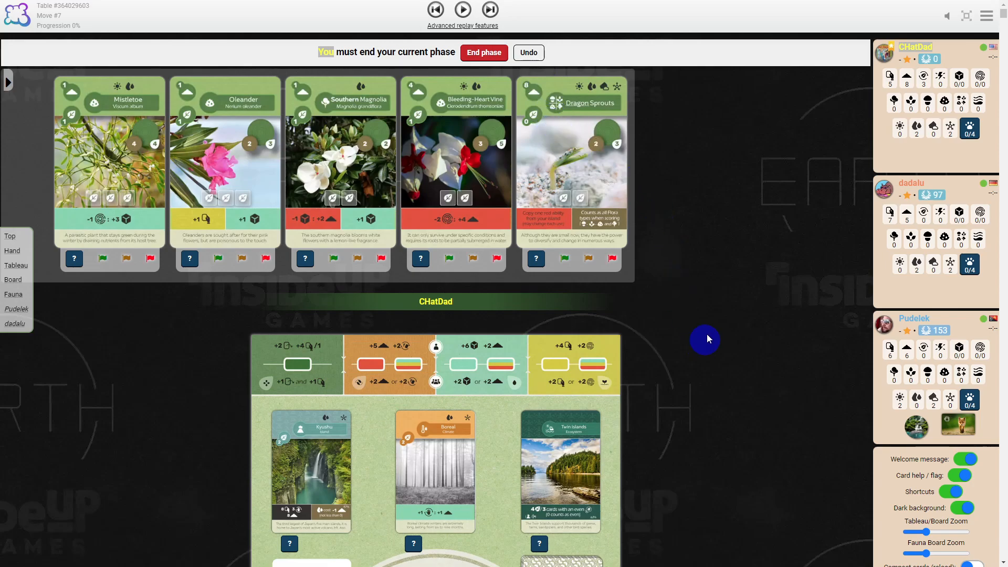
{"action": "mouse_move", "coordinate": [521, 84]}
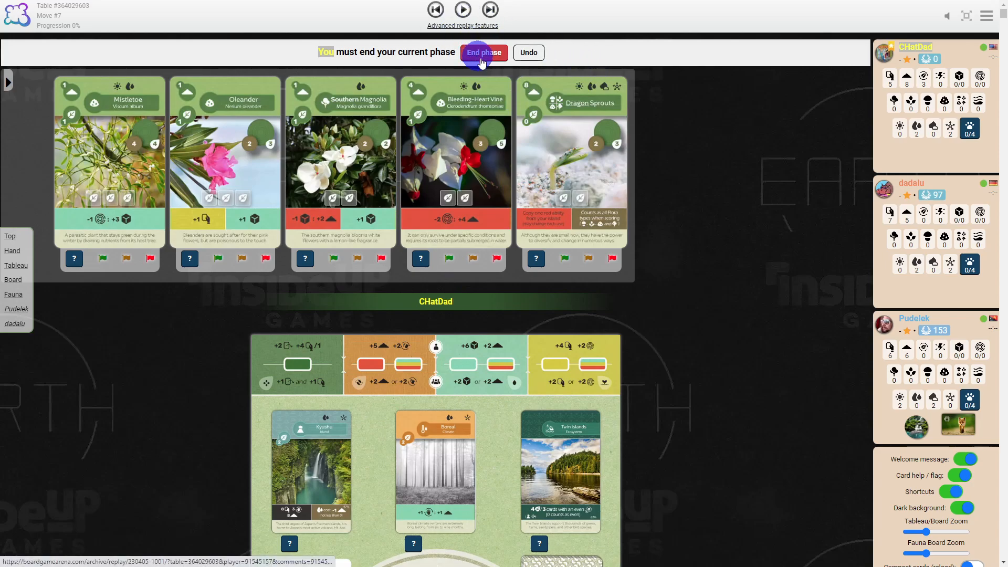
- Scroll down over CHatDad's board and back up to the five-card hand at move 7
{"action": "scroll", "scroll_direction": "down", "scroll_amount": 3}
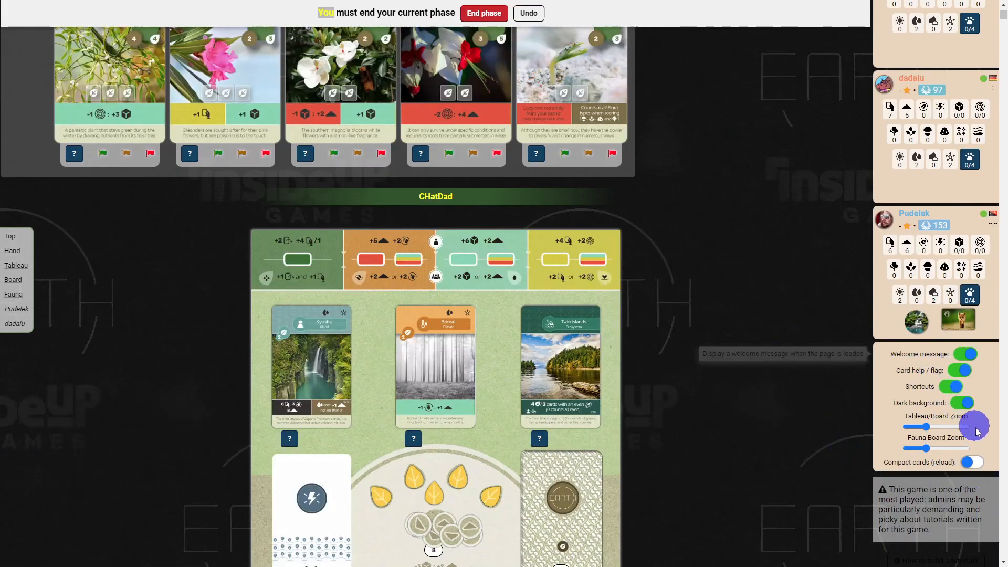
{"action": "mouse_move", "coordinate": [992, 391]}
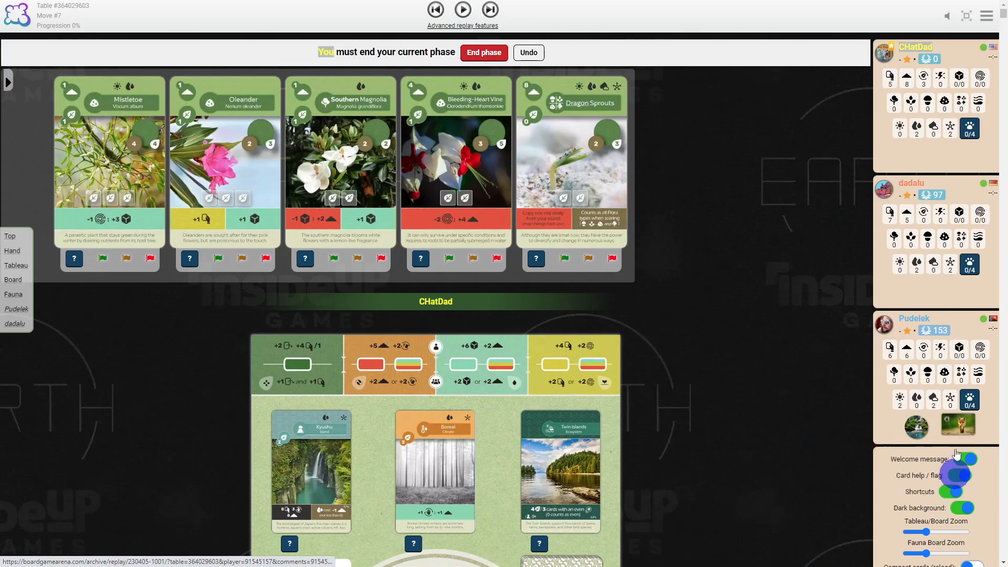
{"action": "scroll", "scroll_direction": "down", "scroll_amount": 3}
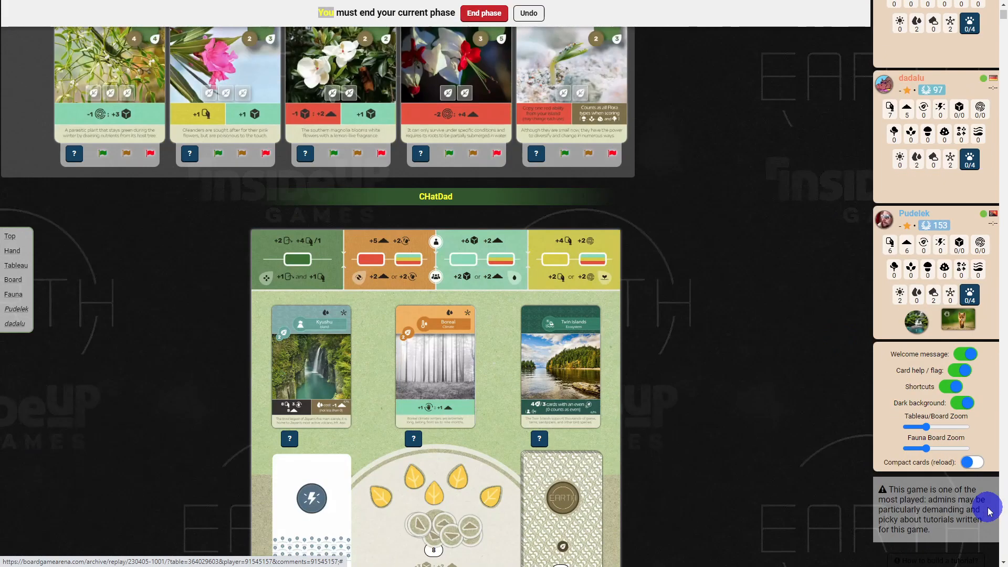
{"action": "scroll", "scroll_direction": "up", "scroll_amount": 3}
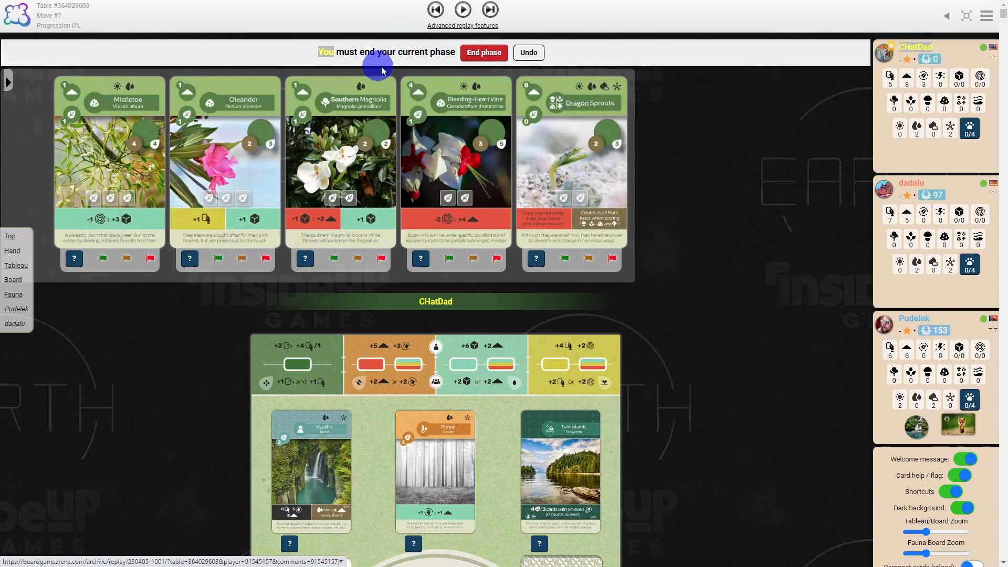
{"action": "mouse_move", "coordinate": [427, 64]}
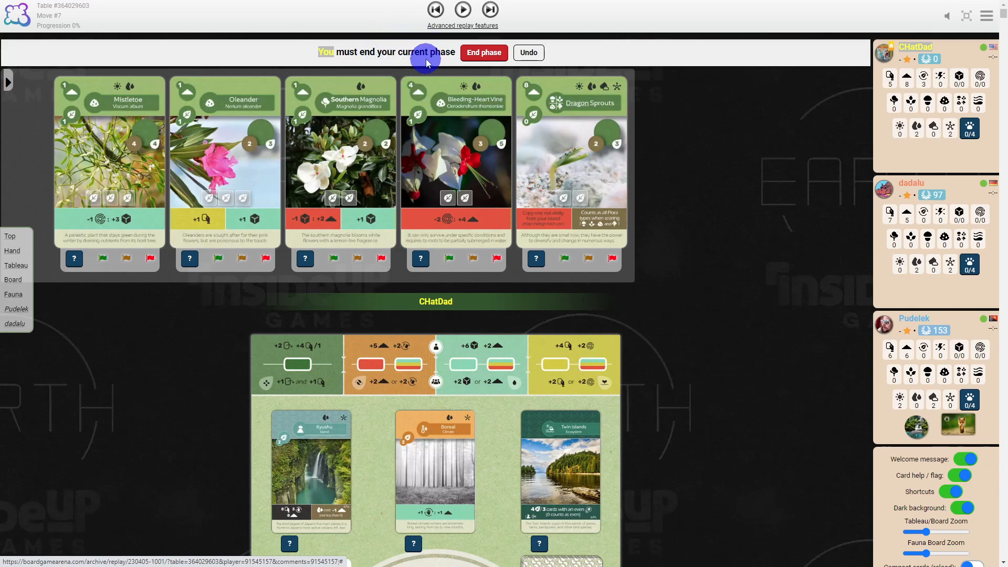
{"action": "mouse_move", "coordinate": [484, 53]}
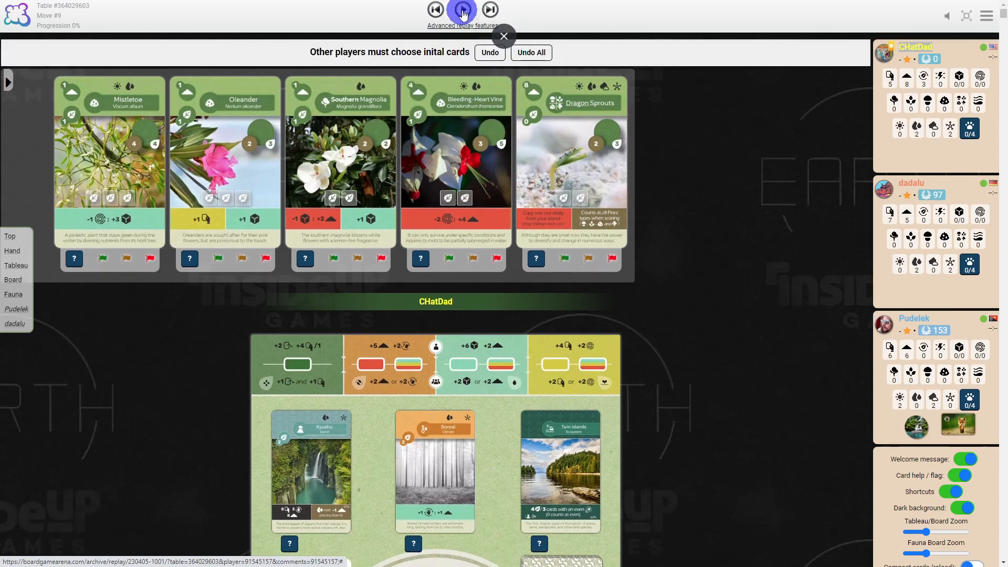
- Advance the replay to move 10's main-action choice and review the Plant action and board below
{"action": "left_click", "coordinate": [462, 9]}
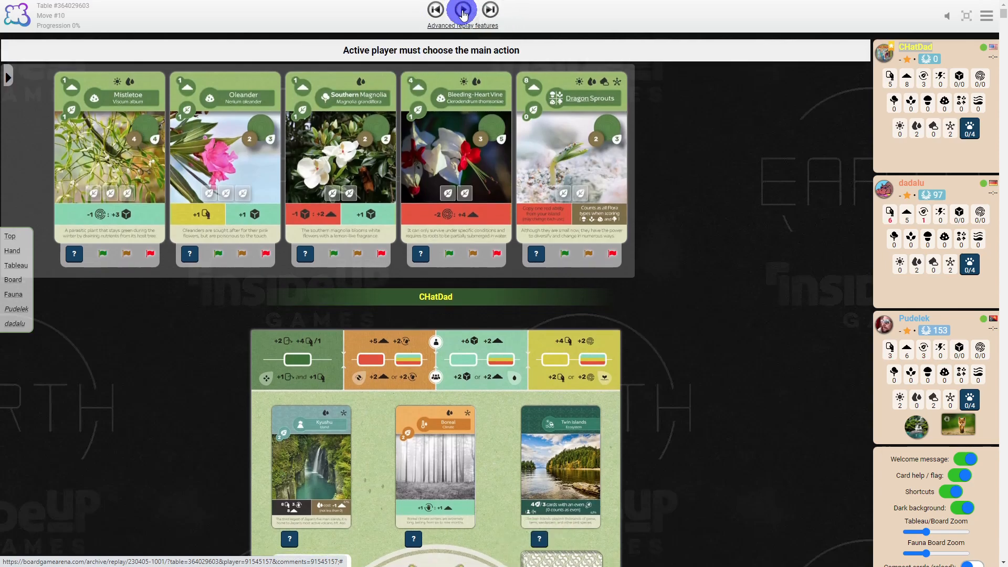
{"action": "mouse_move", "coordinate": [324, 346]}
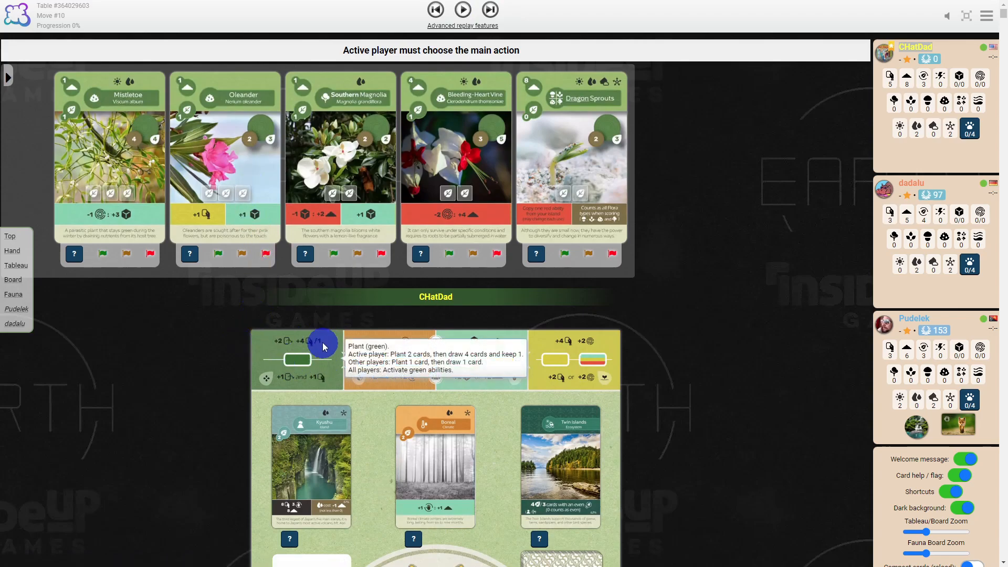
{"action": "mouse_move", "coordinate": [333, 376]}
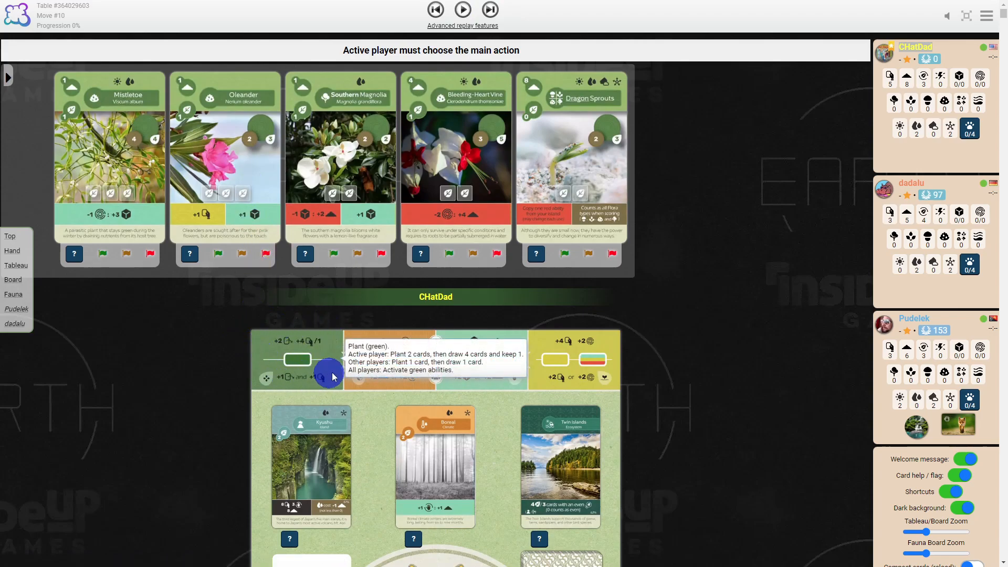
{"action": "mouse_move", "coordinate": [242, 341]}
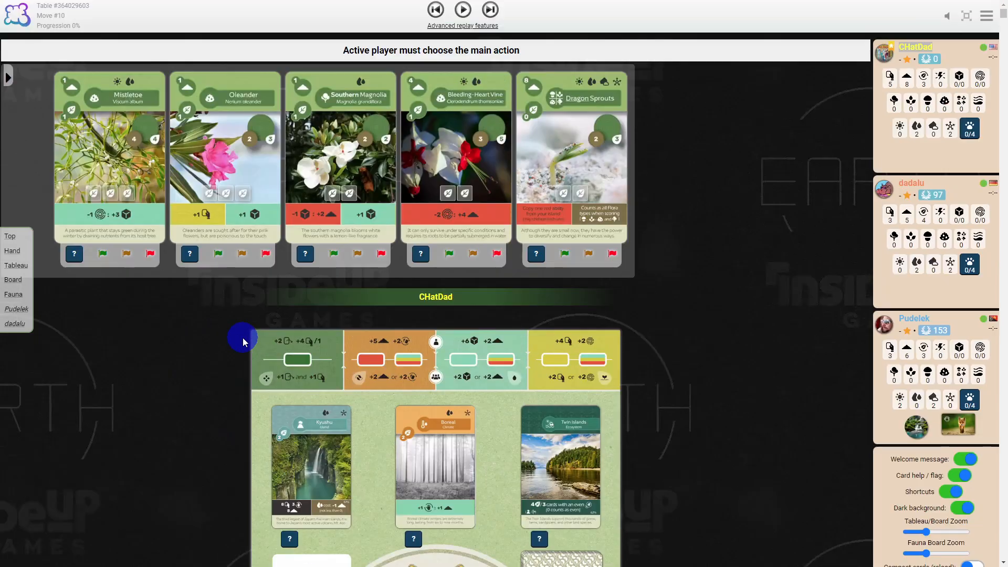
{"action": "mouse_move", "coordinate": [268, 386]}
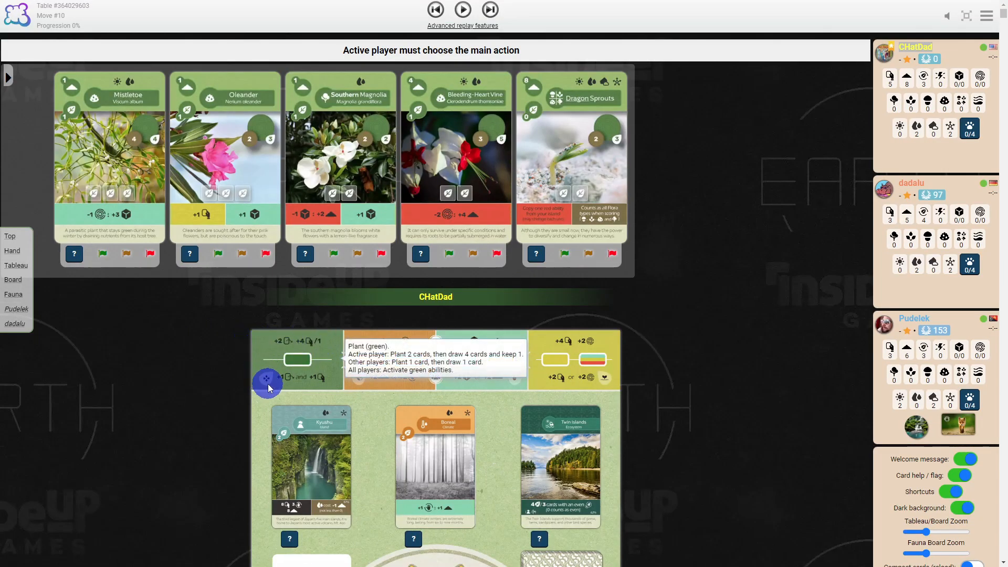
{"action": "mouse_move", "coordinate": [309, 379]}
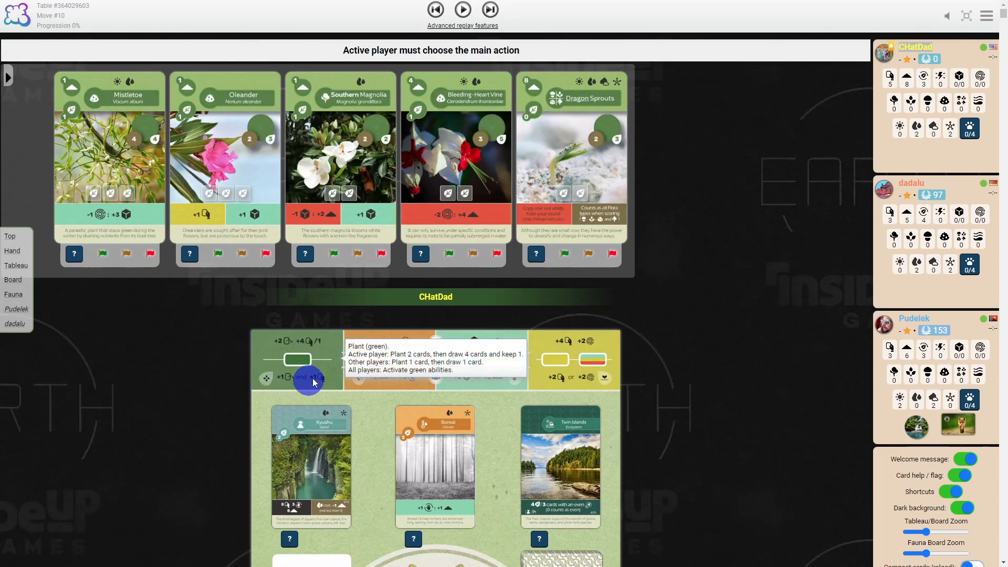
{"action": "mouse_move", "coordinate": [319, 385]}
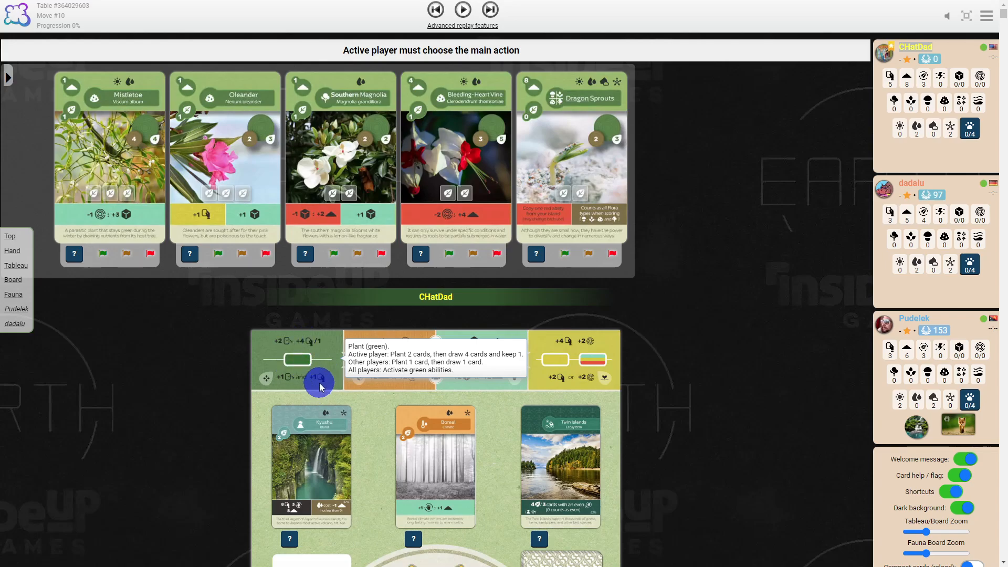
{"action": "scroll", "scroll_direction": "down", "scroll_amount": 3}
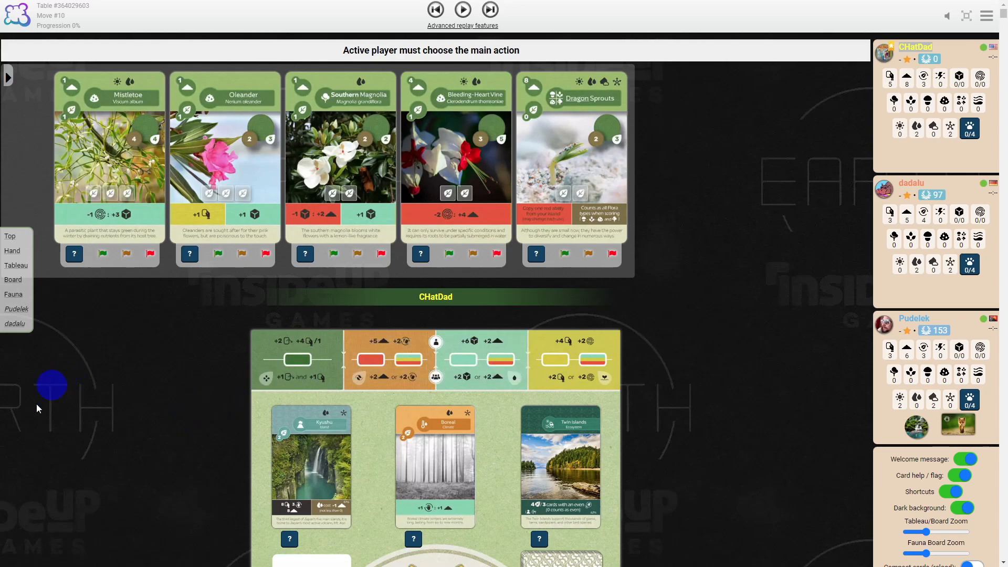
{"action": "mouse_move", "coordinate": [27, 494]}
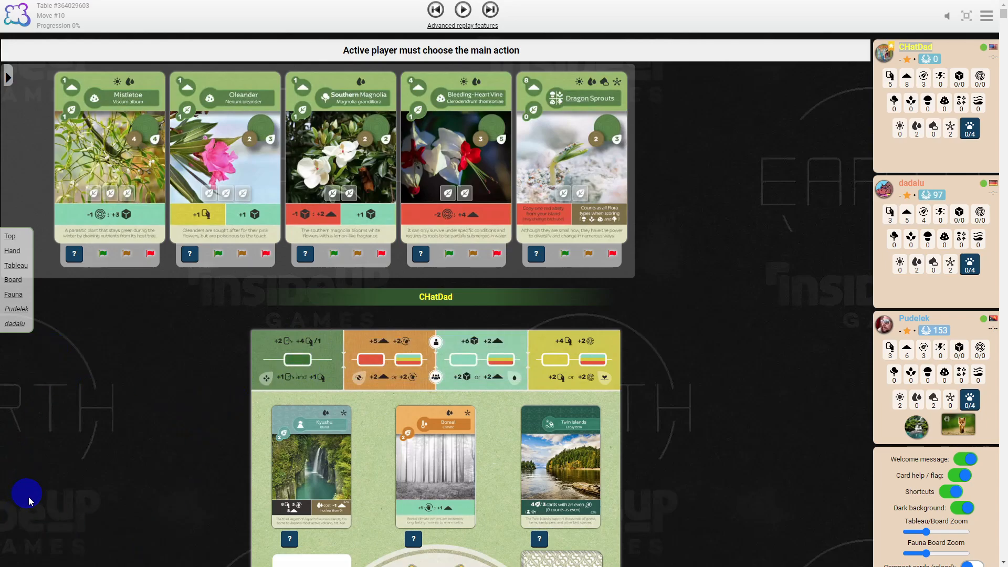
{"action": "scroll", "scroll_direction": "down", "scroll_amount": 3}
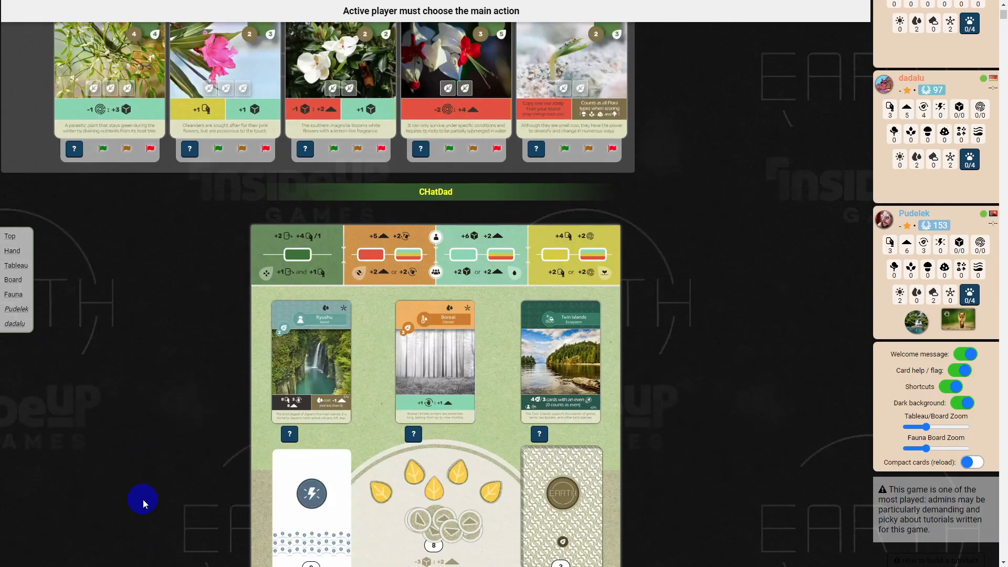
{"action": "scroll", "scroll_direction": "down", "scroll_amount": 3}
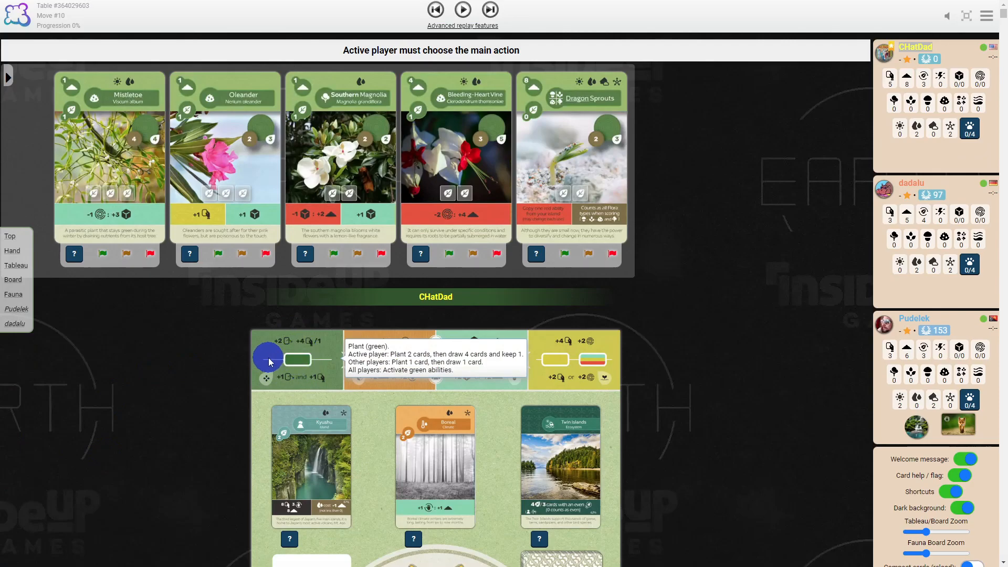
{"action": "mouse_move", "coordinate": [306, 308]}
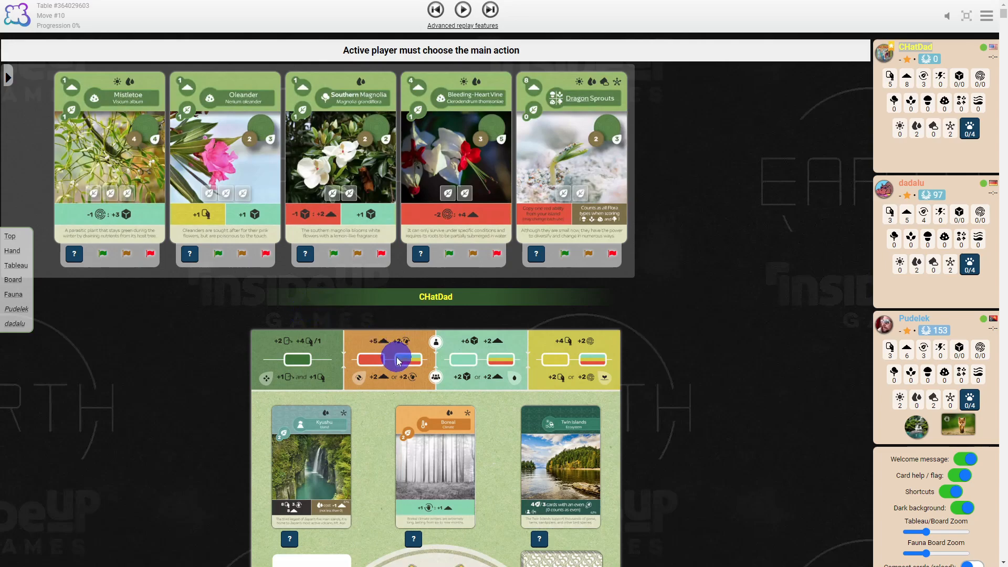
{"action": "mouse_move", "coordinate": [391, 358]}
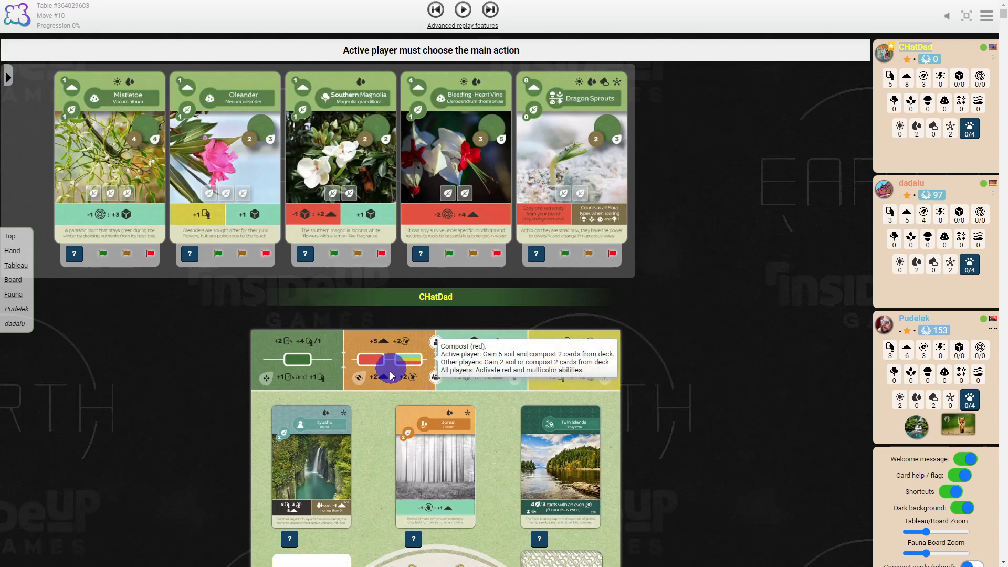
{"action": "scroll", "scroll_direction": "down", "scroll_amount": 3}
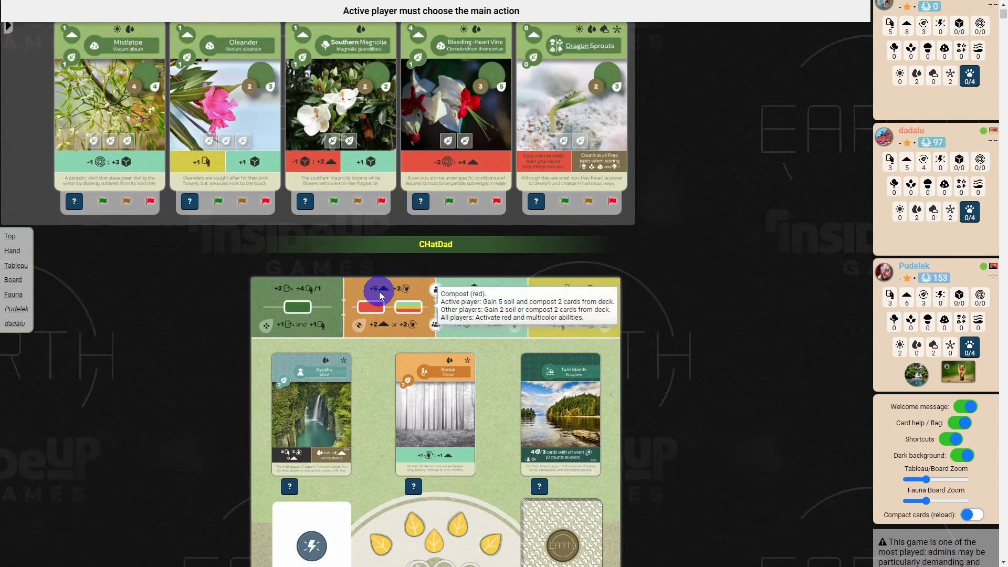
{"action": "mouse_move", "coordinate": [405, 290]}
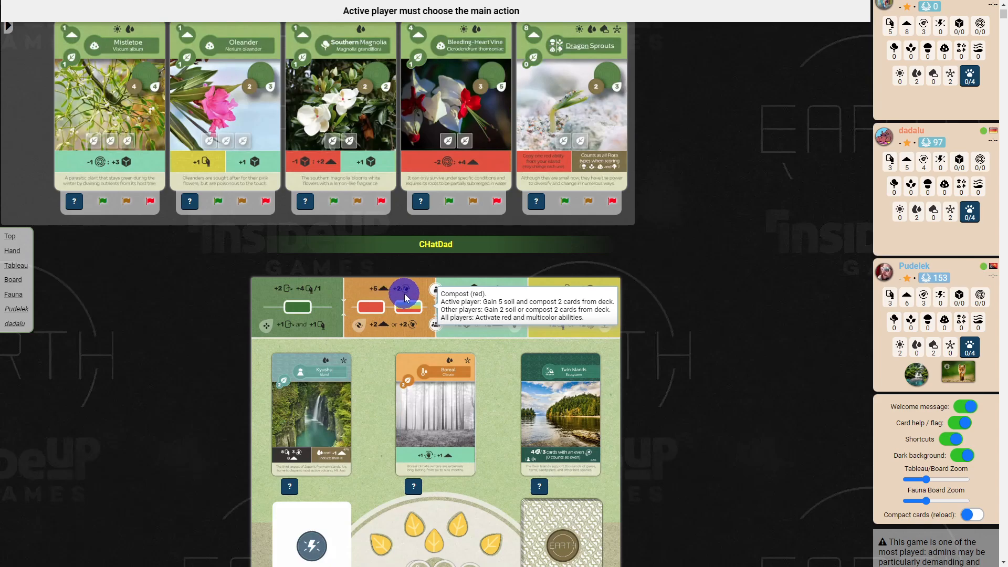
{"action": "mouse_move", "coordinate": [403, 291]}
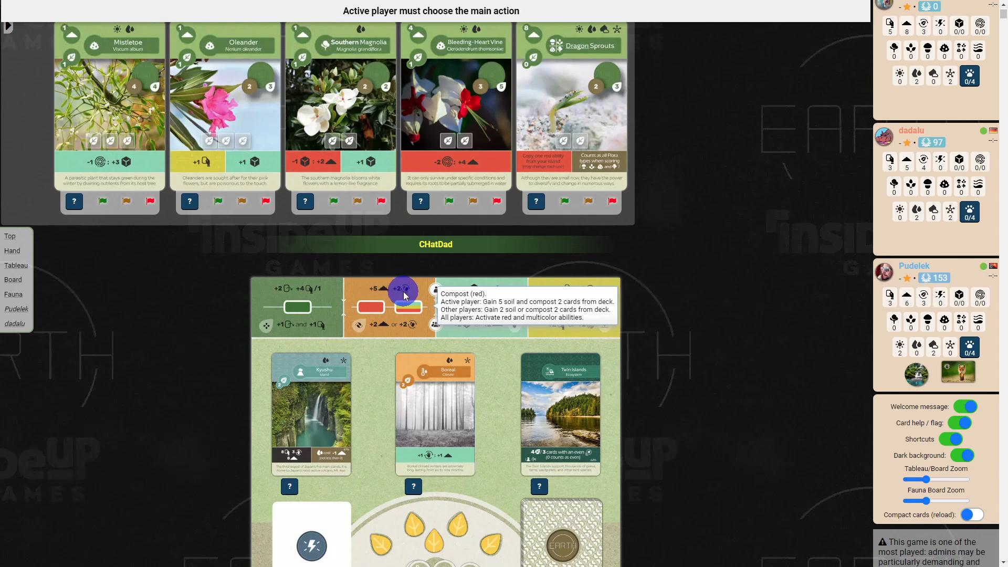
{"action": "mouse_move", "coordinate": [621, 290]}
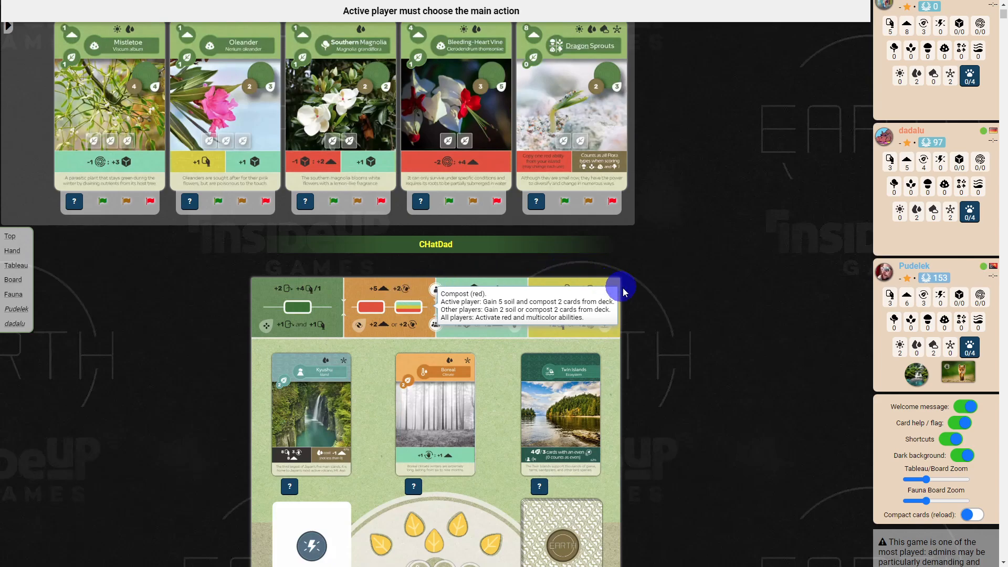
{"action": "scroll", "scroll_direction": "down", "scroll_amount": 3}
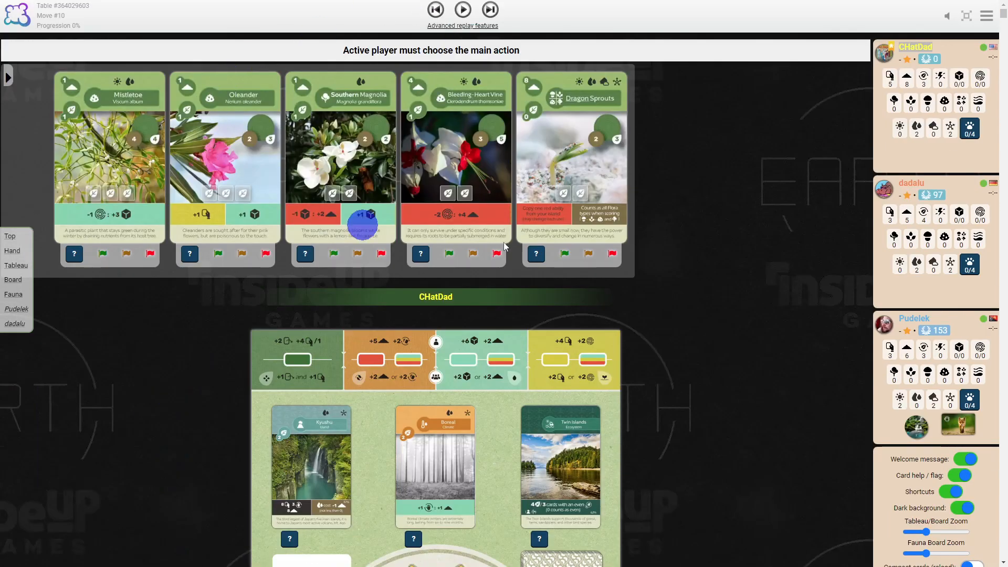
{"action": "scroll", "scroll_direction": "down", "scroll_amount": 3}
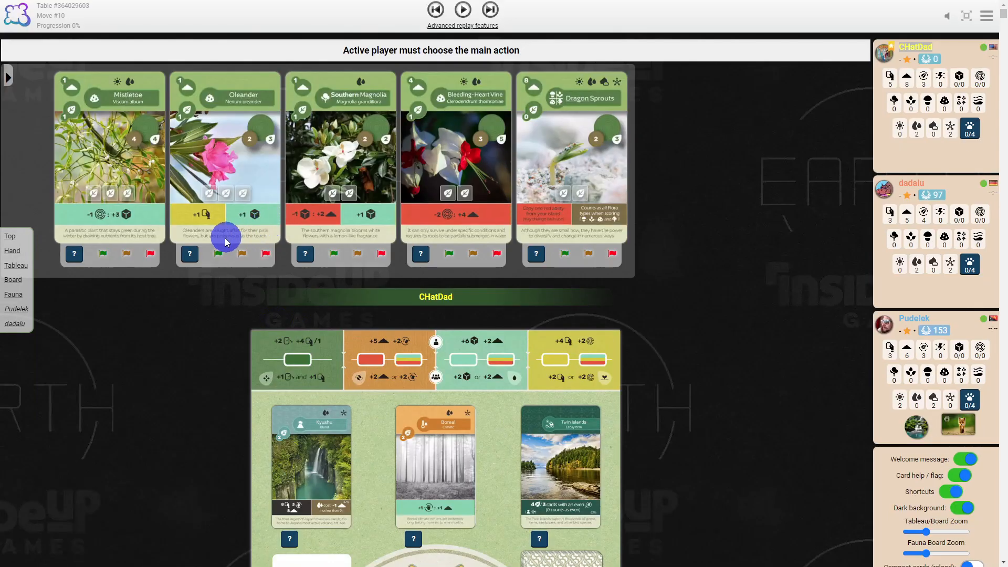
{"action": "mouse_move", "coordinate": [90, 193]}
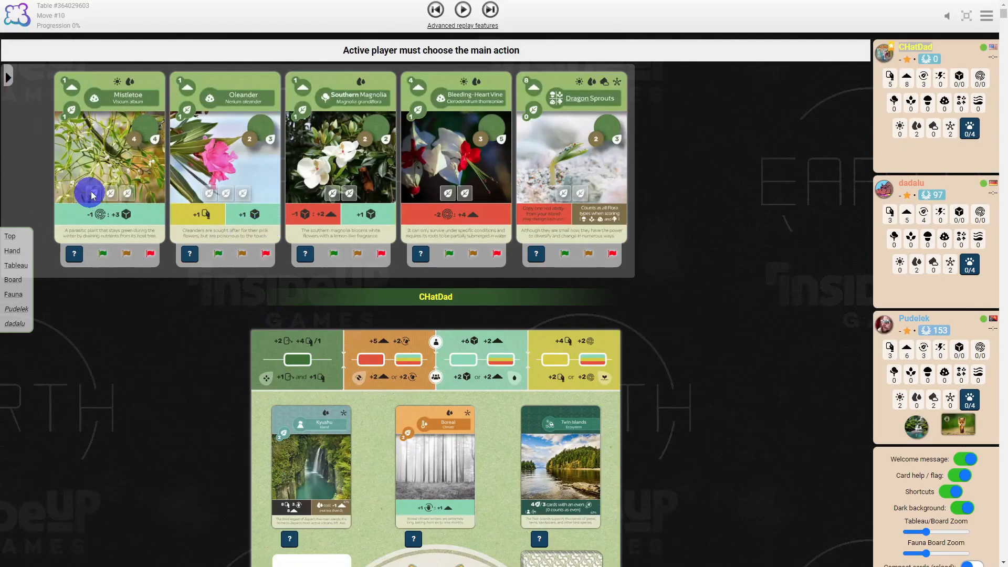
{"action": "mouse_move", "coordinate": [248, 123]}
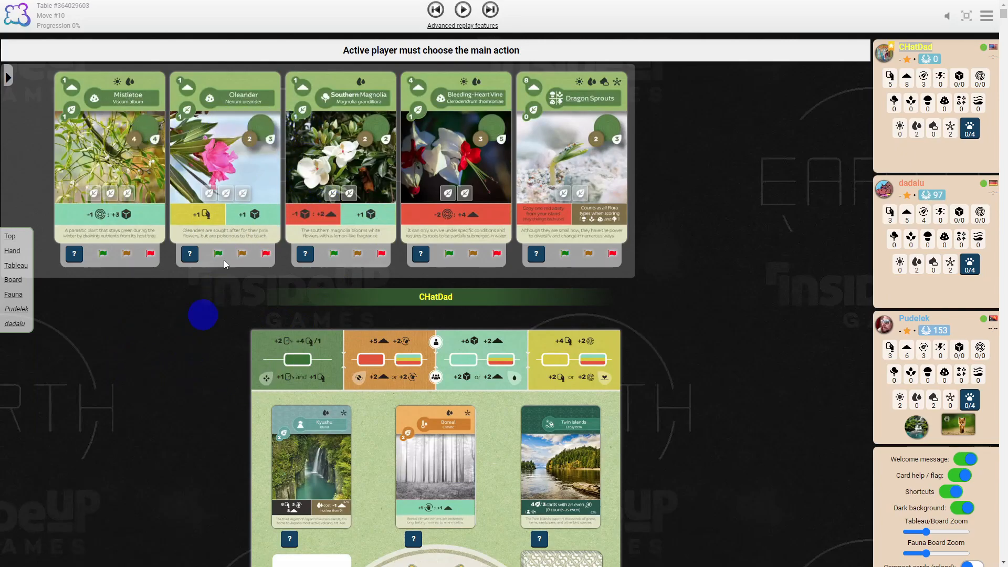
{"action": "mouse_move", "coordinate": [309, 157]}
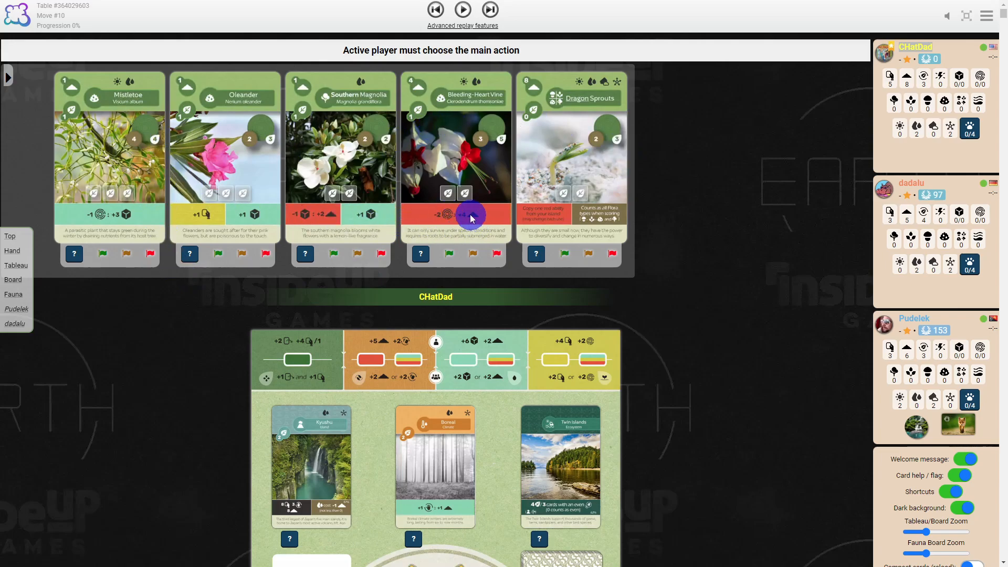
{"action": "scroll", "scroll_direction": "down", "scroll_amount": 3}
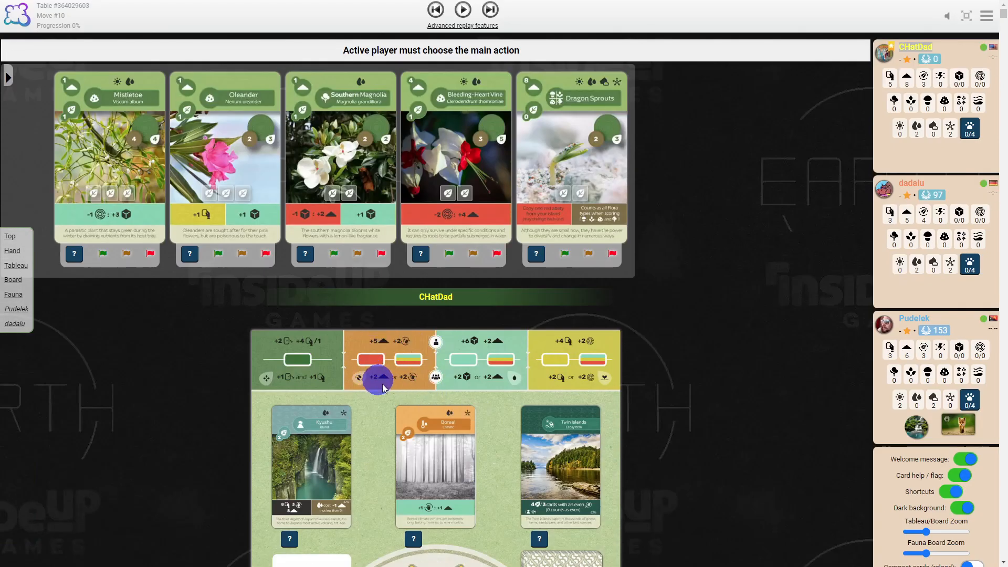
{"action": "mouse_move", "coordinate": [415, 357]}
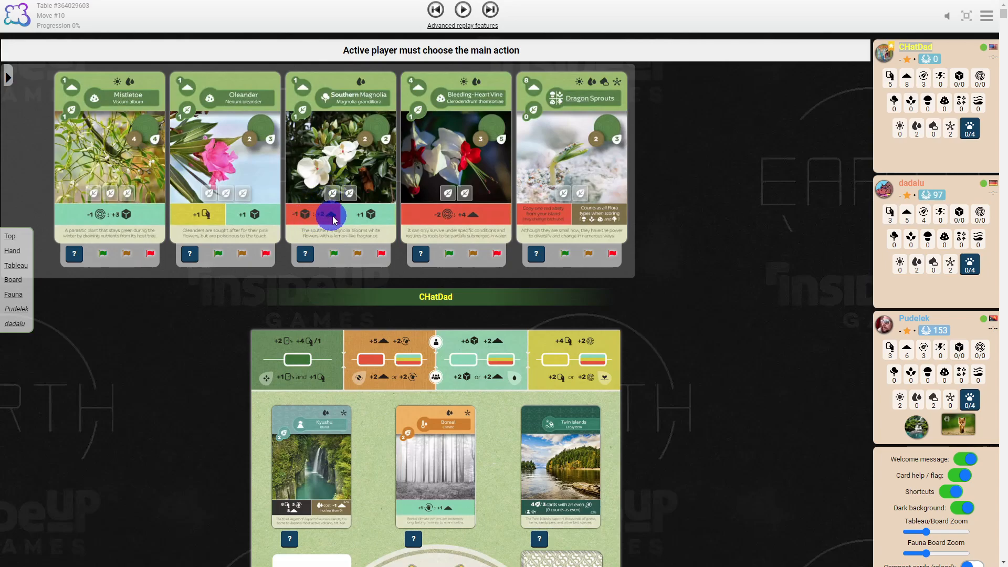
{"action": "mouse_move", "coordinate": [403, 344]}
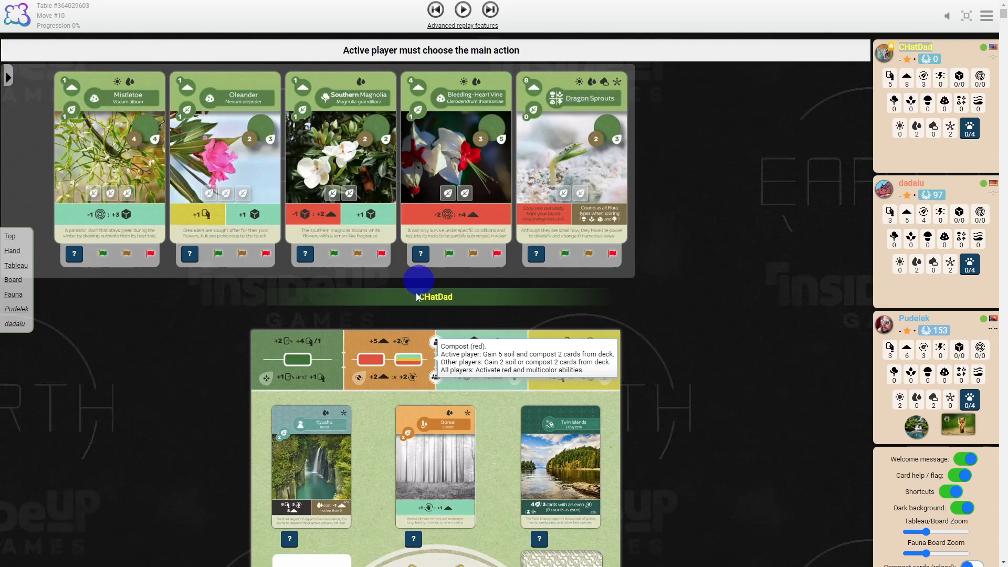
{"action": "left_click", "coordinate": [437, 217]}
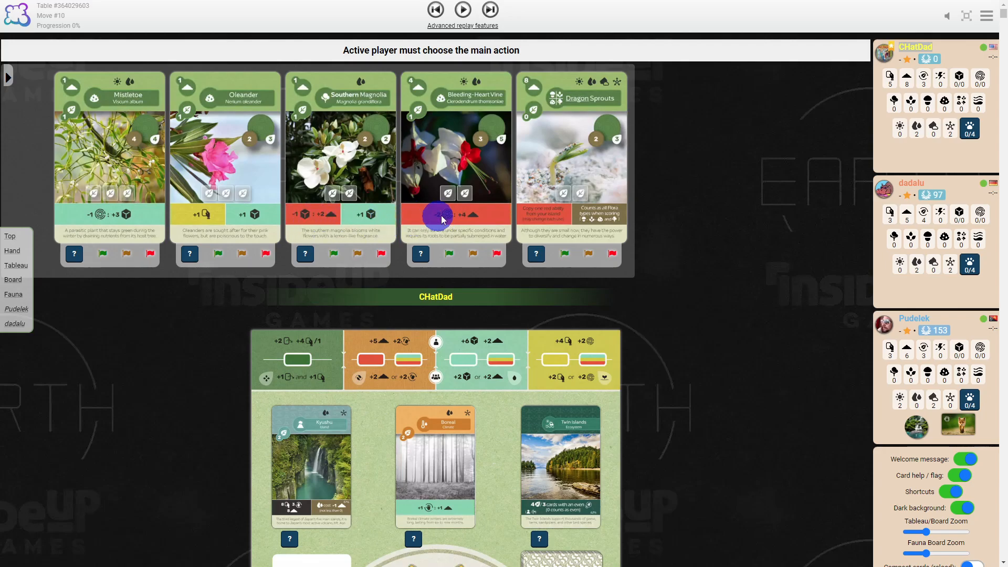
{"action": "mouse_move", "coordinate": [403, 251]}
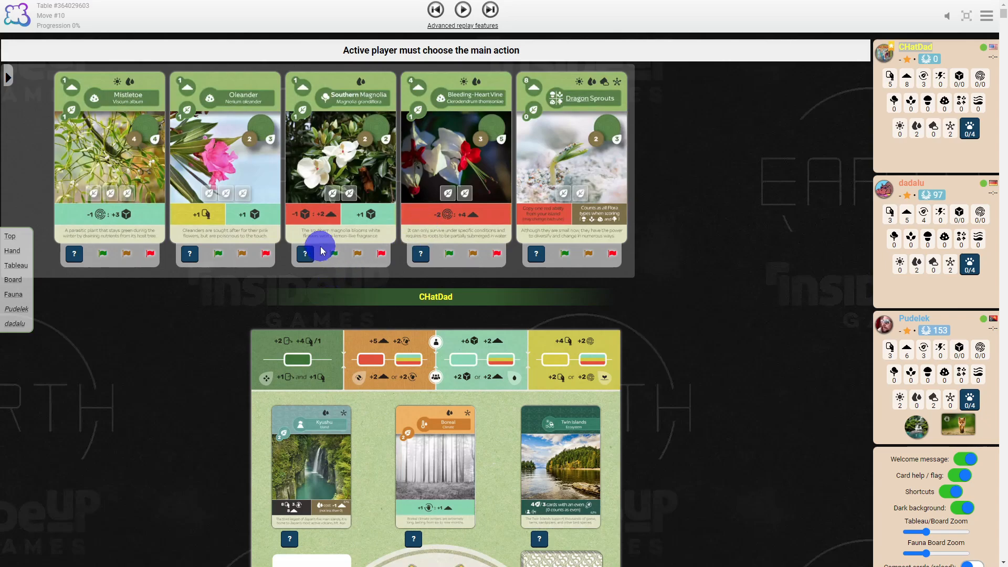
{"action": "mouse_move", "coordinate": [309, 222]}
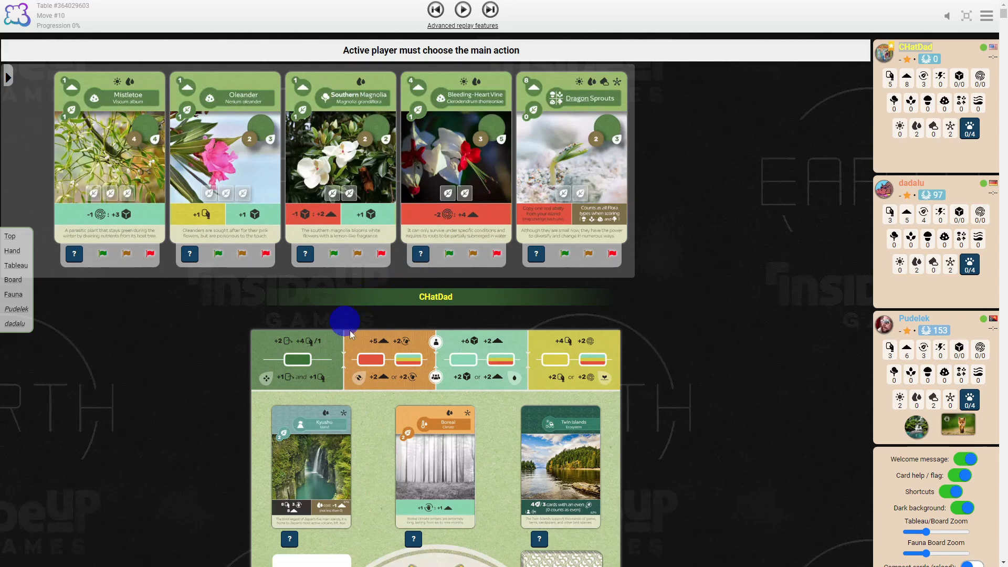
{"action": "mouse_move", "coordinate": [414, 361]}
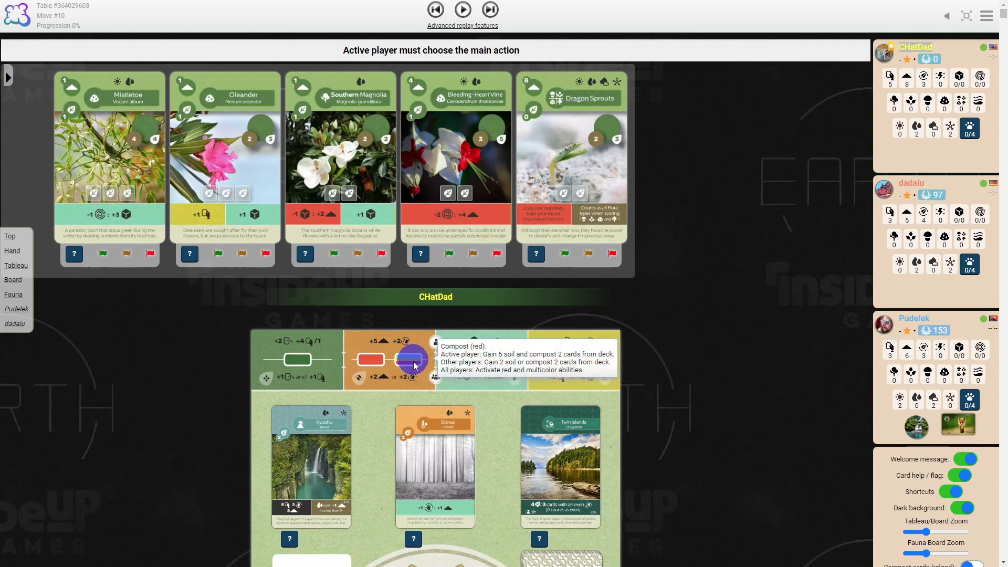
{"action": "mouse_move", "coordinate": [417, 359]}
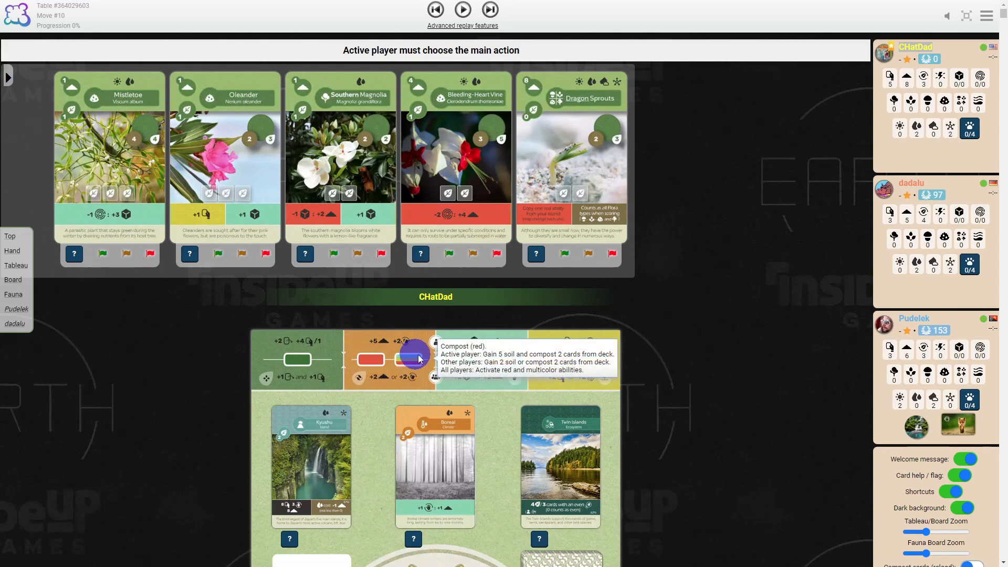
{"action": "scroll", "scroll_direction": "down", "scroll_amount": 3}
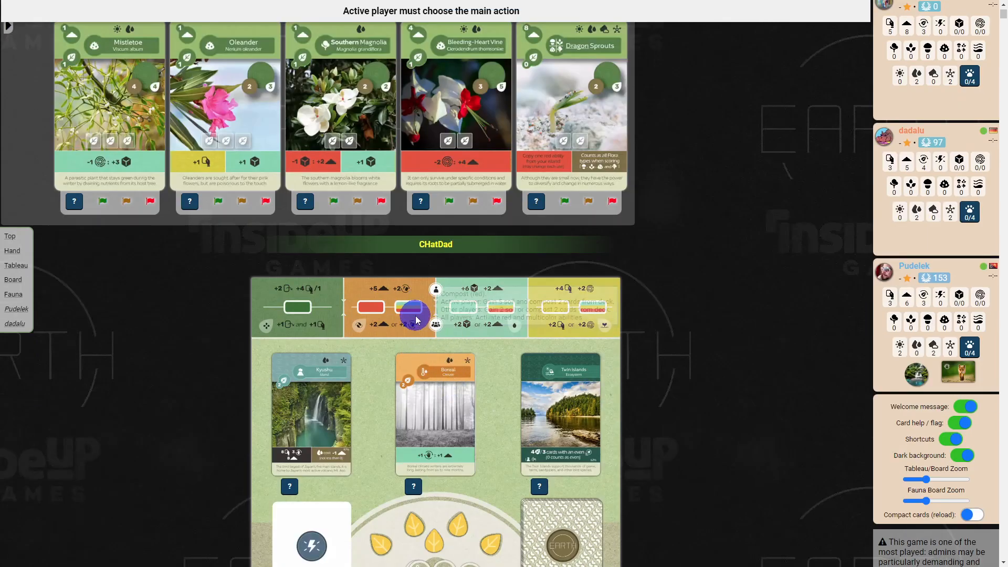
{"action": "mouse_move", "coordinate": [70, 365]}
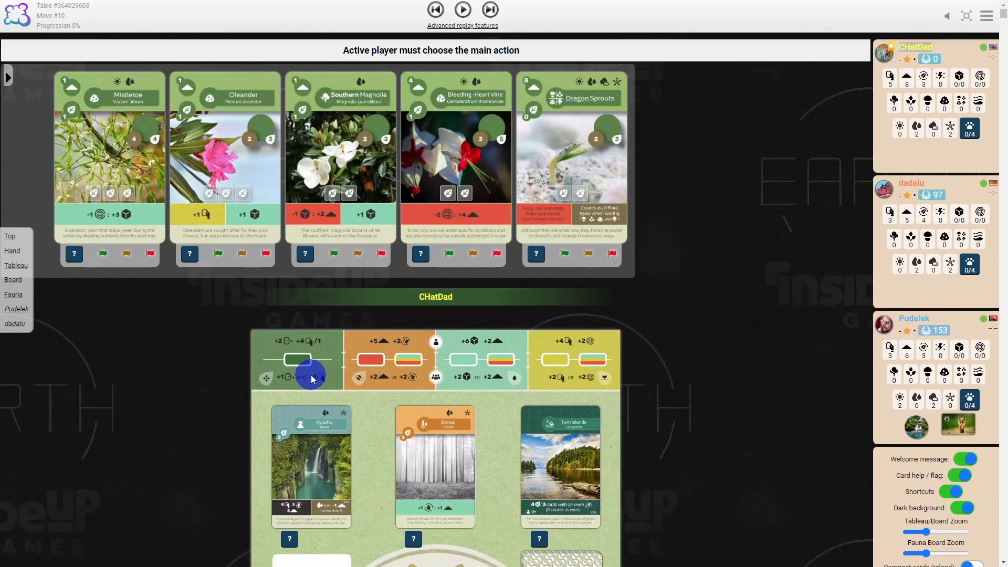
{"action": "mouse_move", "coordinate": [392, 291]}
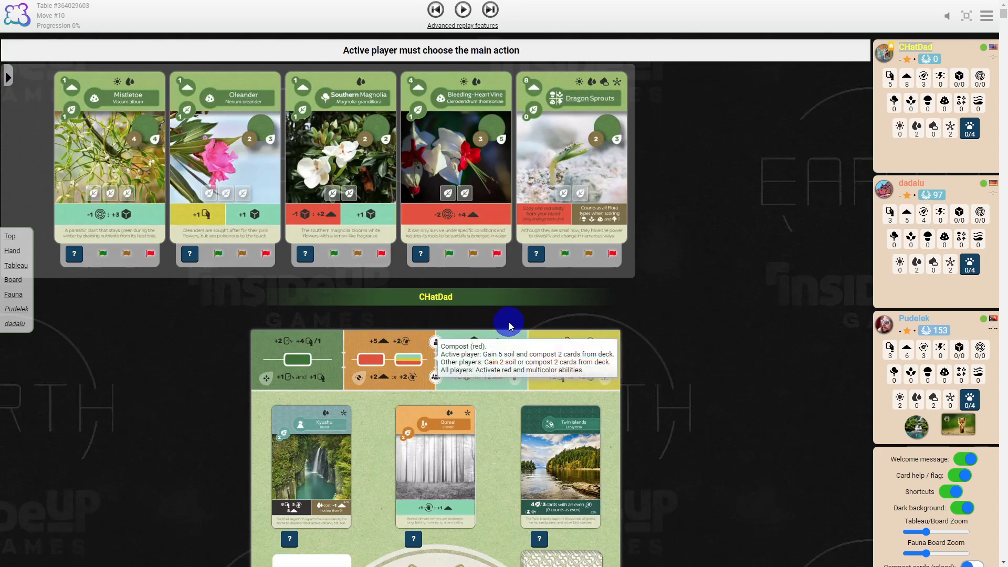
{"action": "mouse_move", "coordinate": [378, 440]}
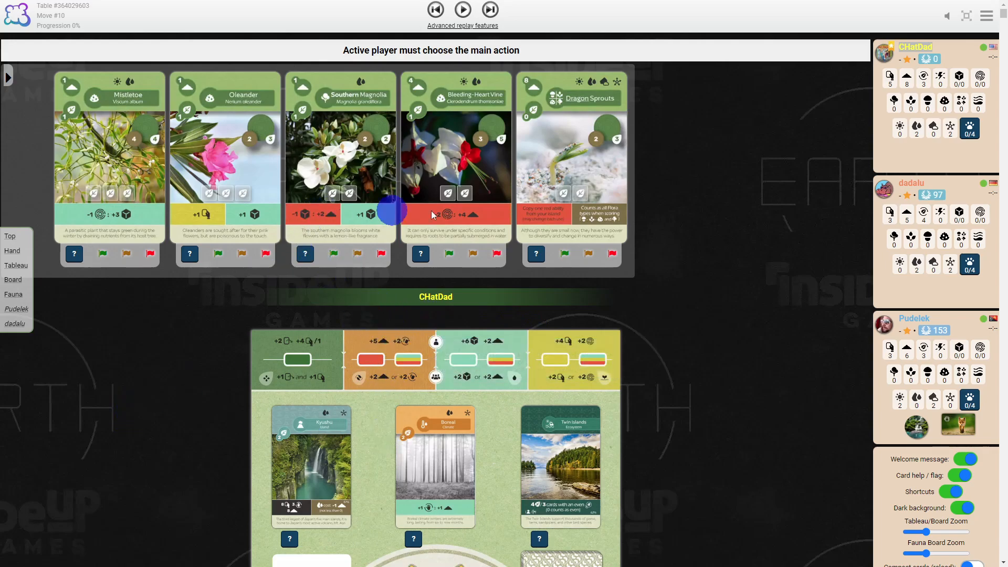
{"action": "mouse_move", "coordinate": [418, 224]}
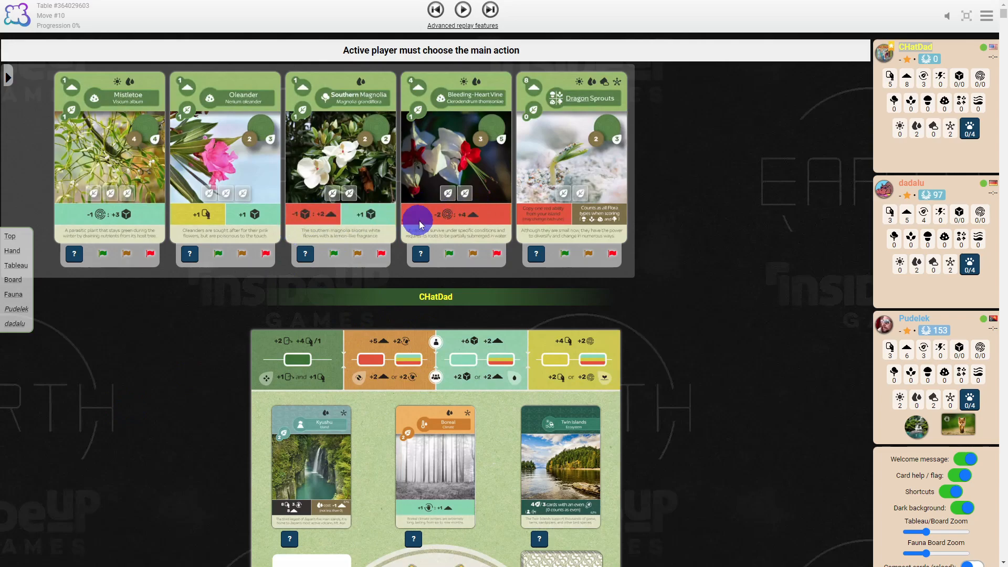
{"action": "mouse_move", "coordinate": [386, 377]}
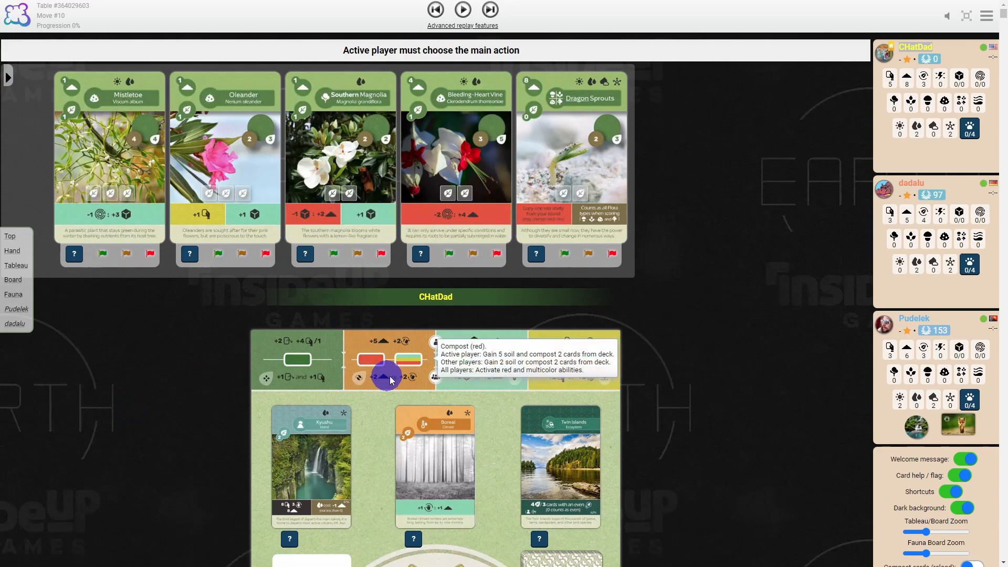
{"action": "mouse_move", "coordinate": [127, 405]}
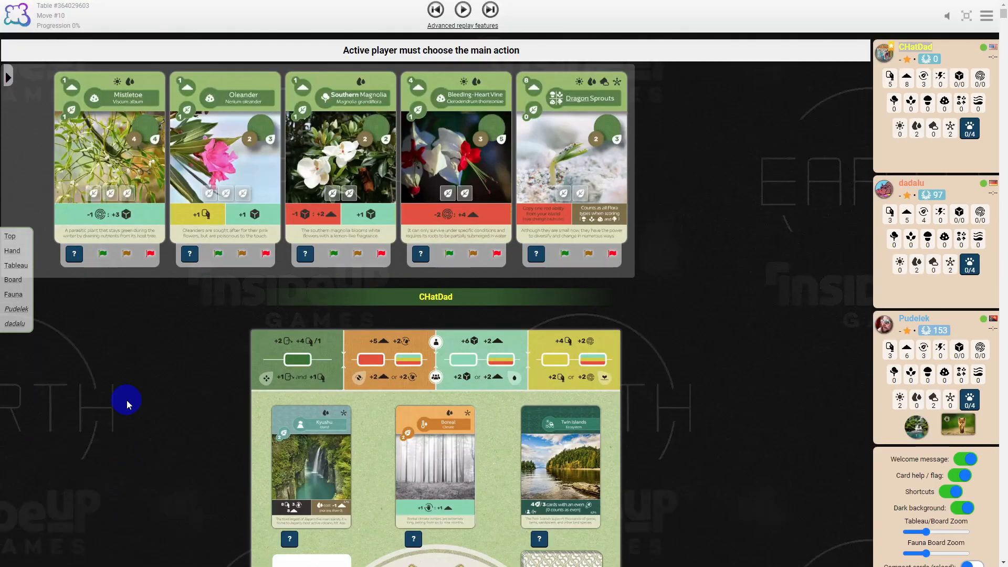
{"action": "scroll", "scroll_direction": "down", "scroll_amount": 3}
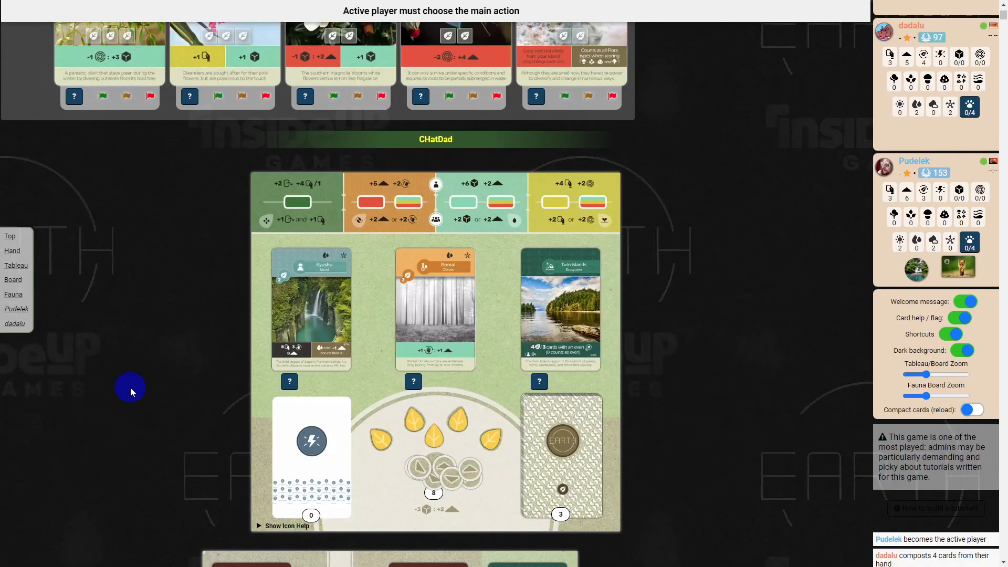
{"action": "mouse_move", "coordinate": [25, 206]}
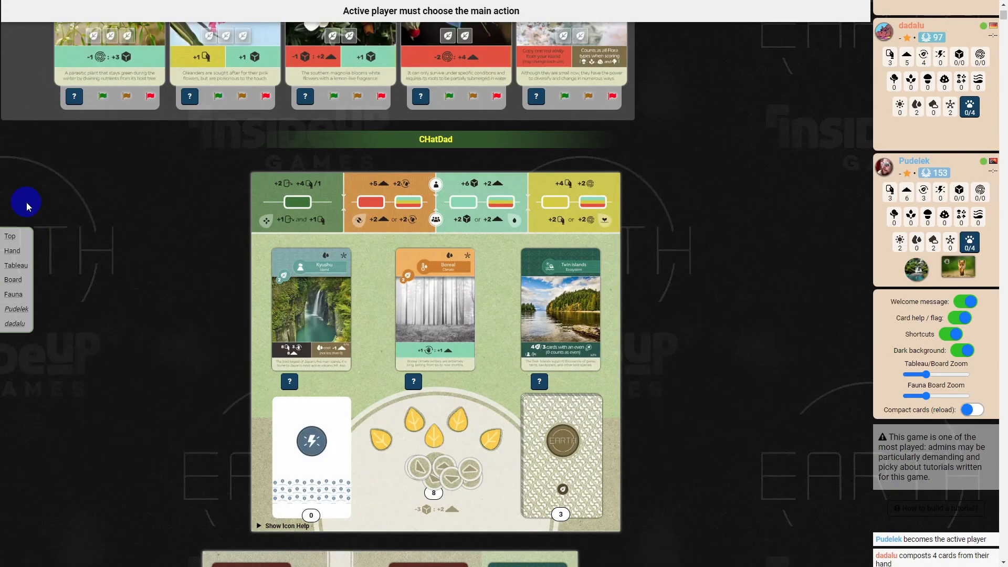
{"action": "mouse_move", "coordinate": [117, 222]}
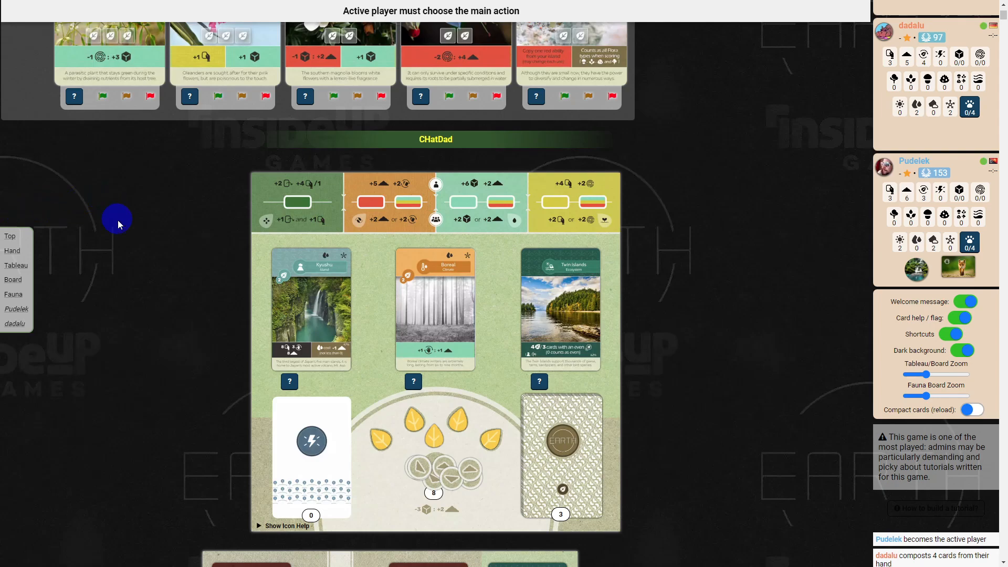
{"action": "mouse_move", "coordinate": [76, 199]}
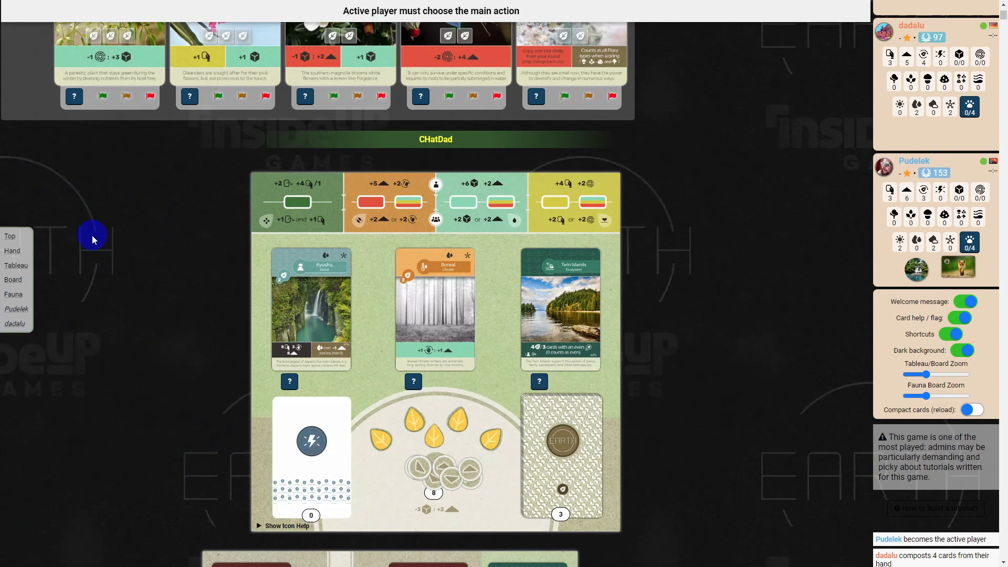
{"action": "mouse_move", "coordinate": [213, 504]}
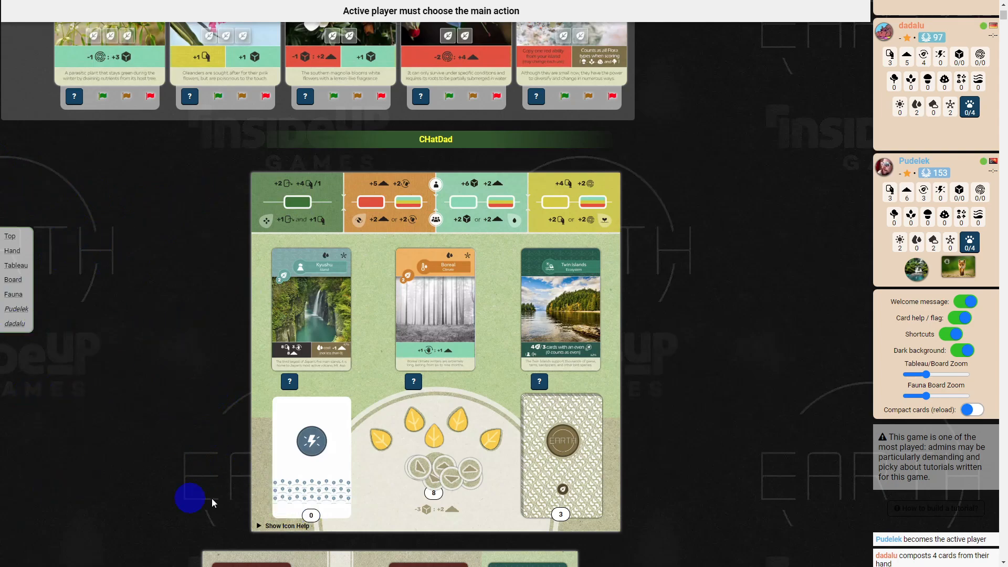
{"action": "mouse_move", "coordinate": [183, 322]}
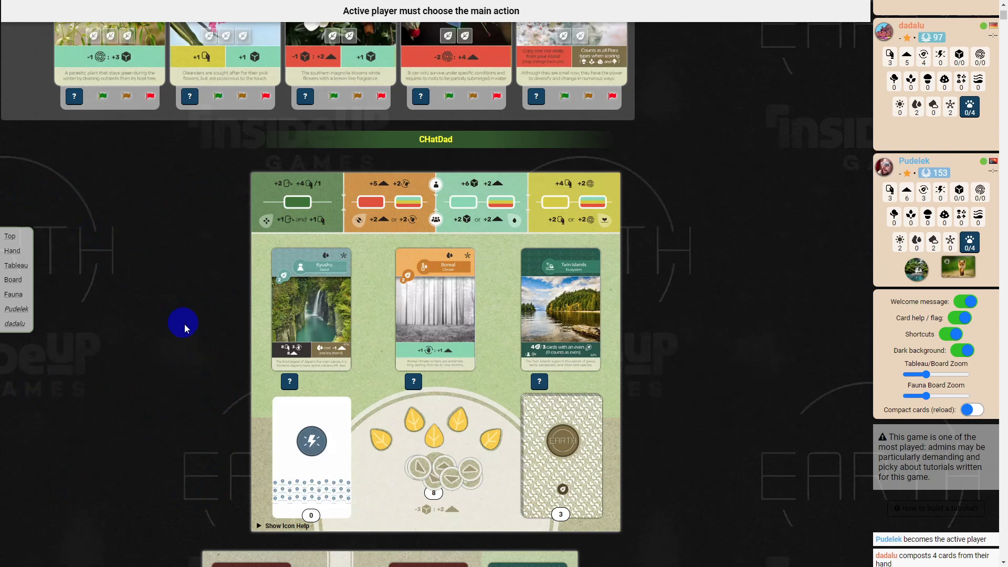
{"action": "mouse_move", "coordinate": [199, 323]}
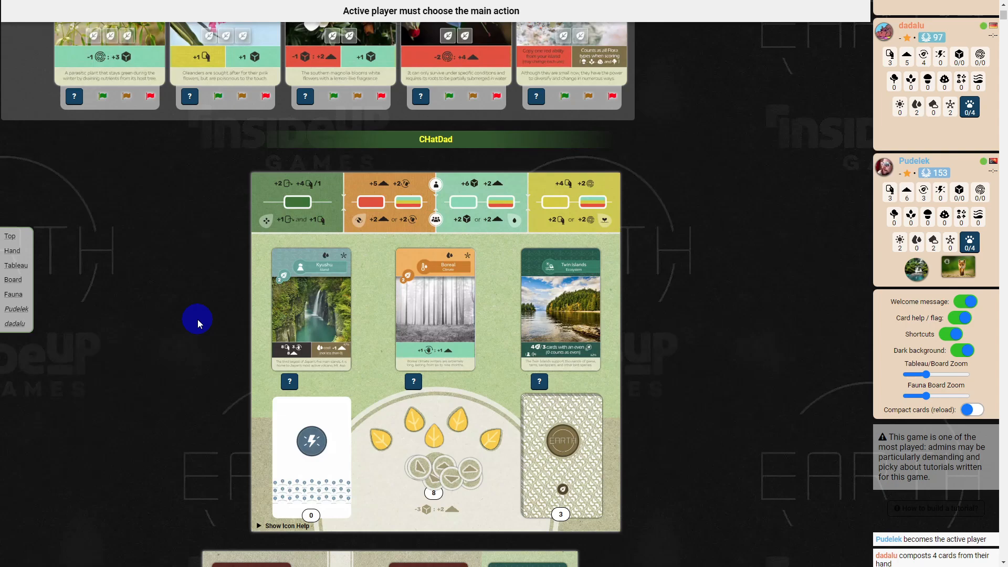
{"action": "mouse_move", "coordinate": [91, 374]}
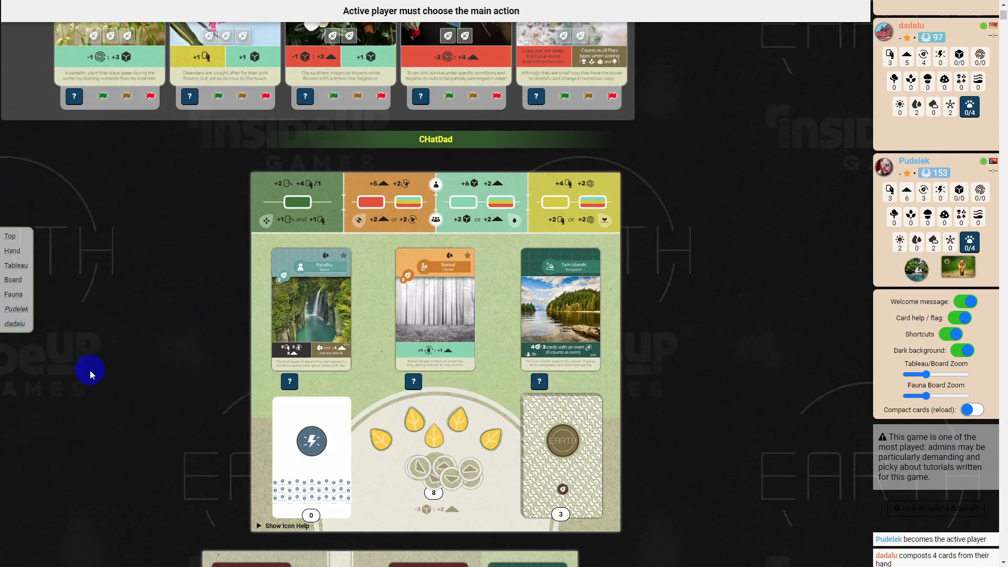
{"action": "mouse_move", "coordinate": [421, 334]}
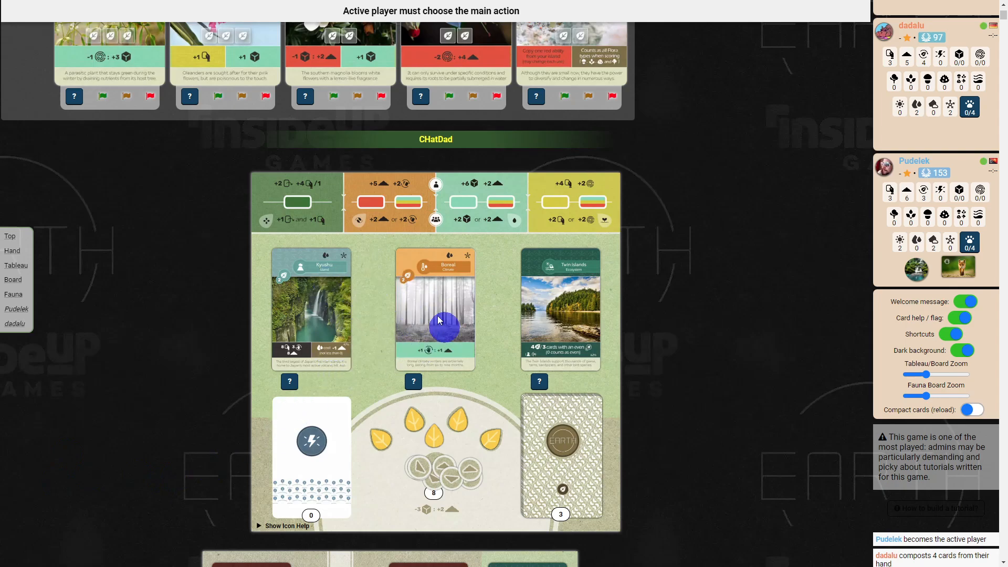
{"action": "mouse_move", "coordinate": [439, 354]}
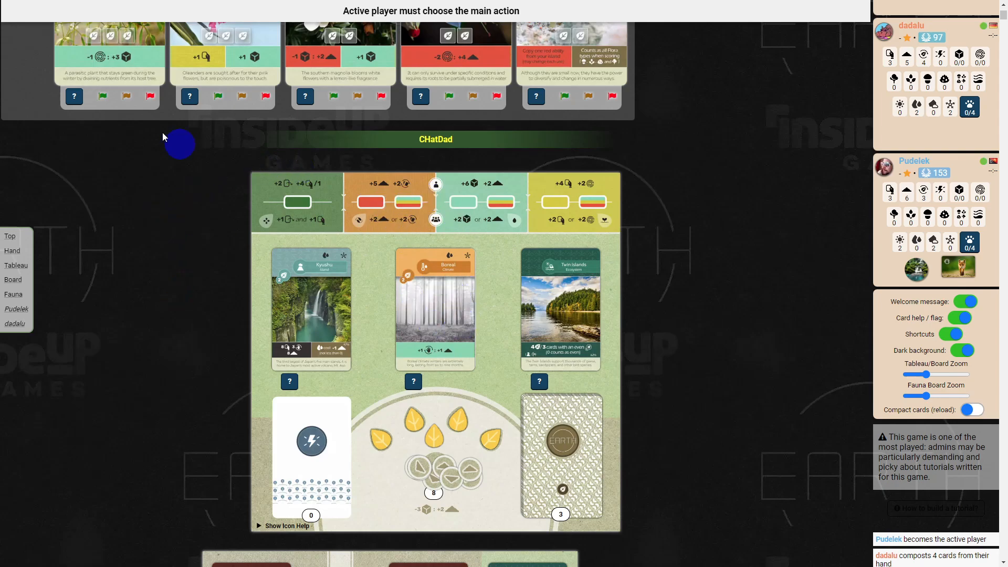
{"action": "mouse_move", "coordinate": [366, 267]}
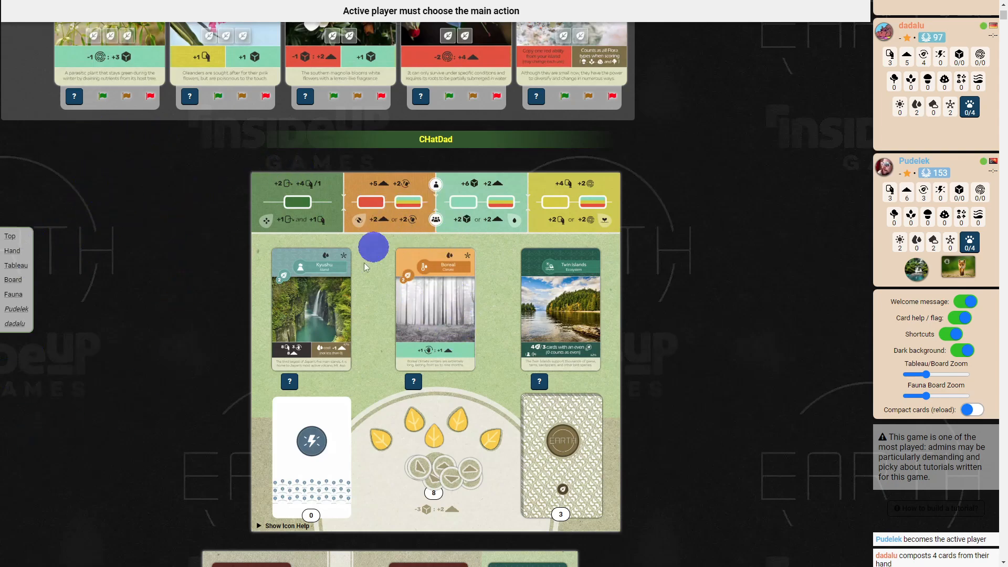
{"action": "mouse_move", "coordinate": [409, 362]}
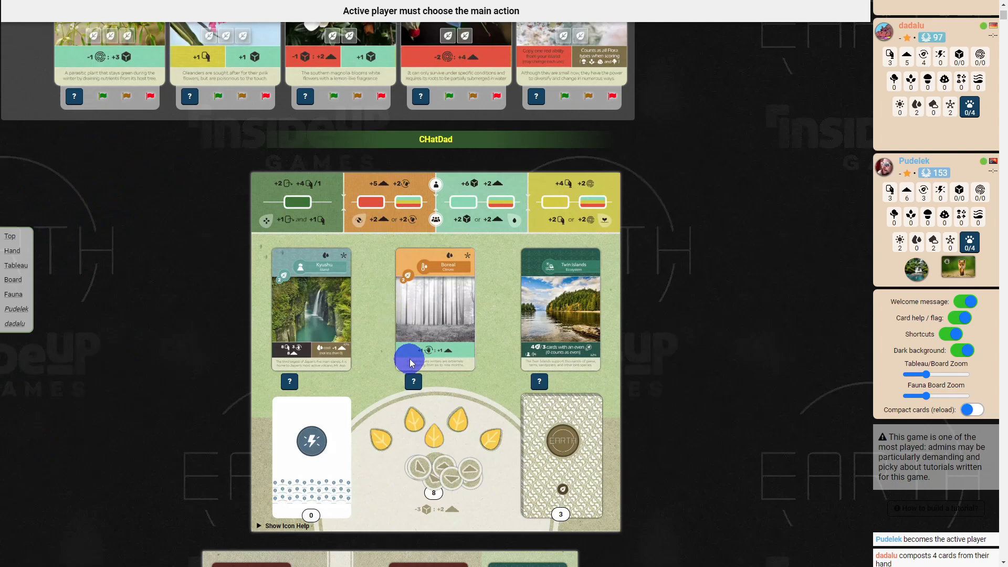
{"action": "mouse_move", "coordinate": [382, 384]}
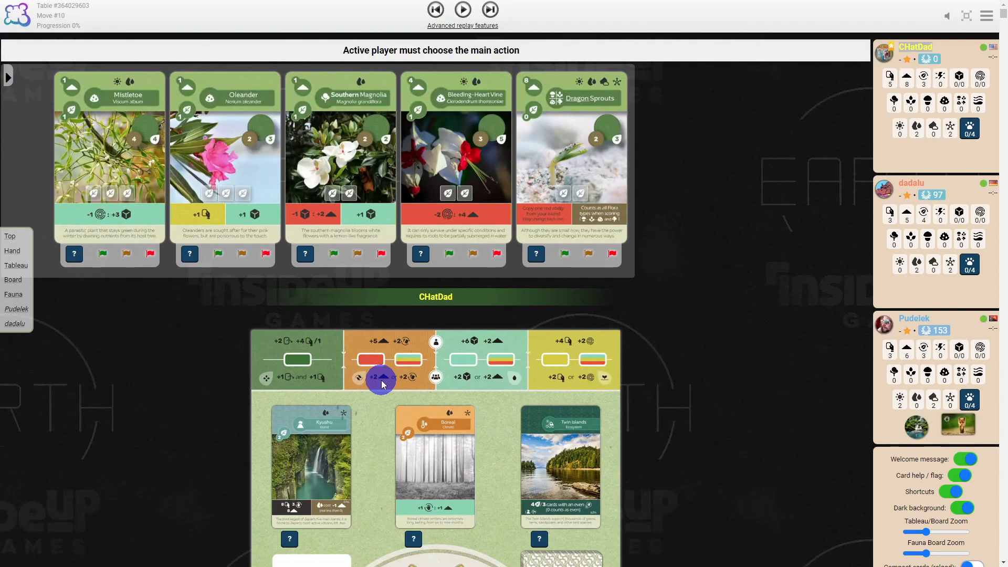
{"action": "mouse_move", "coordinate": [503, 351]}
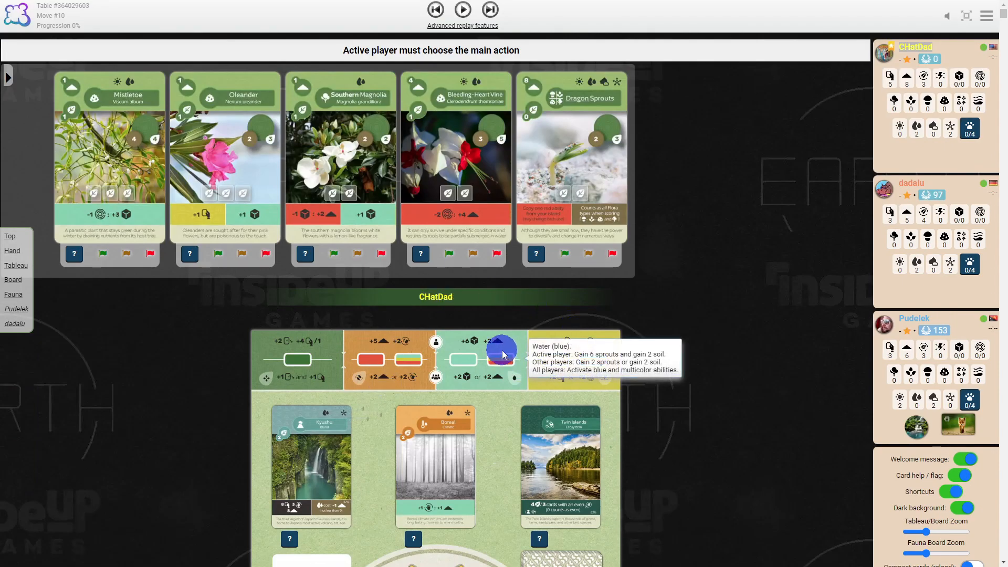
{"action": "mouse_move", "coordinate": [503, 348]}
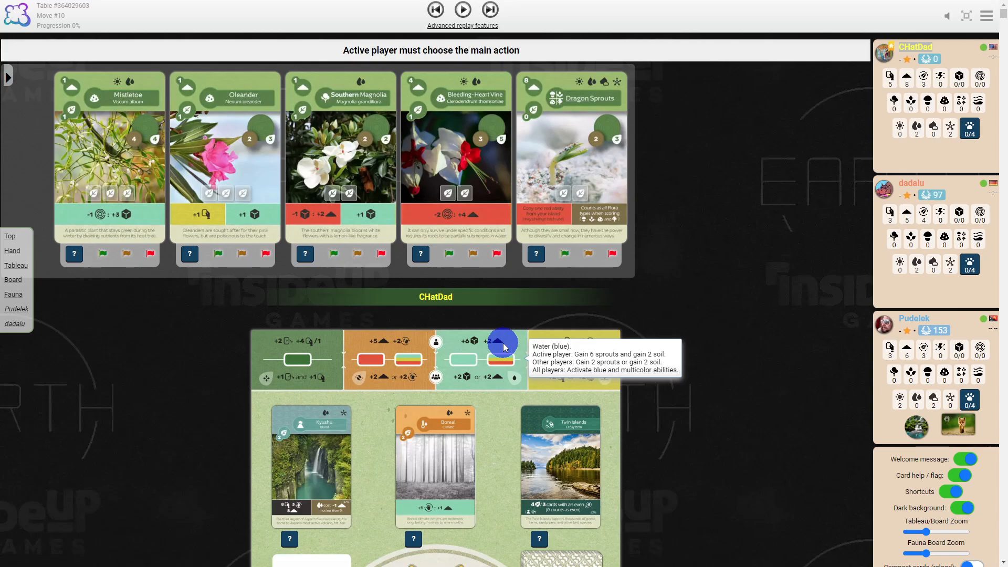
{"action": "mouse_move", "coordinate": [472, 341]}
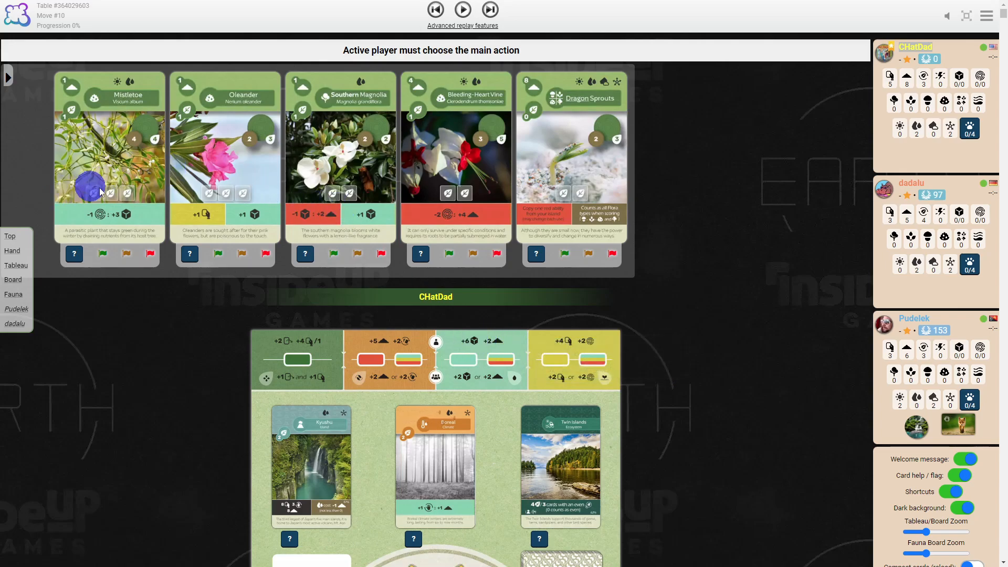
{"action": "mouse_move", "coordinate": [498, 340]}
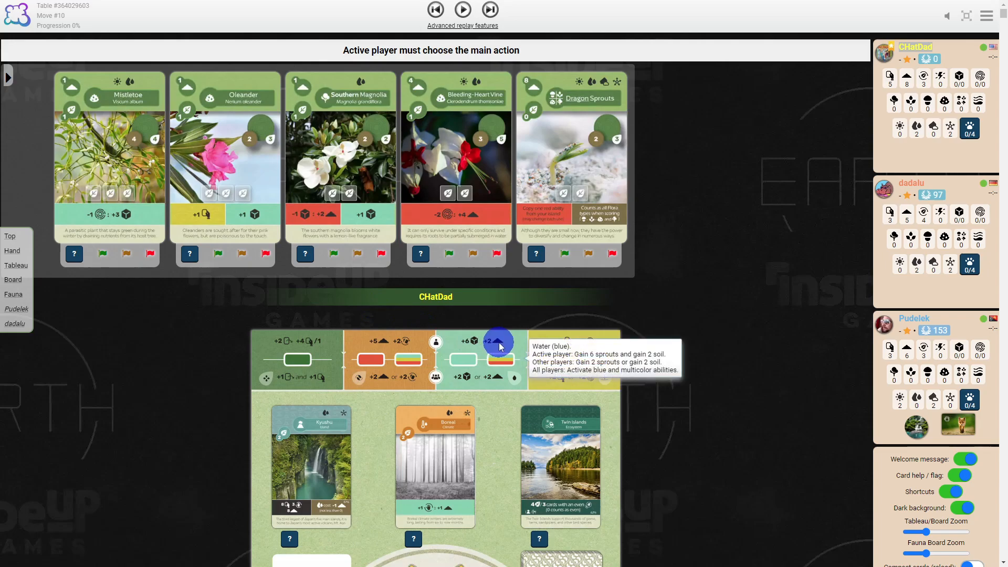
{"action": "mouse_move", "coordinate": [497, 351]}
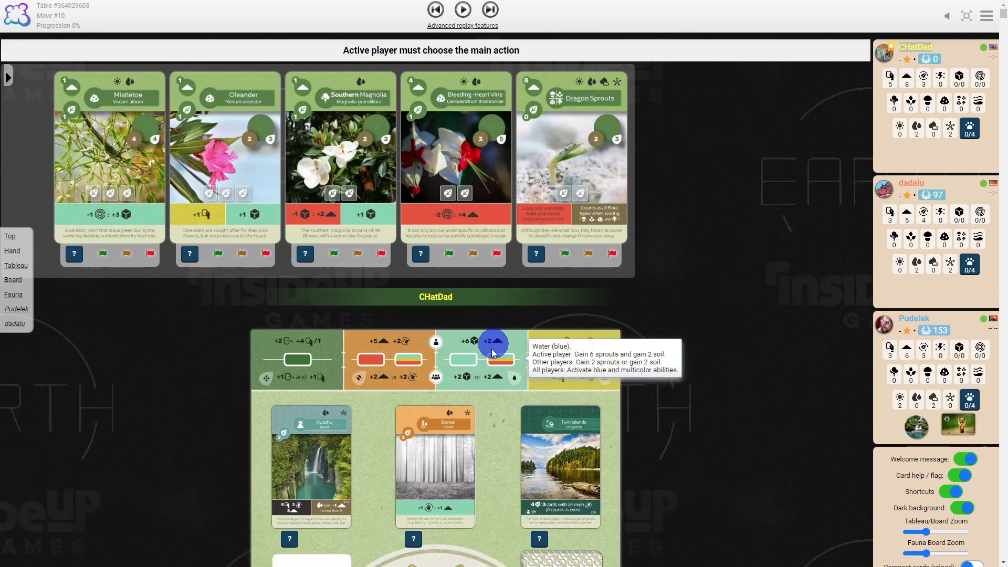
{"action": "mouse_move", "coordinate": [464, 378]}
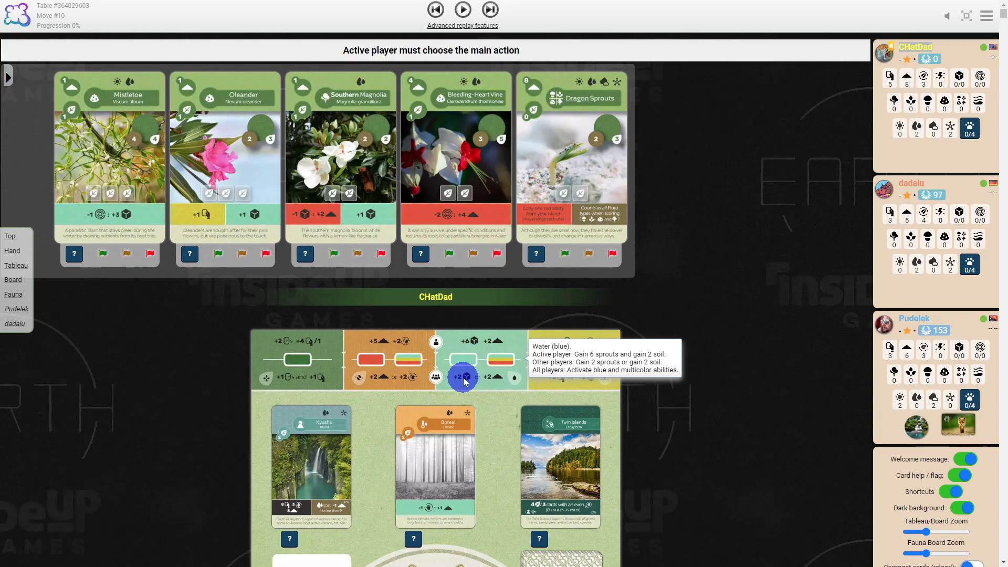
{"action": "mouse_move", "coordinate": [134, 234]}
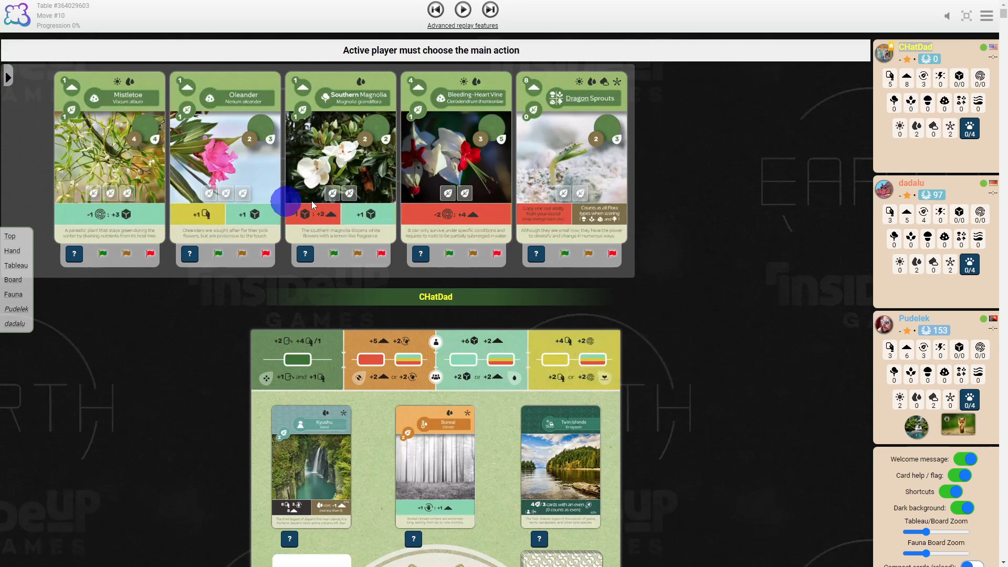
{"action": "scroll", "scroll_direction": "down", "scroll_amount": 3}
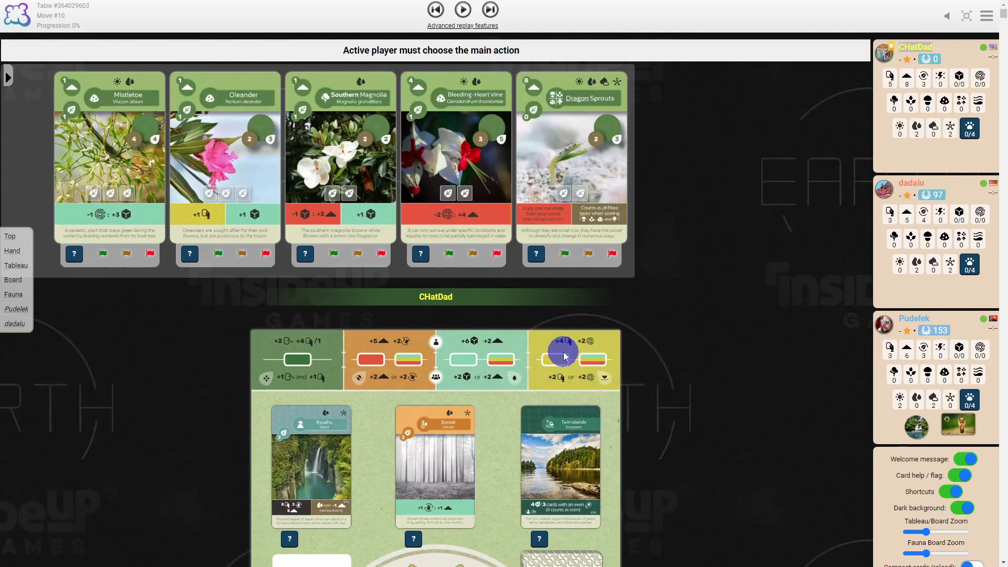
{"action": "mouse_move", "coordinate": [597, 345]}
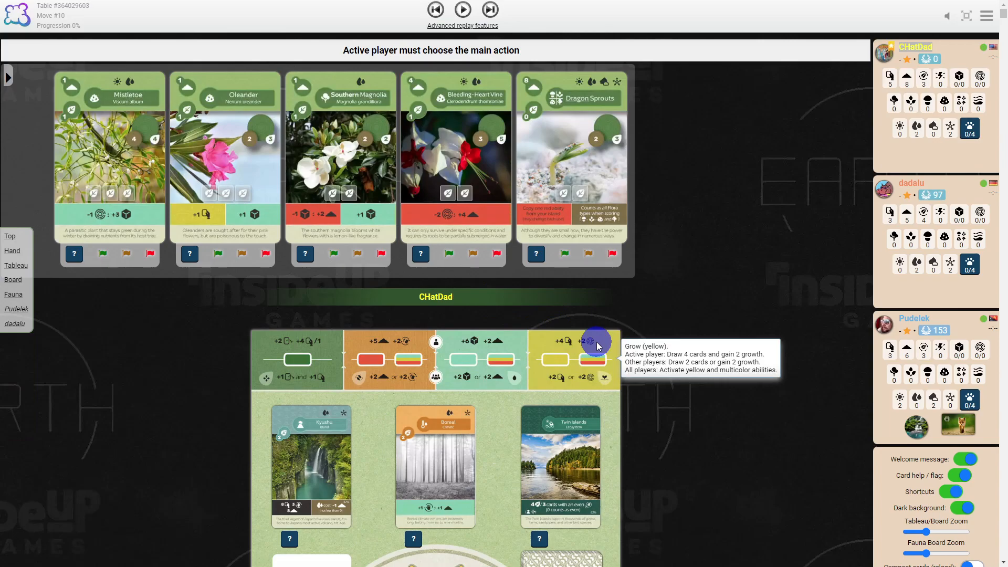
{"action": "mouse_move", "coordinate": [589, 347]}
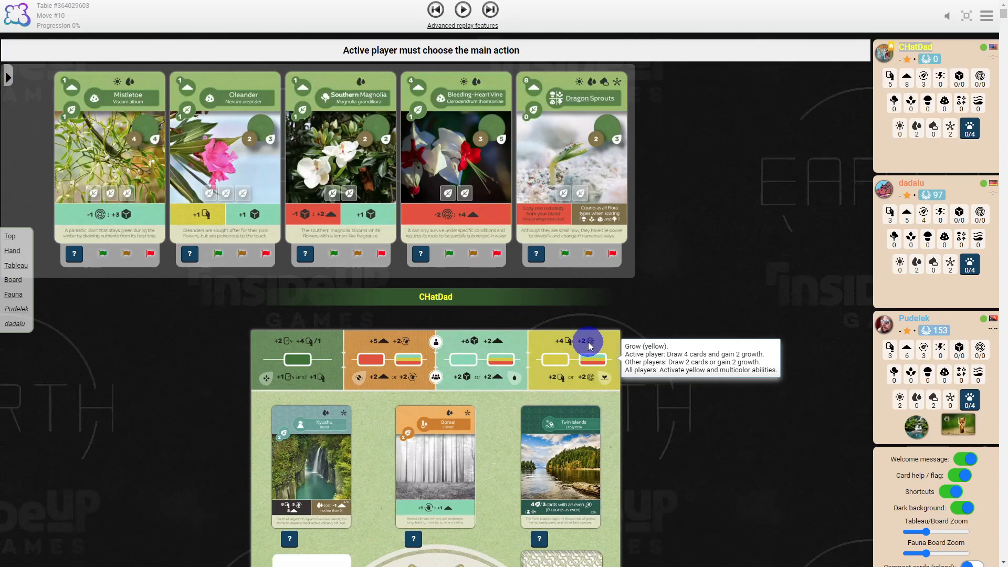
{"action": "mouse_move", "coordinate": [560, 340]}
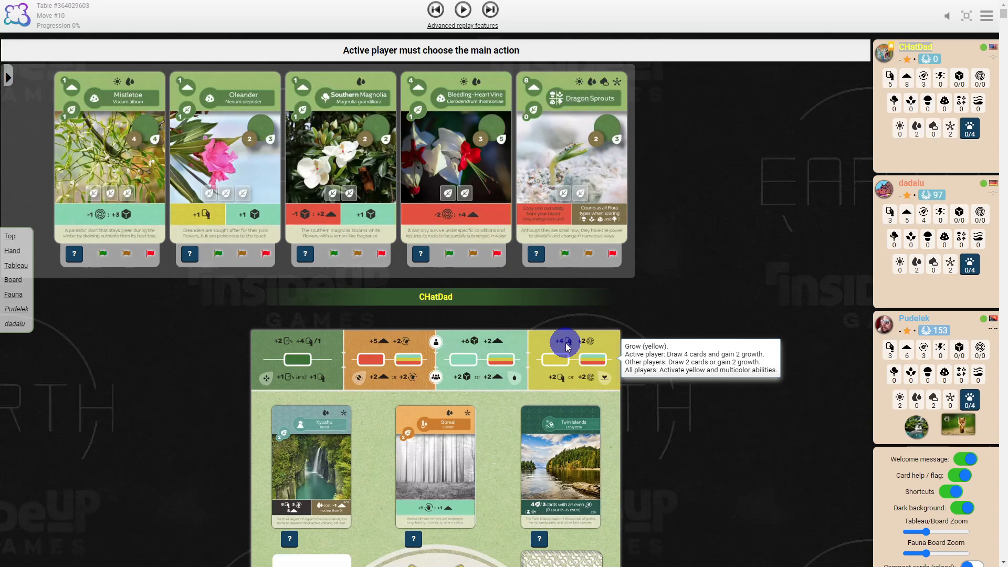
{"action": "mouse_move", "coordinate": [555, 377]}
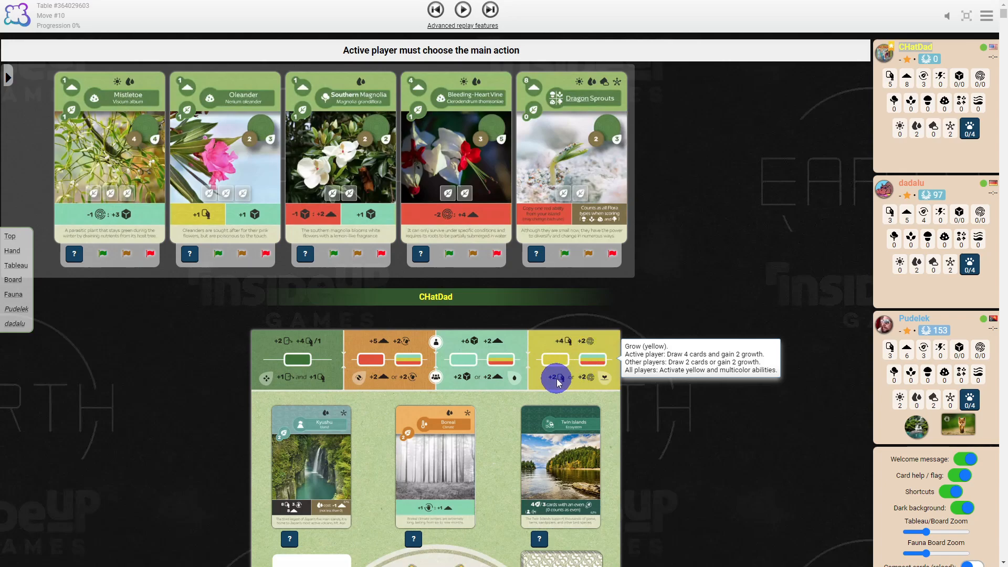
{"action": "mouse_move", "coordinate": [581, 377]}
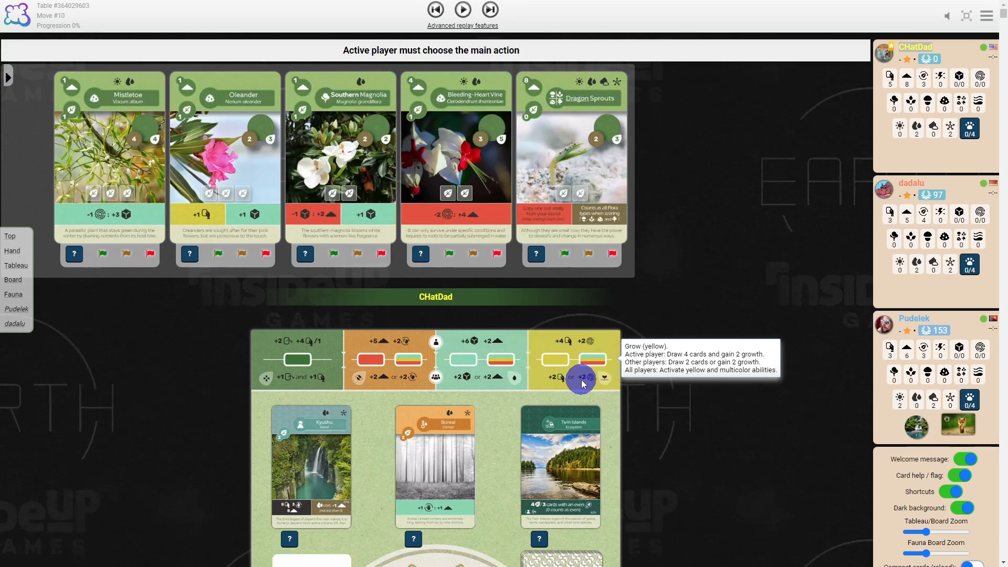
{"action": "mouse_move", "coordinate": [167, 339]}
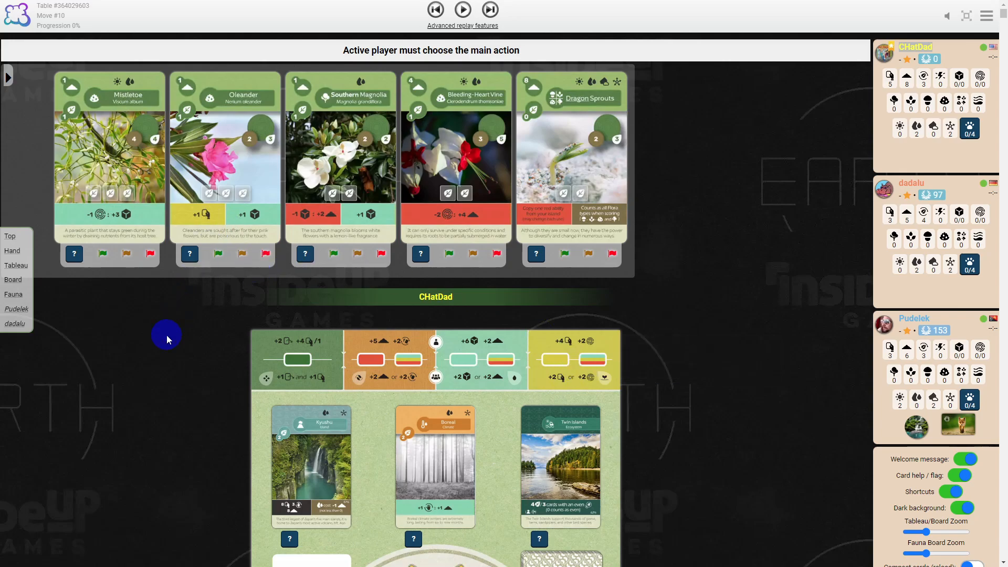
{"action": "scroll", "scroll_direction": "down", "scroll_amount": 3}
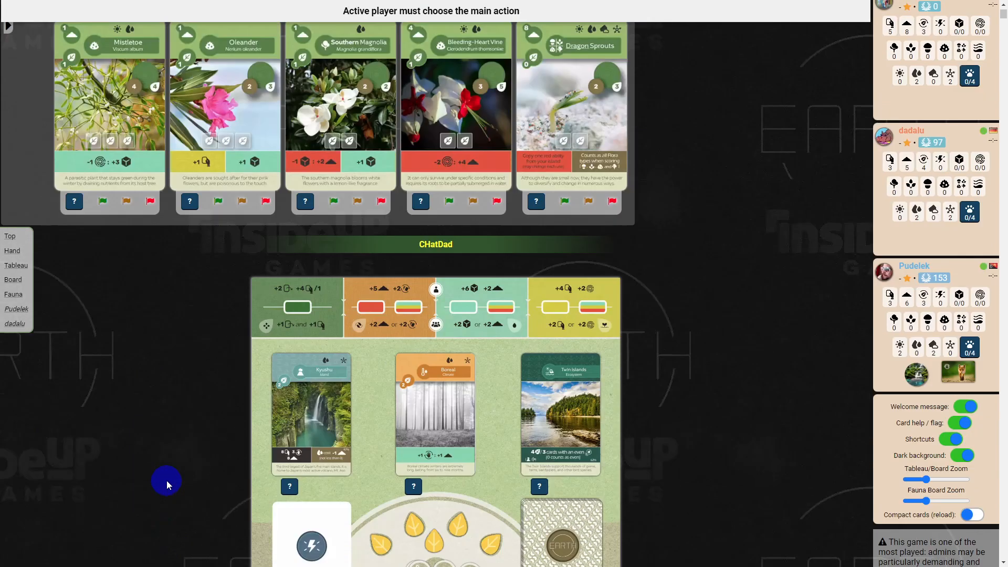
{"action": "scroll", "scroll_direction": "down", "scroll_amount": 3}
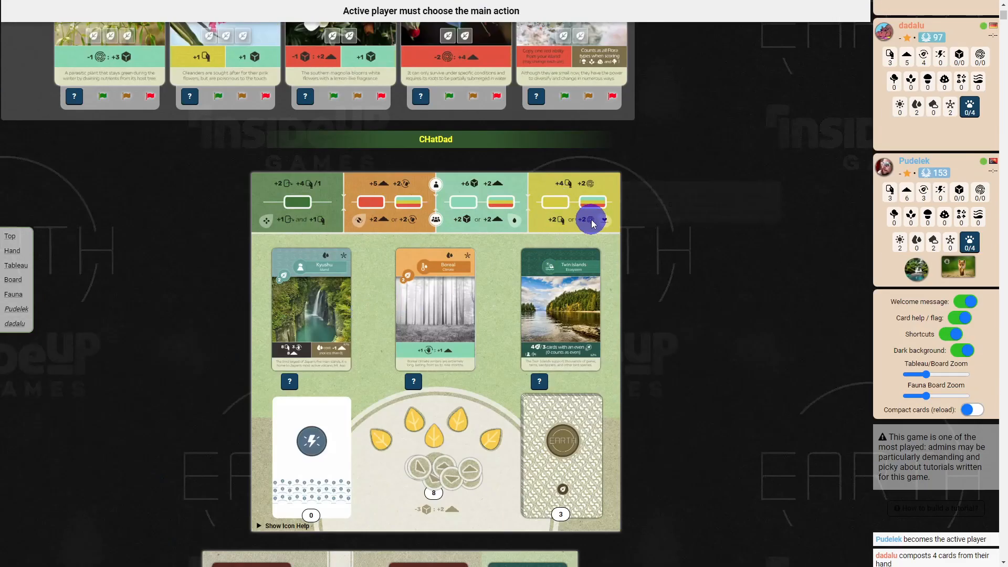
{"action": "mouse_move", "coordinate": [575, 239]}
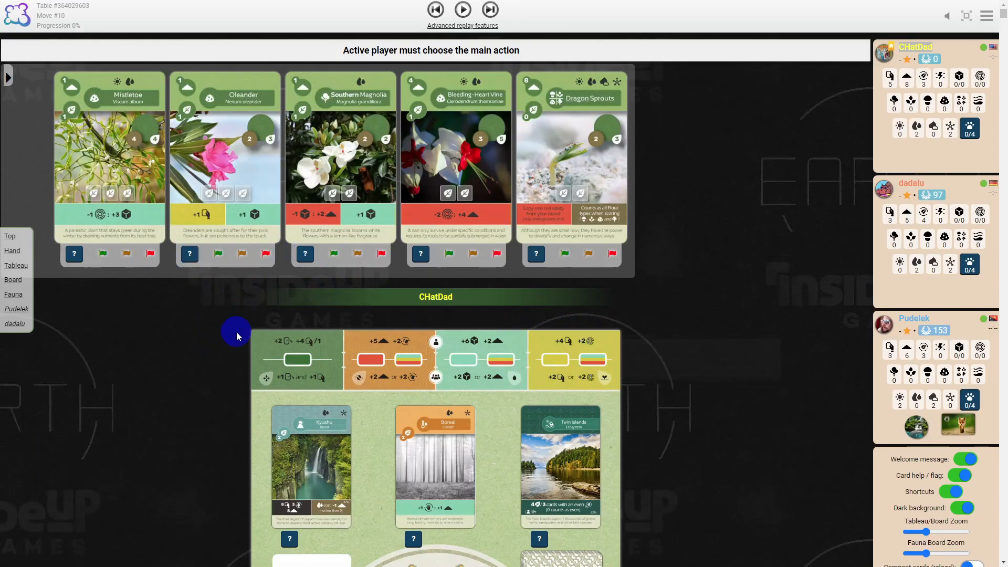
{"action": "mouse_move", "coordinate": [156, 411]}
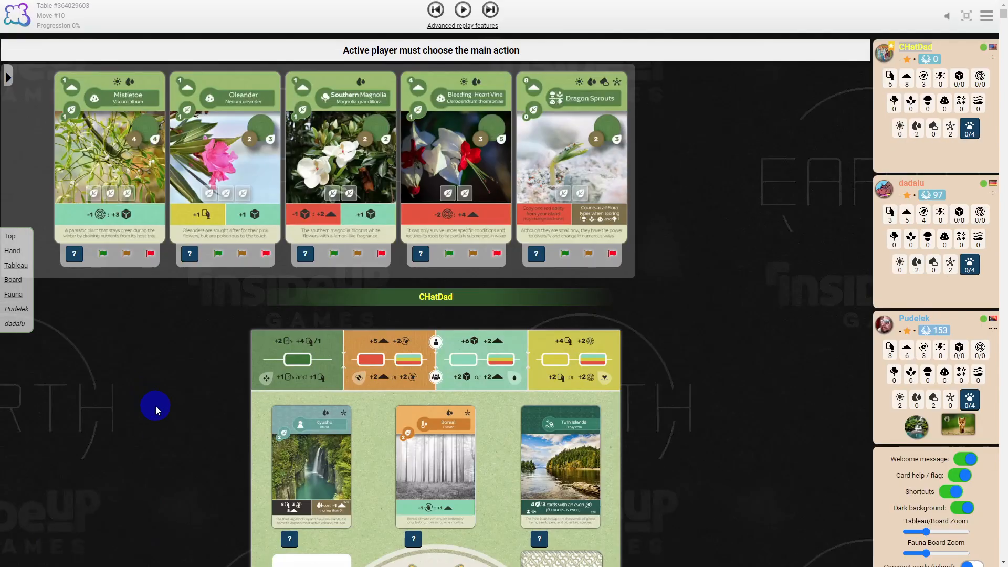
{"action": "scroll", "scroll_direction": "down", "scroll_amount": 3}
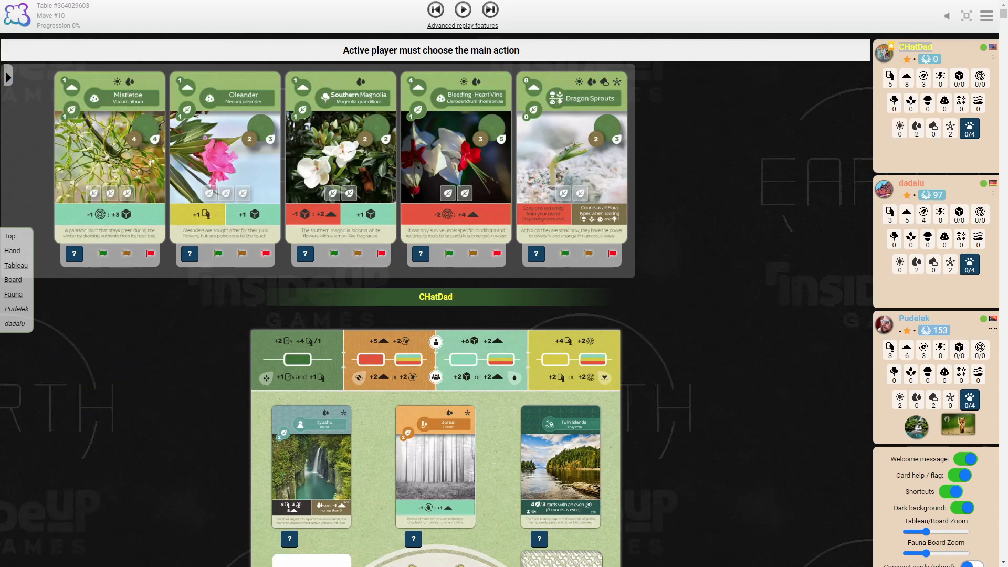
- Jump the replay ahead to move 193 (56%) and look through the player tableaus
{"action": "left_click", "coordinate": [489, 10]}
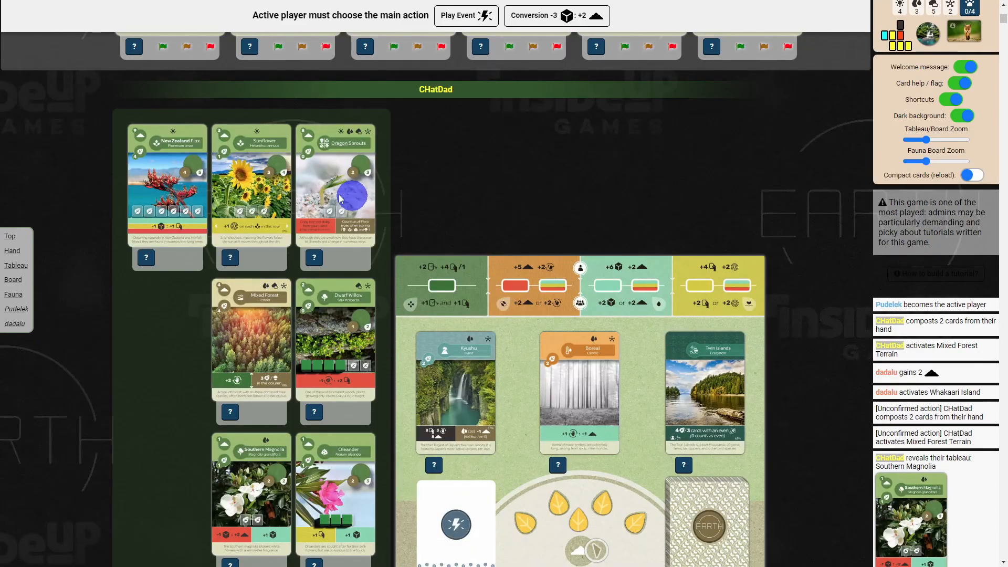
{"action": "scroll", "scroll_direction": "down", "scroll_amount": 3}
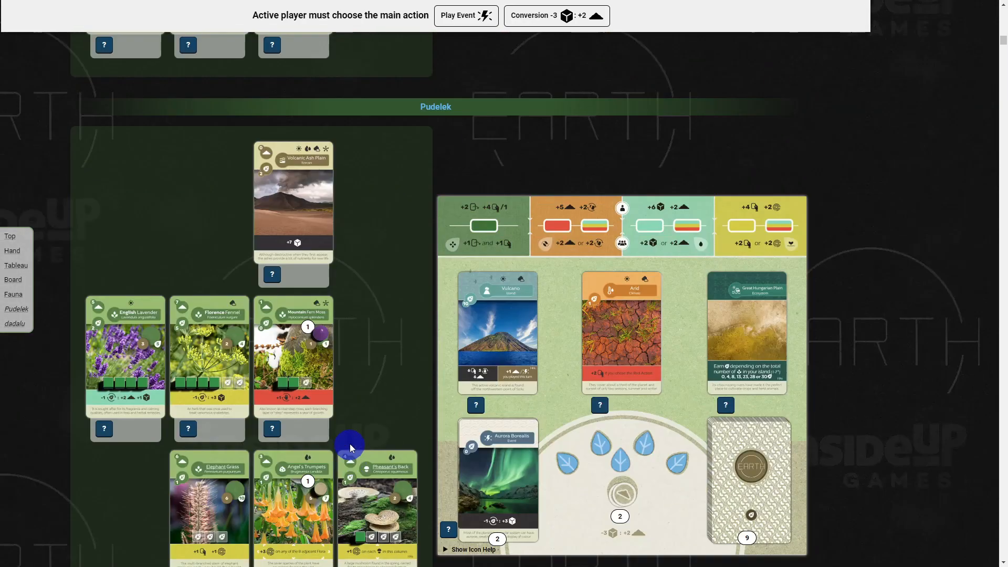
{"action": "mouse_move", "coordinate": [202, 363]}
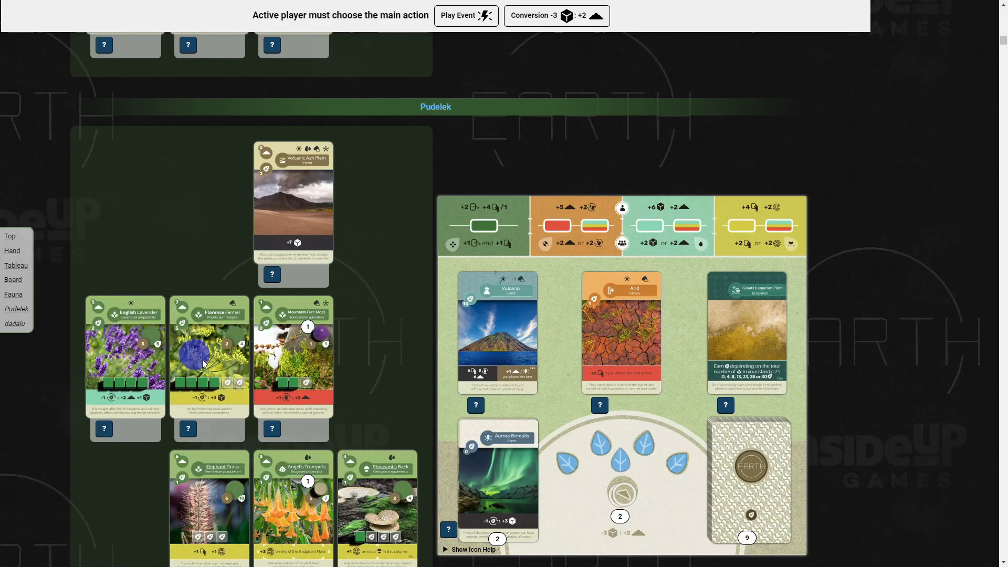
{"action": "scroll", "scroll_direction": "up", "scroll_amount": 3}
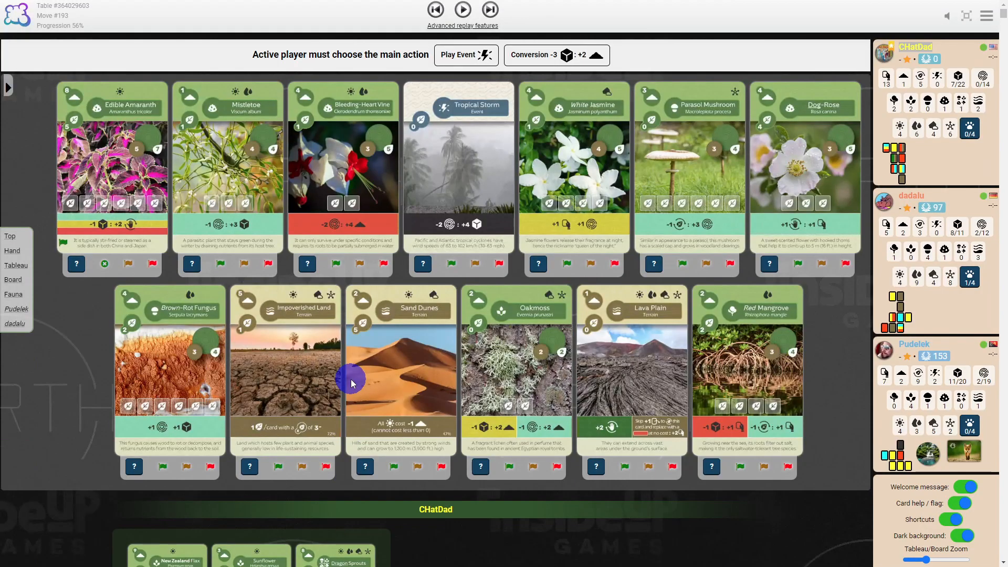
{"action": "mouse_move", "coordinate": [394, 404]}
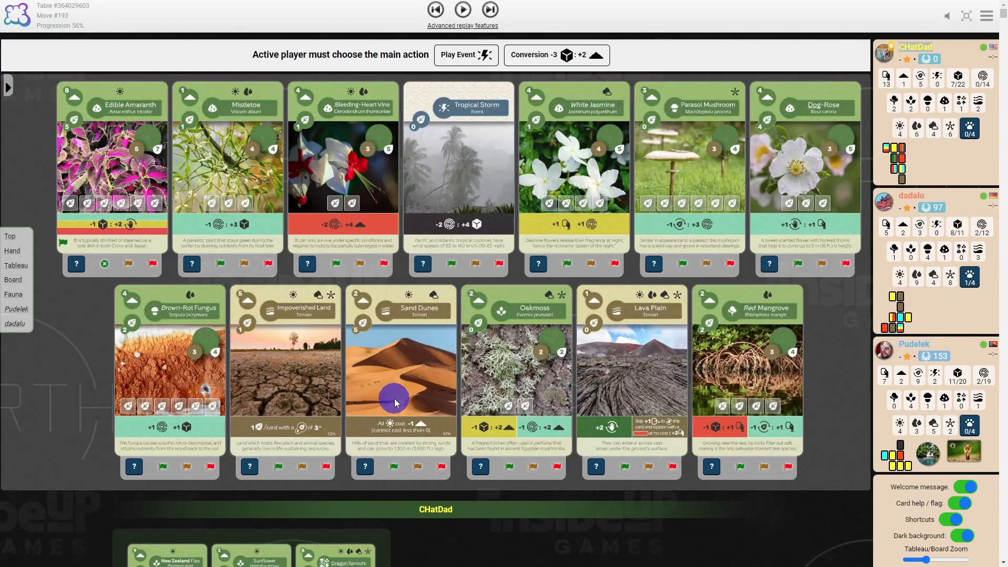
{"action": "mouse_move", "coordinate": [523, 54]}
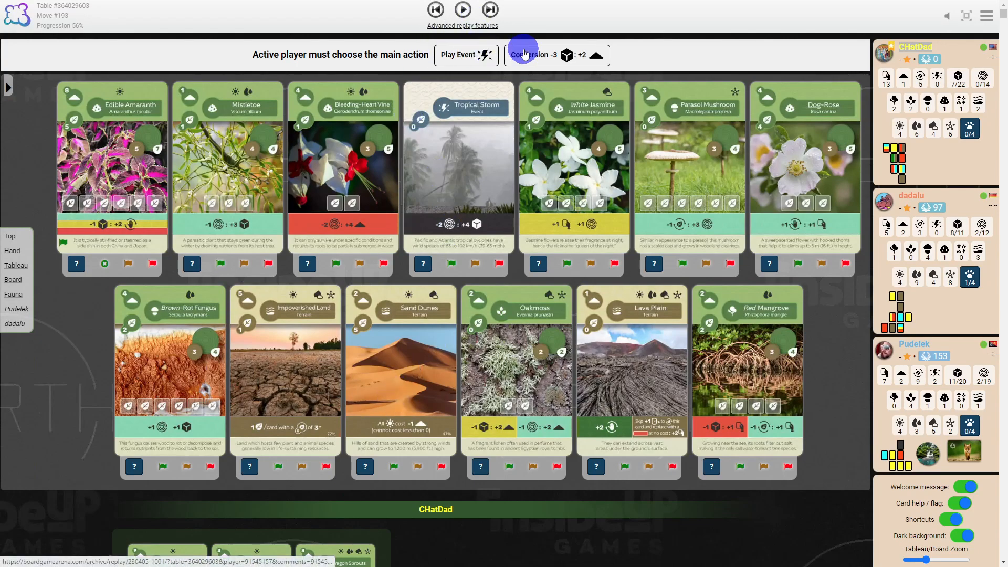
{"action": "mouse_move", "coordinate": [443, 54]}
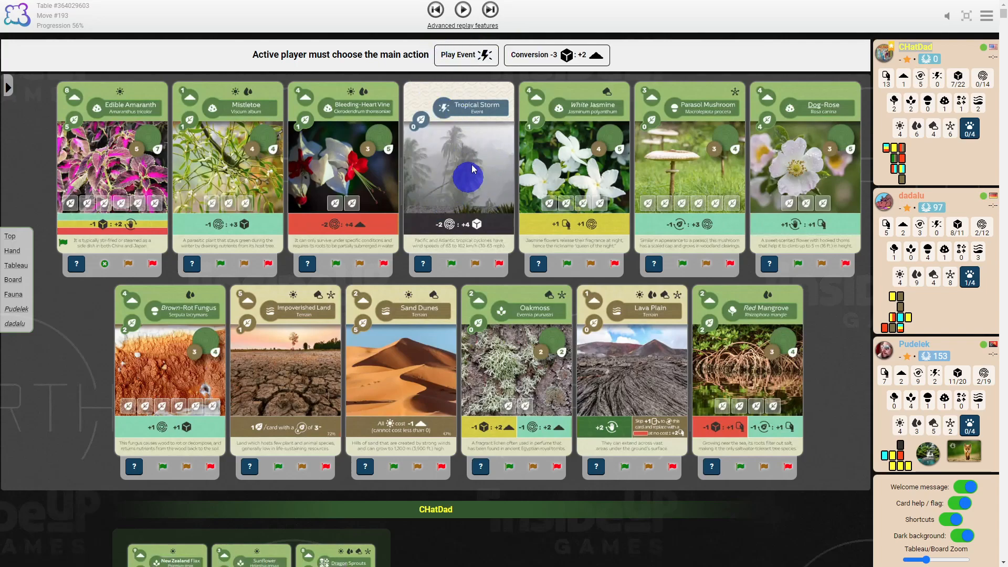
{"action": "mouse_move", "coordinate": [462, 211]}
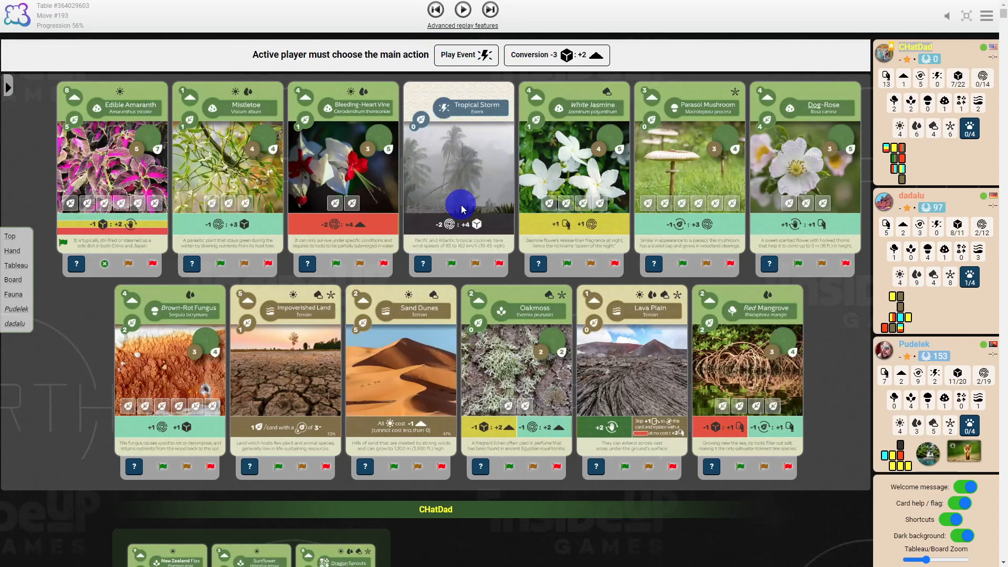
{"action": "mouse_move", "coordinate": [492, 224]}
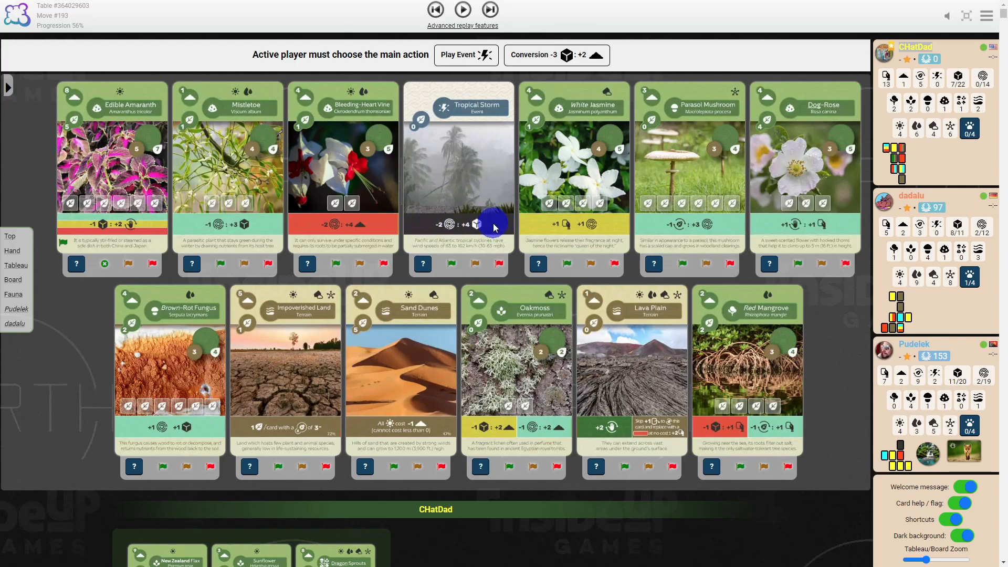
{"action": "mouse_move", "coordinate": [508, 227]}
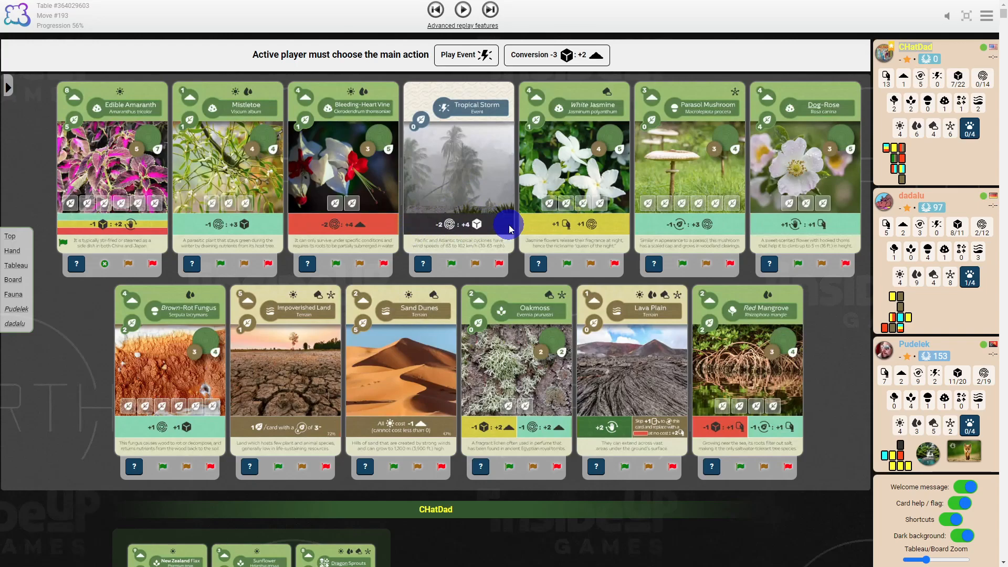
{"action": "mouse_move", "coordinate": [430, 231]}
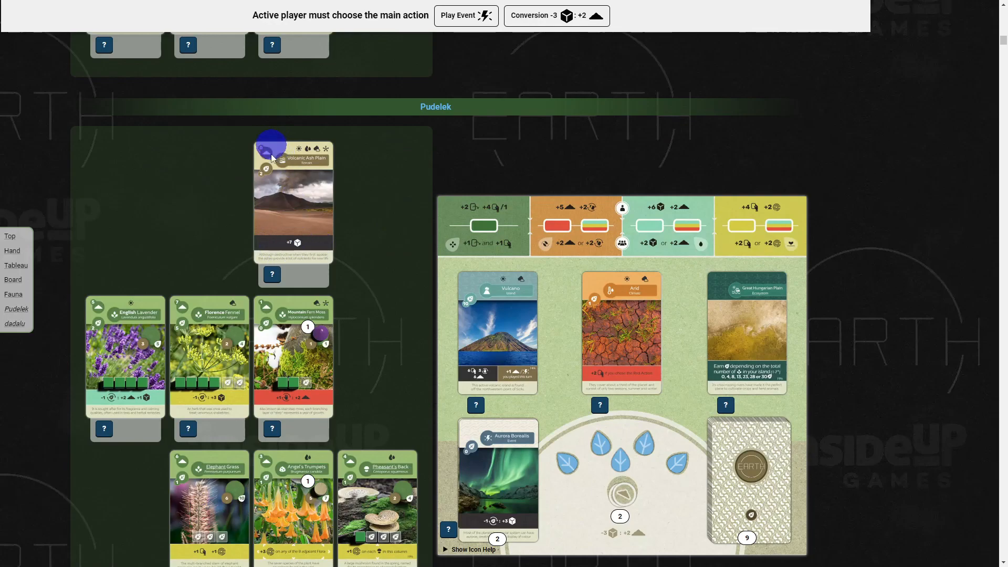
{"action": "mouse_move", "coordinate": [308, 248]}
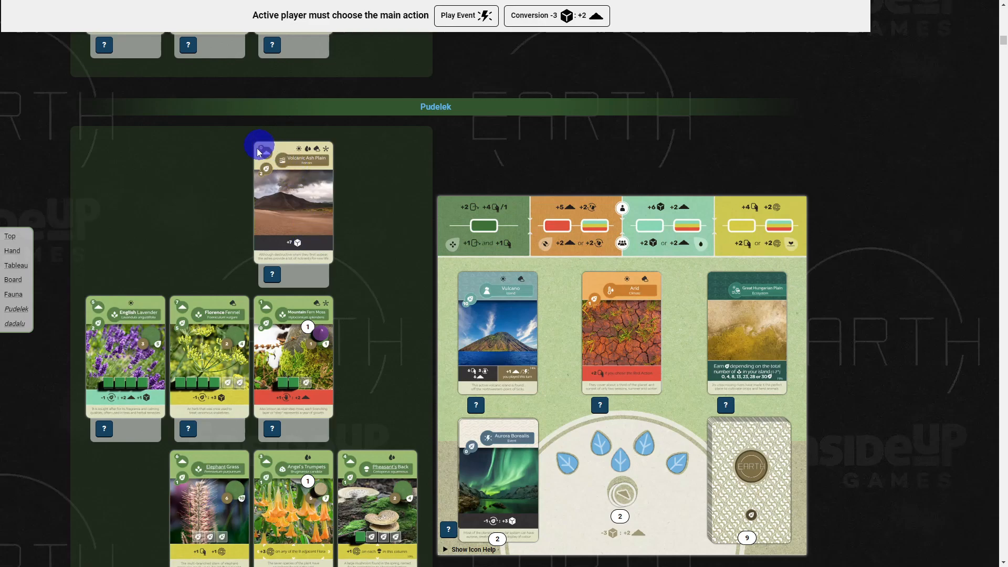
{"action": "mouse_move", "coordinate": [318, 246]}
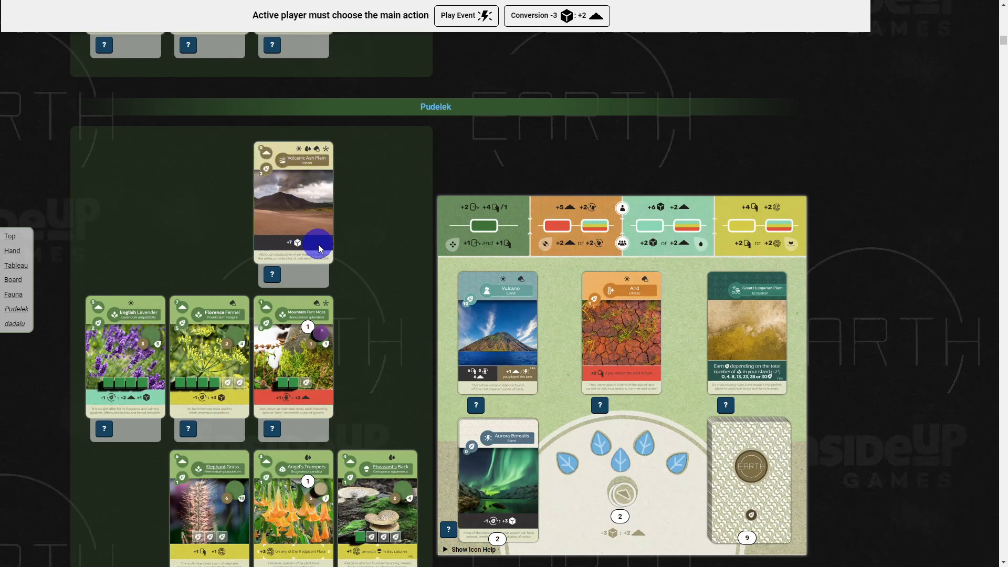
{"action": "left_click", "coordinate": [14, 323]}
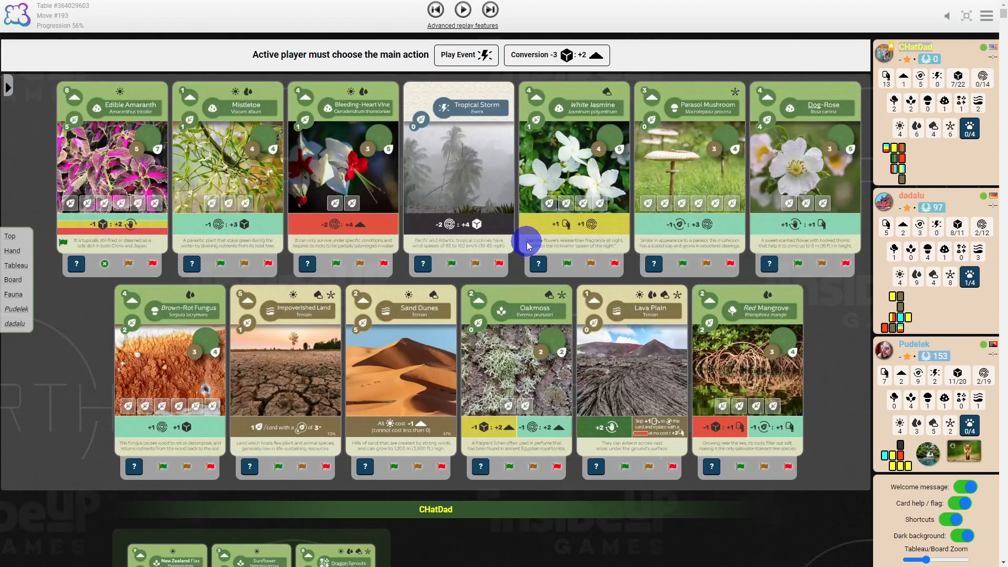
{"action": "mouse_move", "coordinate": [419, 102]}
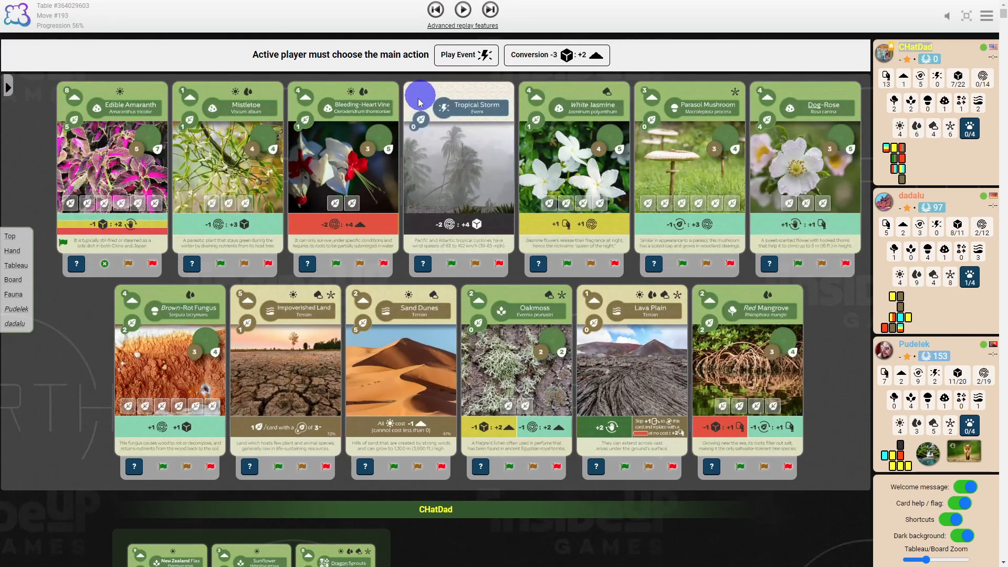
{"action": "mouse_move", "coordinate": [434, 97]}
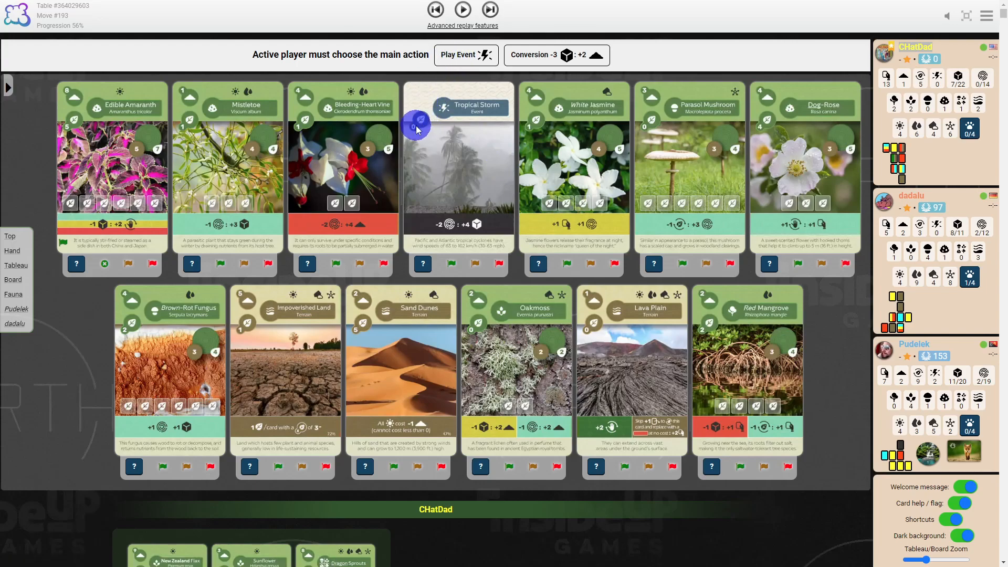
{"action": "mouse_move", "coordinate": [425, 121]}
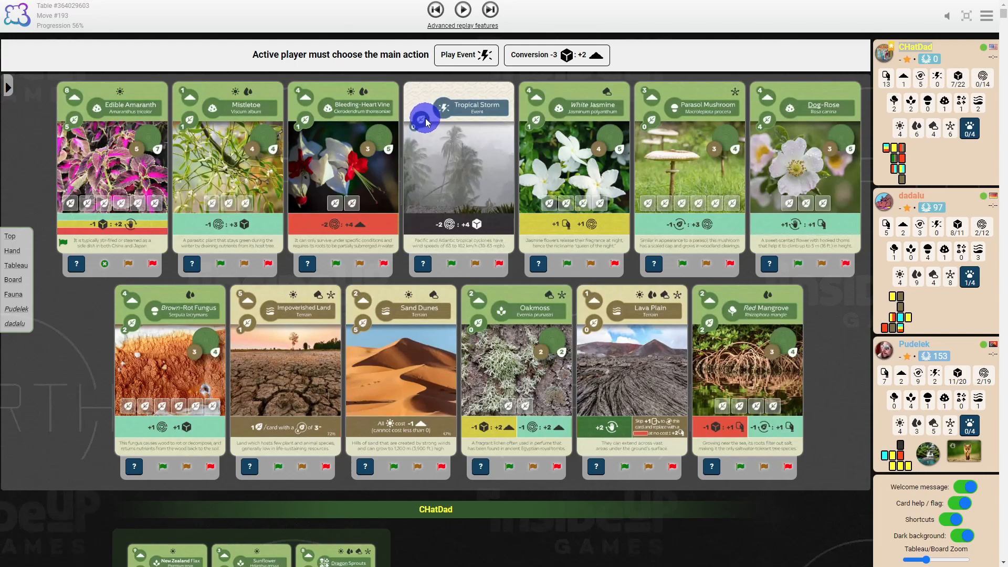
{"action": "mouse_move", "coordinate": [413, 148]}
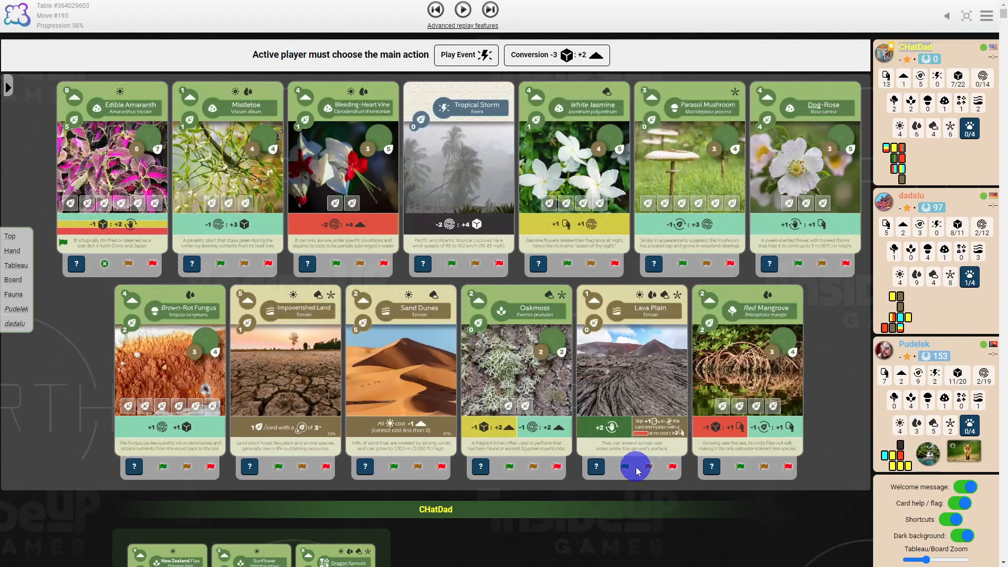
{"action": "mouse_move", "coordinate": [605, 350]}
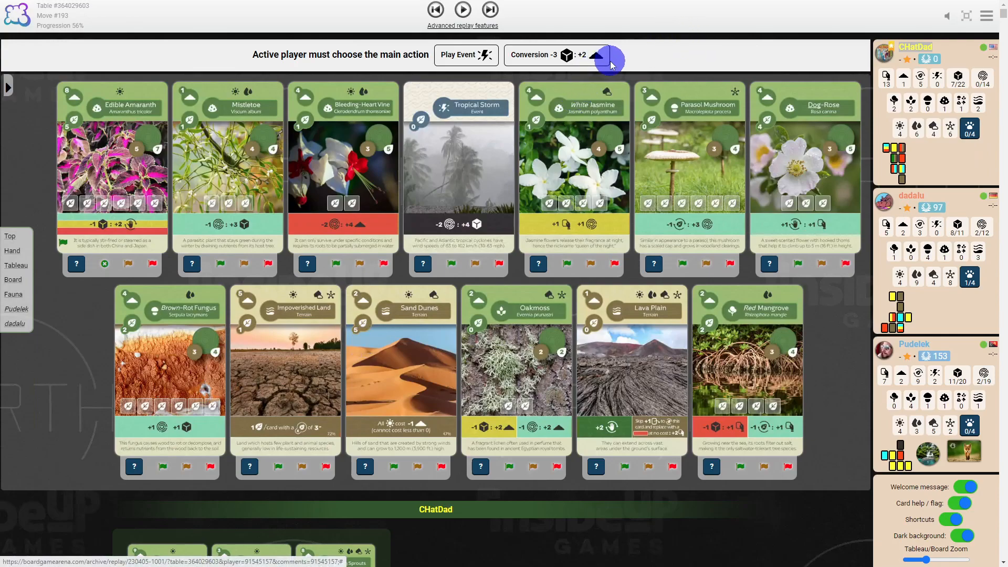
{"action": "mouse_move", "coordinate": [485, 240]}
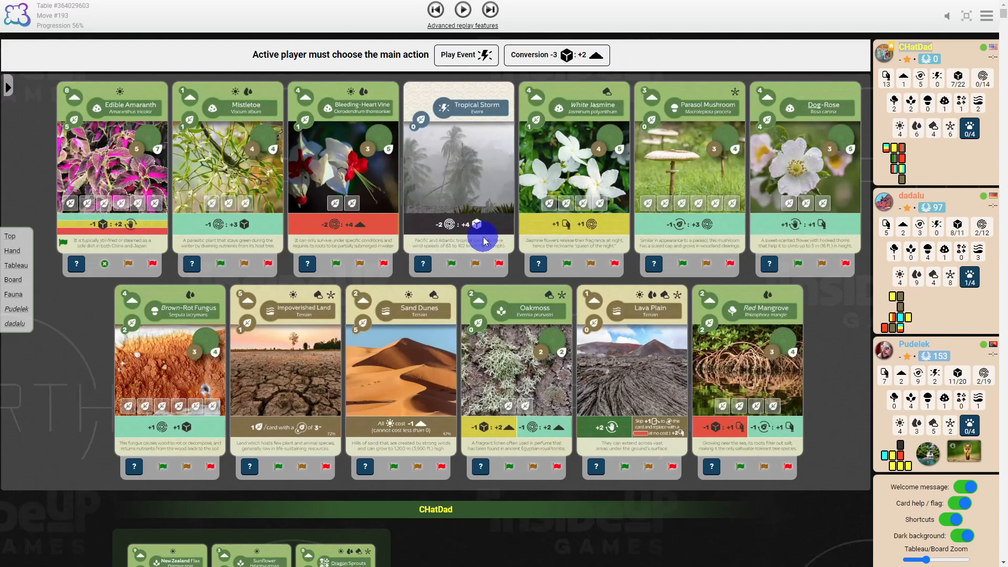
{"action": "mouse_move", "coordinate": [340, 234]}
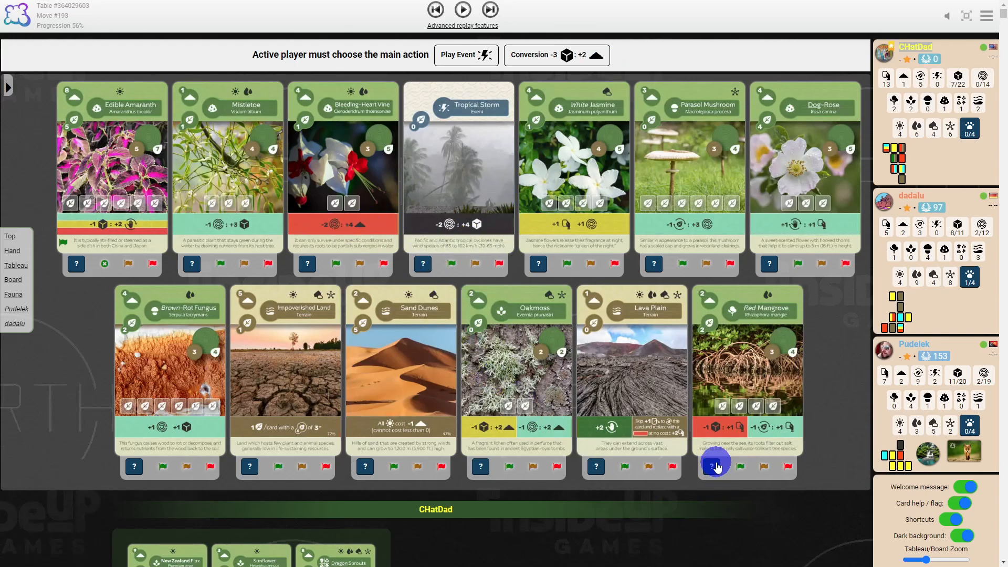
{"action": "scroll", "scroll_direction": "down", "scroll_amount": 3}
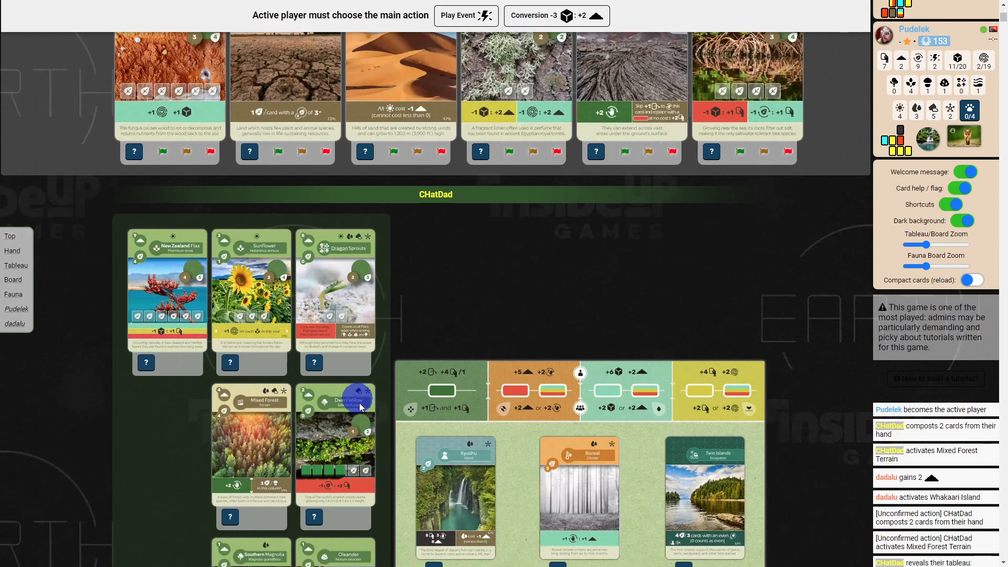
{"action": "scroll", "scroll_direction": "down", "scroll_amount": 3}
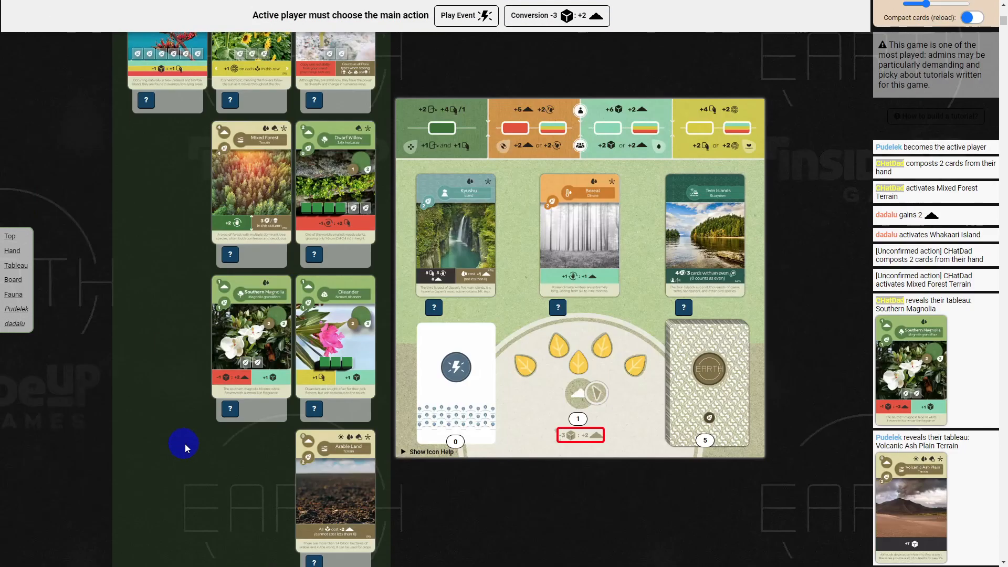
{"action": "mouse_move", "coordinate": [243, 386]}
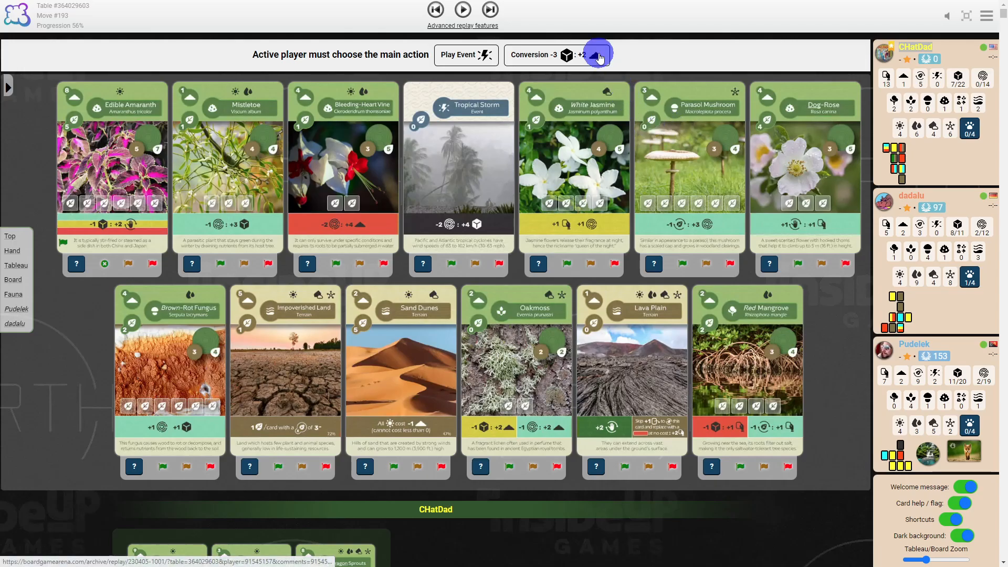
{"action": "mouse_move", "coordinate": [560, 237]}
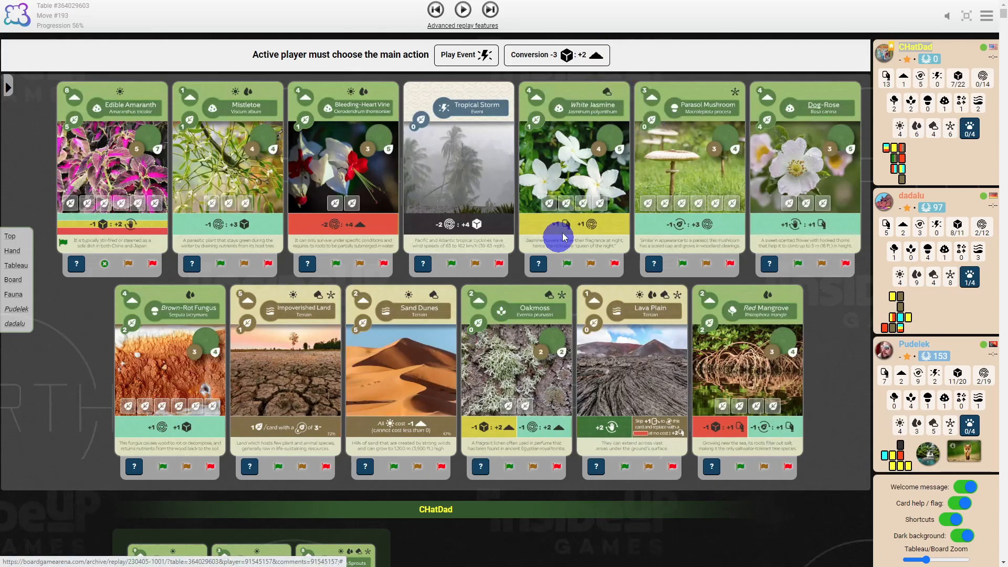
{"action": "scroll", "scroll_direction": "down", "scroll_amount": 3}
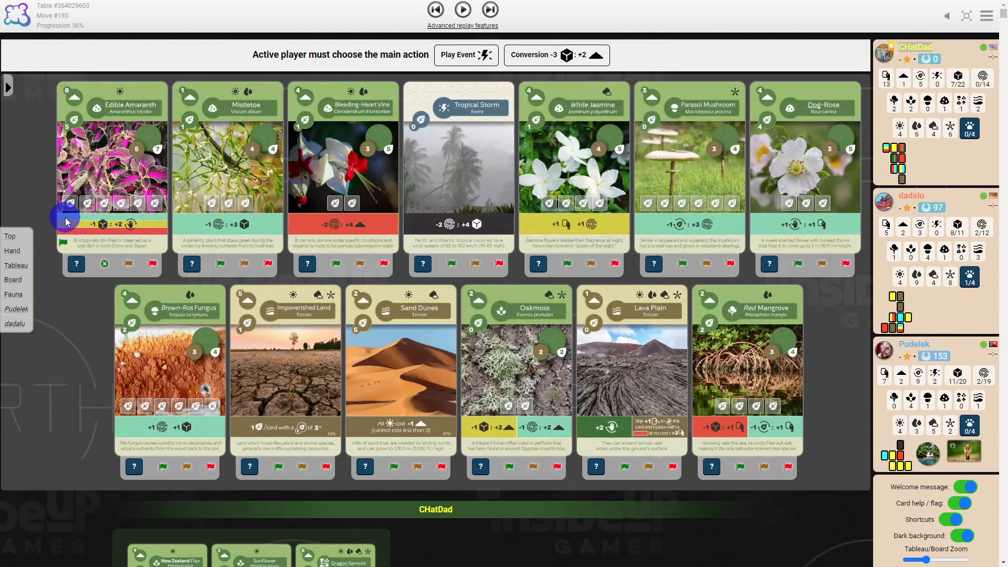
{"action": "mouse_move", "coordinate": [193, 234]}
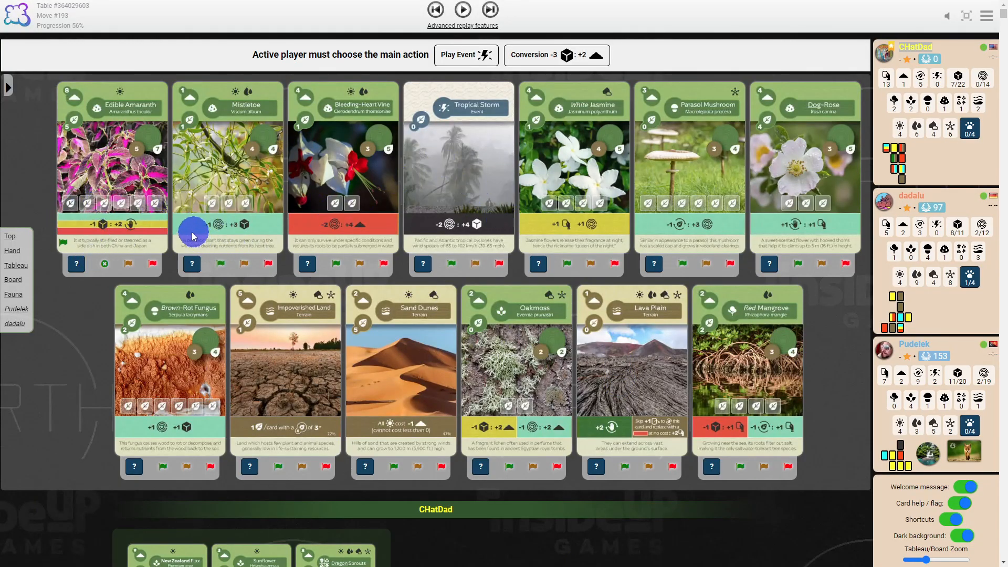
{"action": "mouse_move", "coordinate": [64, 190]}
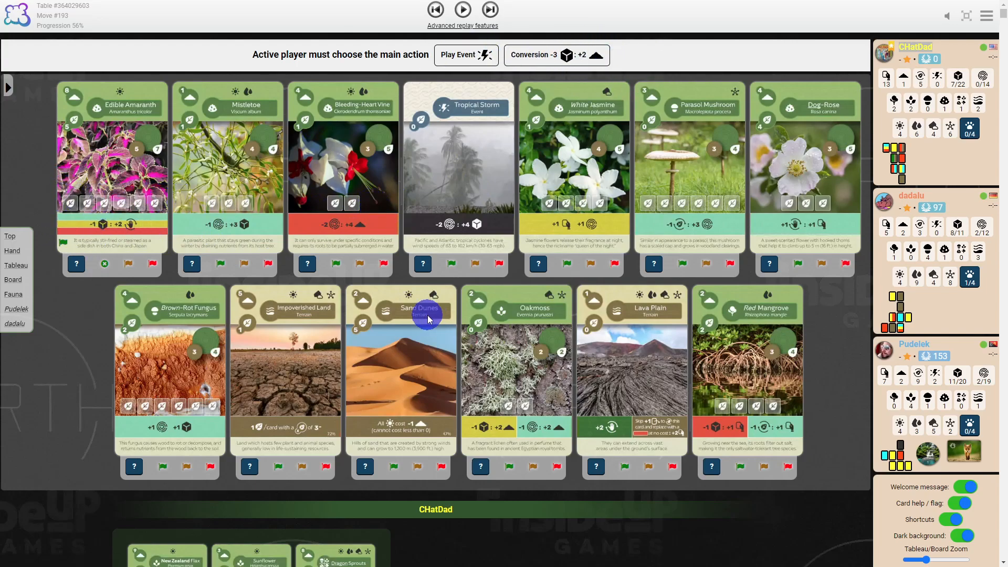
{"action": "mouse_move", "coordinate": [109, 325]}
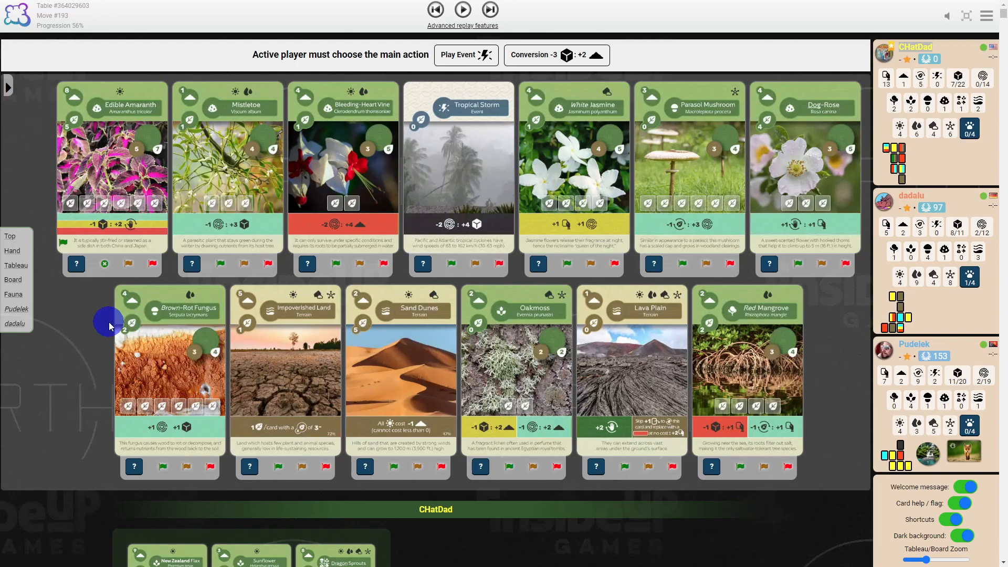
{"action": "mouse_move", "coordinate": [95, 328]}
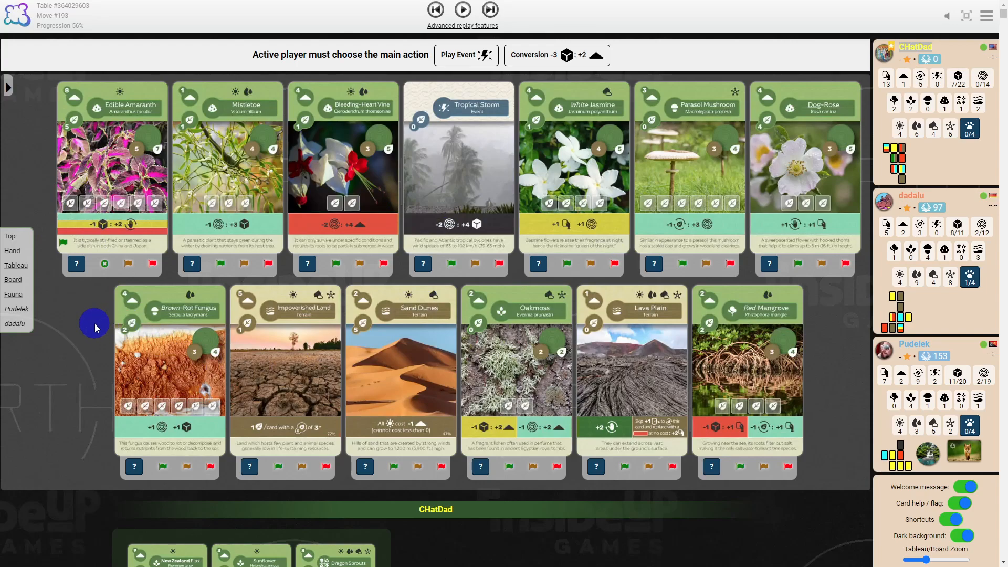
{"action": "mouse_move", "coordinate": [682, 367]}
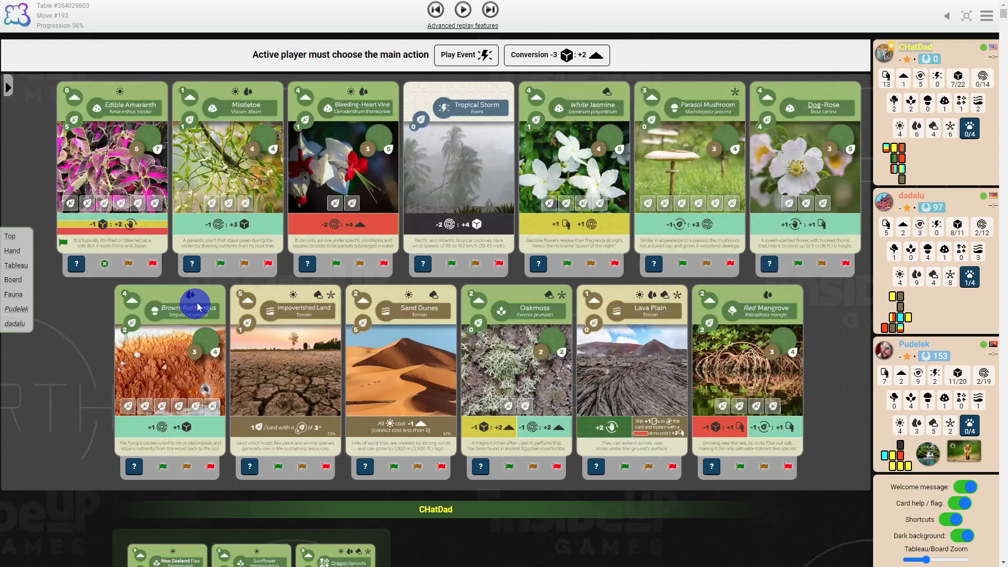
{"action": "mouse_move", "coordinate": [655, 321]}
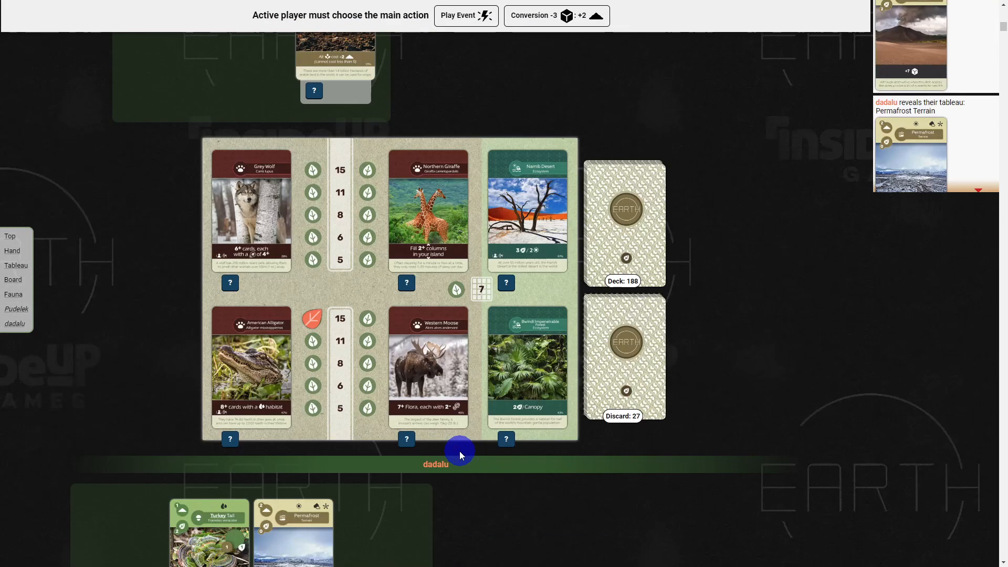
{"action": "mouse_move", "coordinate": [527, 354]}
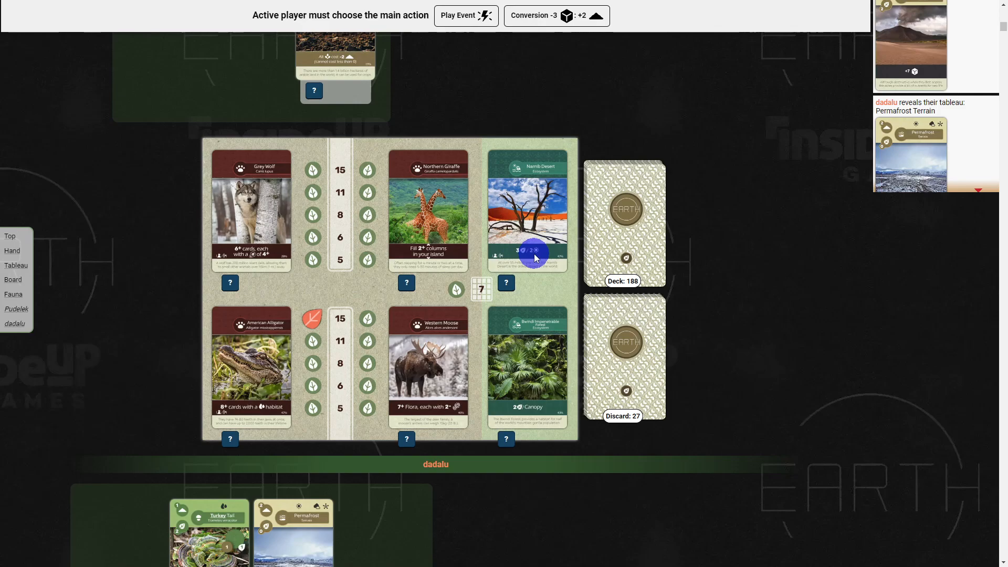
{"action": "mouse_move", "coordinate": [448, 397]}
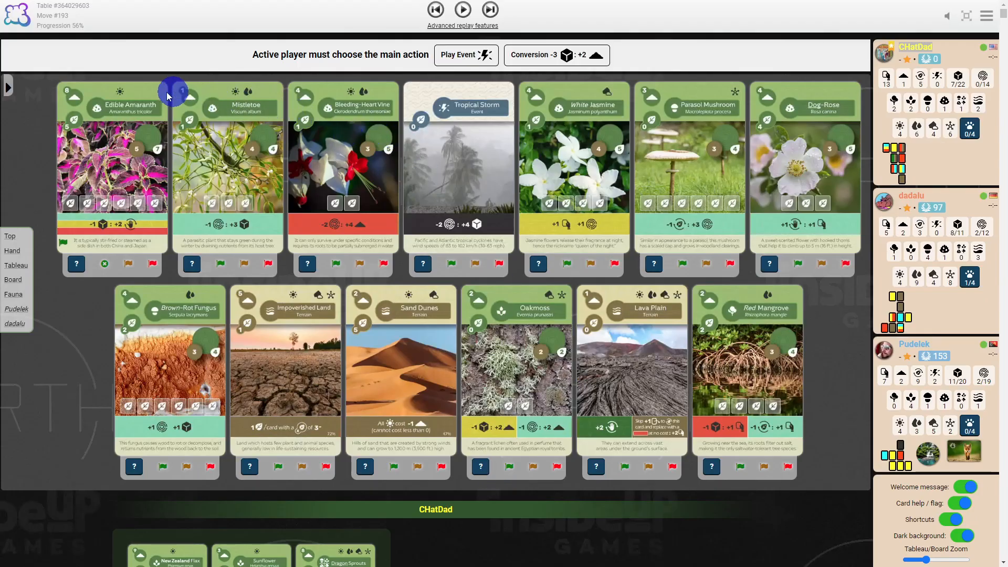
{"action": "mouse_move", "coordinate": [103, 103]}
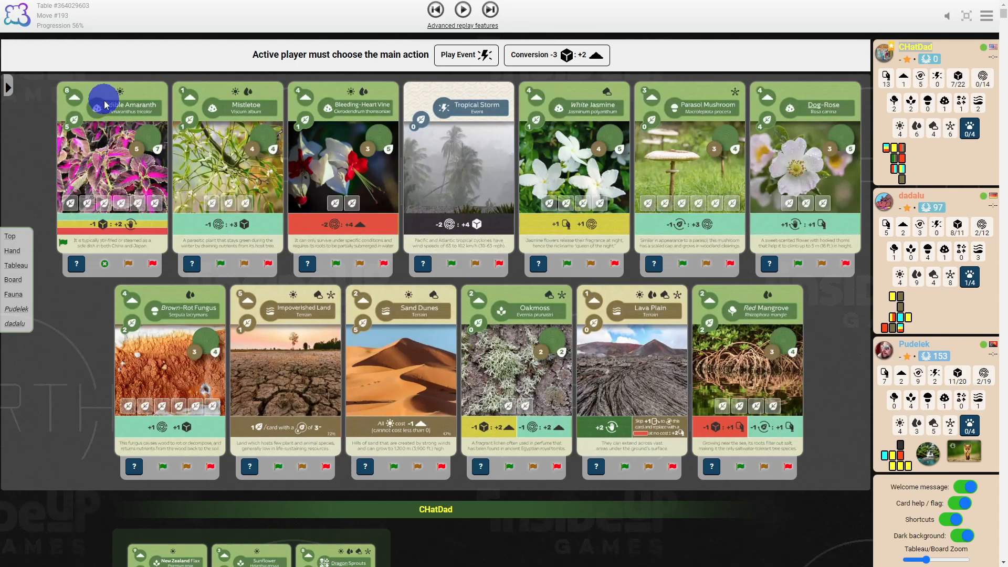
{"action": "mouse_move", "coordinate": [362, 385]}
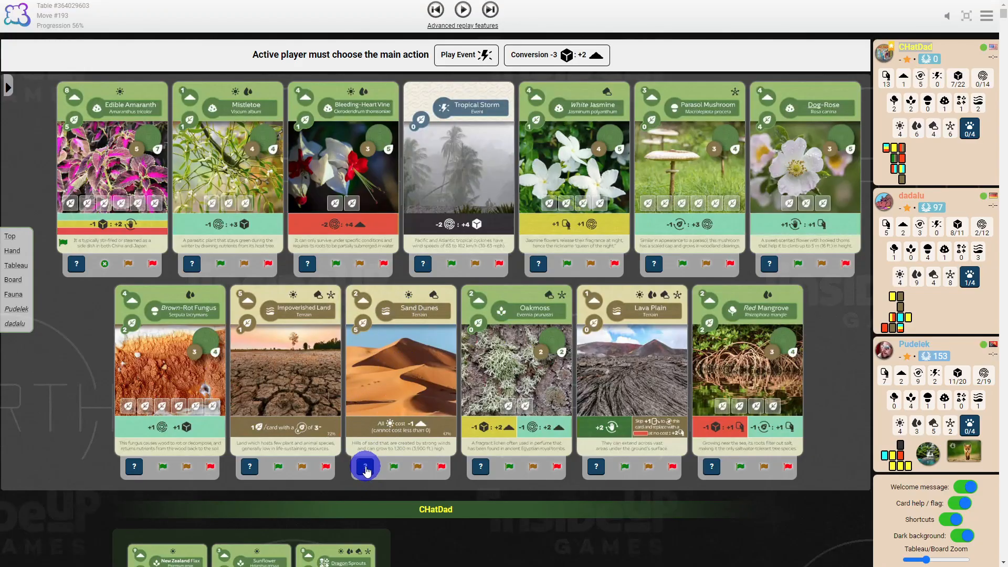
- View and close the Sand Dunes card details, then scroll down to CHatDad's planted tableau
{"action": "left_click", "coordinate": [365, 466]}
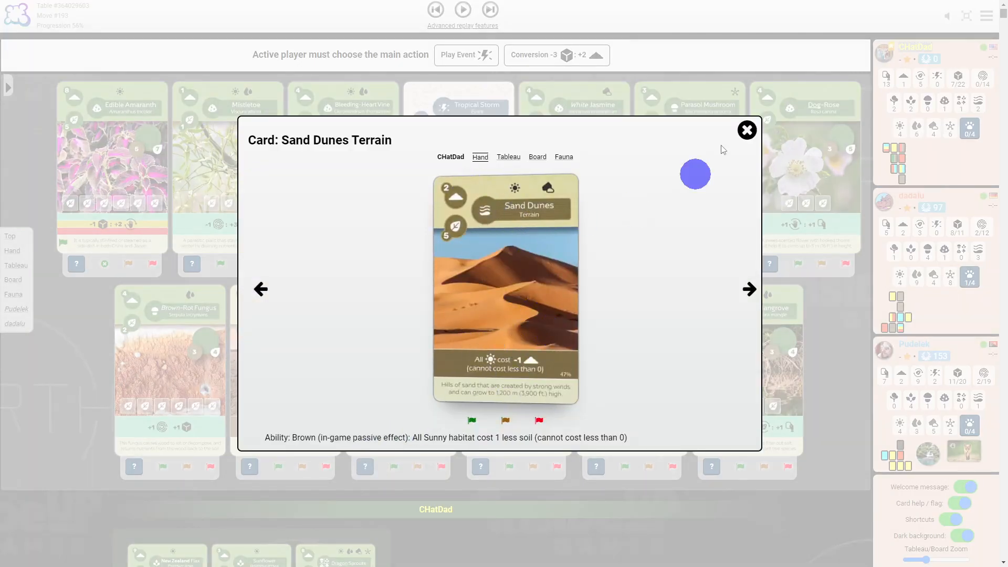
{"action": "mouse_move", "coordinate": [712, 145]}
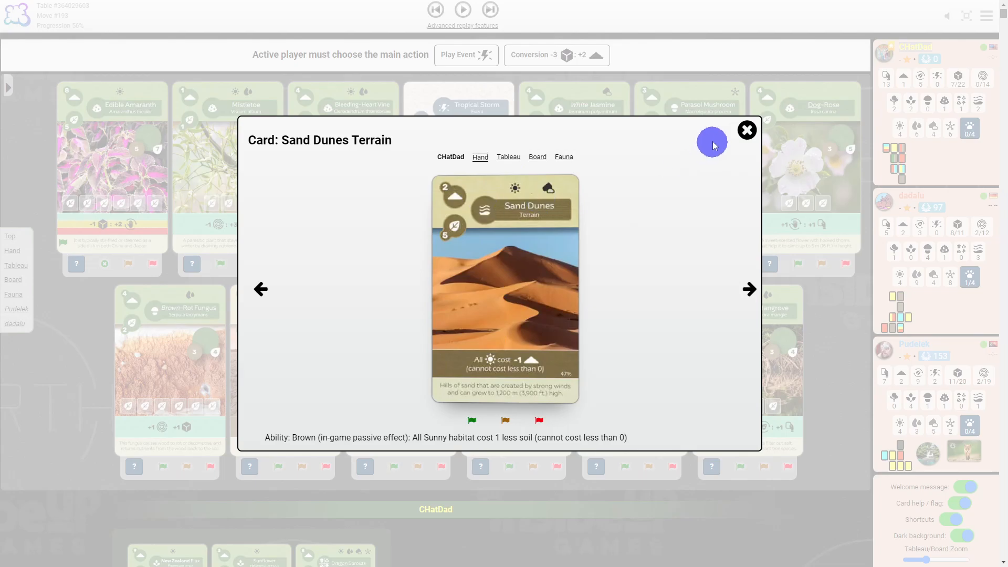
{"action": "left_click", "coordinate": [747, 129]}
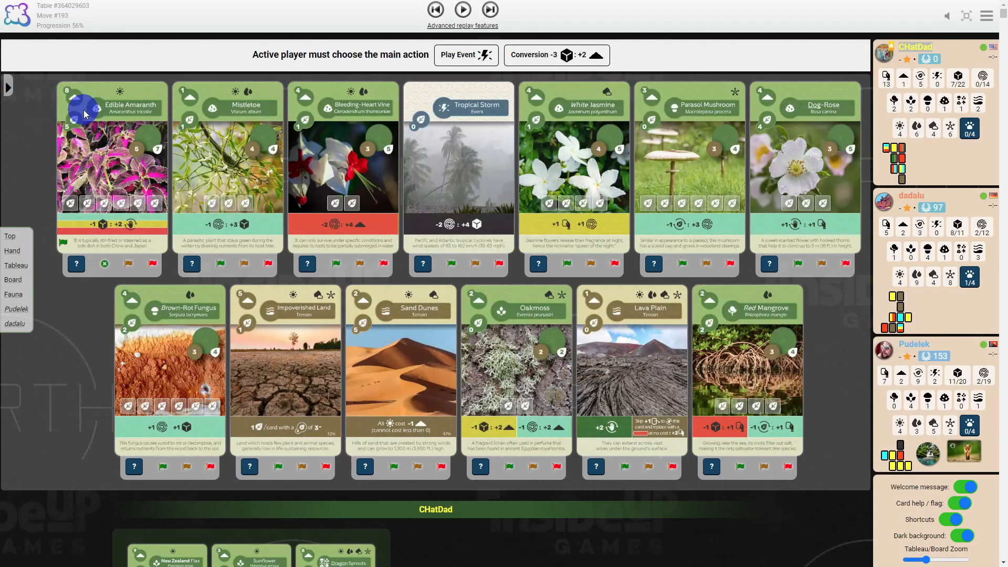
{"action": "mouse_move", "coordinate": [639, 142]}
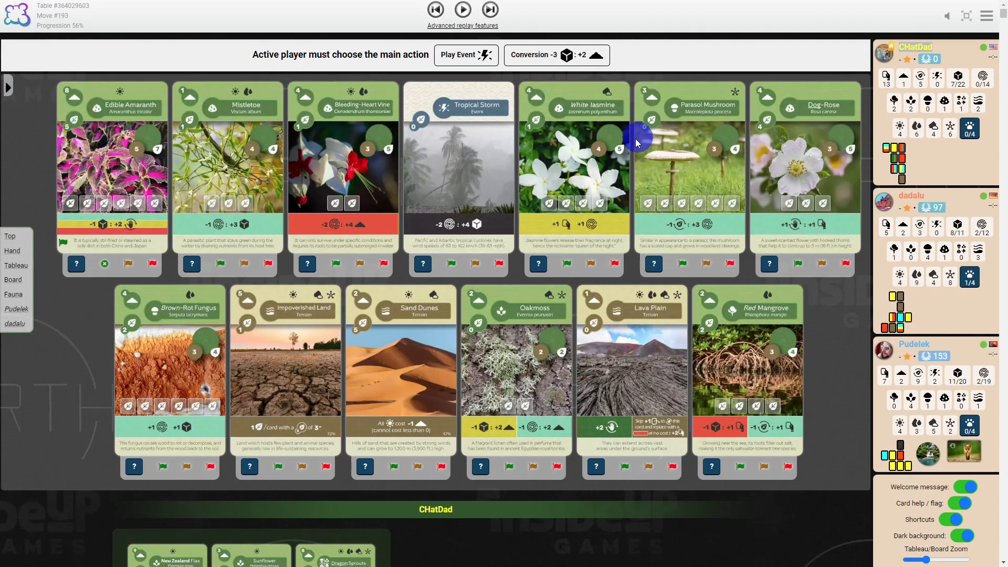
{"action": "mouse_move", "coordinate": [422, 388]}
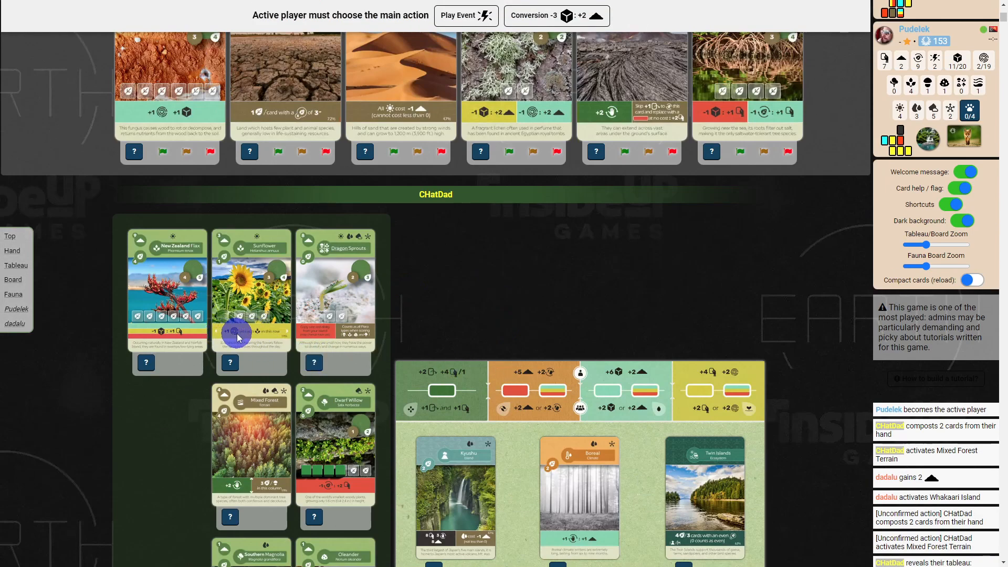
{"action": "mouse_move", "coordinate": [257, 337]}
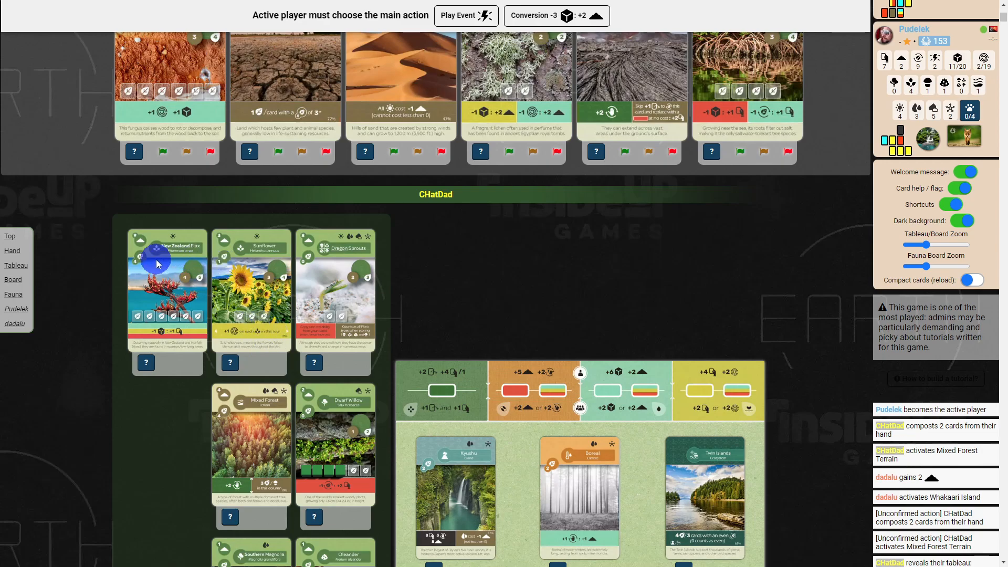
{"action": "mouse_move", "coordinate": [334, 258]}
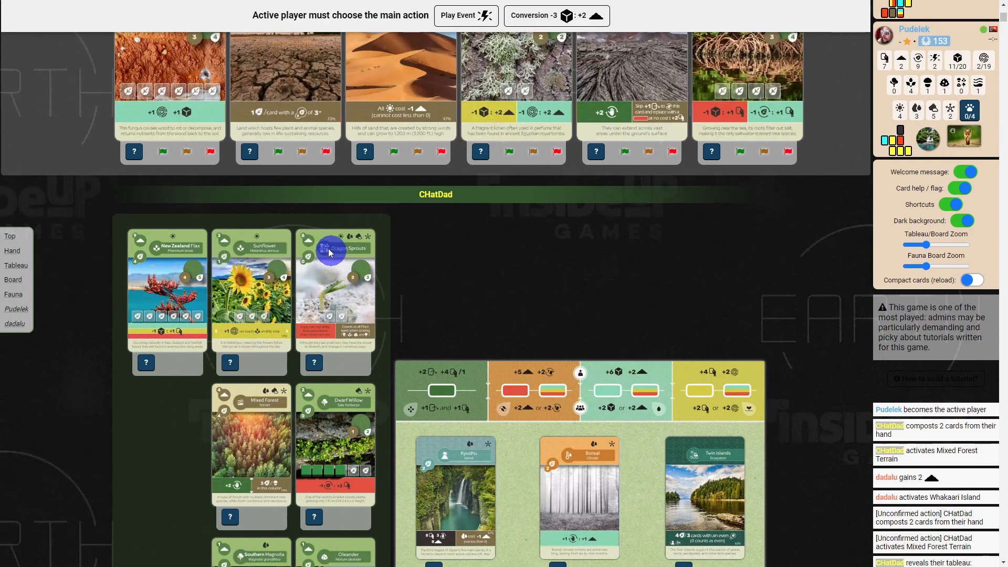
{"action": "mouse_move", "coordinate": [276, 315]}
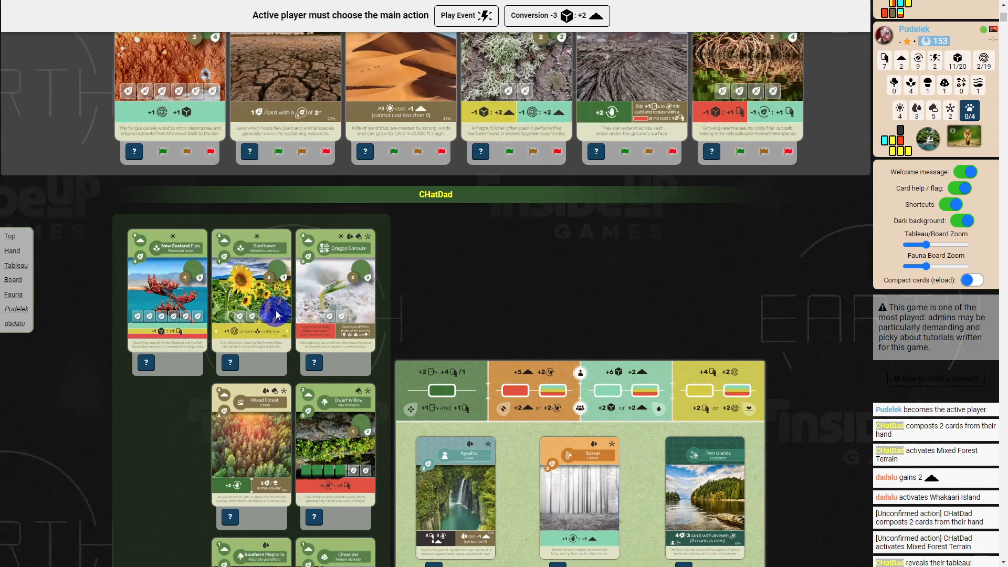
{"action": "mouse_move", "coordinate": [252, 361]}
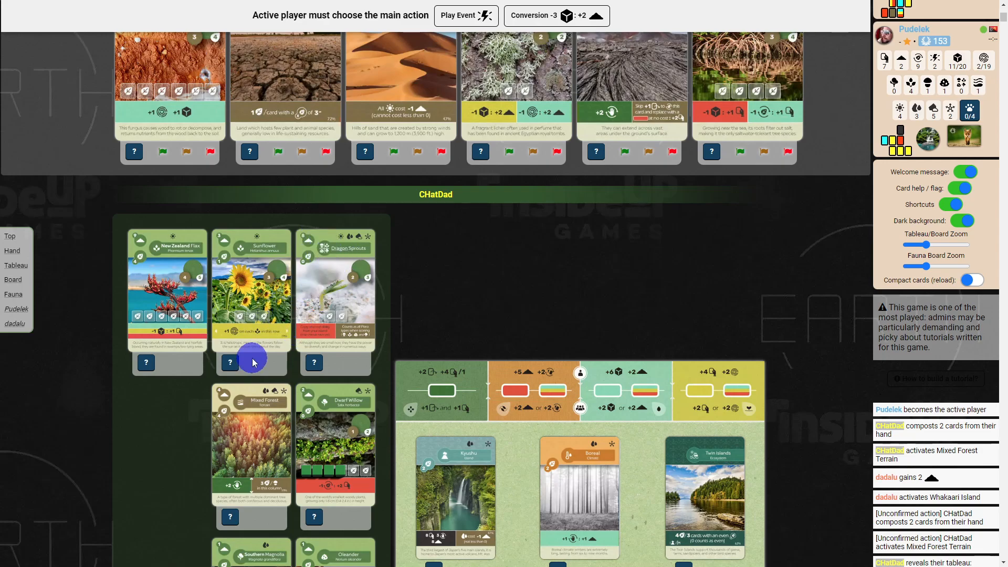
{"action": "scroll", "scroll_direction": "down", "scroll_amount": 3}
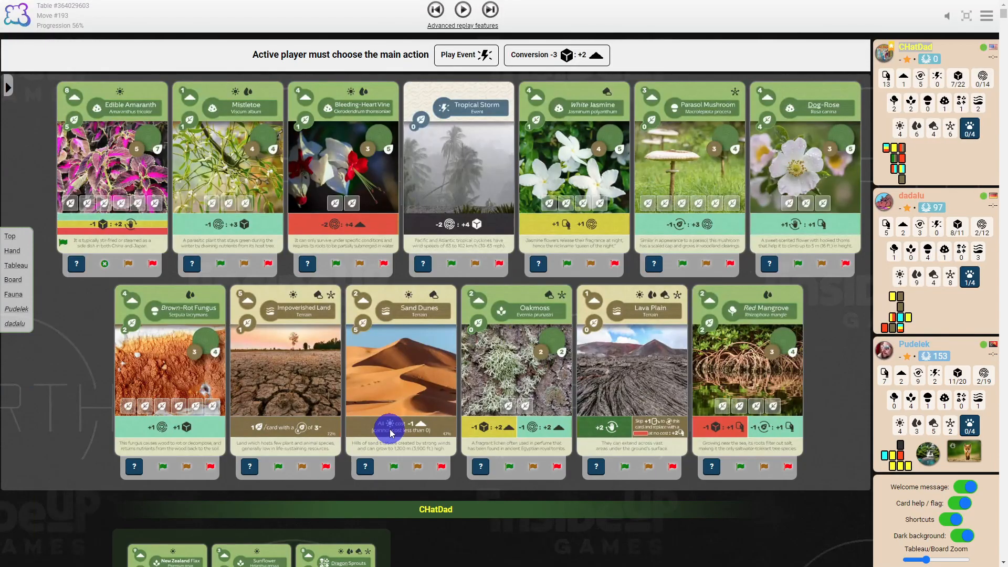
{"action": "mouse_move", "coordinate": [418, 430]}
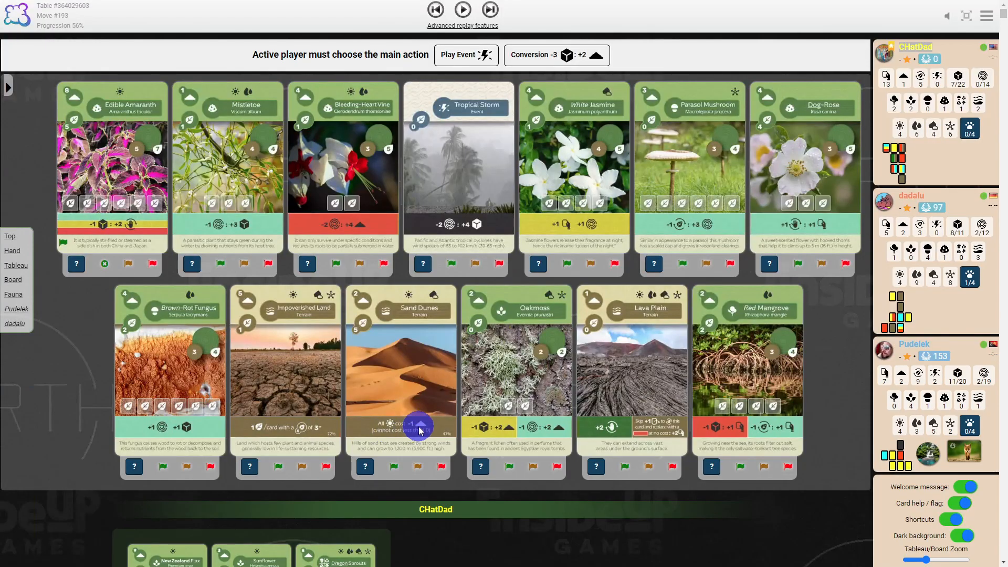
{"action": "mouse_move", "coordinate": [815, 344]}
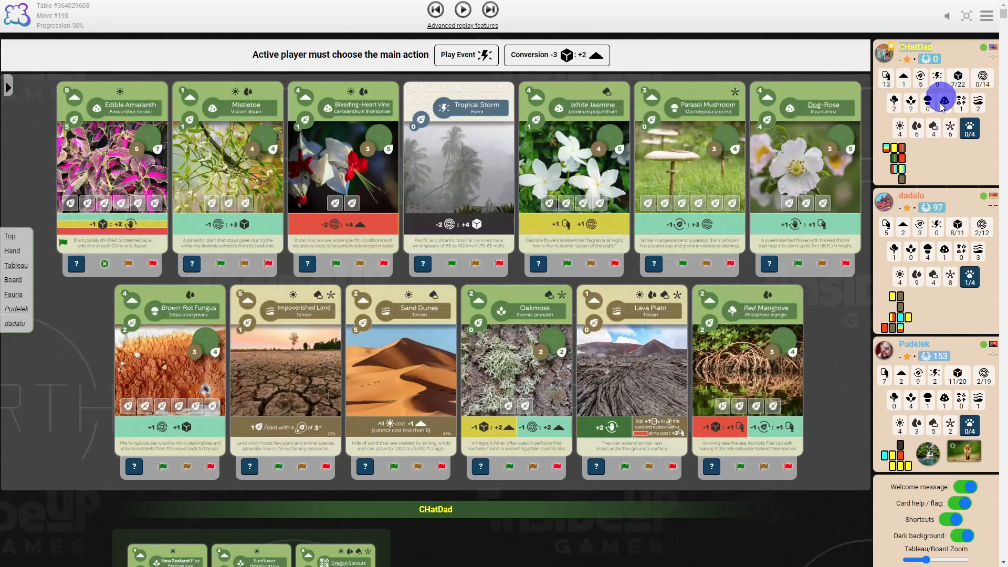
{"action": "mouse_move", "coordinate": [904, 94]}
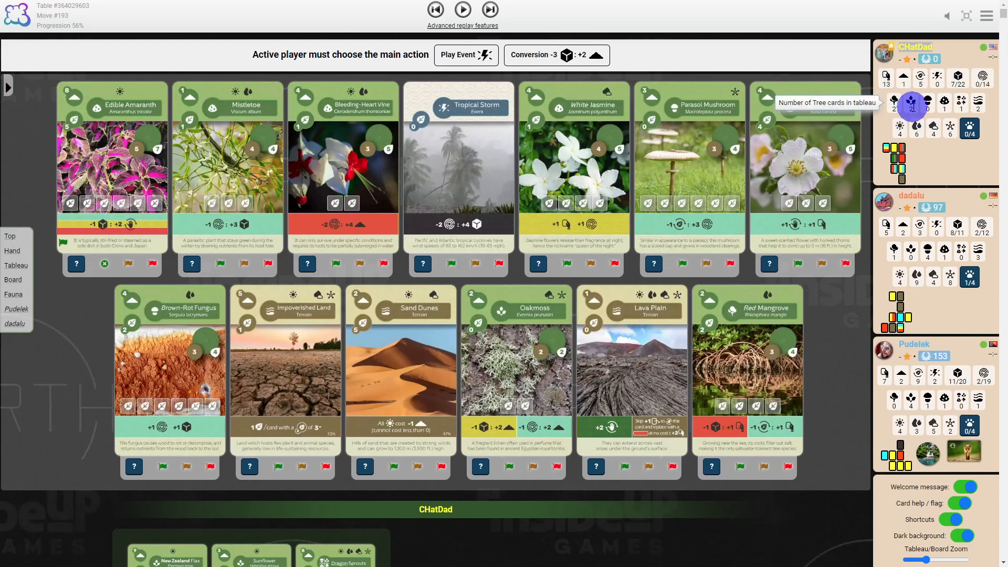
{"action": "mouse_move", "coordinate": [942, 102]}
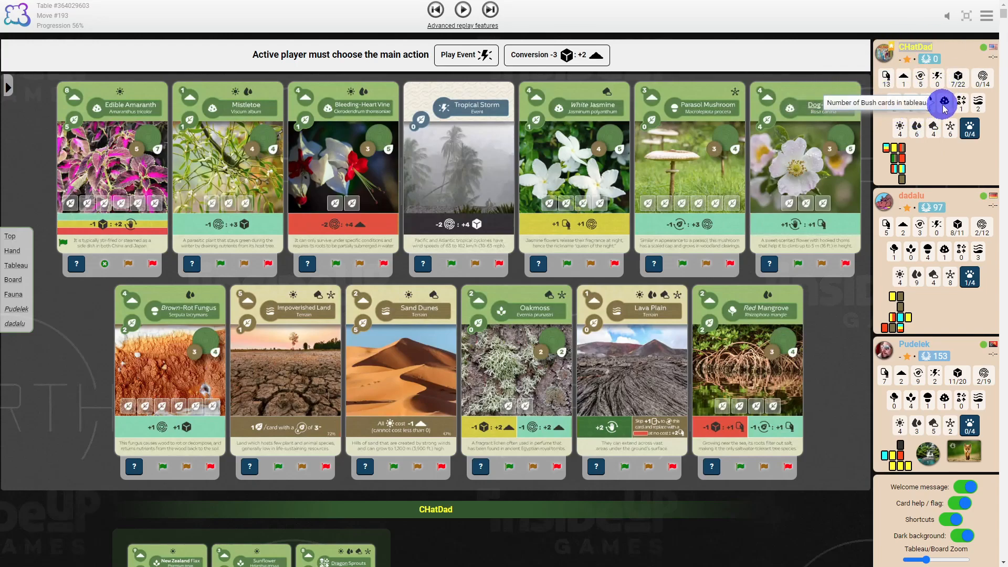
{"action": "mouse_move", "coordinate": [958, 76]}
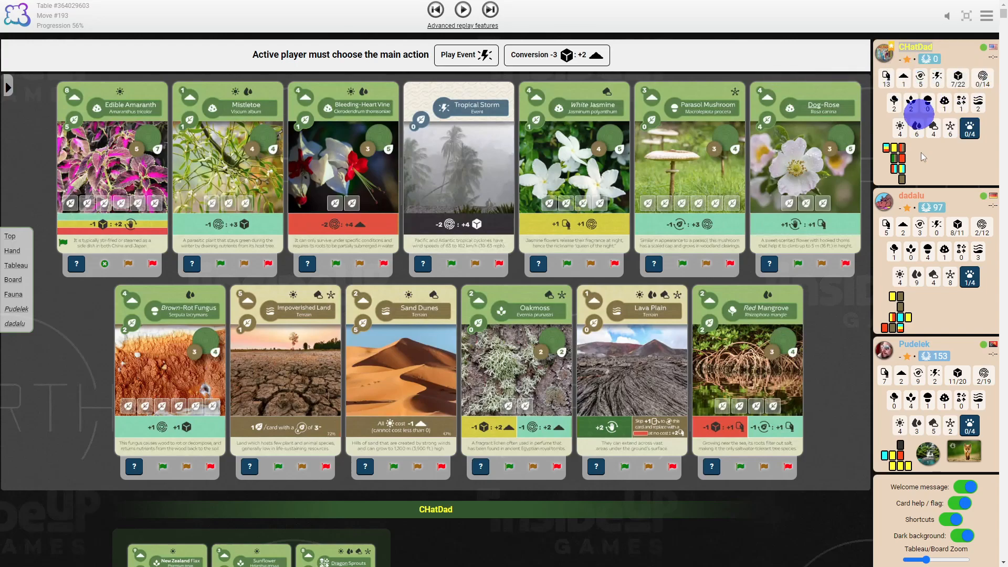
{"action": "mouse_move", "coordinate": [978, 182]}
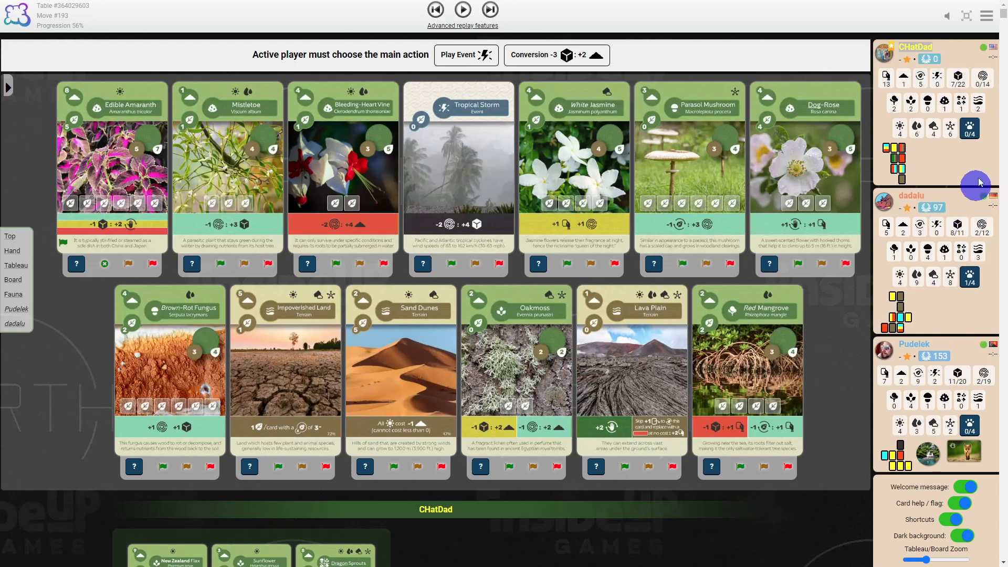
{"action": "mouse_move", "coordinate": [971, 132]}
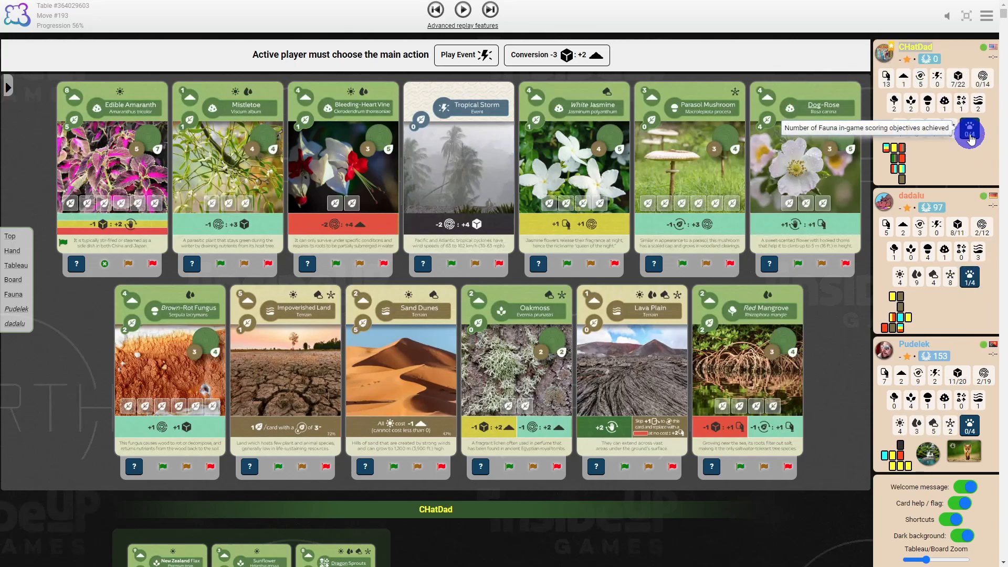
{"action": "mouse_move", "coordinate": [940, 183]}
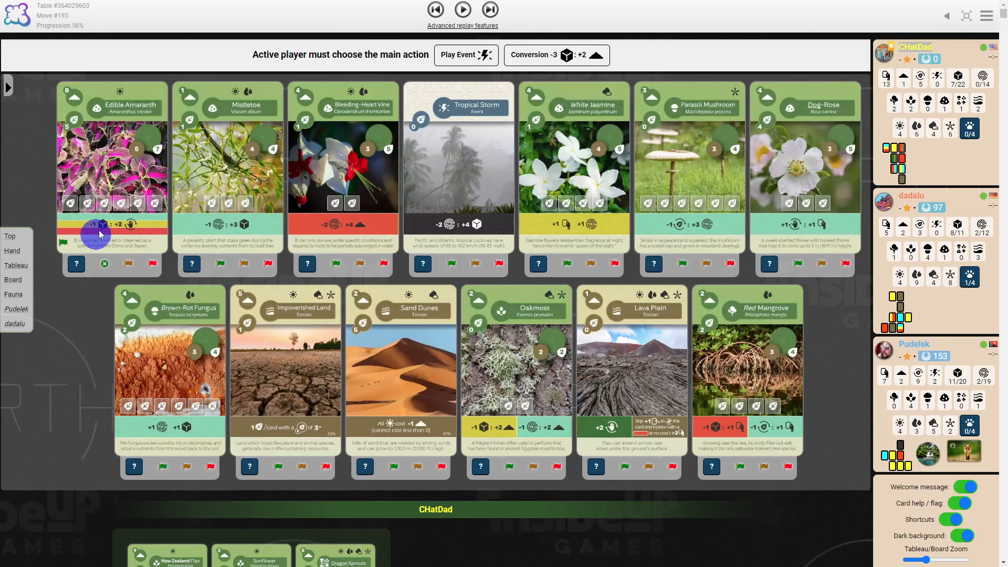
{"action": "scroll", "scroll_direction": "down", "scroll_amount": 3}
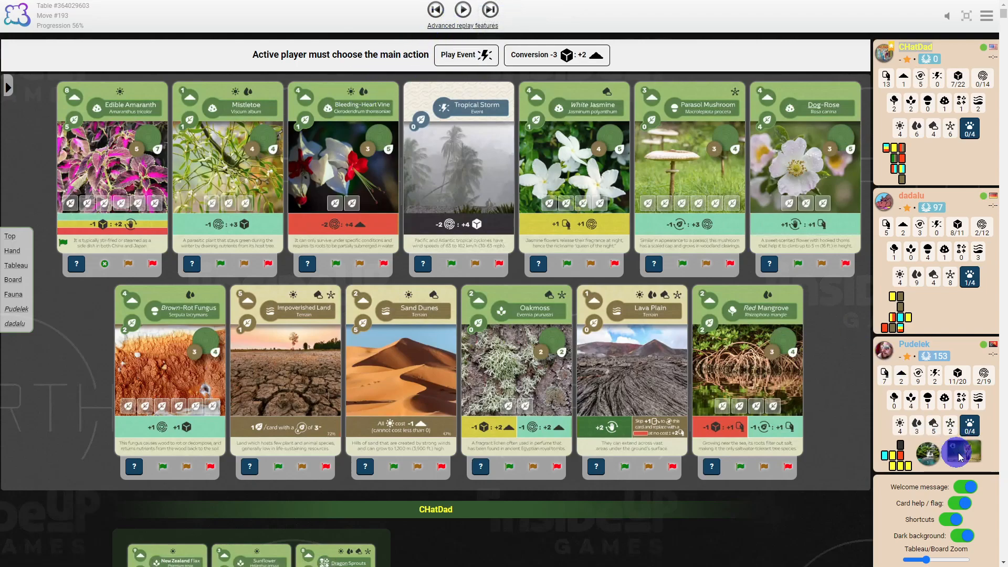
{"action": "mouse_move", "coordinate": [965, 454]}
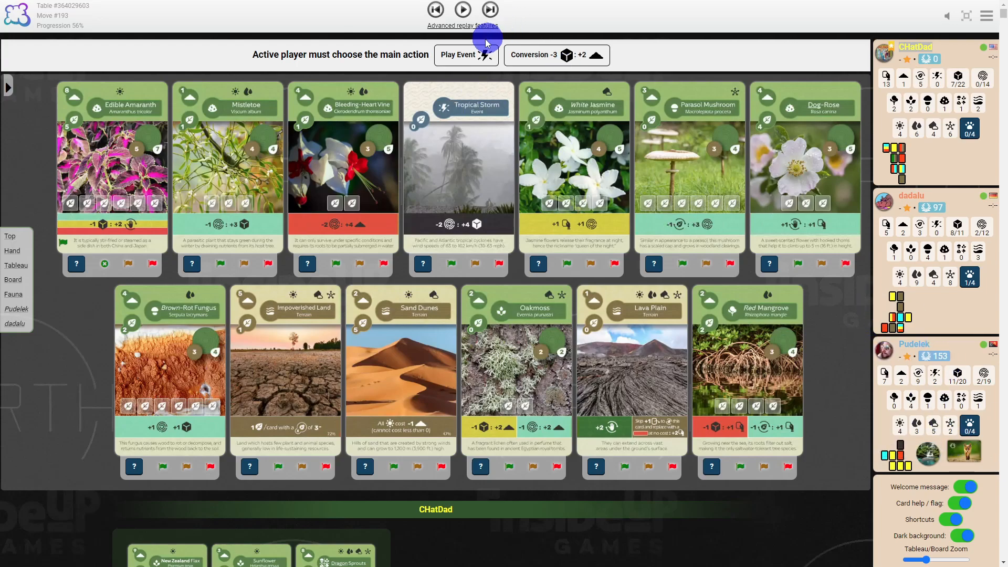
- Advance to the growth placement and confirm gaining 0 of 2 growth
{"action": "left_click", "coordinate": [462, 9]}
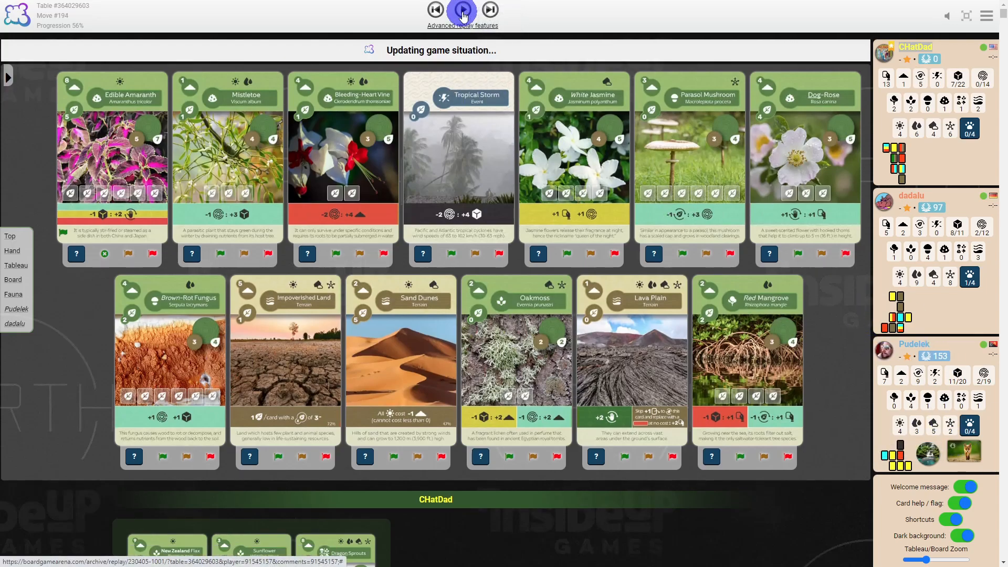
{"action": "left_click", "coordinate": [462, 10]}
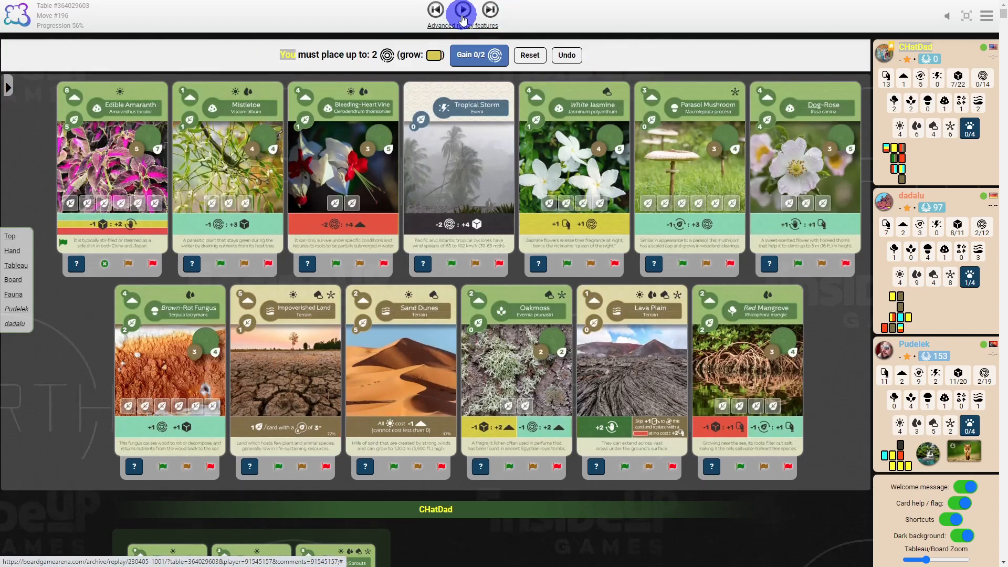
{"action": "scroll", "scroll_direction": "down", "scroll_amount": 3}
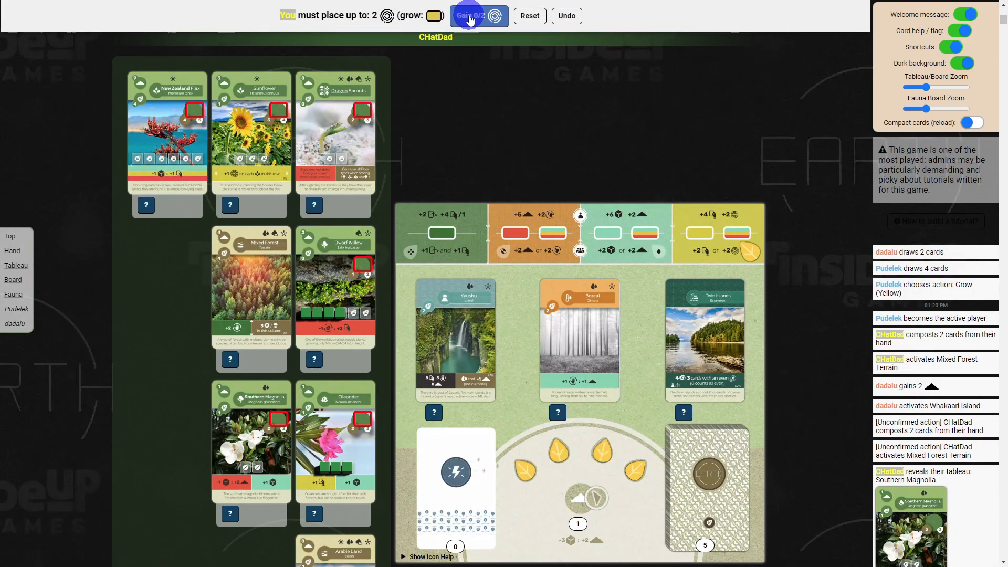
{"action": "left_click", "coordinate": [469, 16]}
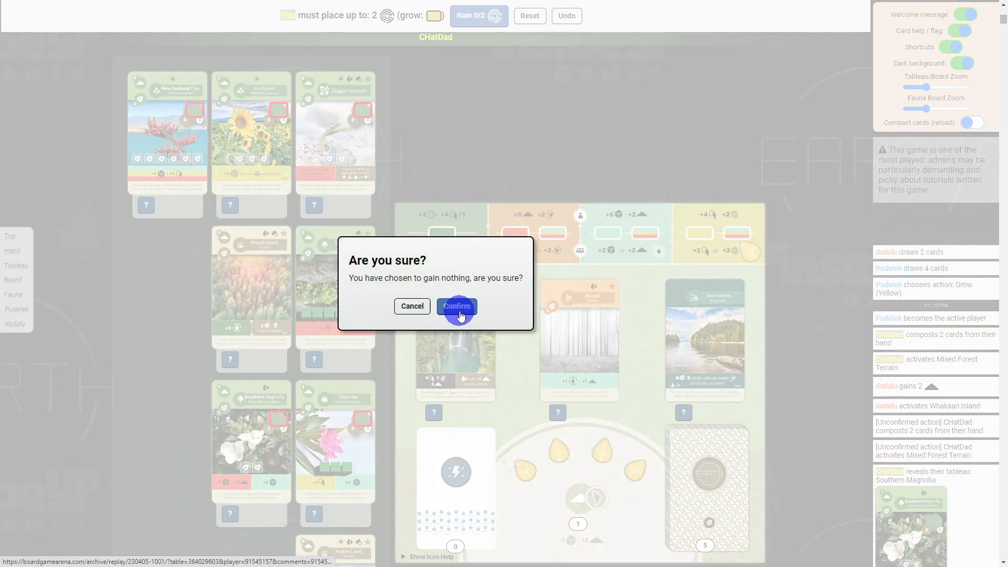
{"action": "left_click", "coordinate": [457, 306]}
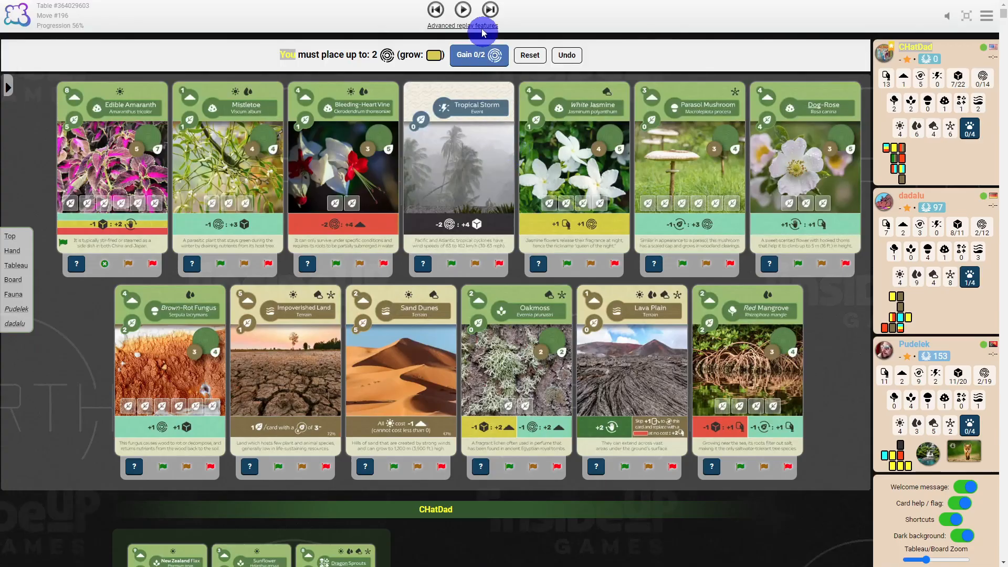
- Step the replay on to move 198 and review the end-phase prompt
{"action": "left_click", "coordinate": [463, 10]}
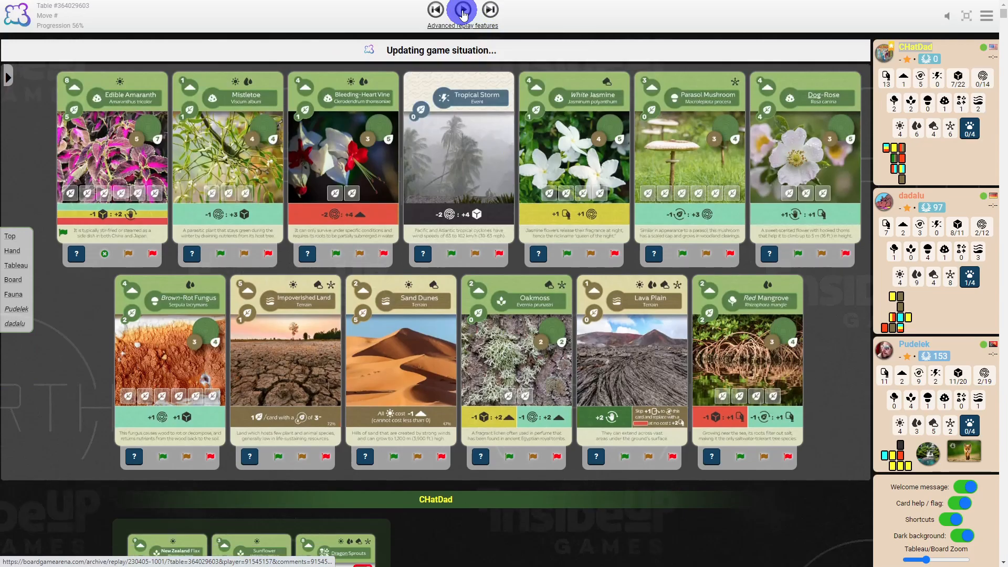
{"action": "left_click", "coordinate": [462, 9]}
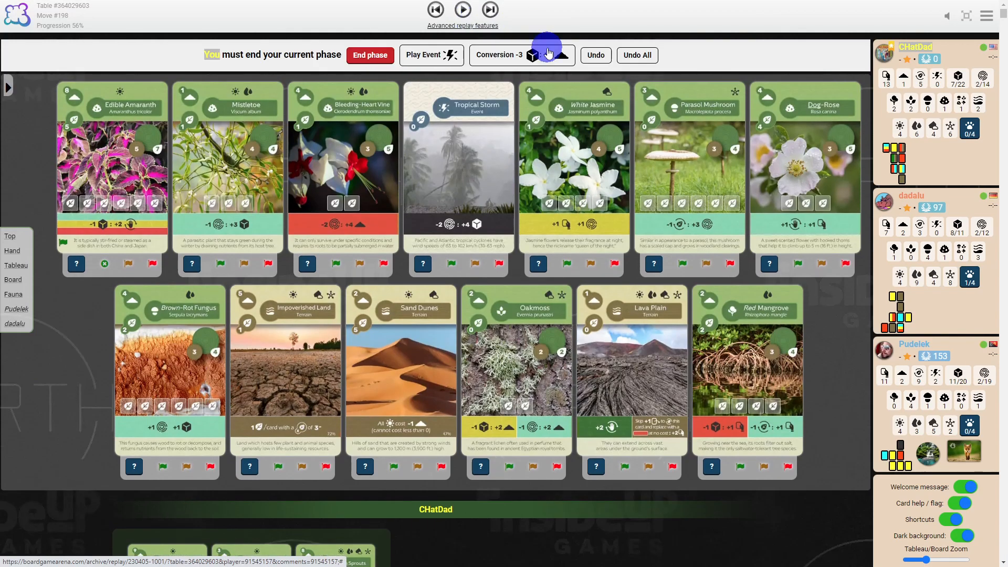
{"action": "scroll", "scroll_direction": "down", "scroll_amount": 3}
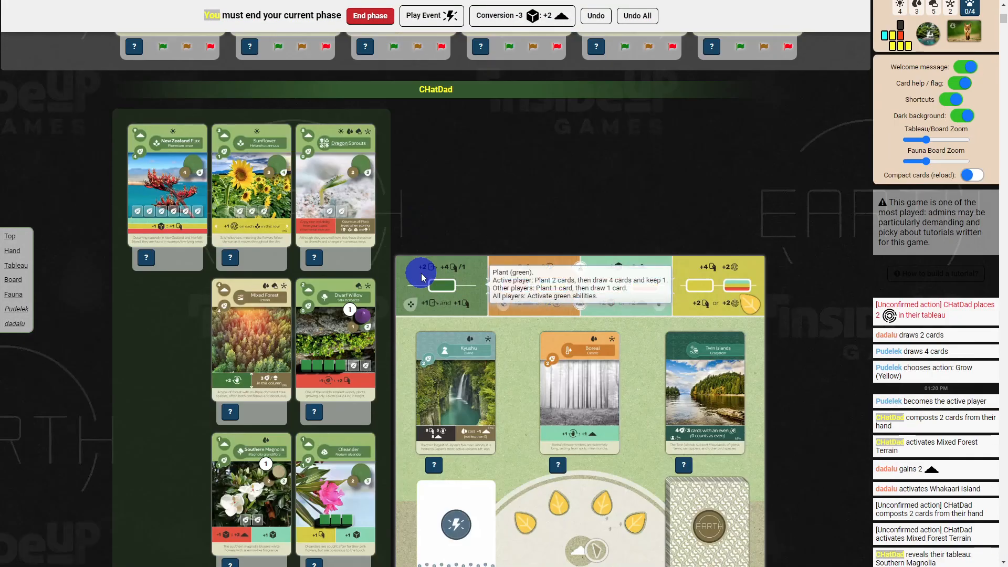
{"action": "scroll", "scroll_direction": "down", "scroll_amount": 3}
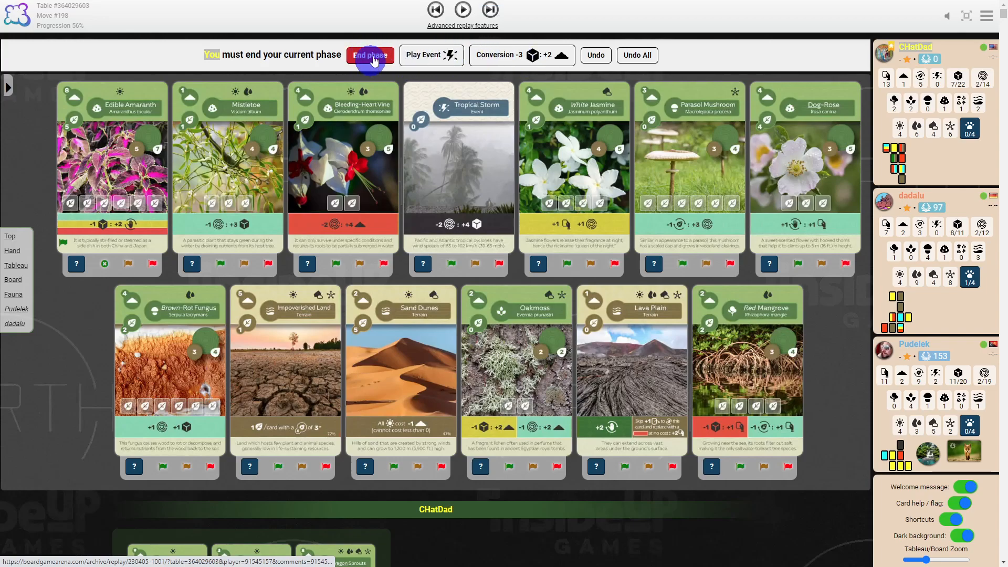
{"action": "mouse_move", "coordinate": [495, 55]}
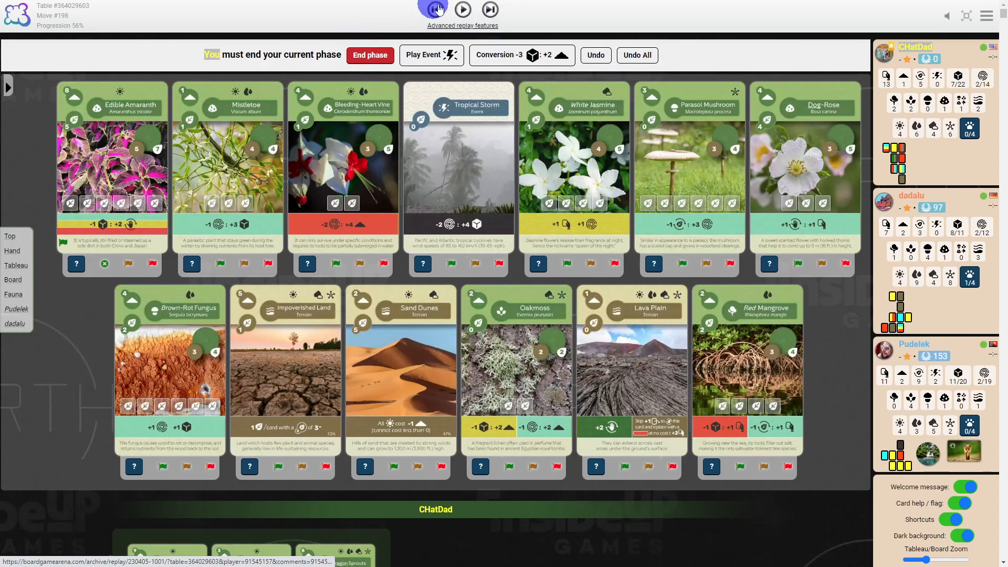
- Step the replay forward to the activate-or-skip card prompt at move 201
{"action": "left_click", "coordinate": [462, 9]}
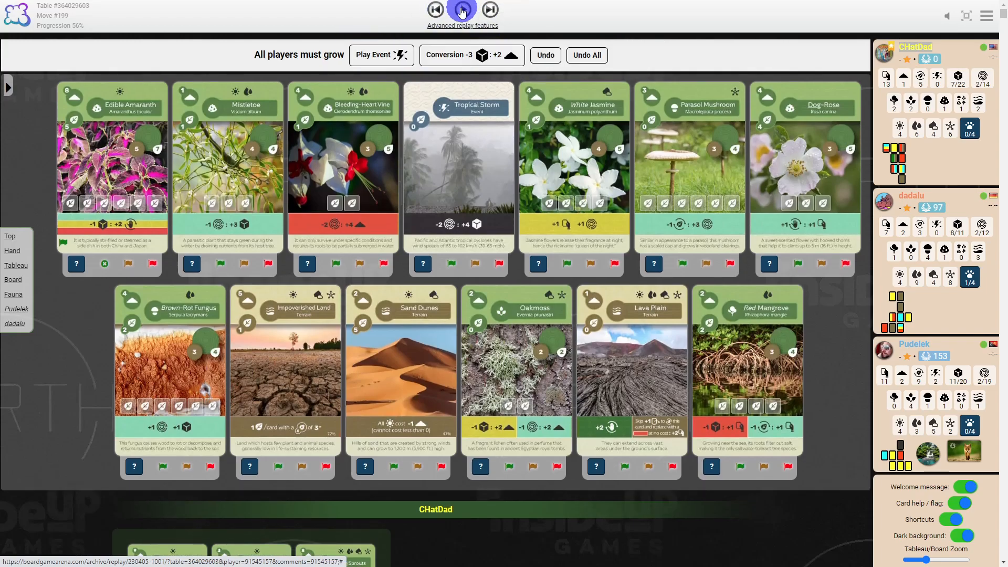
{"action": "left_click", "coordinate": [463, 9]}
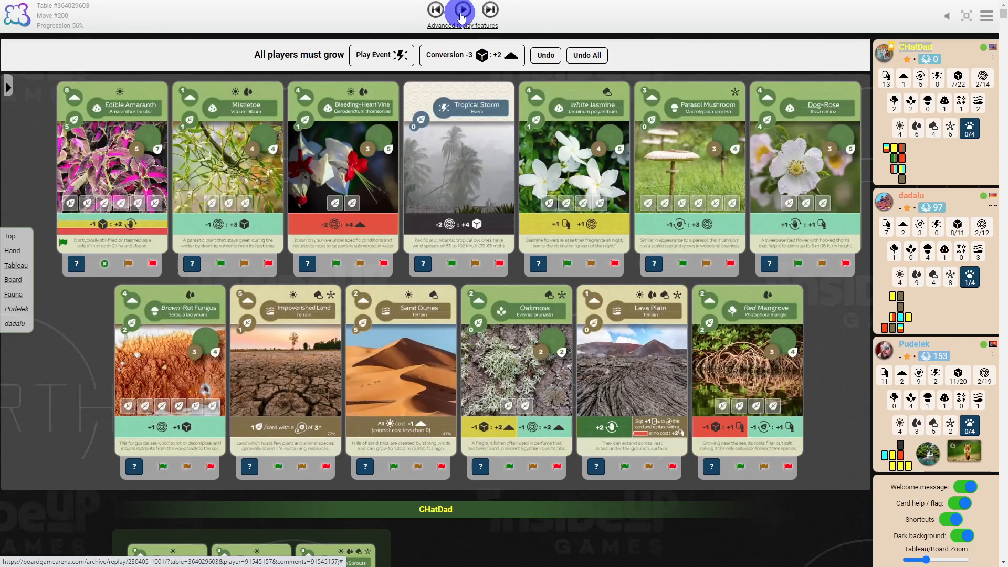
{"action": "mouse_move", "coordinate": [461, 9]}
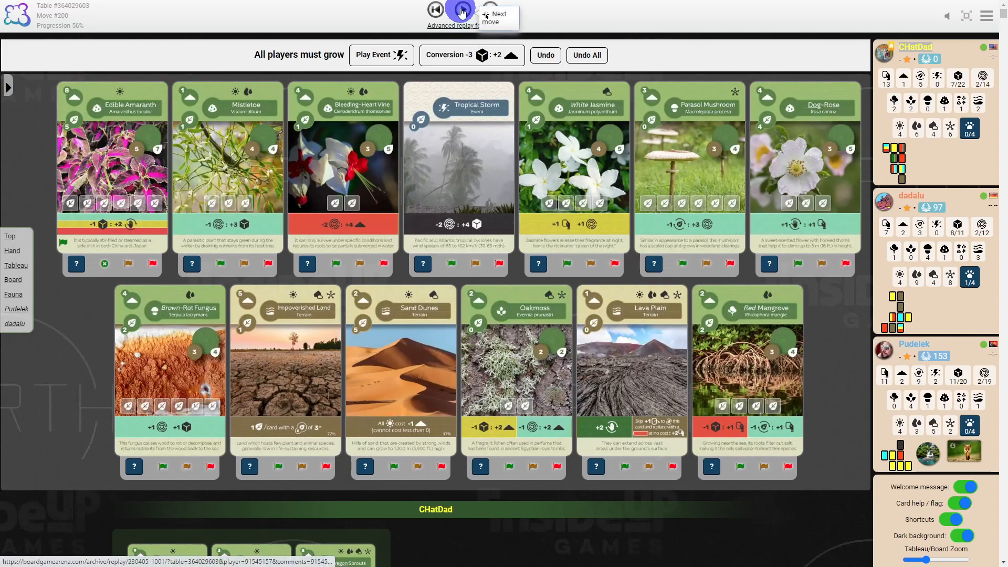
{"action": "left_click", "coordinate": [463, 10]}
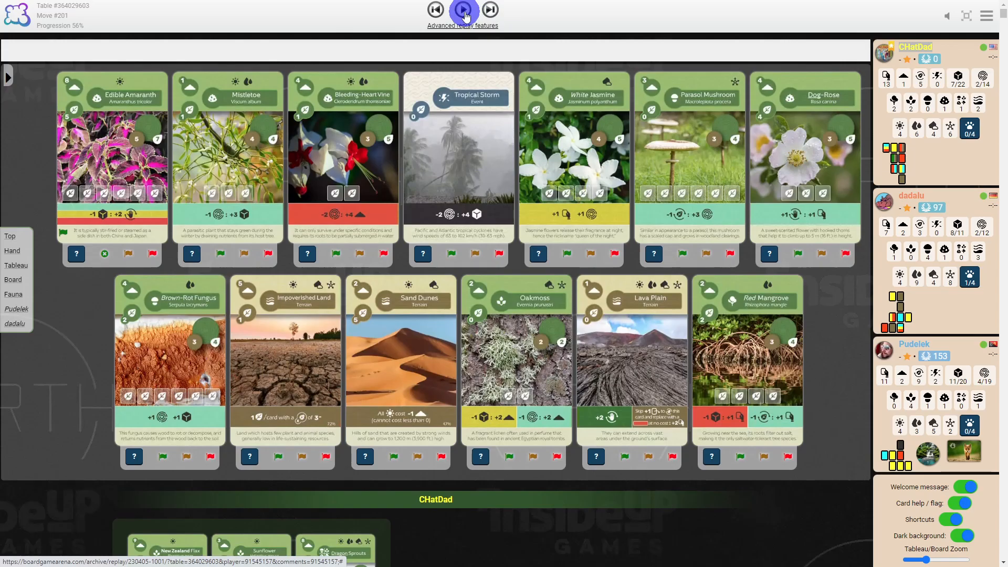
{"action": "left_click", "coordinate": [462, 9]}
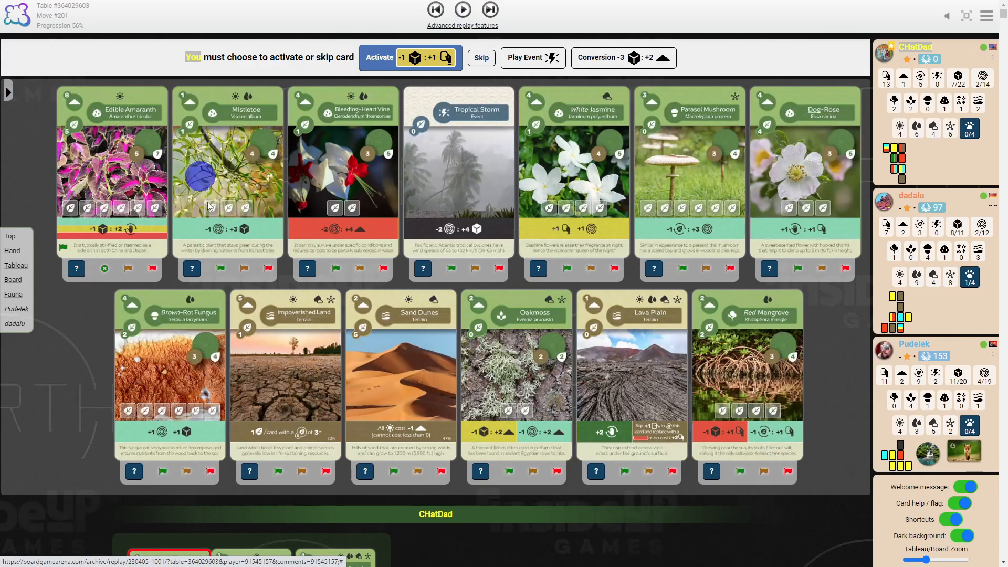
- Scroll to check the highlighted New Zealand Flax card, then continue the replay
{"action": "scroll", "scroll_direction": "down", "scroll_amount": 3}
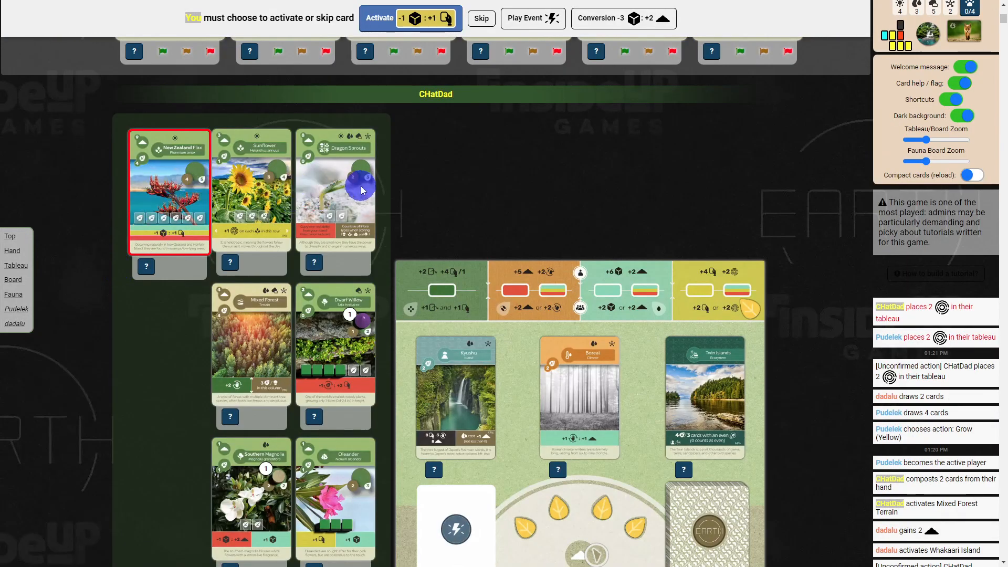
{"action": "scroll", "scroll_direction": "down", "scroll_amount": 3}
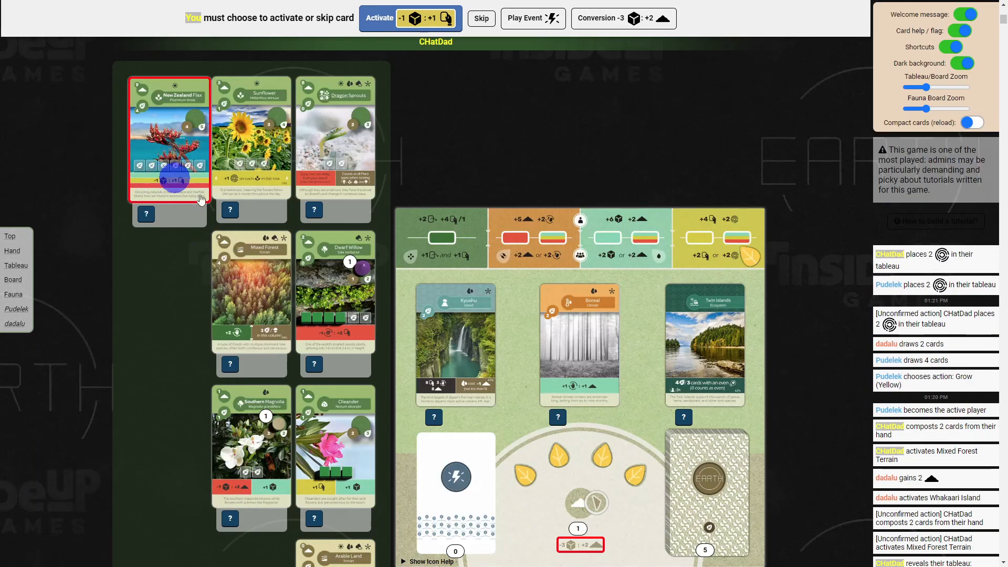
{"action": "scroll", "scroll_direction": "down", "scroll_amount": 3}
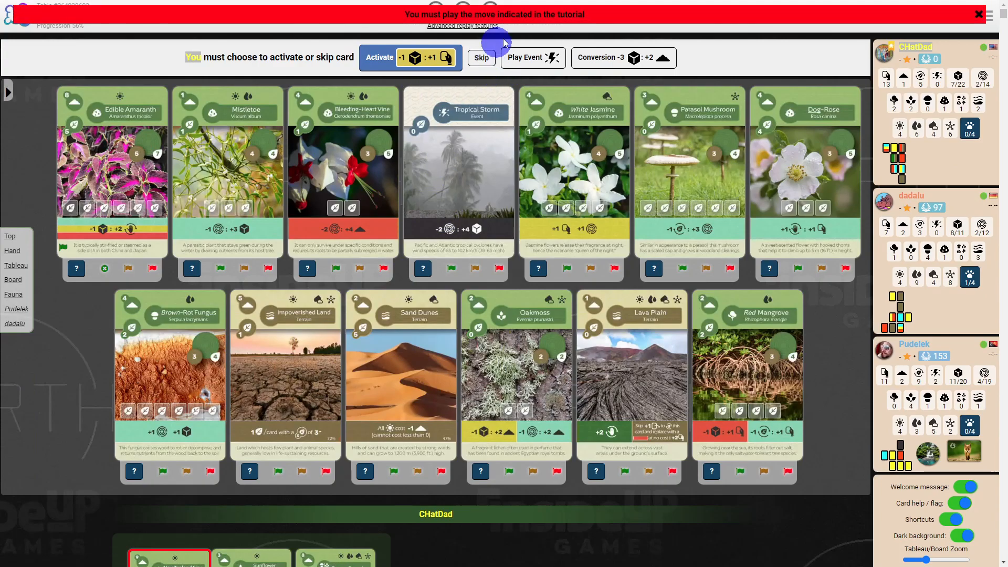
{"action": "left_click", "coordinate": [978, 13]}
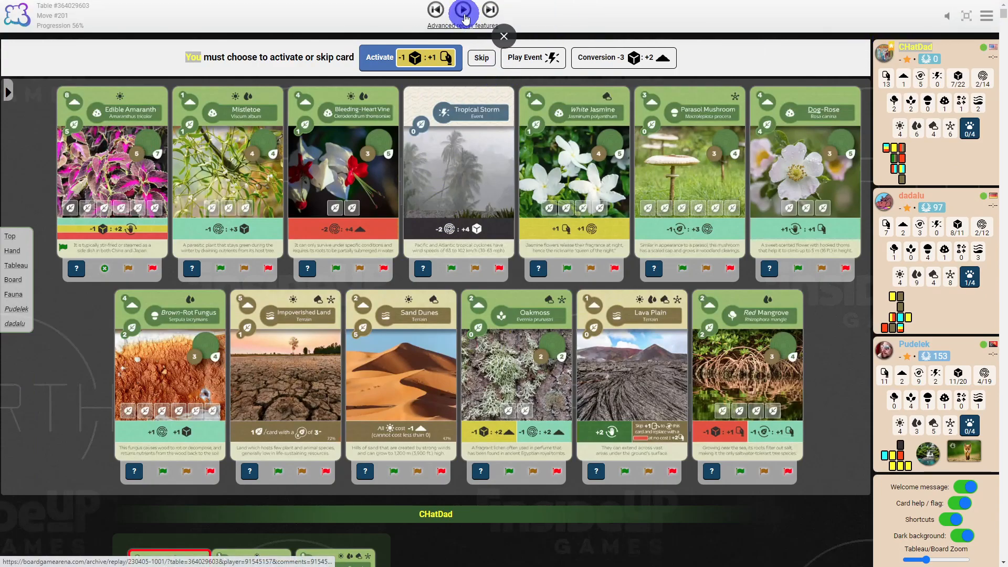
- Step the replay forward from move 201 through the card activations
{"action": "left_click", "coordinate": [462, 10]}
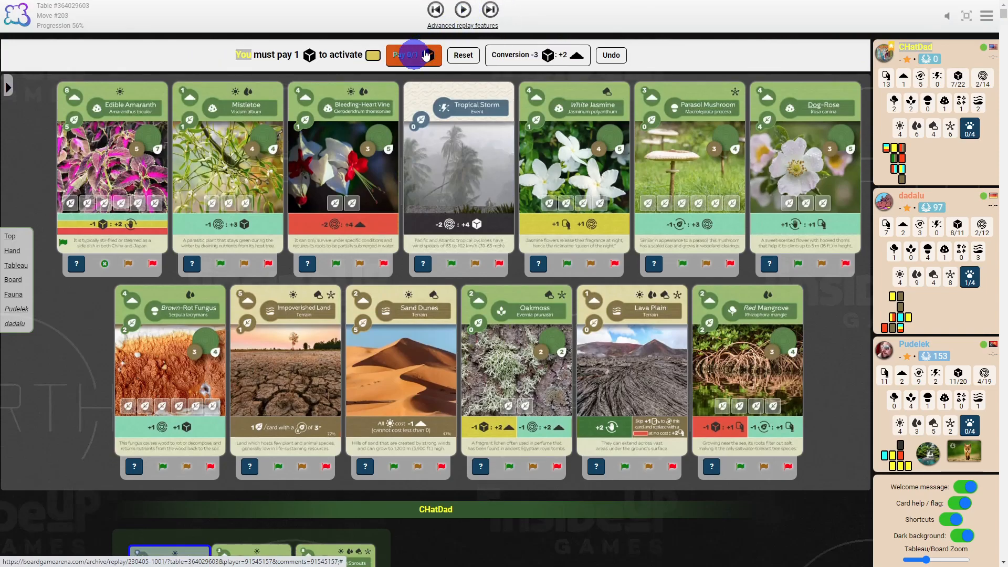
{"action": "left_click", "coordinate": [462, 9]}
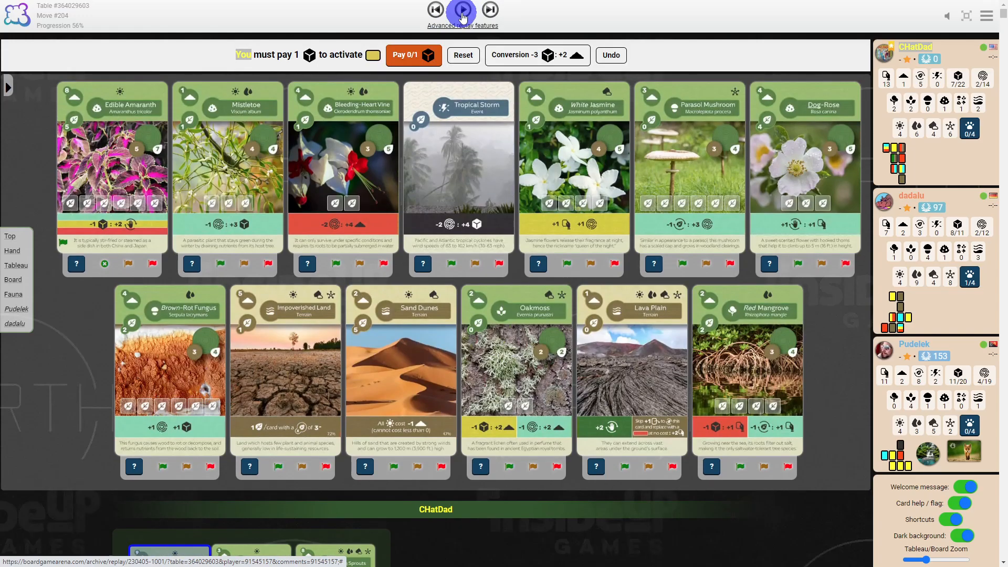
{"action": "left_click", "coordinate": [462, 10]}
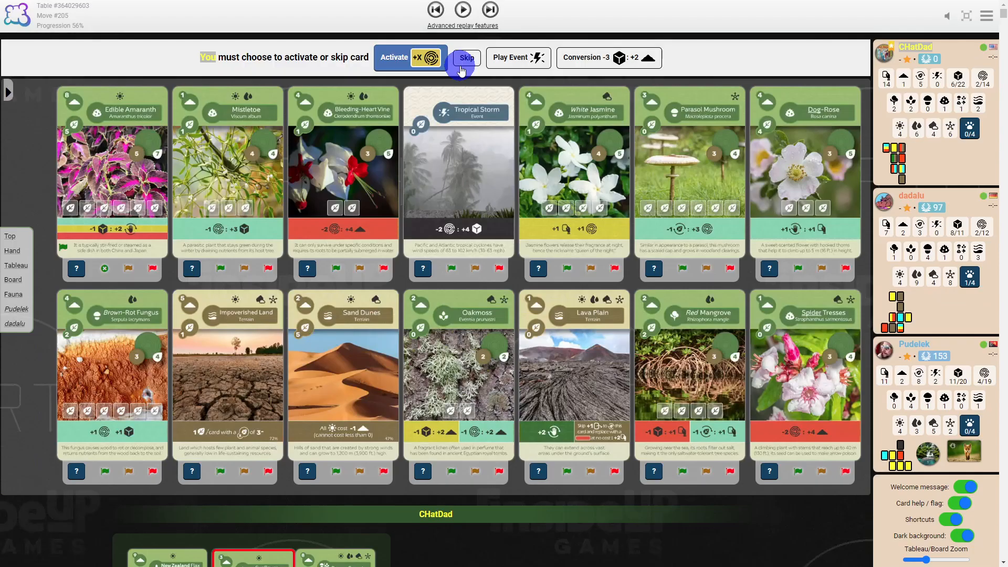
{"action": "mouse_move", "coordinate": [462, 9]}
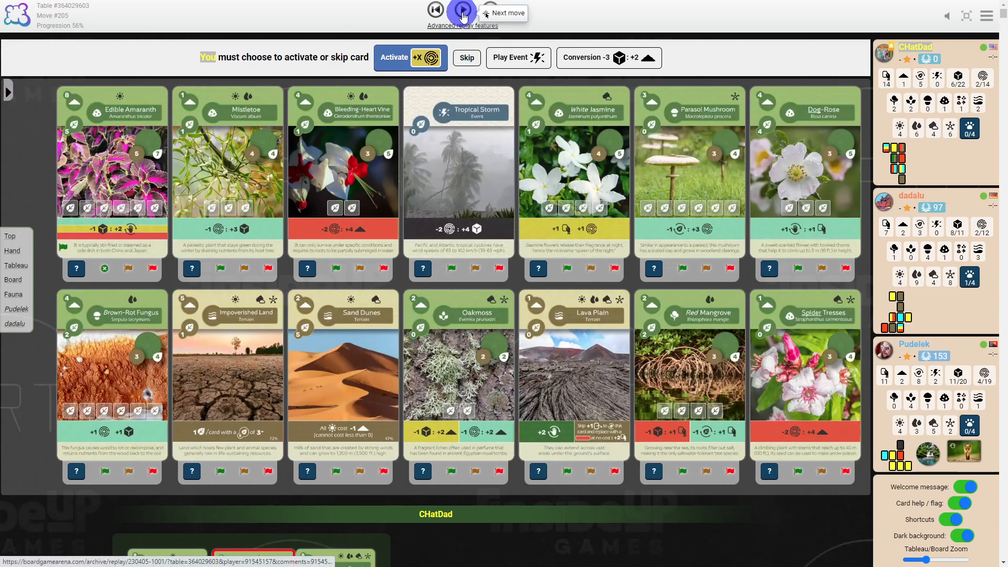
{"action": "left_click", "coordinate": [489, 9]}
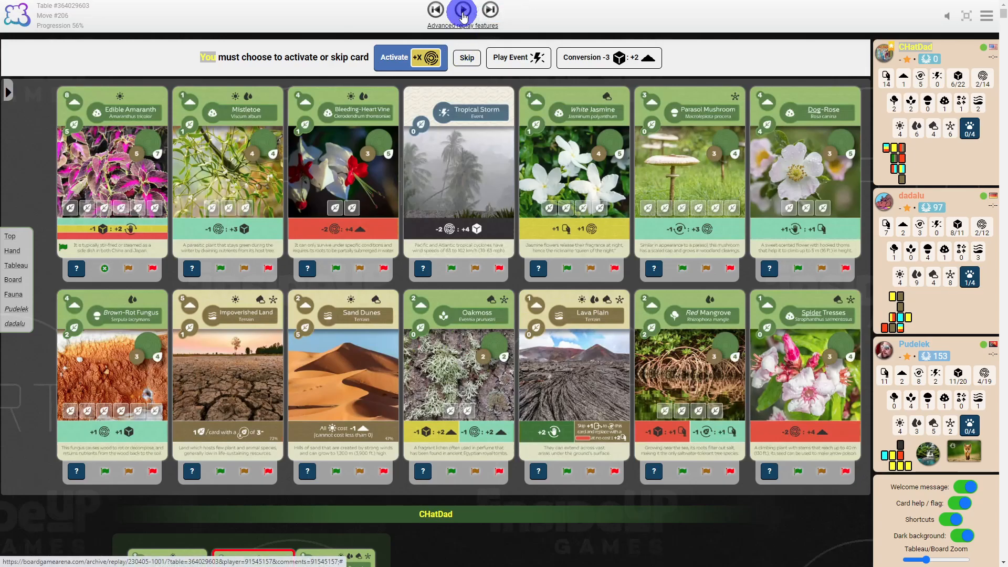
{"action": "scroll", "scroll_direction": "down", "scroll_amount": 3}
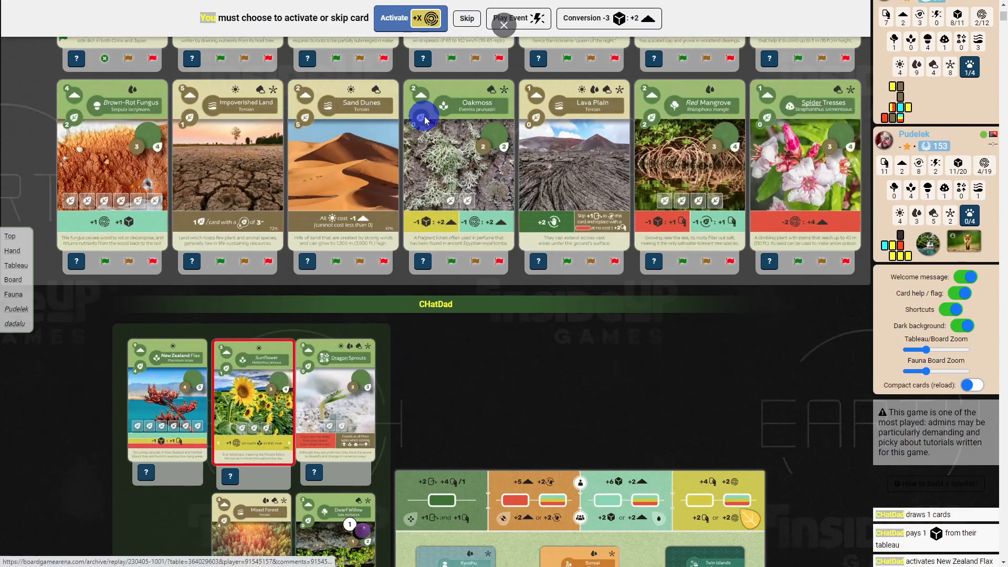
{"action": "left_click", "coordinate": [464, 10]}
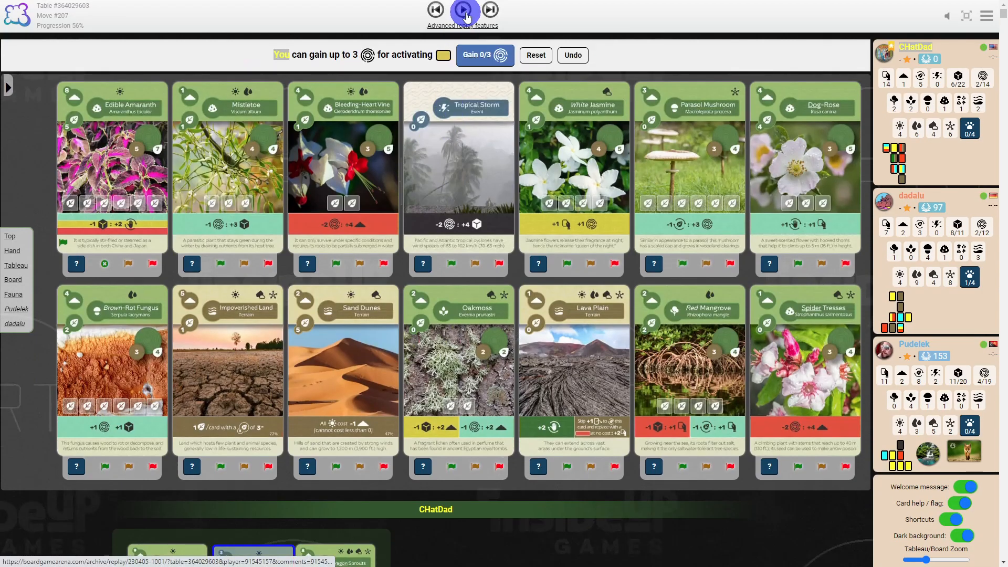
{"action": "left_click", "coordinate": [461, 10]}
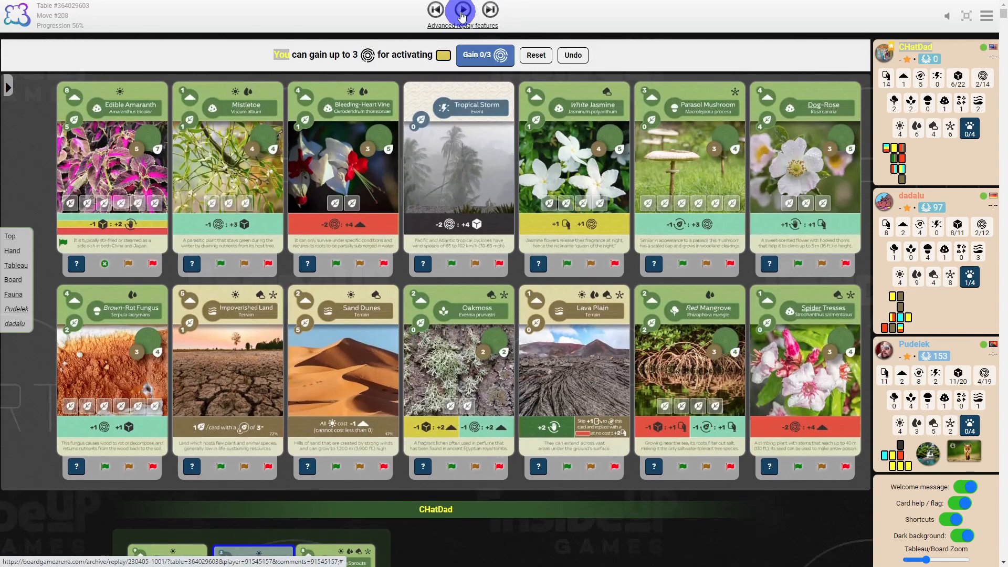
{"action": "left_click", "coordinate": [462, 10]}
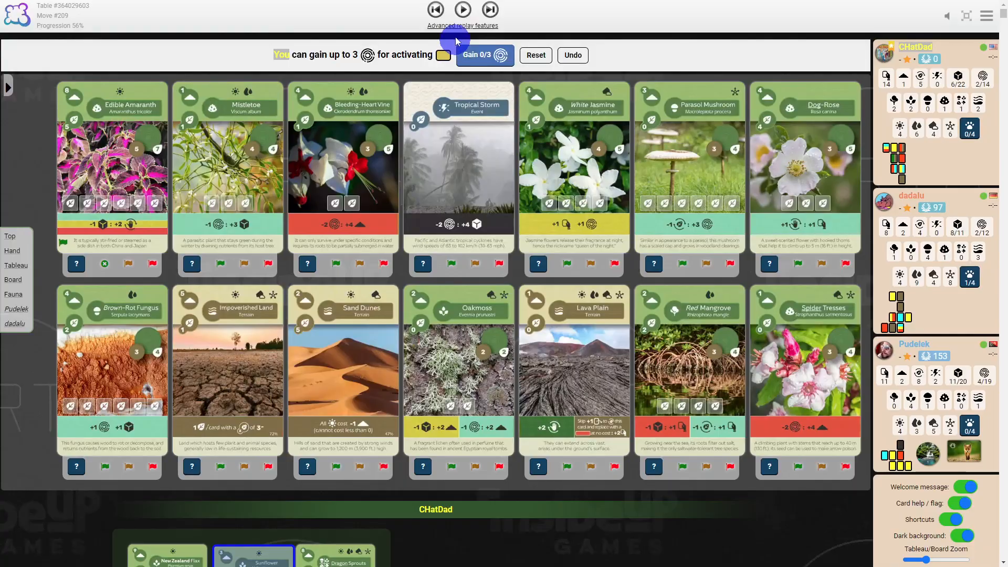
{"action": "left_click", "coordinate": [463, 9]}
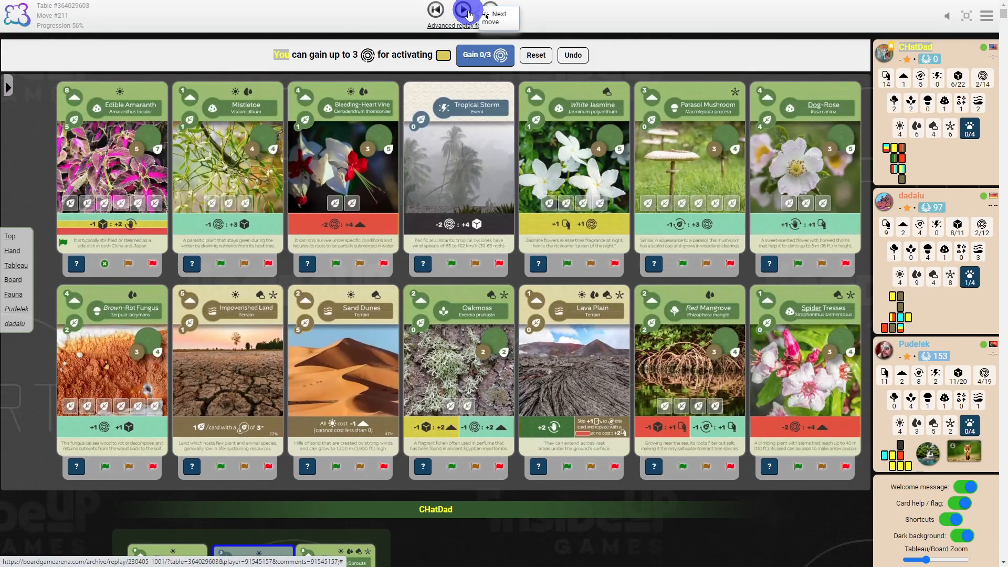
{"action": "left_click", "coordinate": [462, 9]}
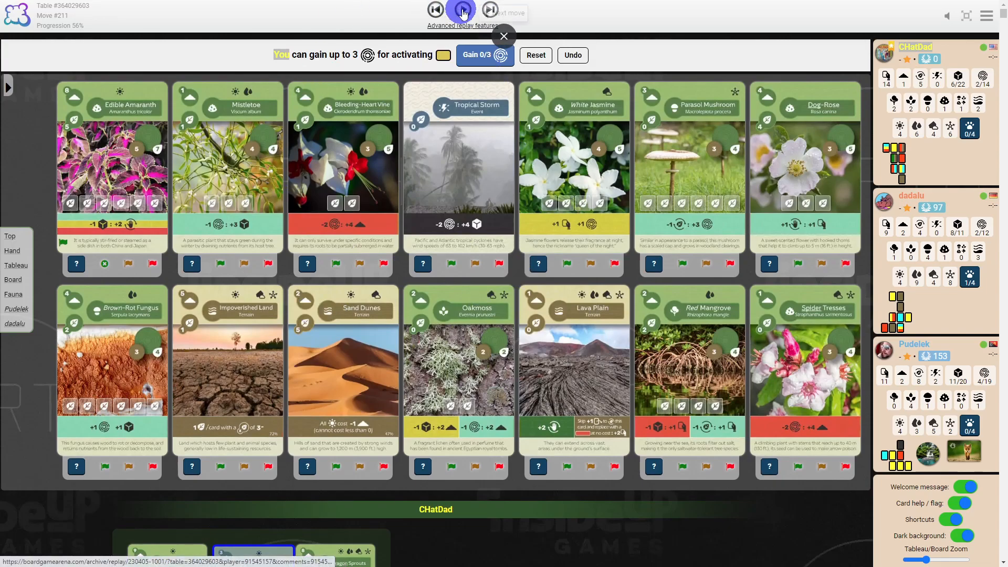
{"action": "left_click", "coordinate": [462, 9]}
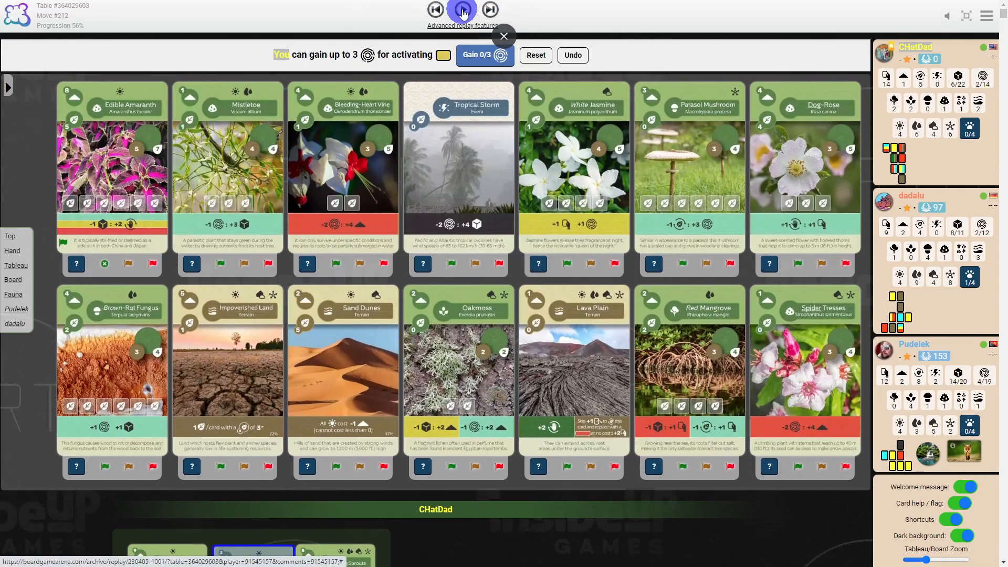
- Continue to move 219, with Spider Tresses and Dog Grass added to the tableau
{"action": "left_click", "coordinate": [462, 9]}
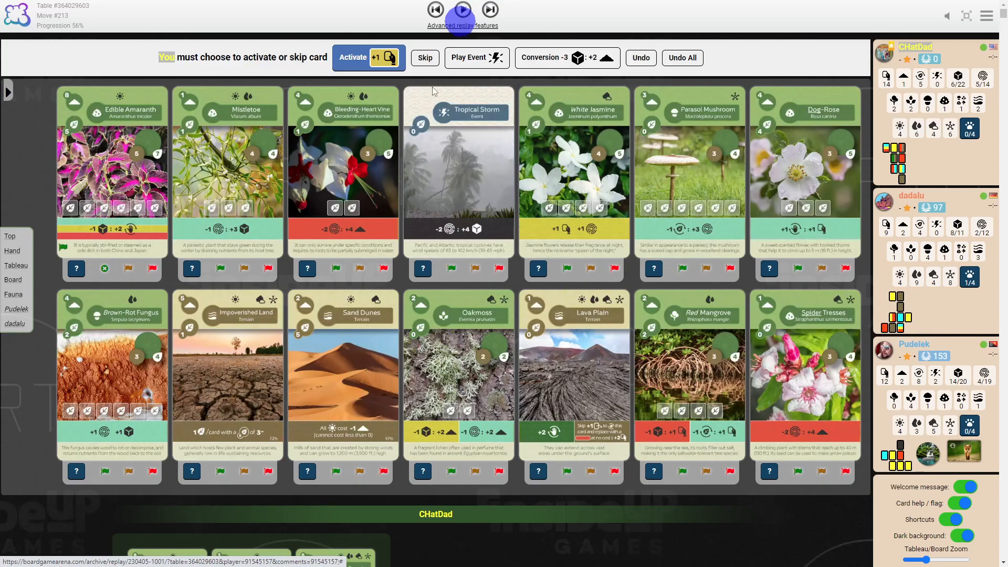
{"action": "scroll", "scroll_direction": "down", "scroll_amount": 3}
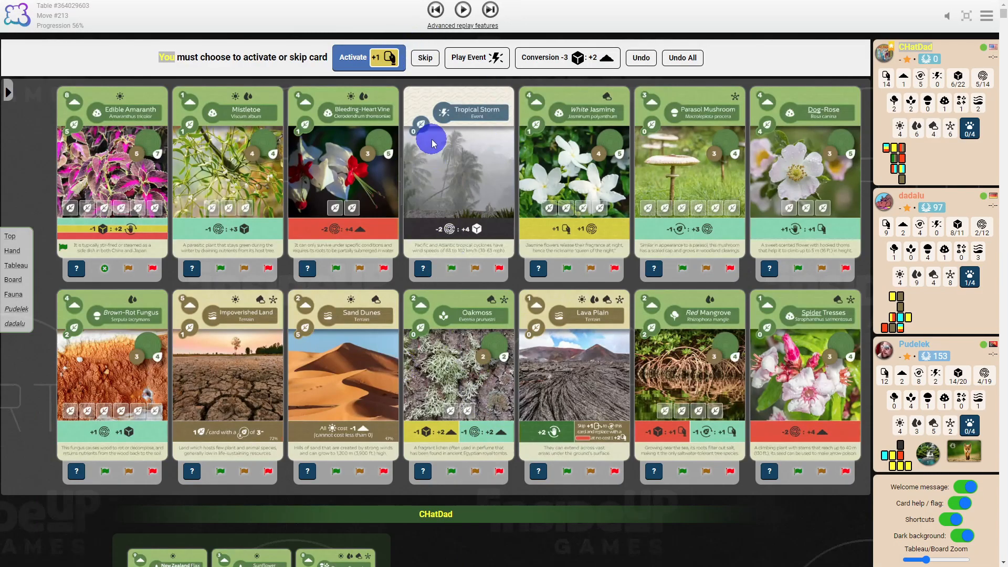
{"action": "mouse_move", "coordinate": [449, 212]}
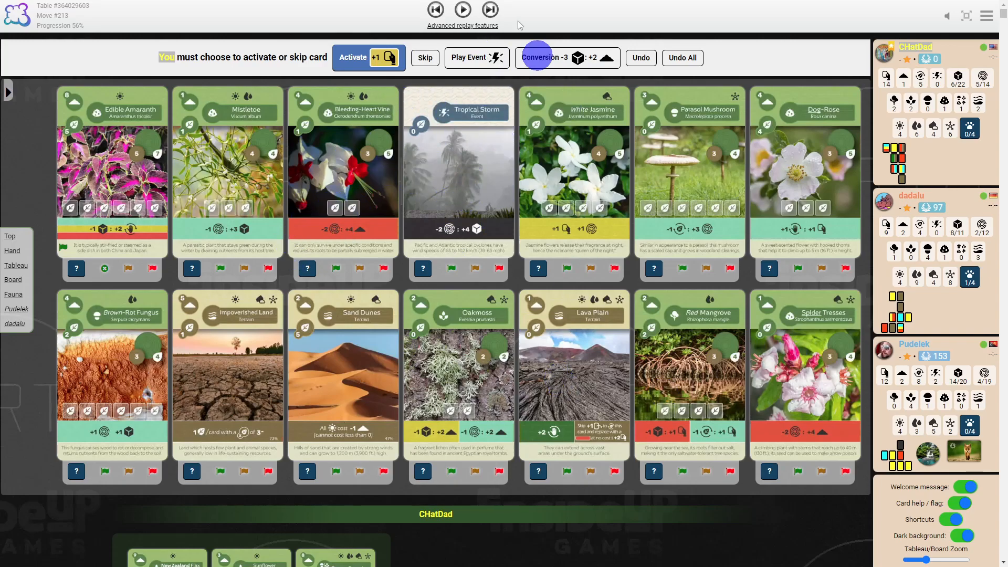
{"action": "left_click", "coordinate": [462, 10]}
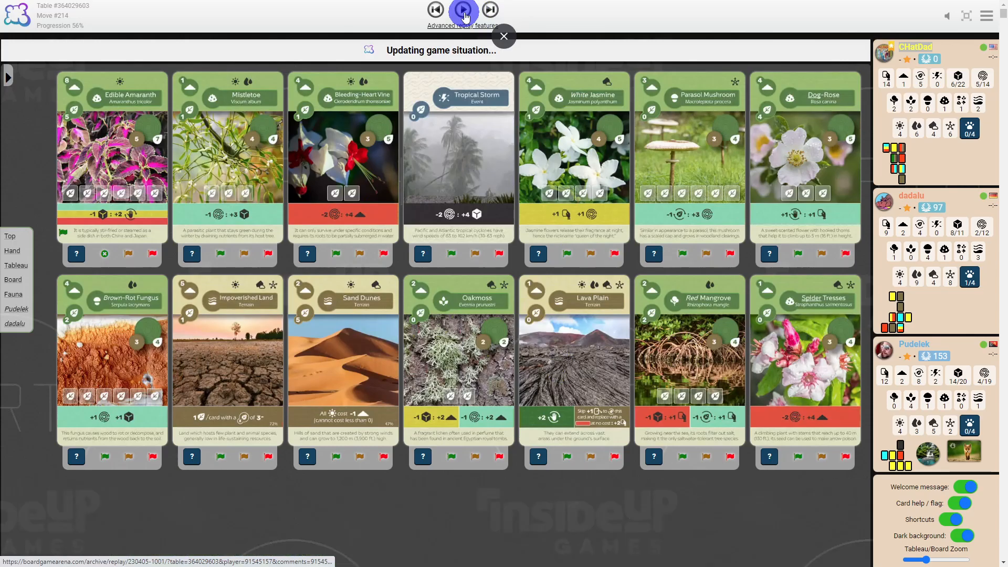
{"action": "left_click", "coordinate": [462, 10]}
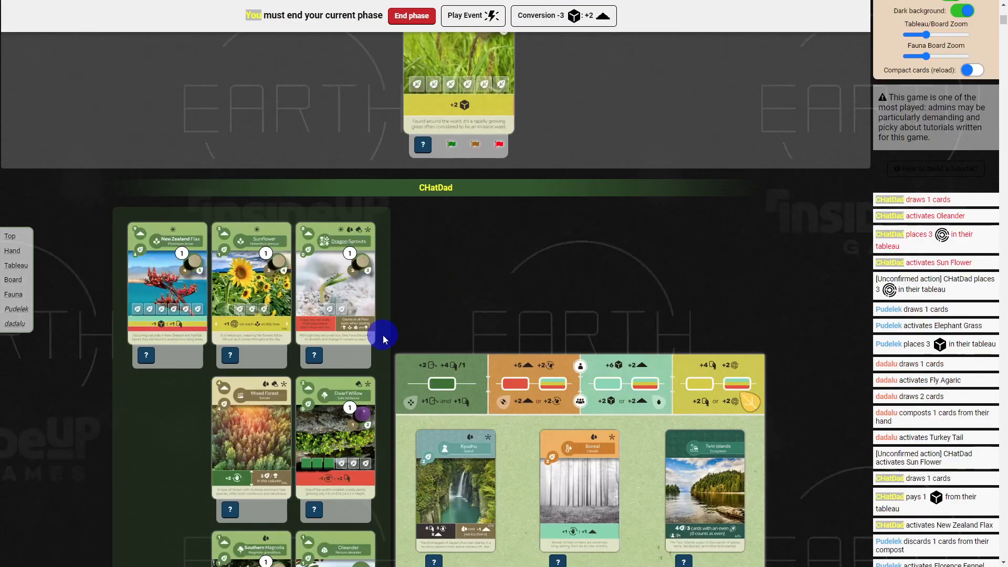
{"action": "scroll", "scroll_direction": "down", "scroll_amount": 3}
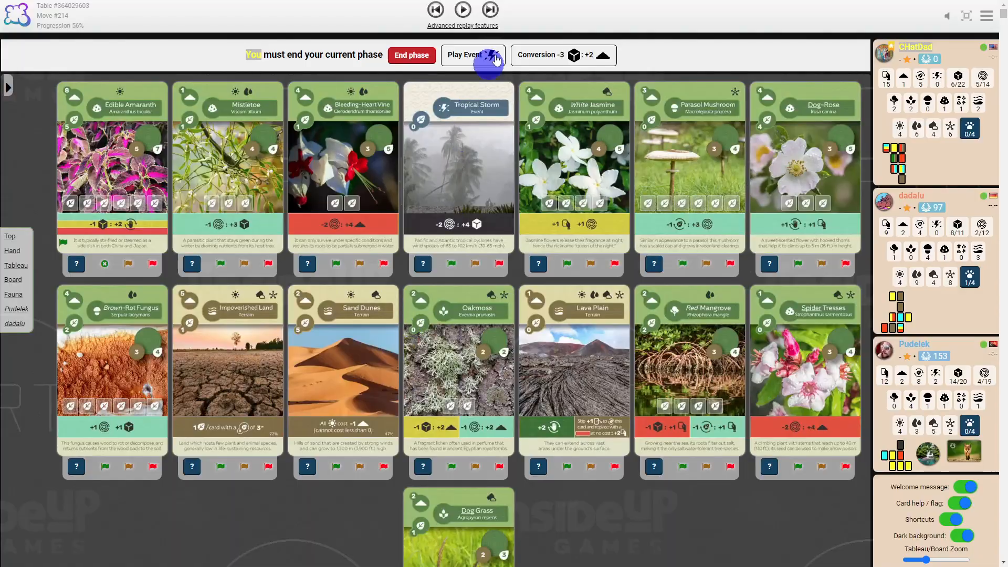
{"action": "left_click", "coordinate": [462, 10]}
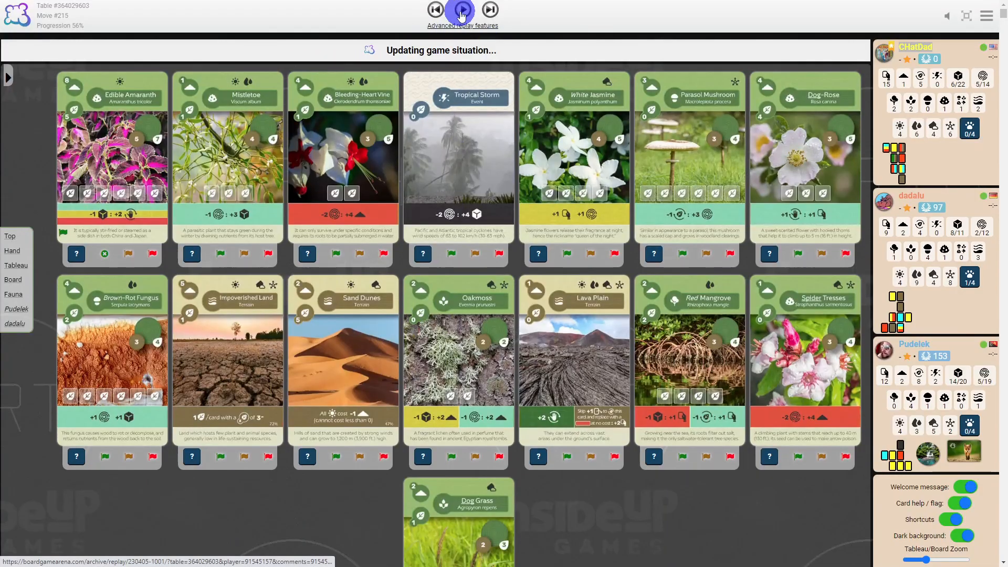
{"action": "left_click", "coordinate": [461, 10]}
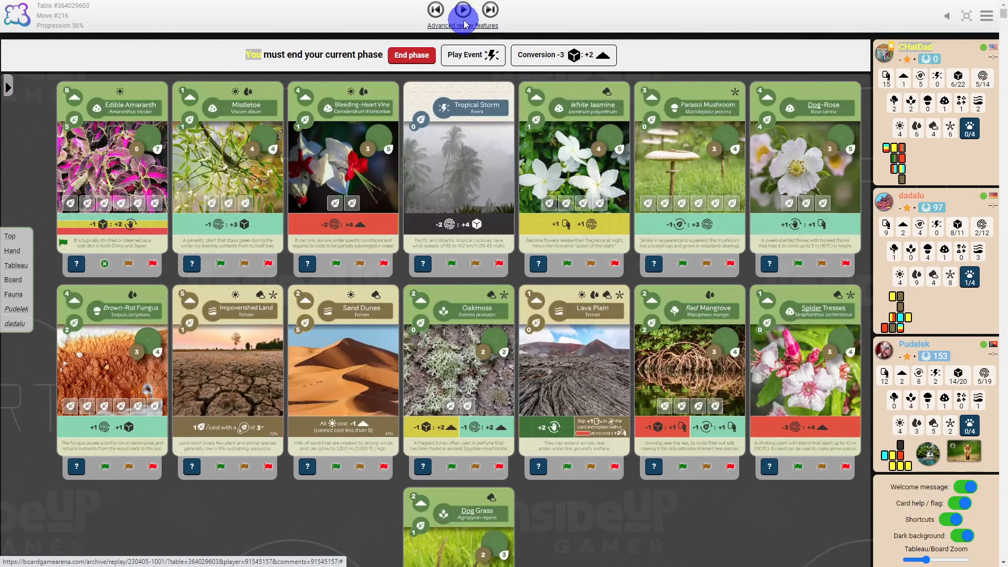
{"action": "left_click", "coordinate": [462, 9]}
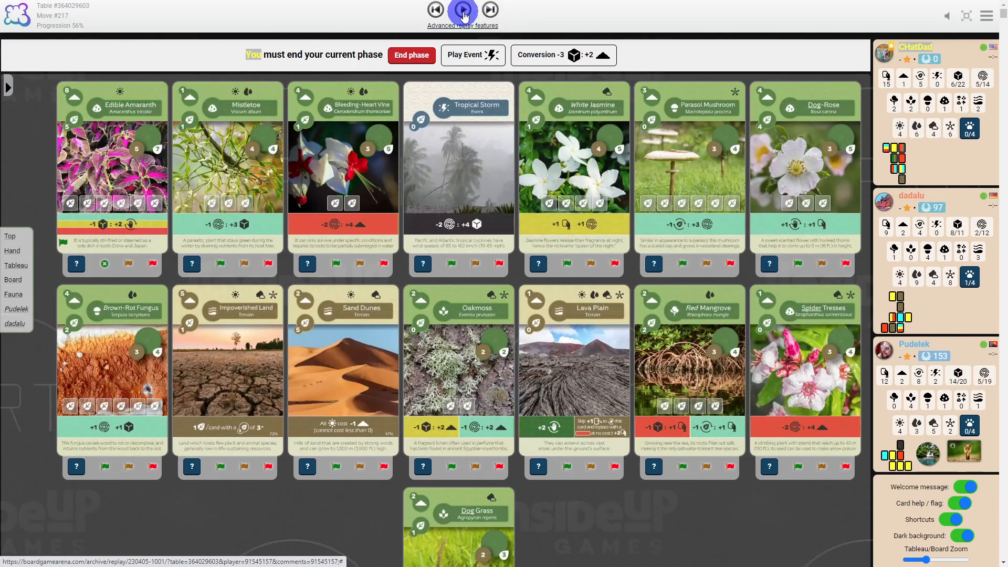
{"action": "left_click", "coordinate": [462, 10]}
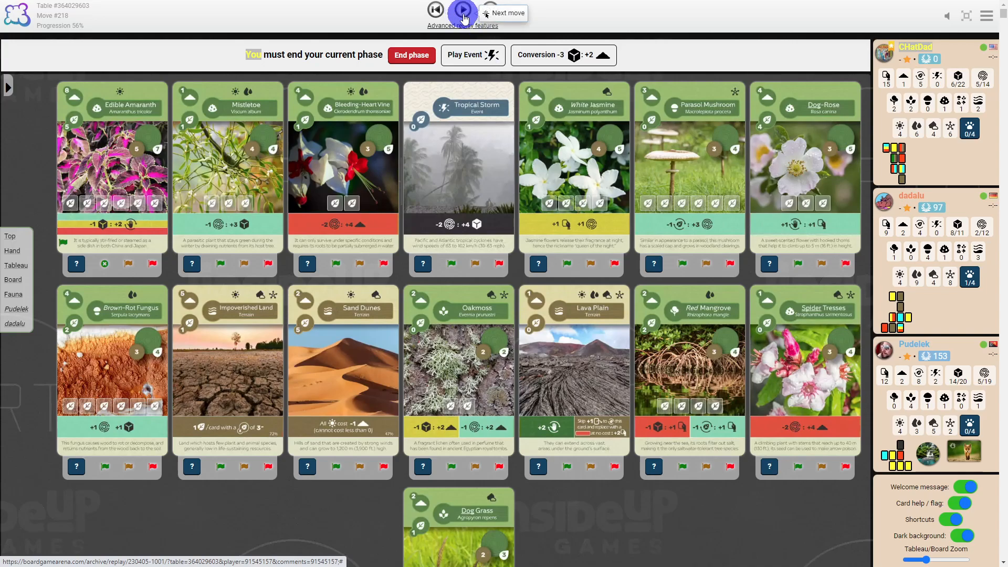
{"action": "left_click", "coordinate": [490, 10]}
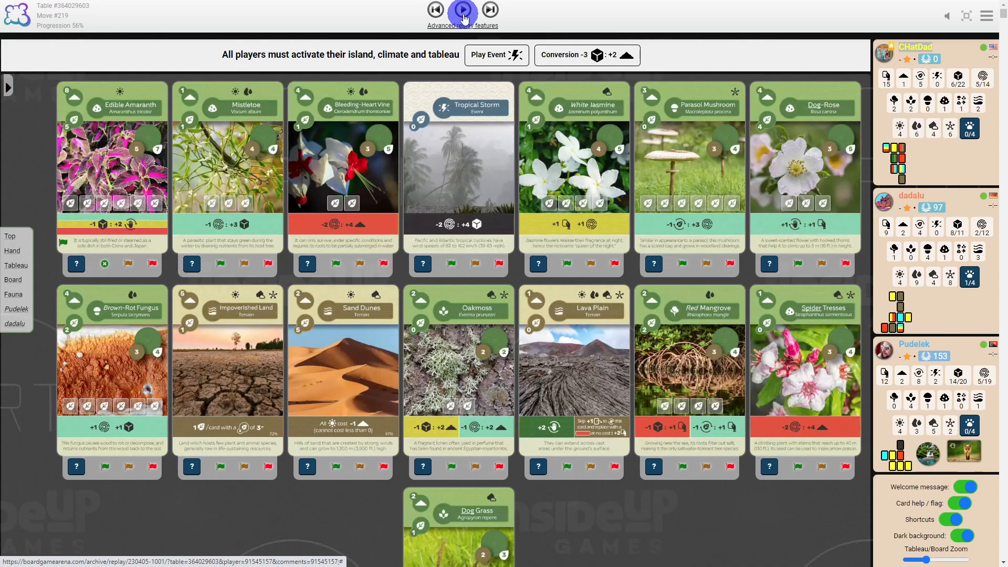
- Step the replay through the island, climate and tableau activations to move 229
{"action": "left_click", "coordinate": [462, 9]}
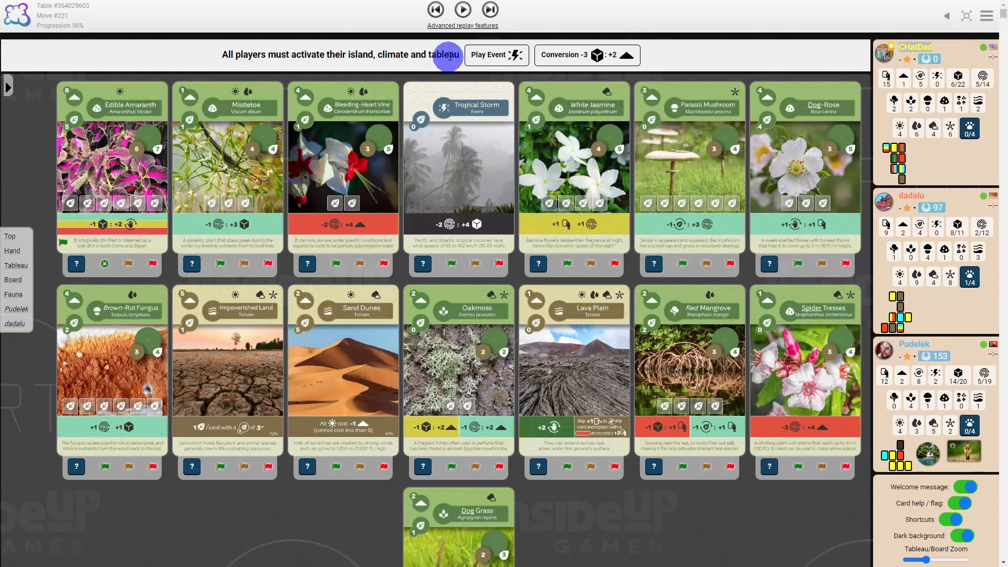
{"action": "left_click", "coordinate": [462, 10]}
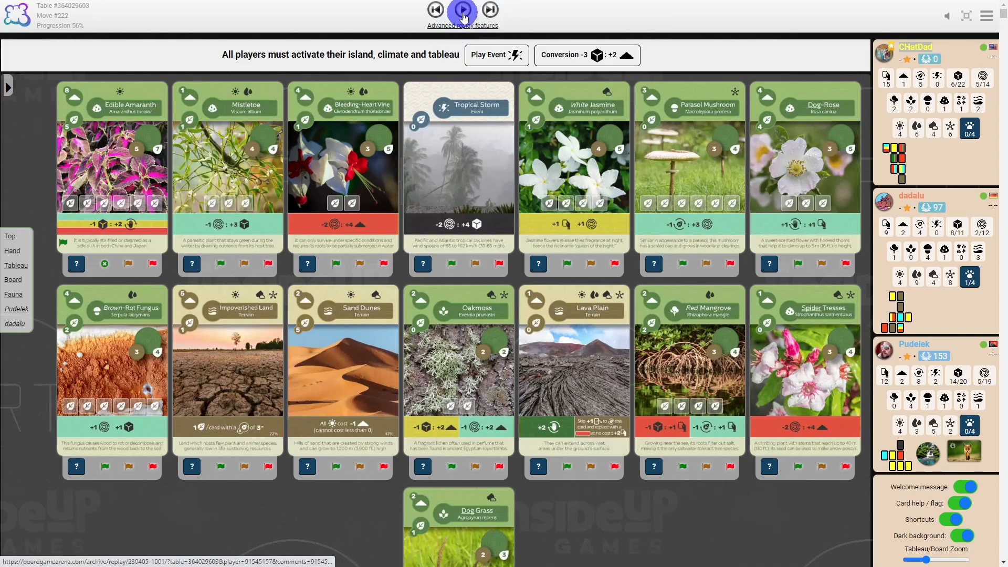
{"action": "left_click", "coordinate": [463, 10]}
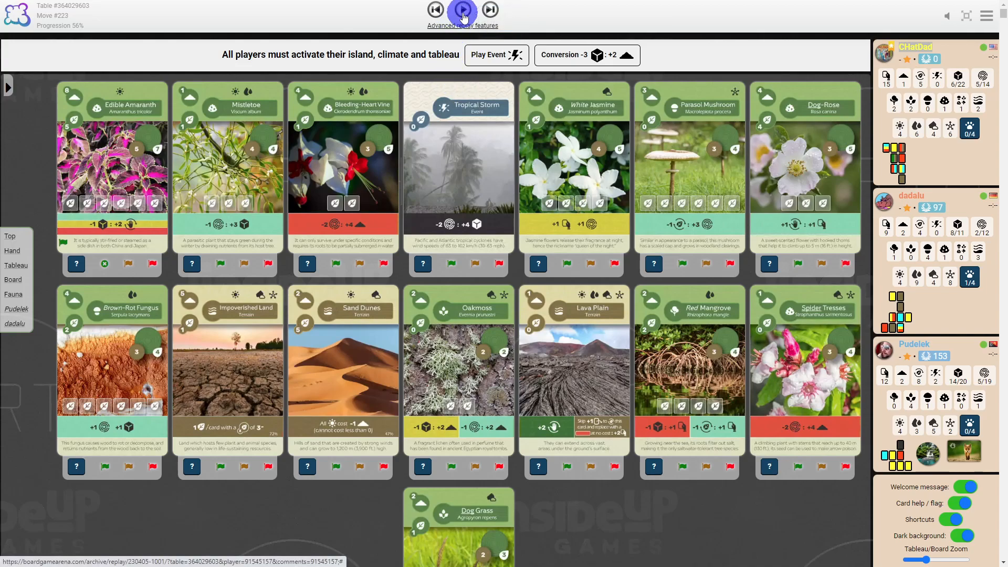
{"action": "left_click", "coordinate": [462, 10]}
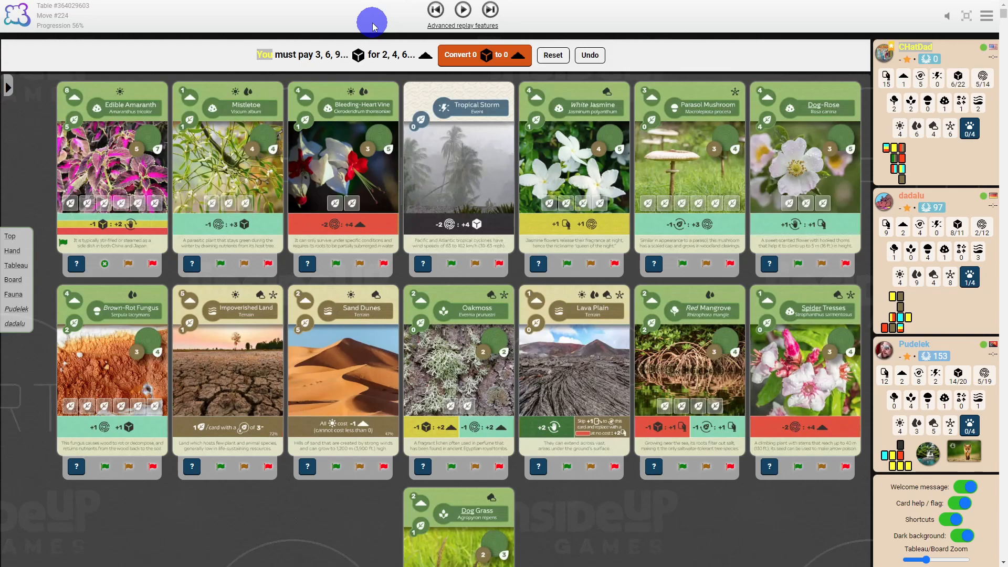
{"action": "scroll", "scroll_direction": "down", "scroll_amount": 3}
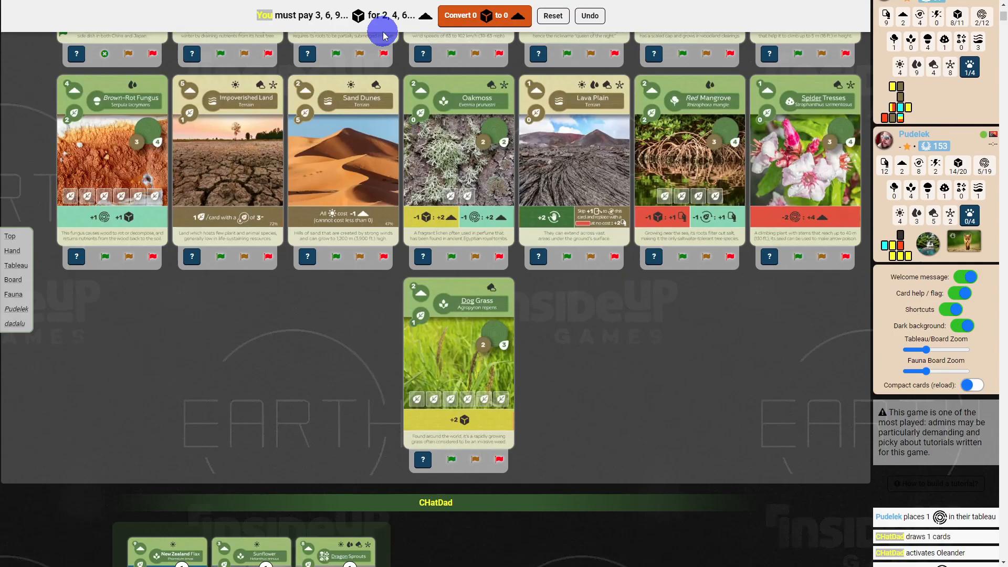
{"action": "left_click", "coordinate": [461, 11]}
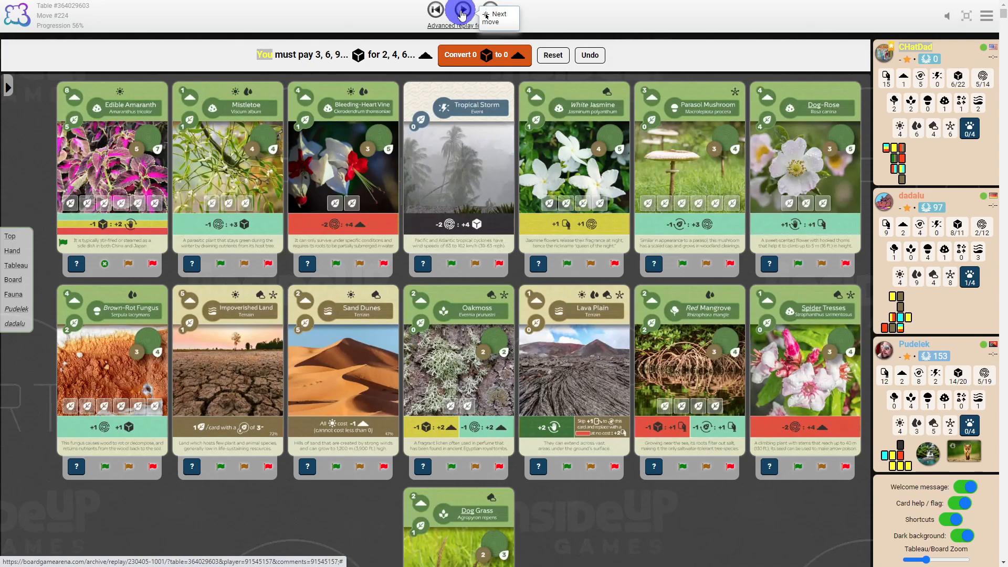
{"action": "left_click", "coordinate": [461, 10]}
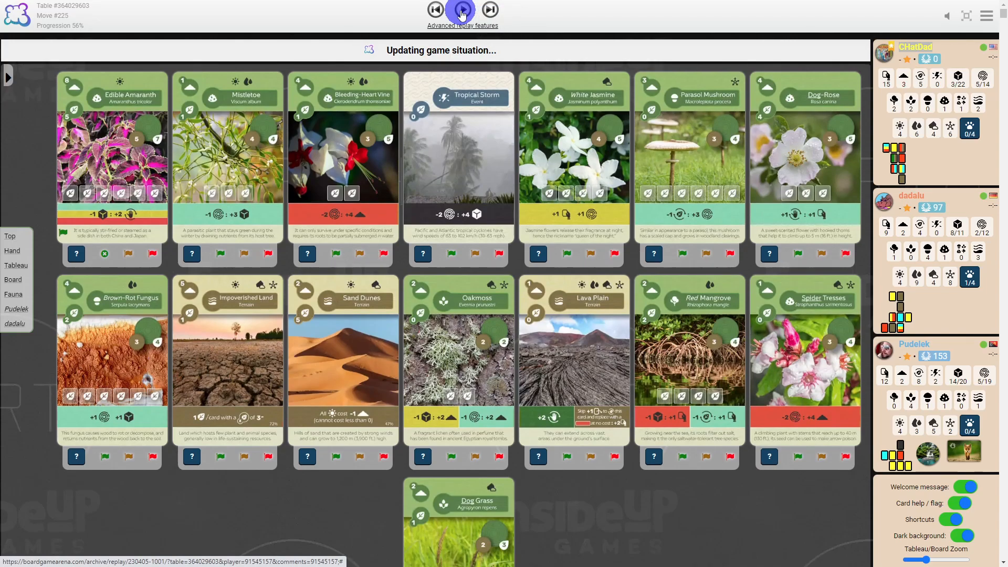
{"action": "left_click", "coordinate": [462, 10]}
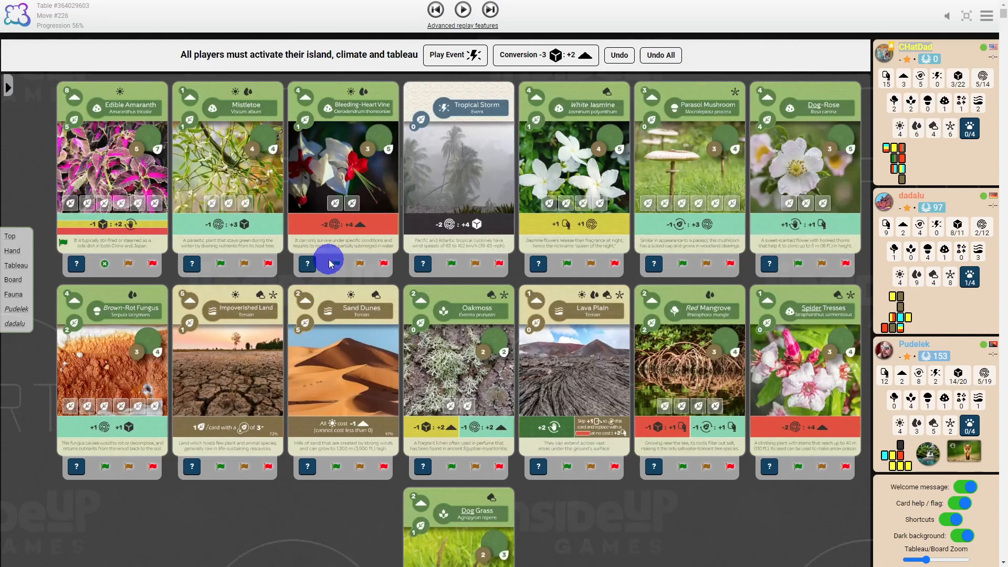
{"action": "mouse_move", "coordinate": [467, 84]}
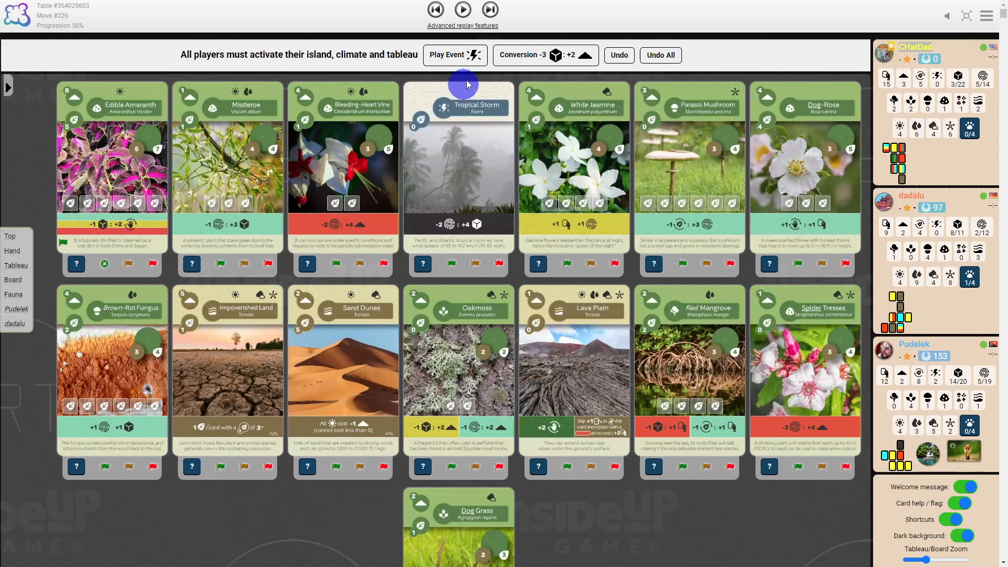
{"action": "left_click", "coordinate": [463, 10]}
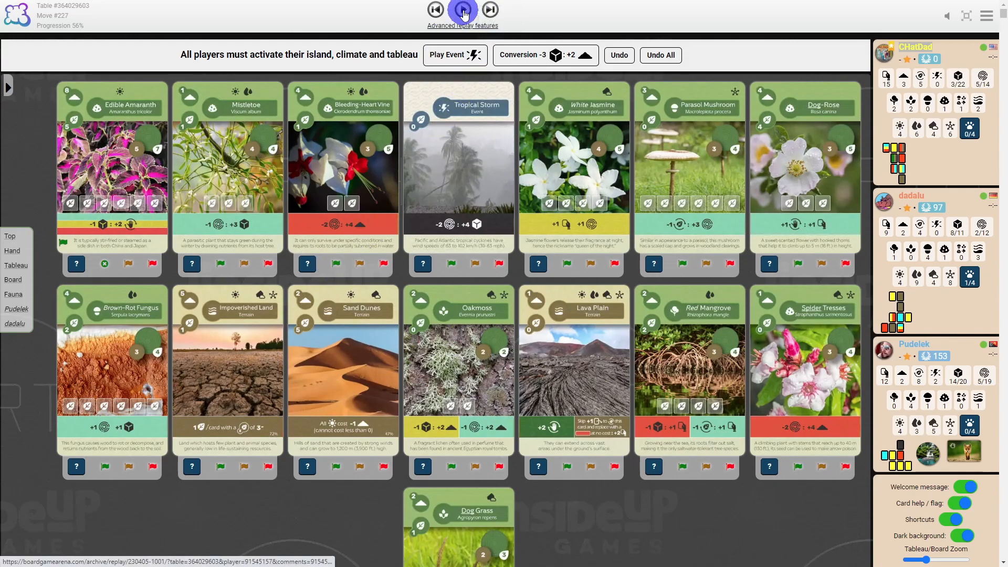
{"action": "mouse_move", "coordinate": [464, 10]}
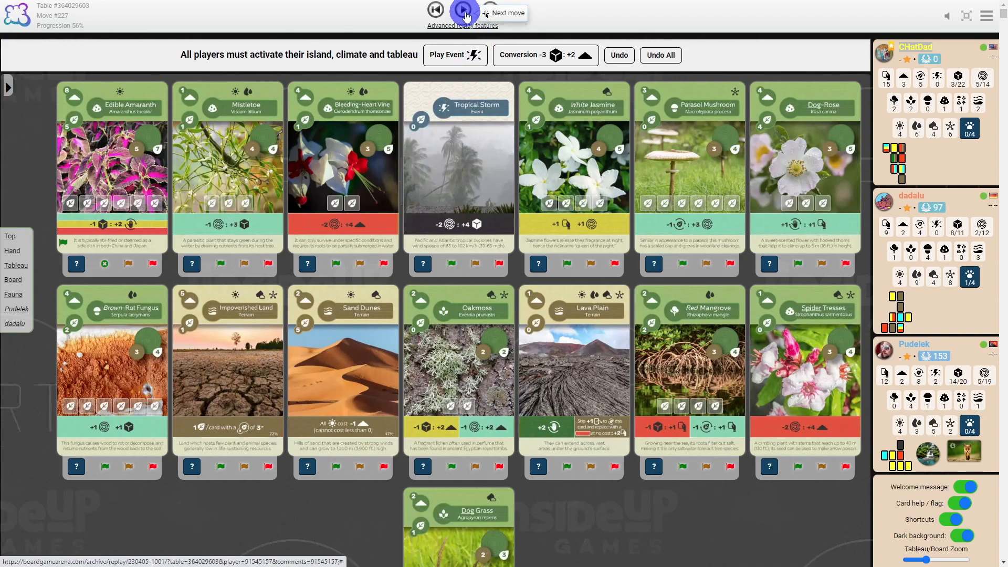
{"action": "left_click", "coordinate": [491, 9]}
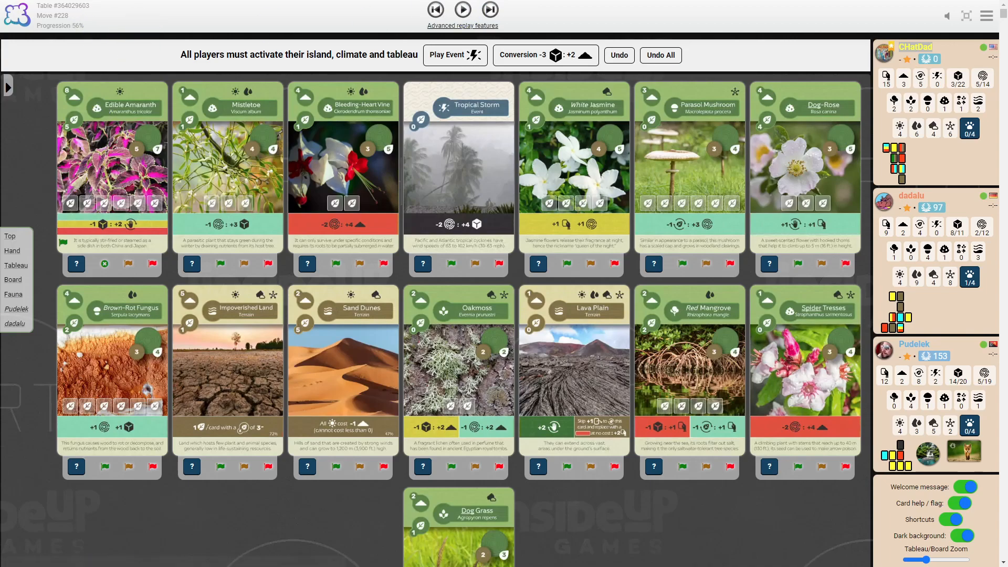
{"action": "left_click", "coordinate": [490, 10]}
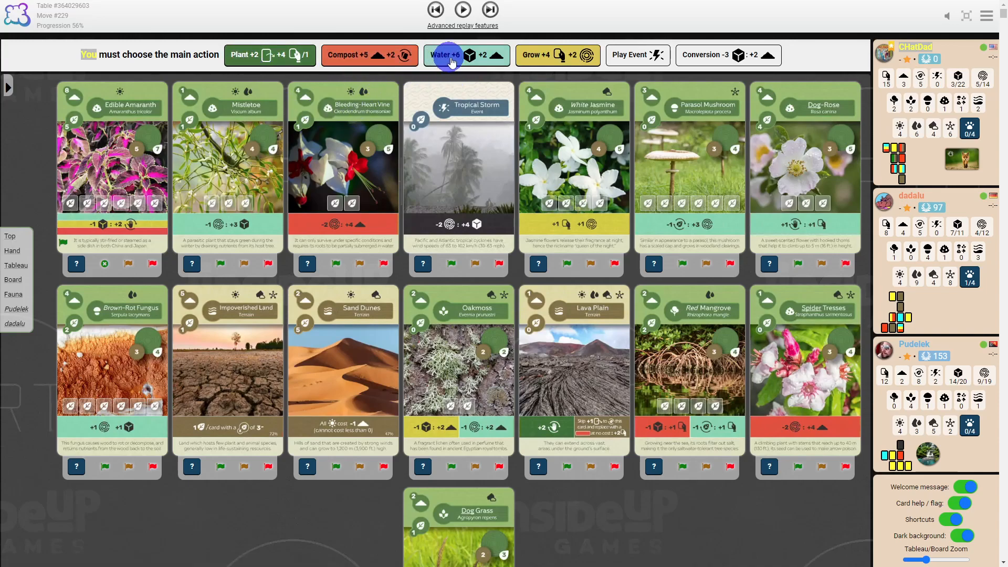
{"action": "mouse_move", "coordinate": [475, 100]}
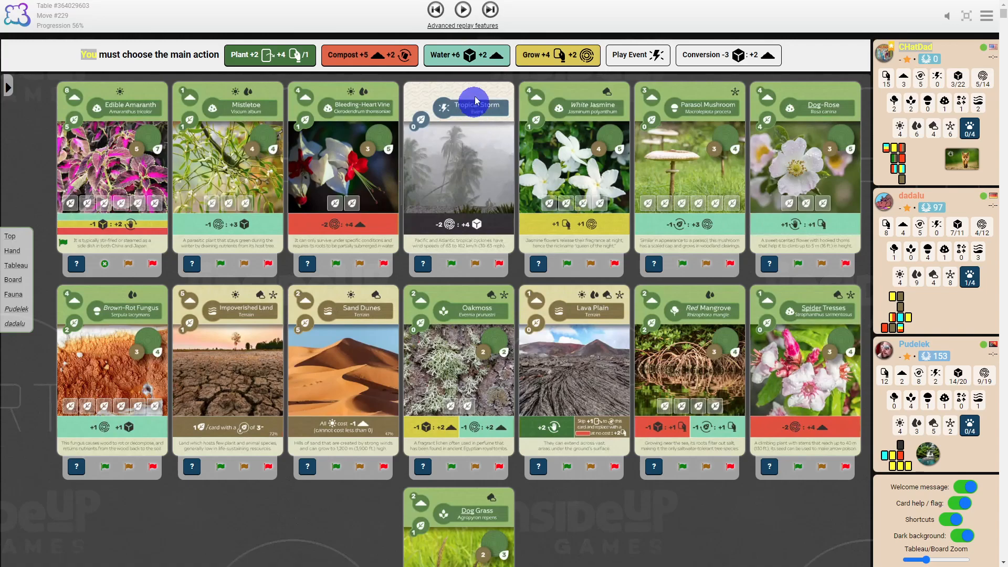
- Advance past the main action choice to the plant-first-card-or-skip prompt at move 231
{"action": "left_click", "coordinate": [462, 9]}
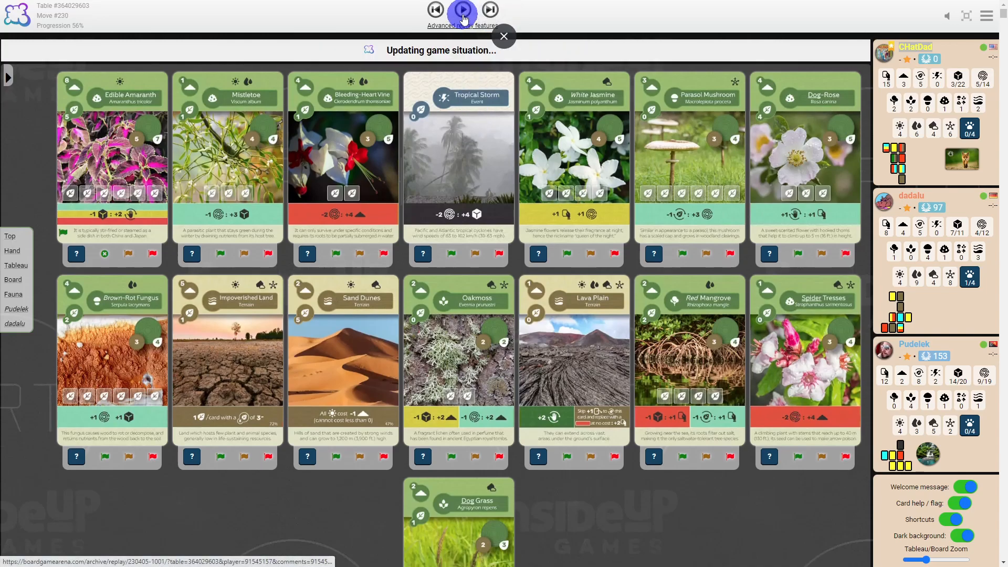
{"action": "left_click", "coordinate": [462, 9]}
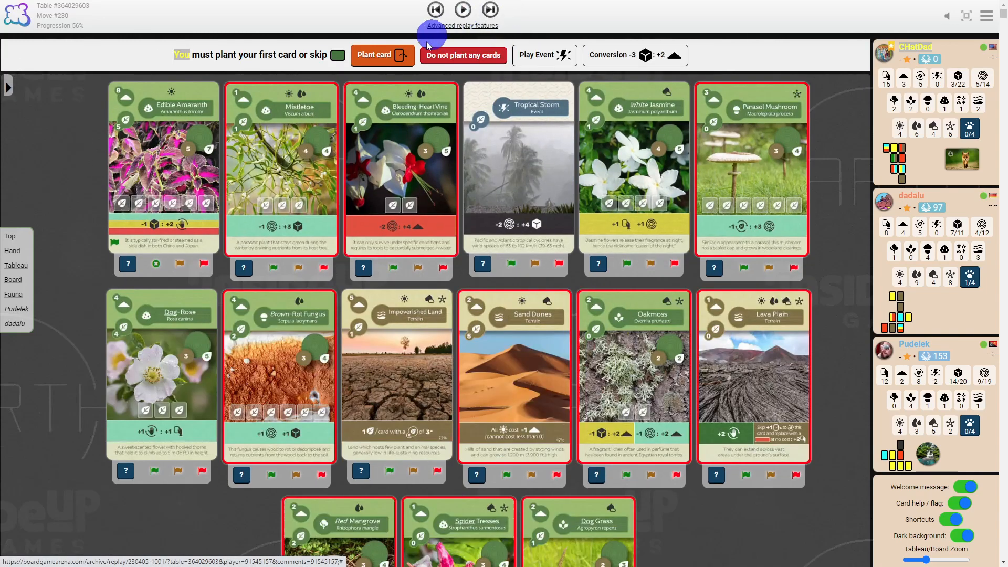
{"action": "scroll", "scroll_direction": "down", "scroll_amount": 3}
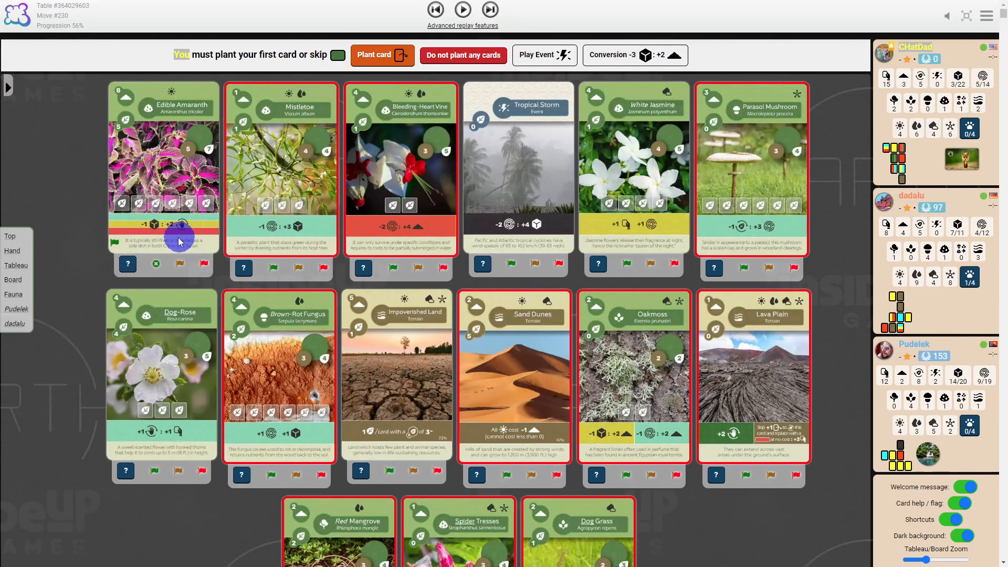
{"action": "mouse_move", "coordinate": [315, 195]}
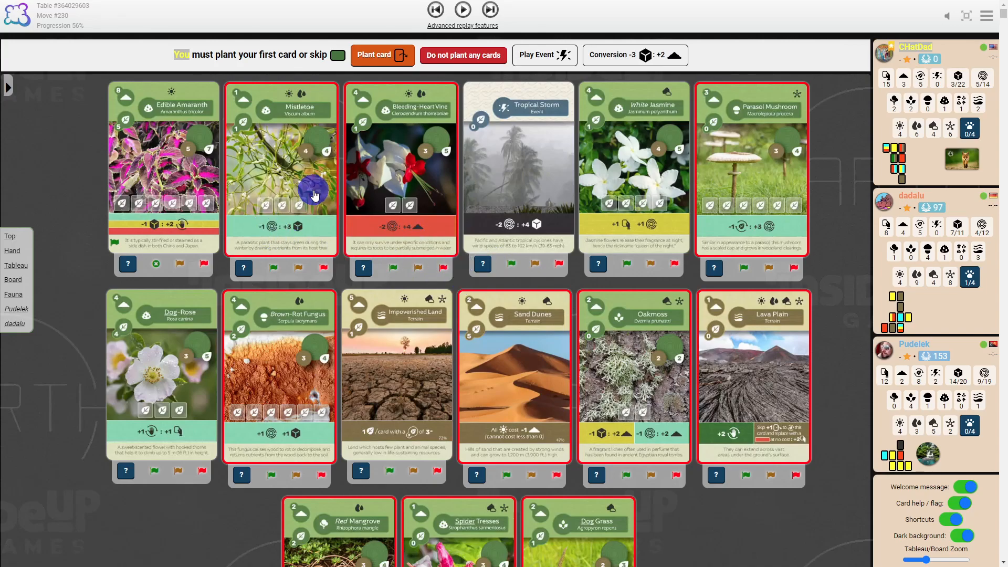
{"action": "left_click", "coordinate": [462, 10]}
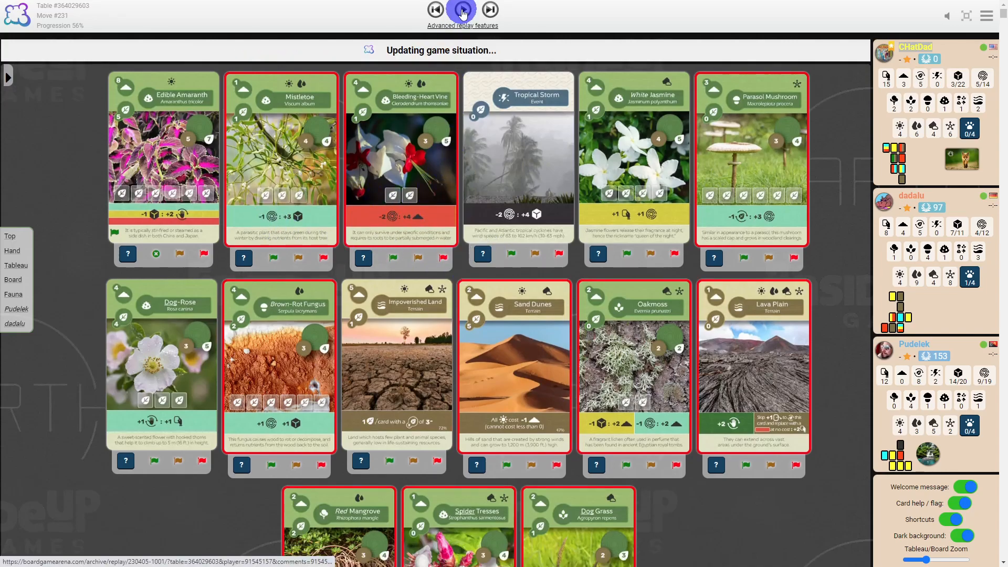
{"action": "left_click", "coordinate": [463, 10]}
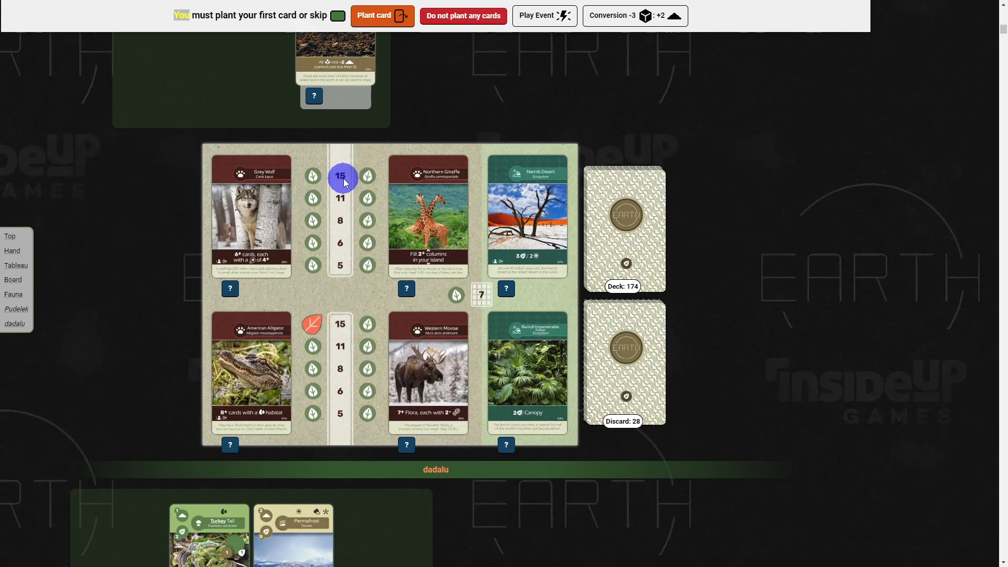
{"action": "mouse_move", "coordinate": [342, 276]}
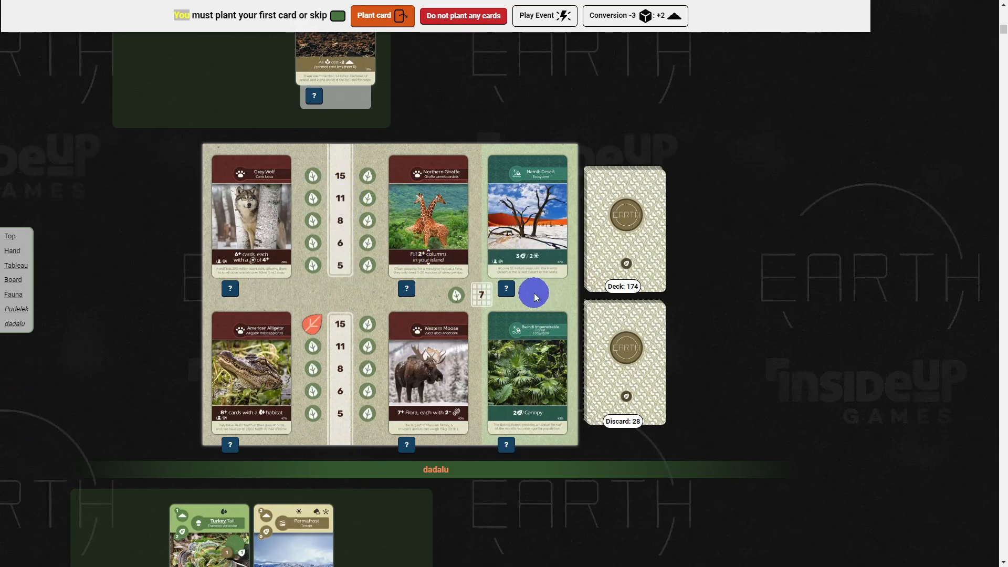
- View the Namib Desert Ecosystem card in detail on the fauna board and close it
{"action": "left_click", "coordinate": [528, 216]}
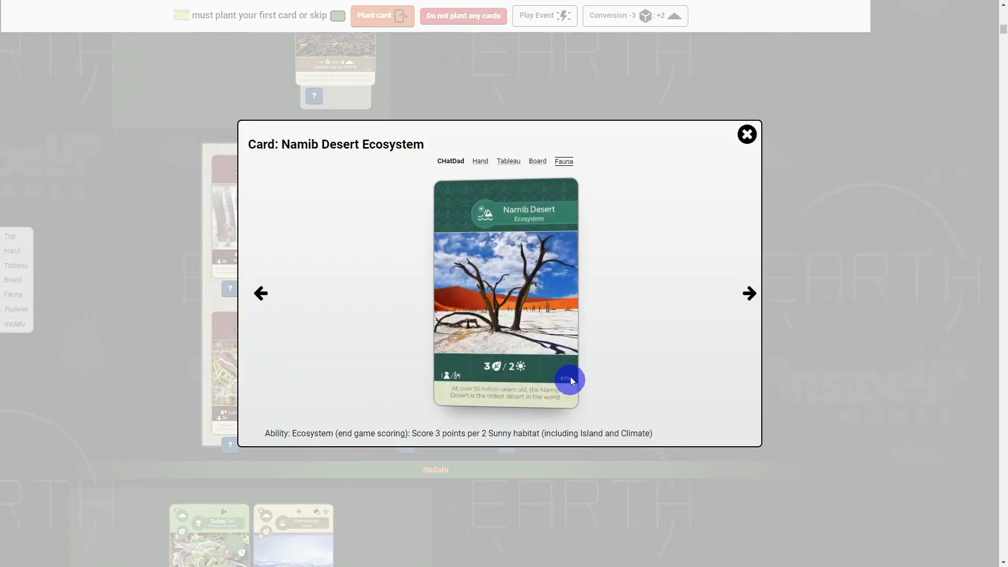
{"action": "left_click", "coordinate": [747, 134]}
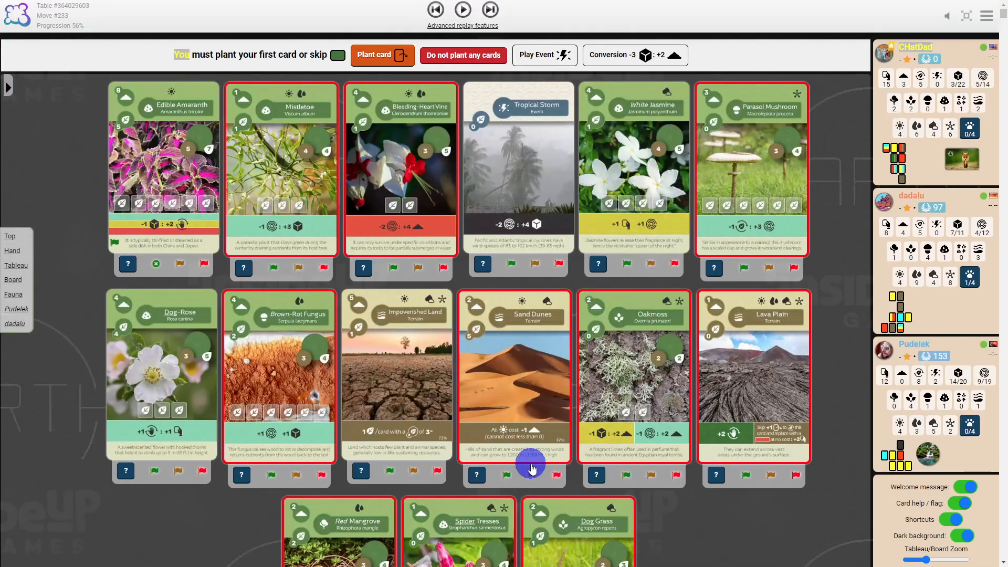
{"action": "mouse_move", "coordinate": [672, 483]}
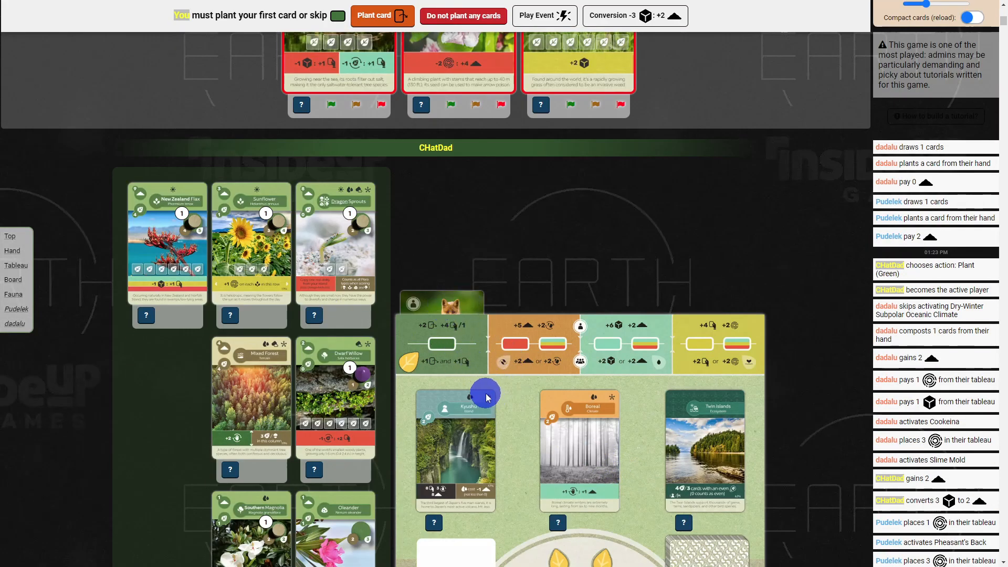
- Reveal the icon legend and end-game scoring reminder beneath the island board
{"action": "scroll", "scroll_direction": "down", "scroll_amount": 3}
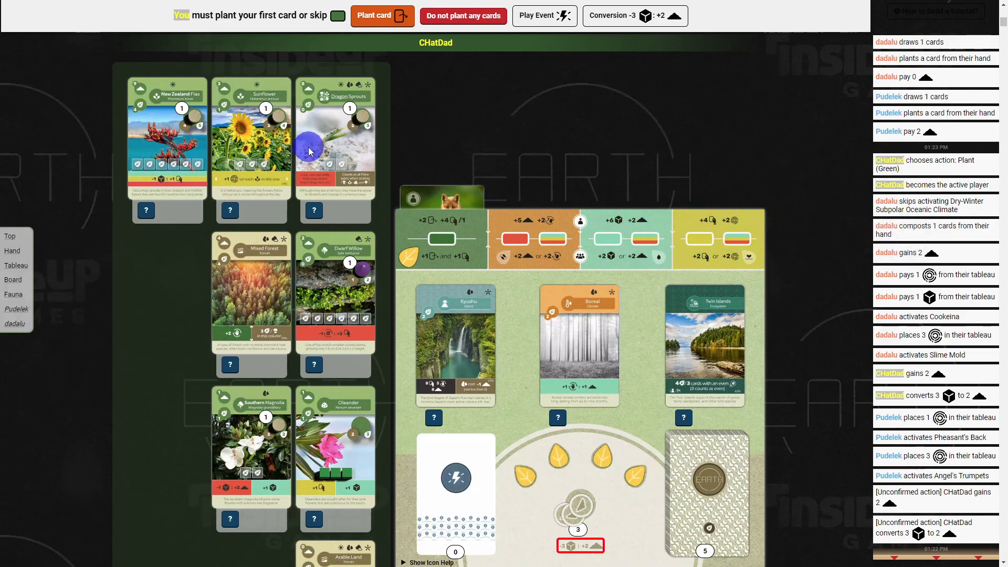
{"action": "scroll", "scroll_direction": "down", "scroll_amount": 3}
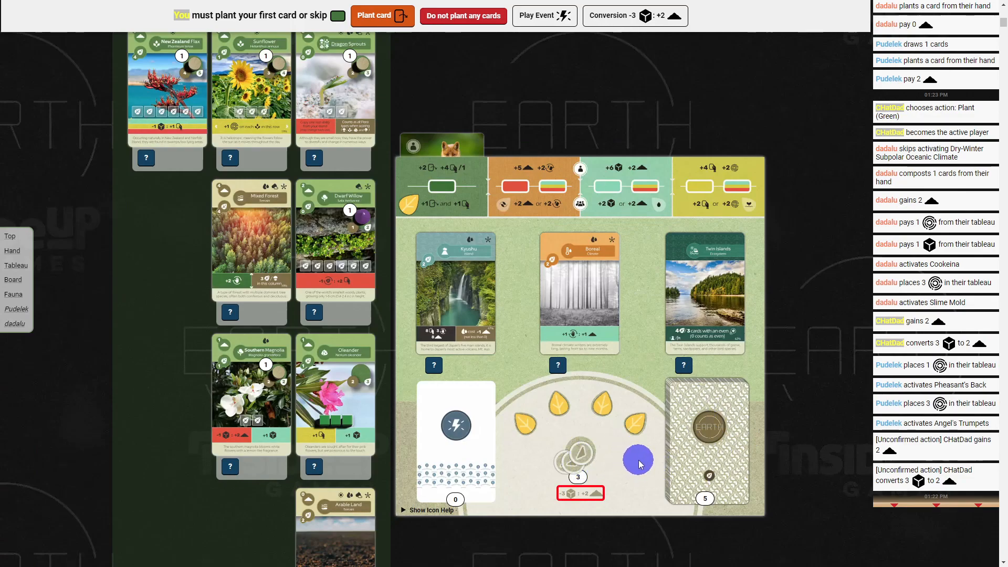
{"action": "left_click", "coordinate": [428, 510]}
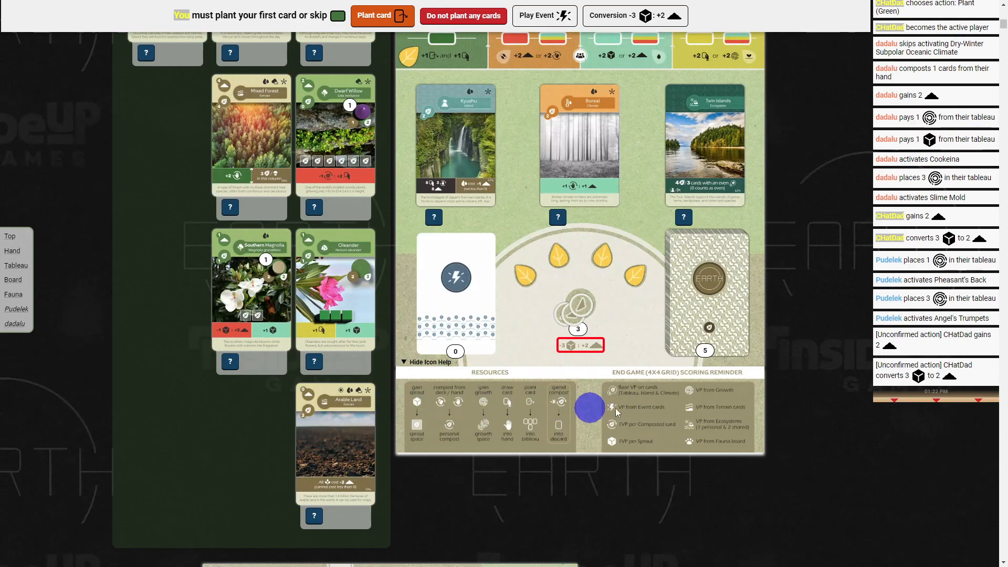
{"action": "mouse_move", "coordinate": [796, 448]}
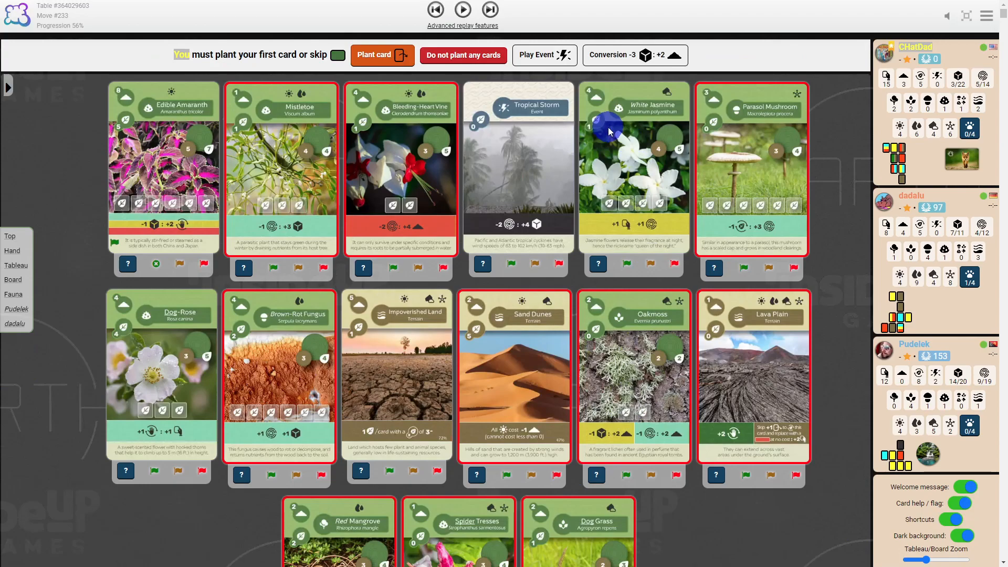
{"action": "mouse_move", "coordinate": [984, 327]}
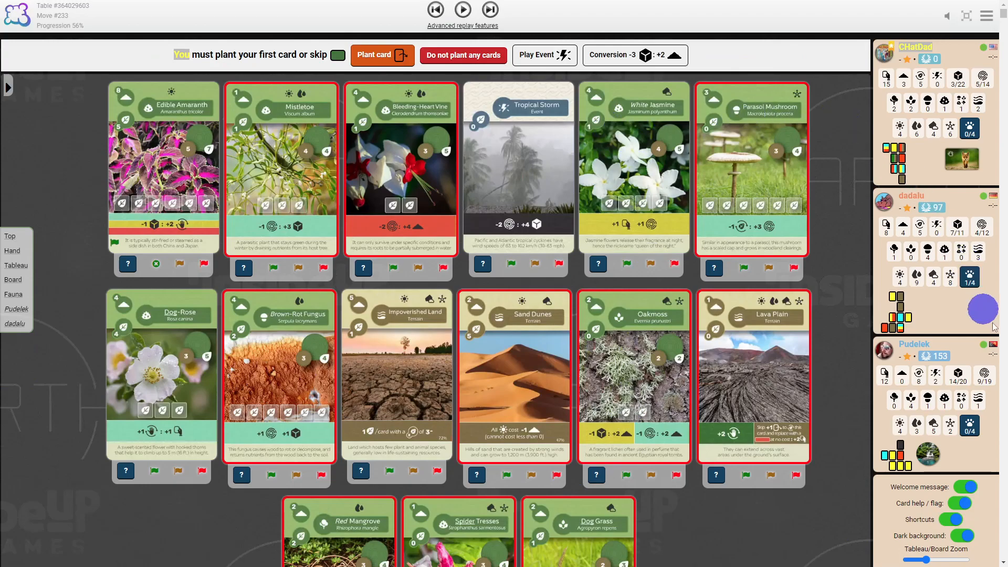
{"action": "mouse_move", "coordinate": [55, 514]}
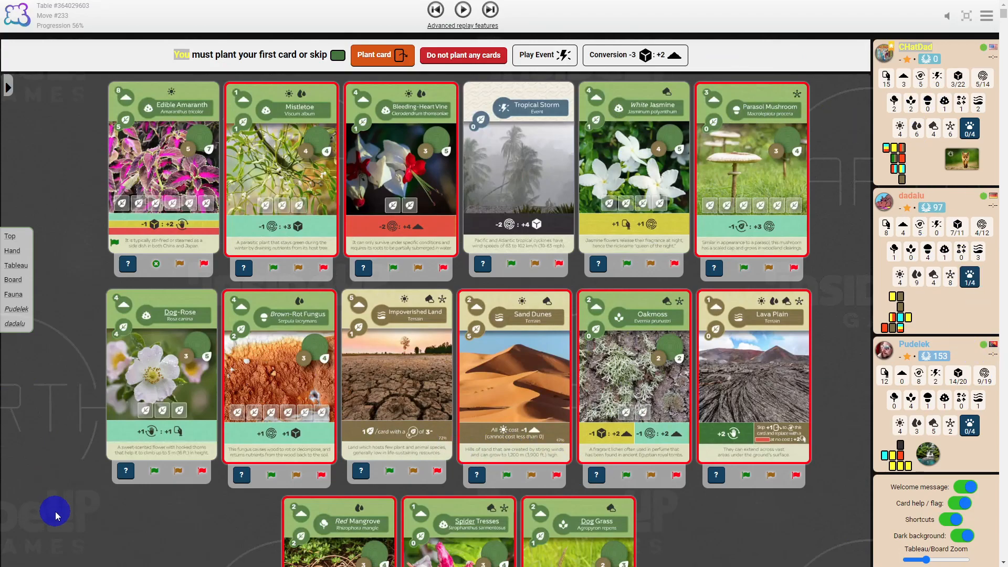